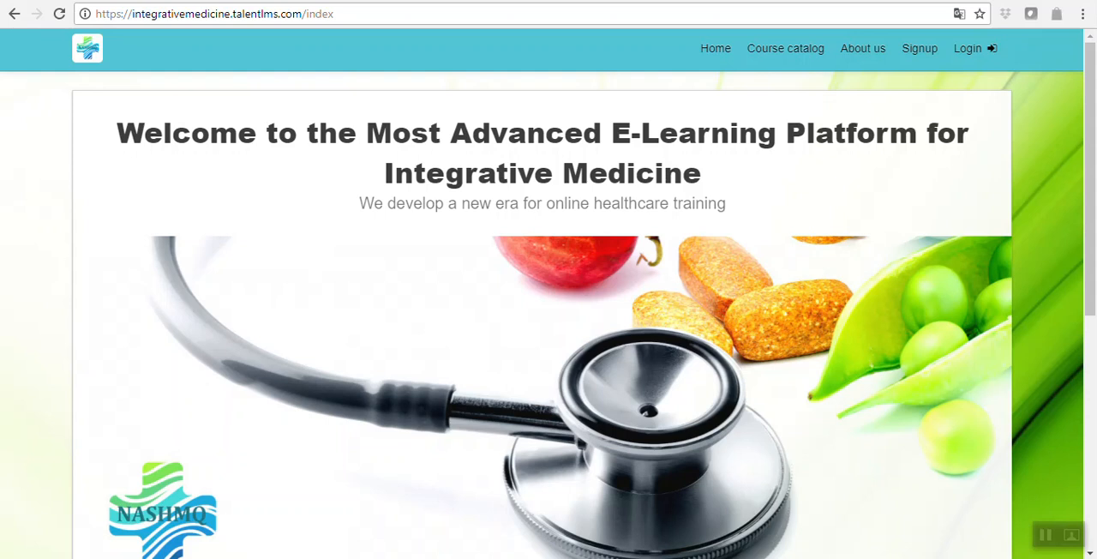
{"action": "mouse_move", "coordinate": [60, 53]}
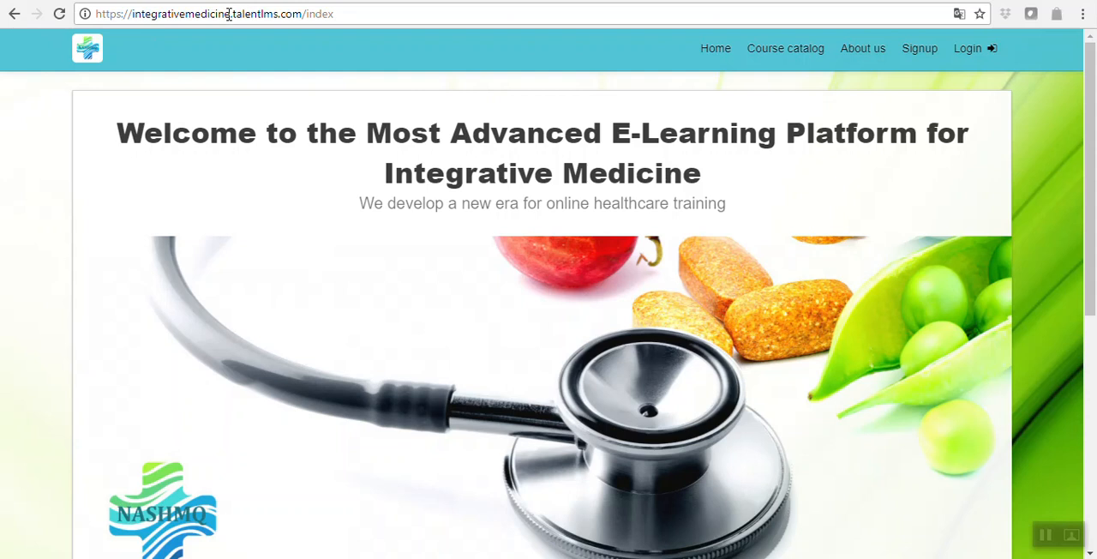
Step: Log in to the portal as learner 'johnsmith' from the top-bar Login dialog
{"action": "double_click", "coordinate": [180, 14]}
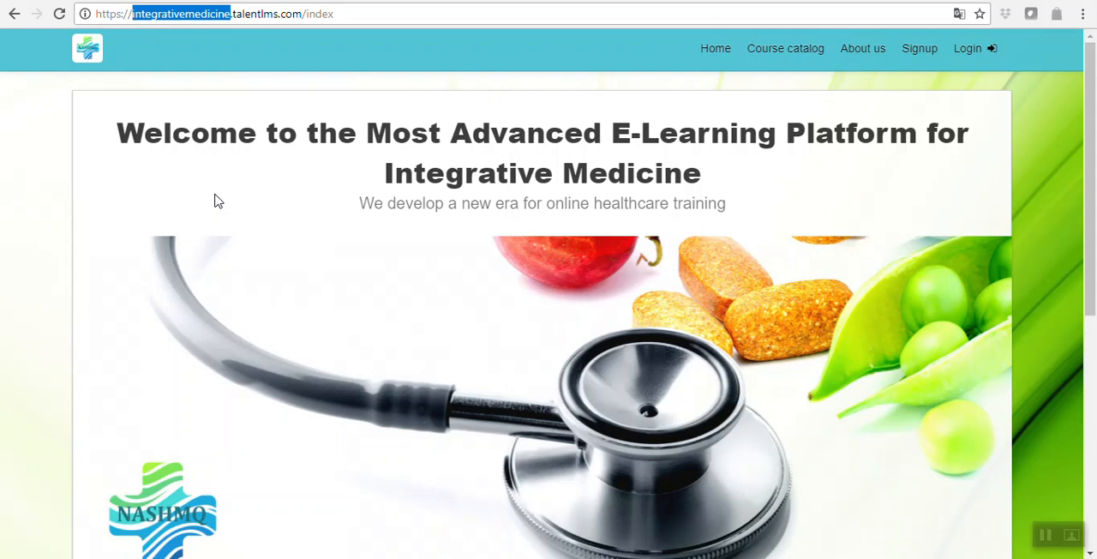
{"action": "mouse_move", "coordinate": [250, 12]}
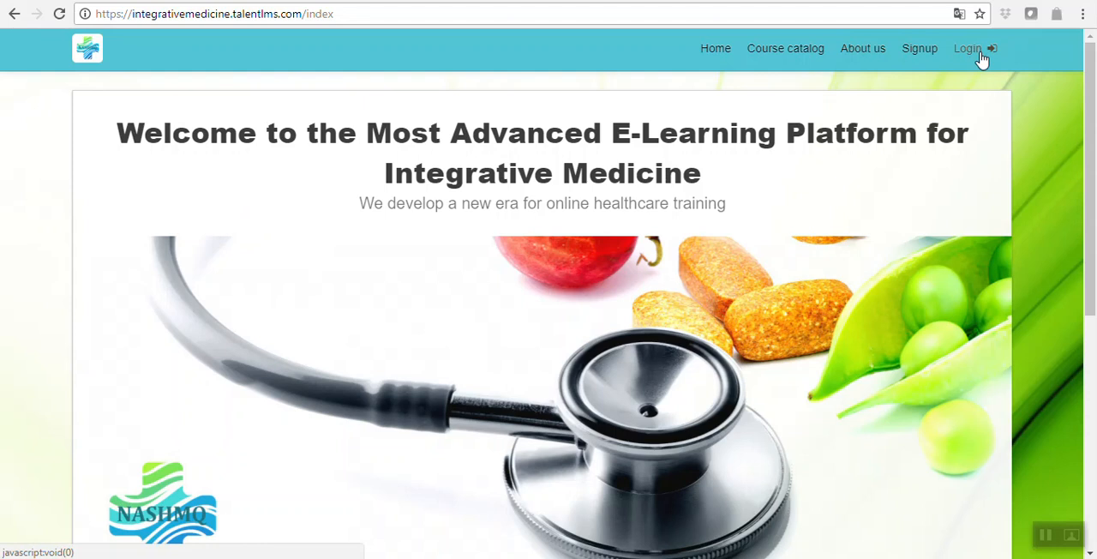
{"action": "left_click", "coordinate": [967, 48]}
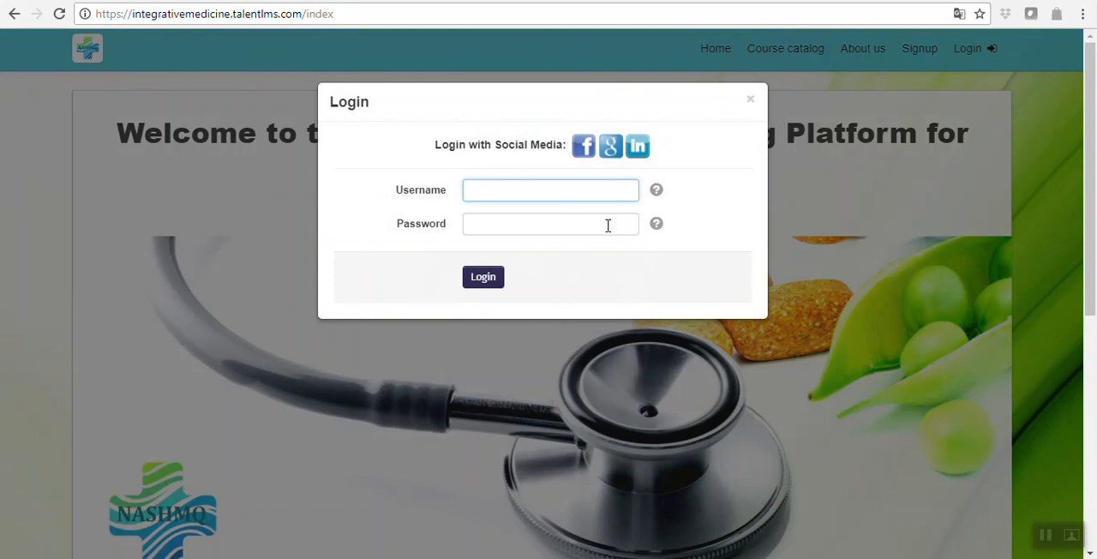
{"action": "type", "text": "johnsmith"}
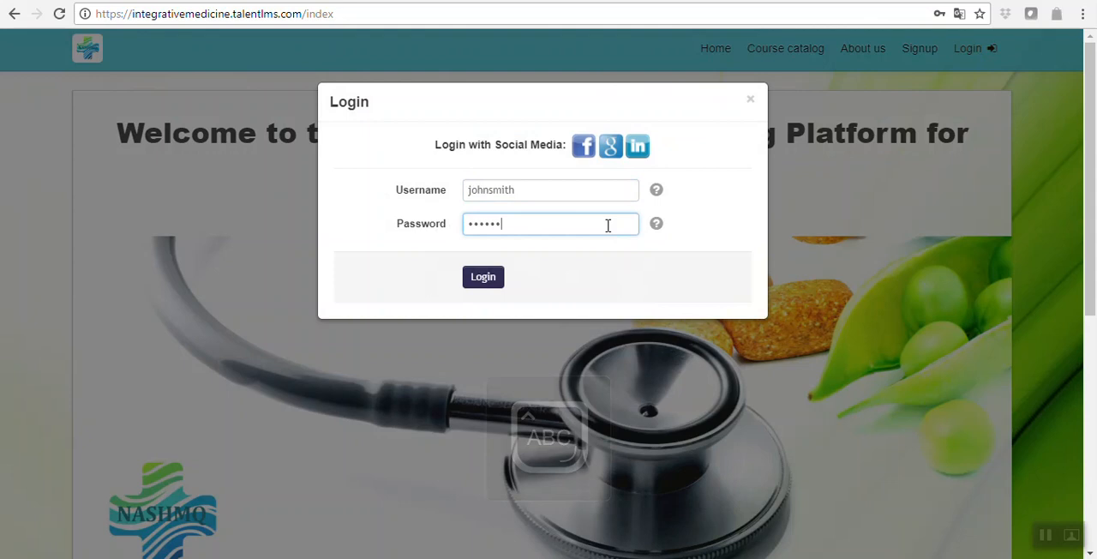
{"action": "left_click", "coordinate": [483, 276]}
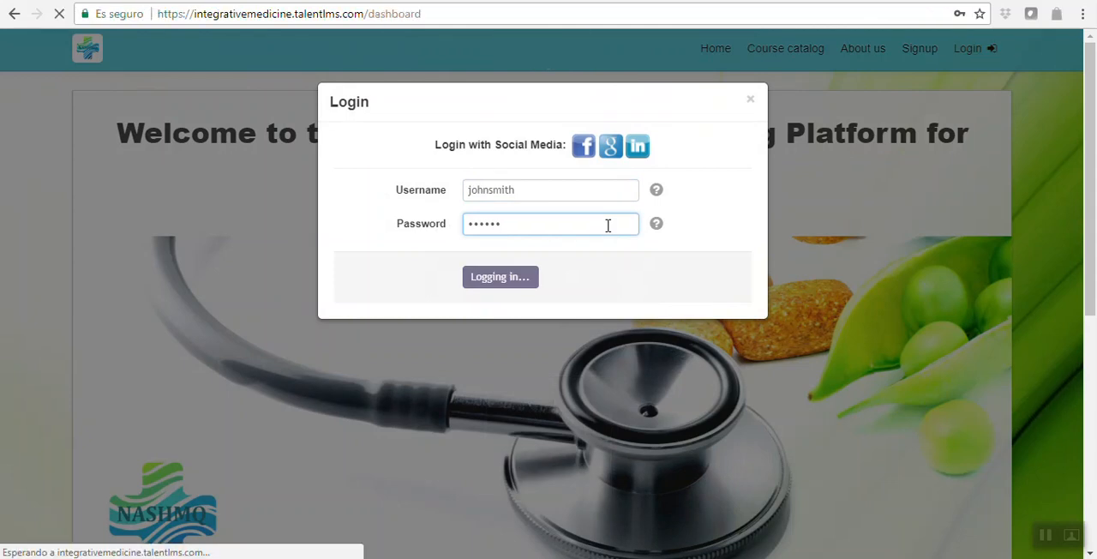
Step: Land on the learner Home dashboard showing the Diet & Nutrition course at 0%
{"action": "left_click", "coordinate": [501, 276]}
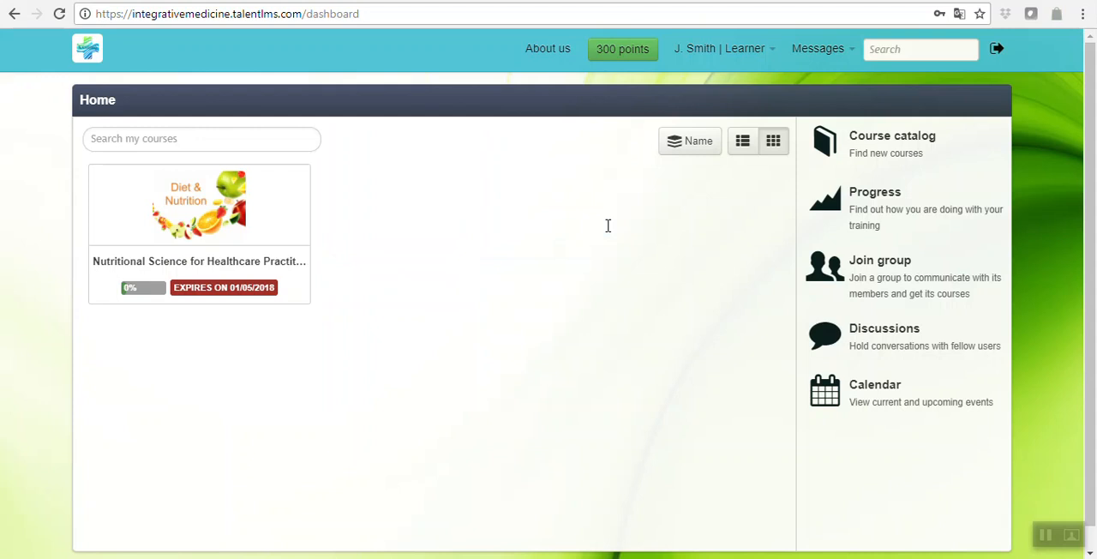
{"action": "mouse_move", "coordinate": [397, 346]}
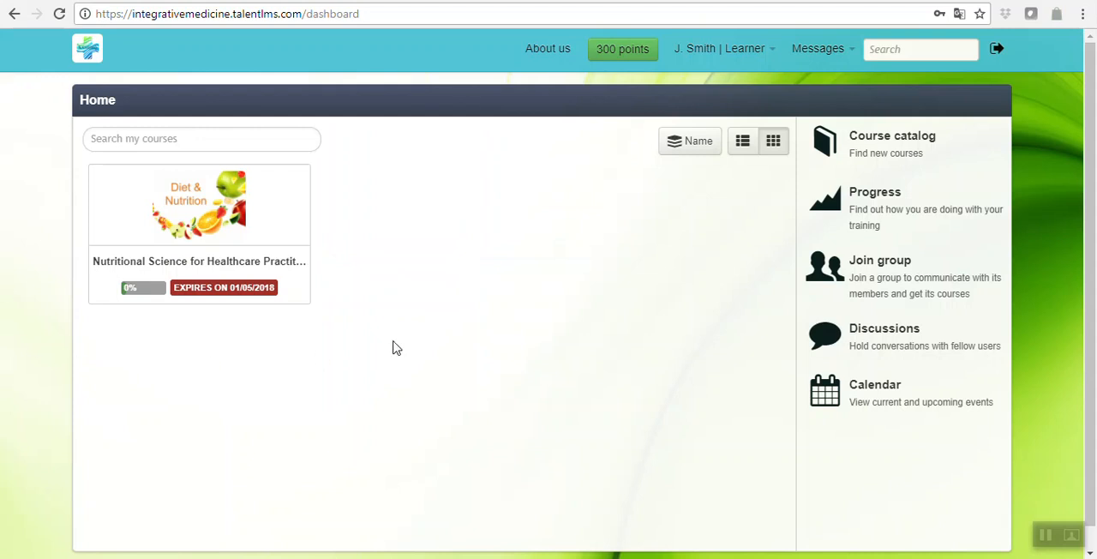
{"action": "mouse_move", "coordinate": [803, 130]}
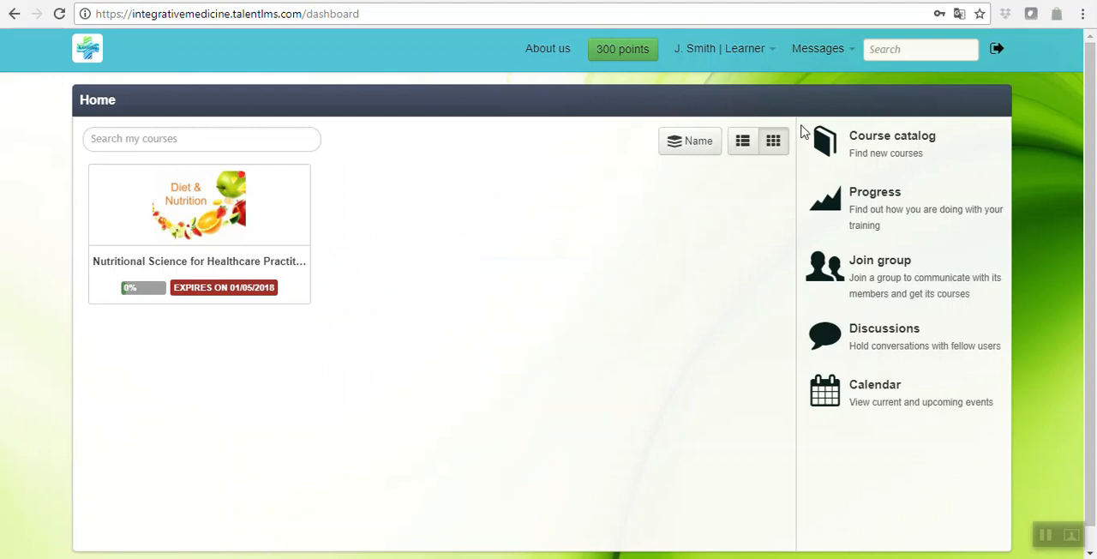
Step: Browse the two-course catalog, check the Messages dropdown, and return home via the logo
{"action": "left_click", "coordinate": [891, 144]}
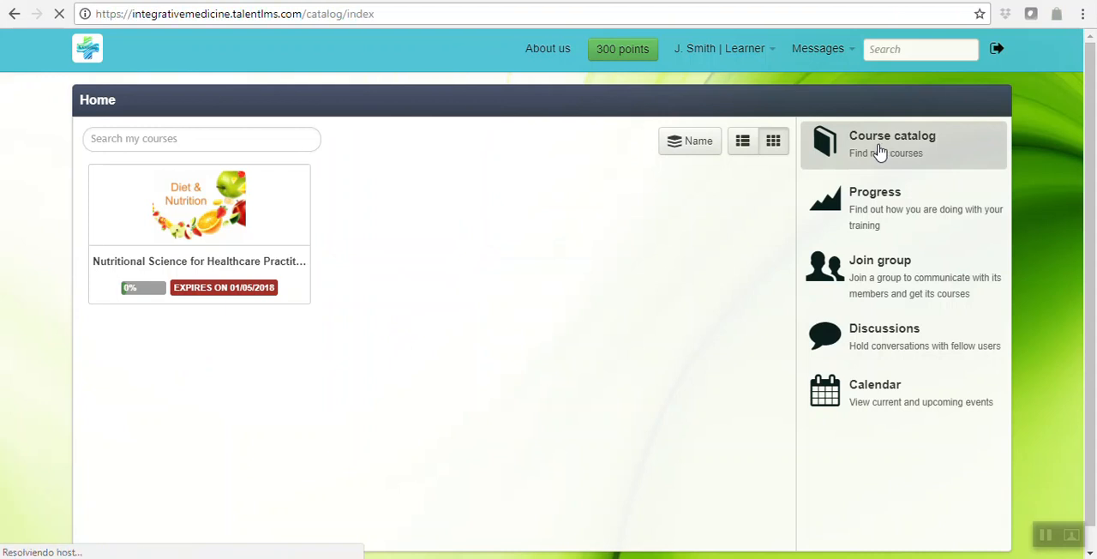
{"action": "left_click", "coordinate": [891, 135]}
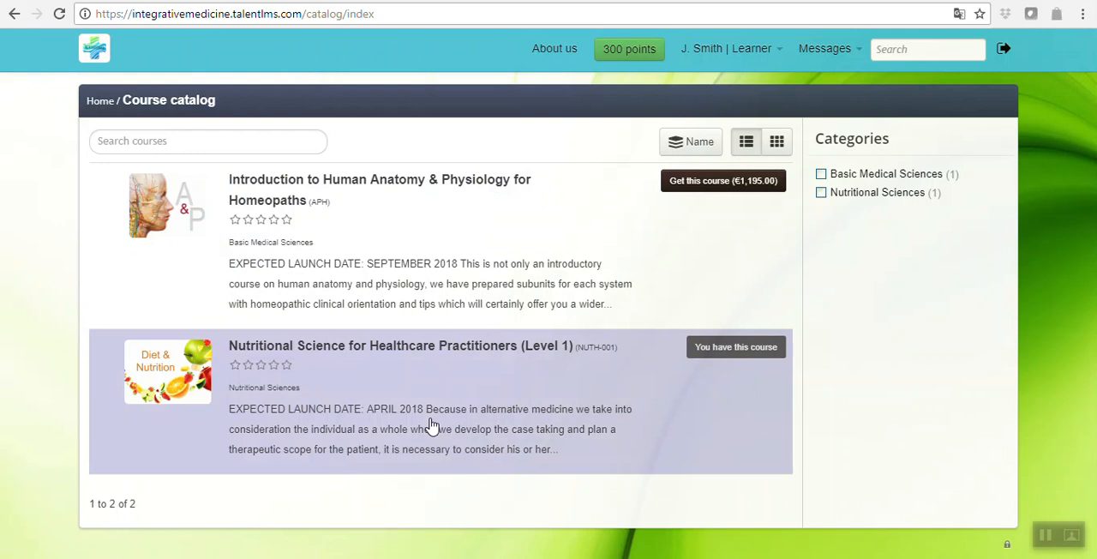
{"action": "mouse_move", "coordinate": [432, 384]}
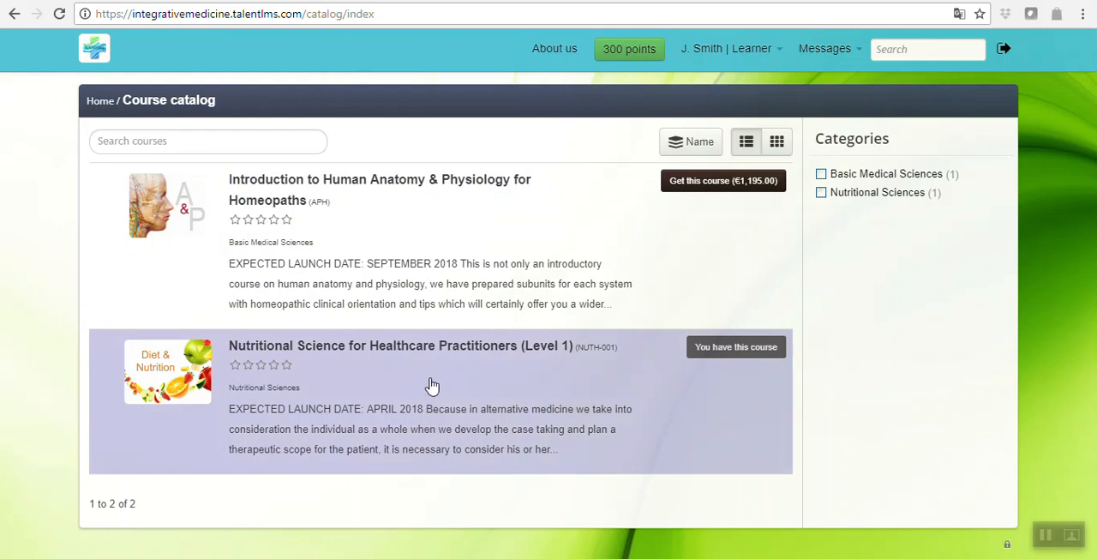
{"action": "mouse_move", "coordinate": [383, 261]}
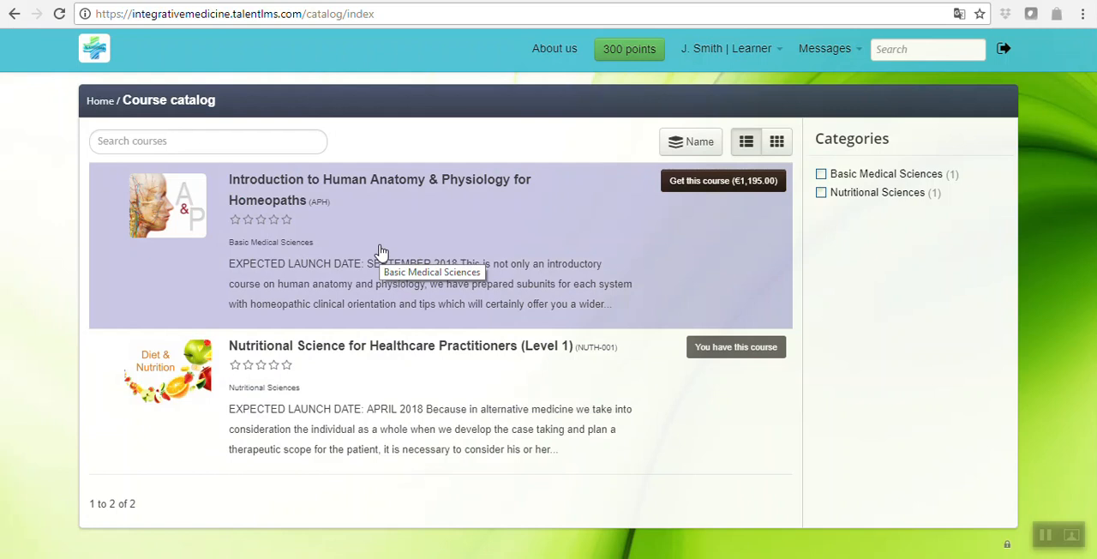
{"action": "mouse_move", "coordinate": [394, 334]}
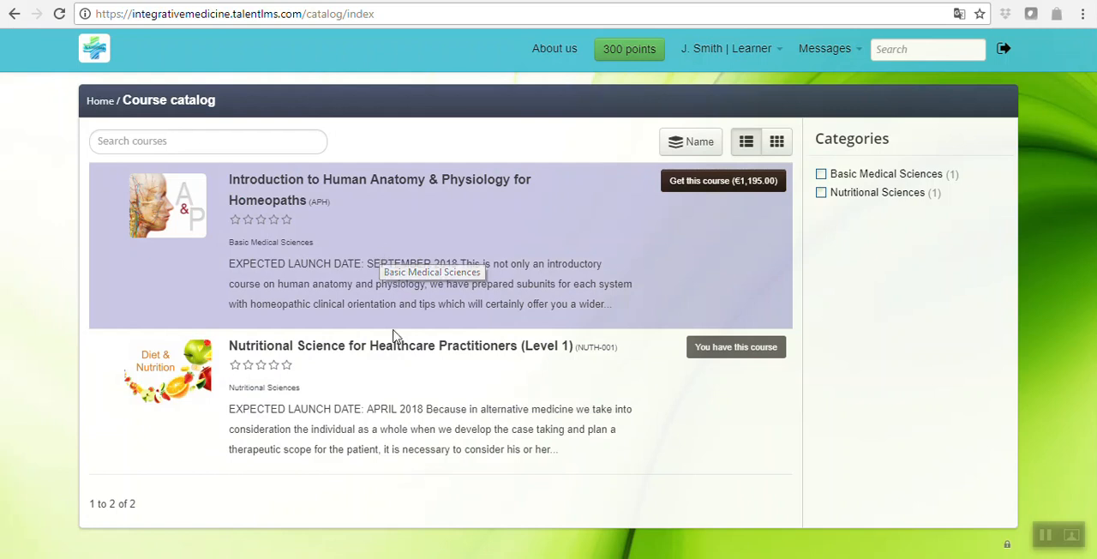
{"action": "mouse_move", "coordinate": [757, 429]}
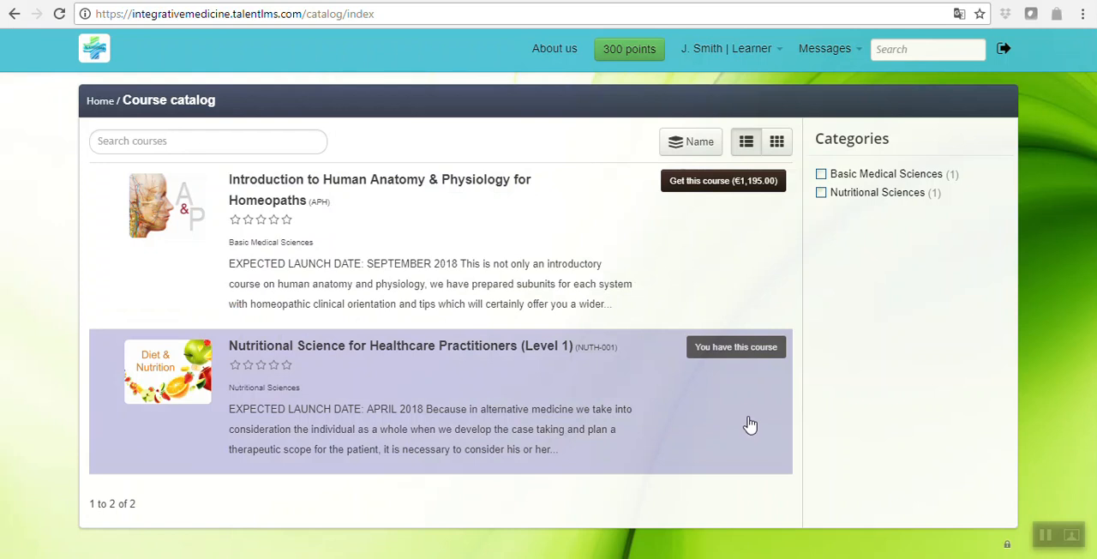
{"action": "left_click", "coordinate": [825, 48]}
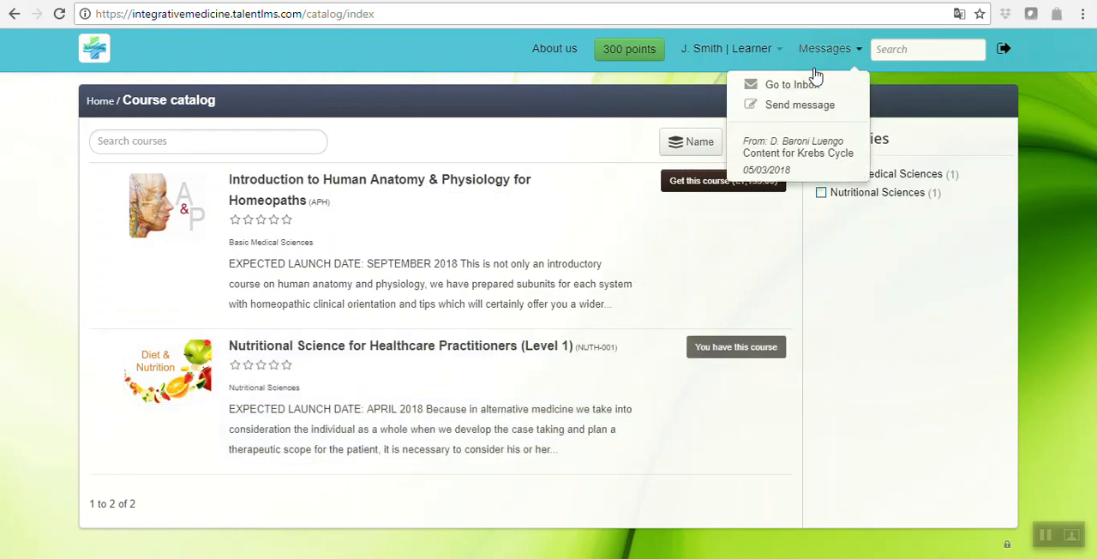
{"action": "left_click", "coordinate": [728, 48]}
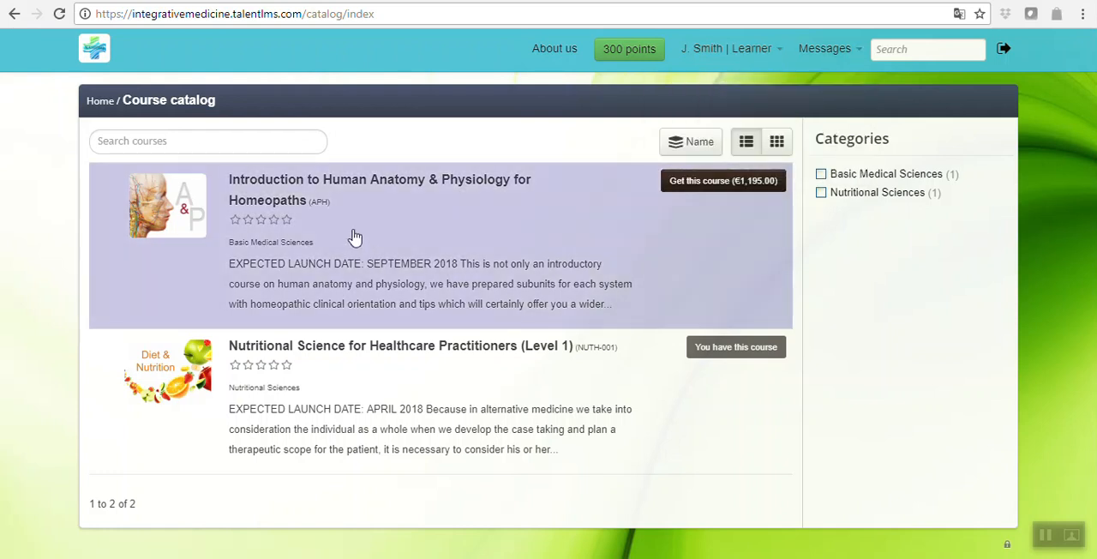
{"action": "mouse_move", "coordinate": [444, 346]}
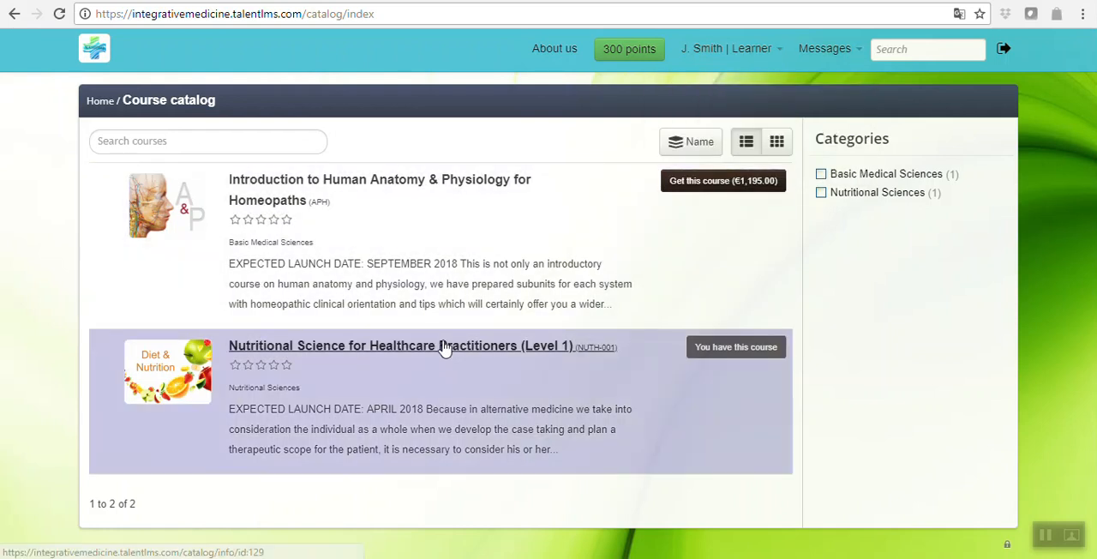
{"action": "left_click", "coordinate": [95, 48]}
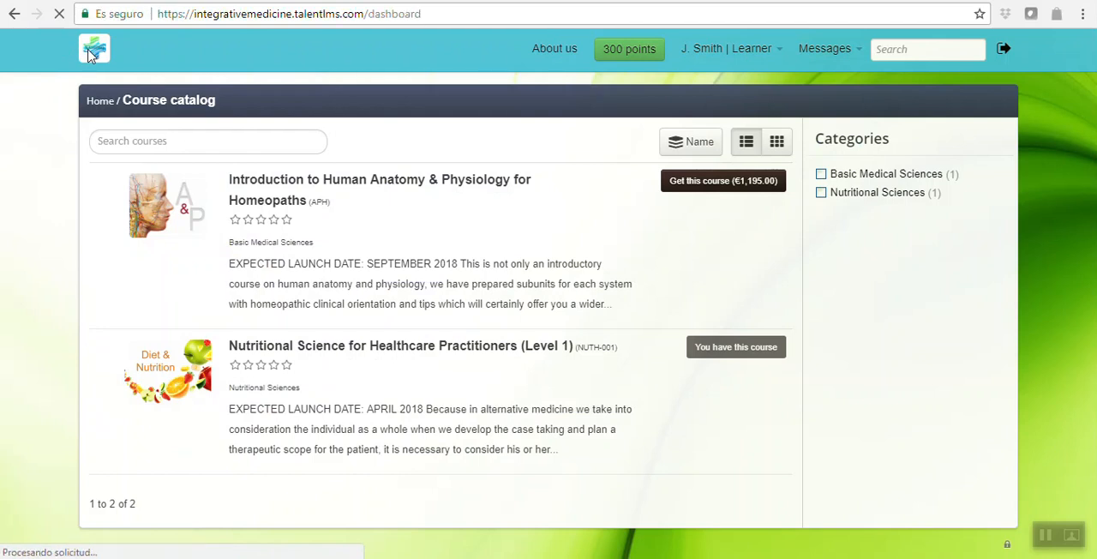
Step: Go from the Home dashboard to the learner's Progress report
{"action": "left_click", "coordinate": [95, 48]}
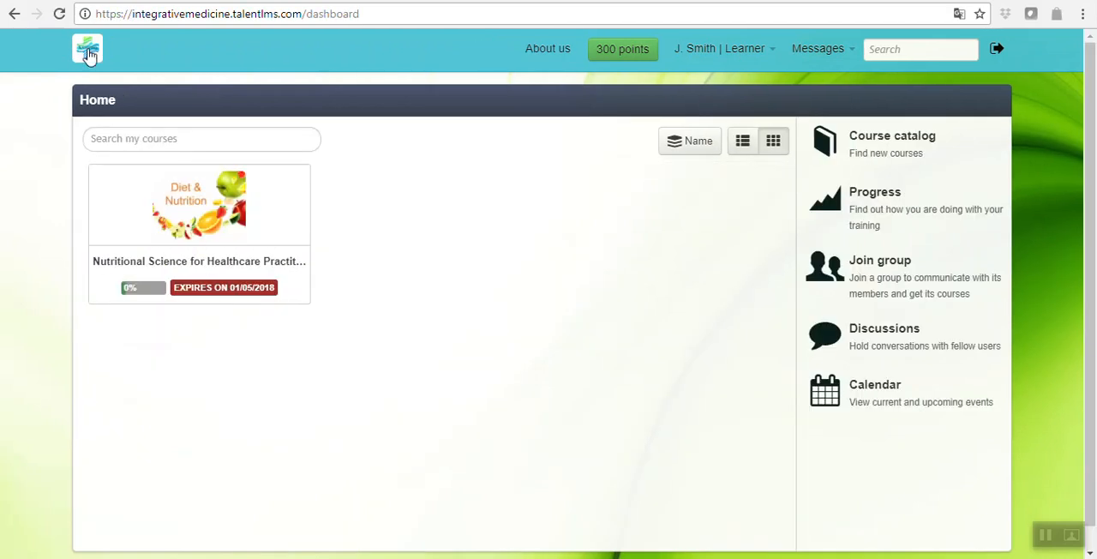
{"action": "mouse_move", "coordinate": [977, 195]}
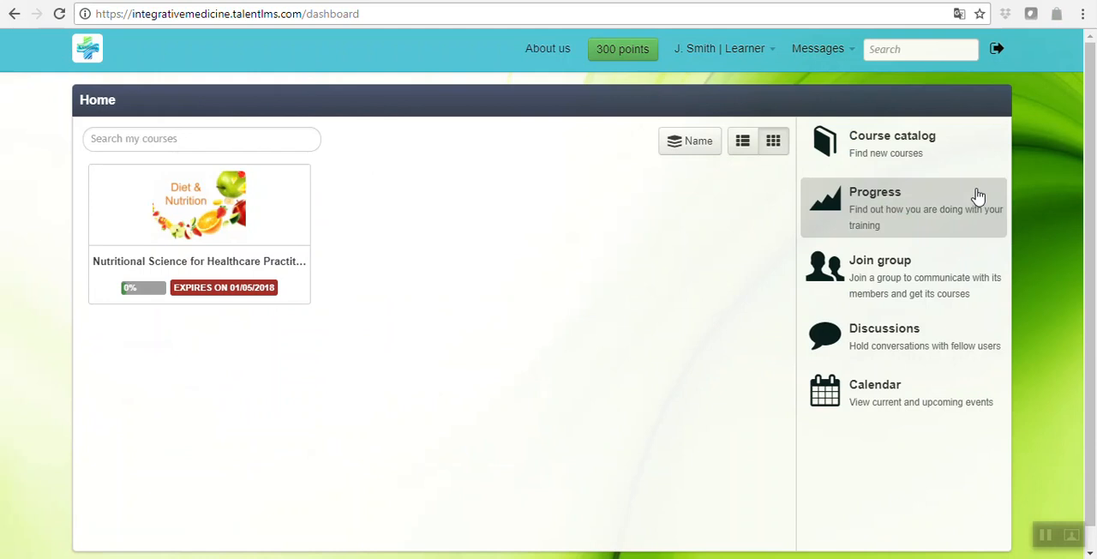
{"action": "mouse_move", "coordinate": [877, 89]}
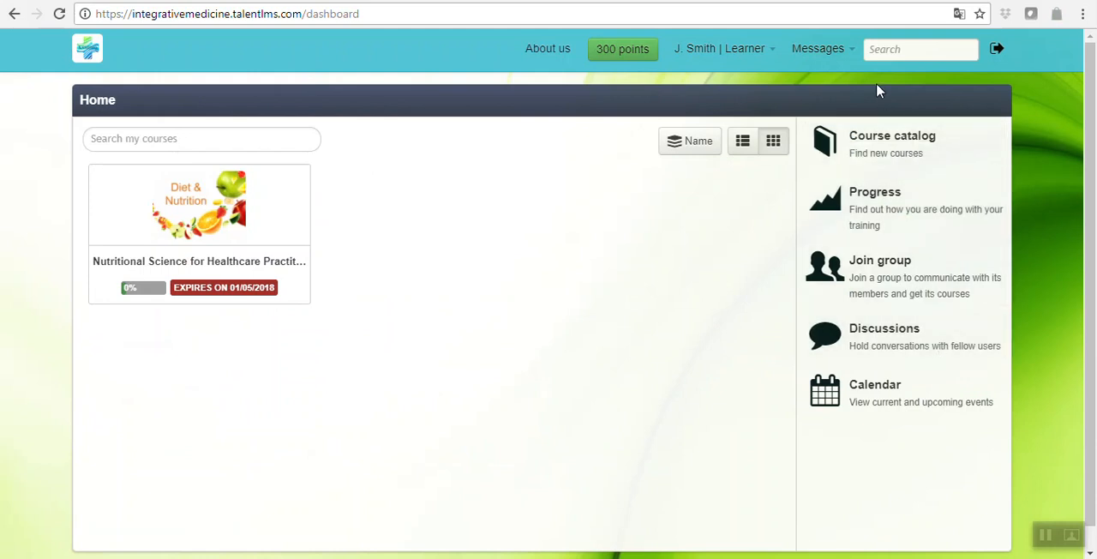
{"action": "mouse_move", "coordinate": [884, 364]}
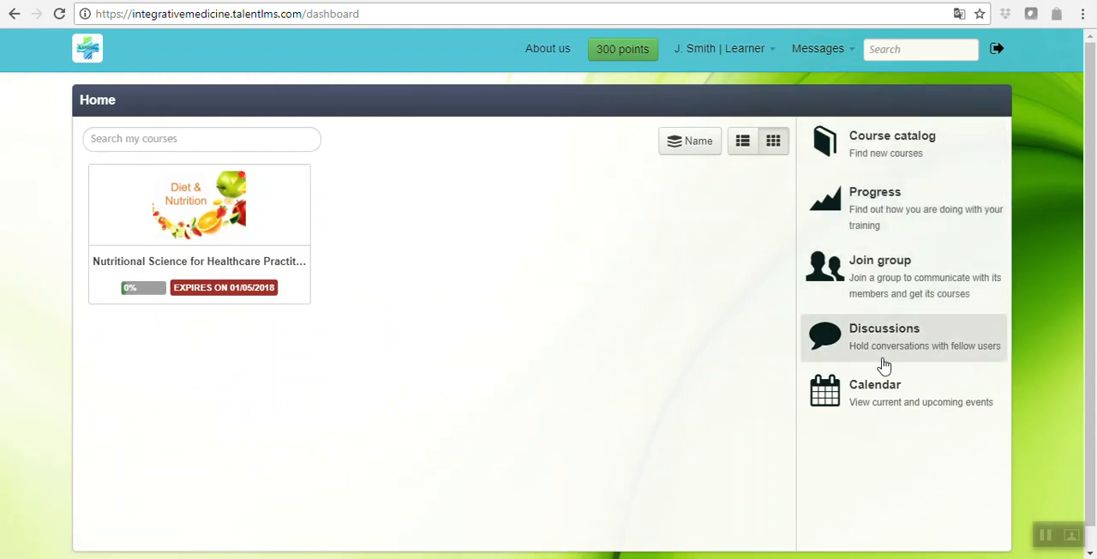
{"action": "left_click", "coordinate": [874, 191]}
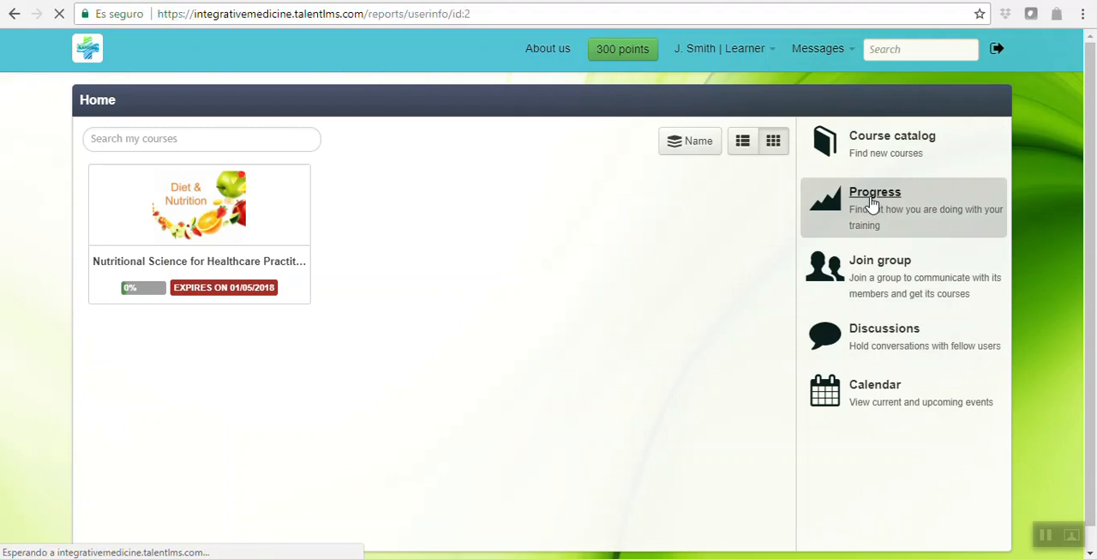
Step: Review the Overview's Logins and Courses charts, then switch to the activity Timeline
{"action": "left_click", "coordinate": [874, 191]}
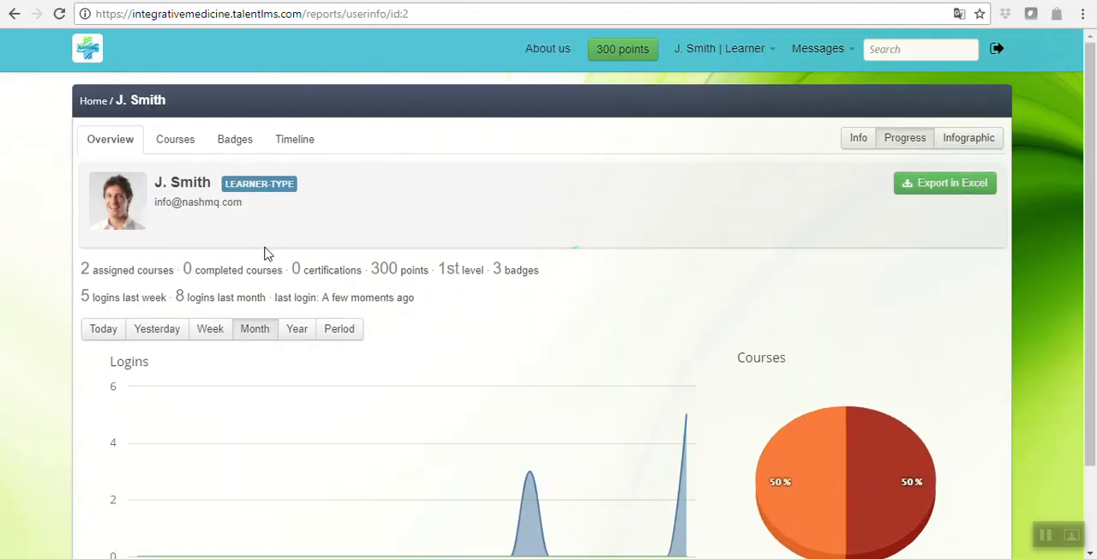
{"action": "mouse_move", "coordinate": [223, 226]}
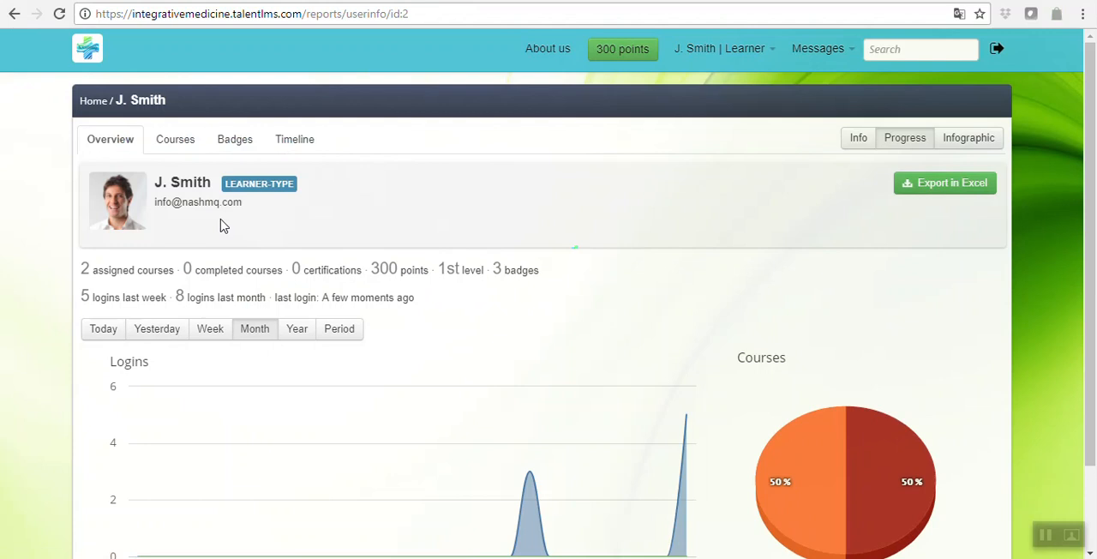
{"action": "scroll", "scroll_direction": "down", "scroll_amount": 3}
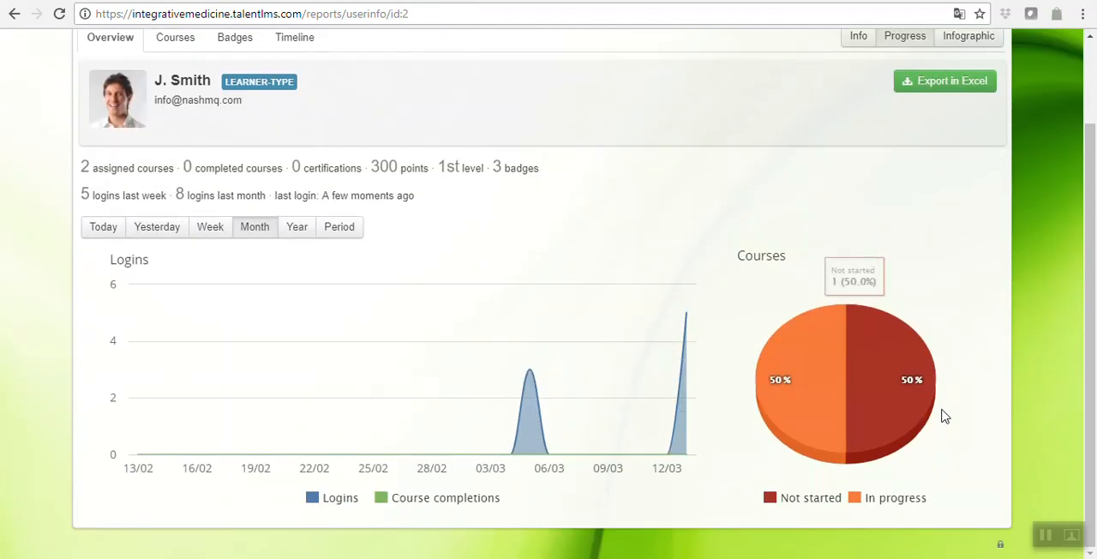
{"action": "scroll", "scroll_direction": "up", "scroll_amount": 3}
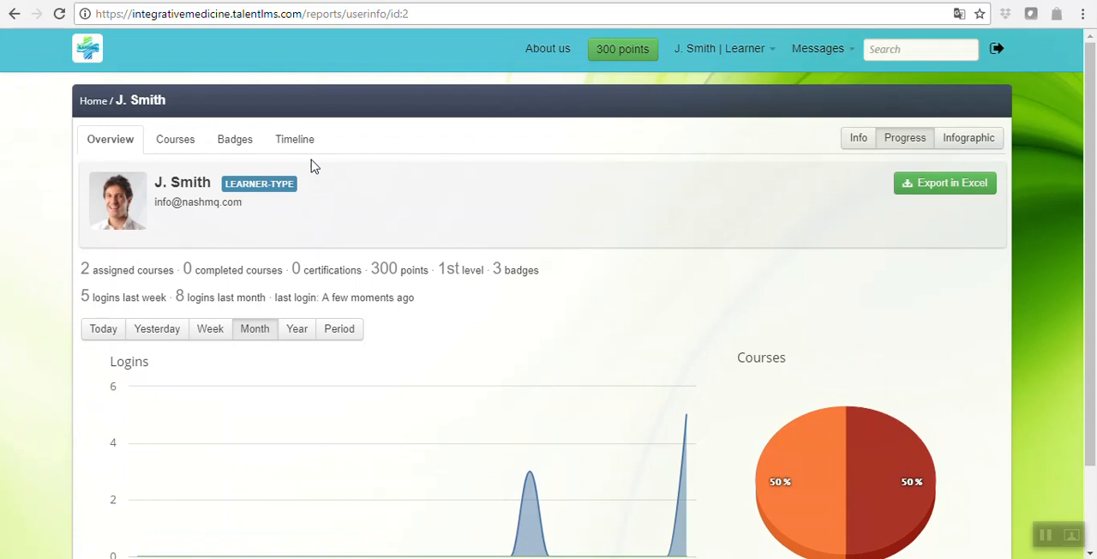
{"action": "left_click", "coordinate": [295, 139]}
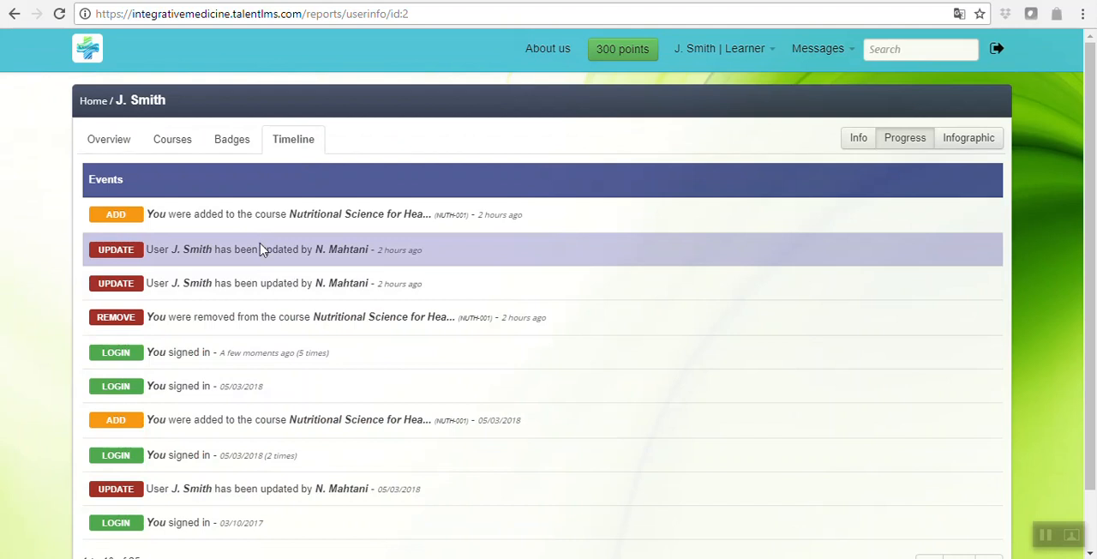
Step: View the learner's badges, then the Courses list with nutrition at 0% and expired CPR
{"action": "left_click", "coordinate": [233, 139]}
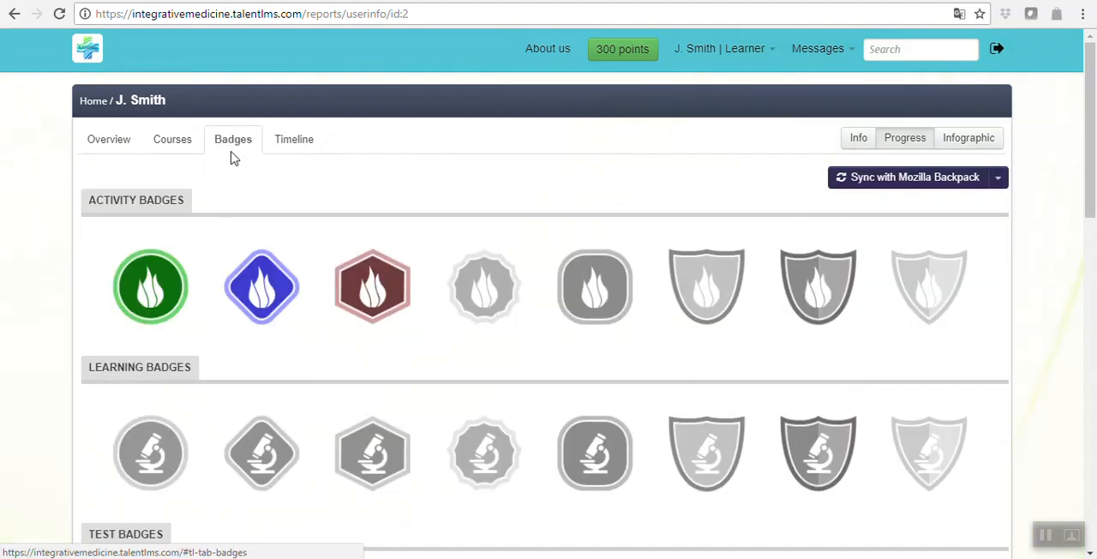
{"action": "mouse_move", "coordinate": [151, 288]}
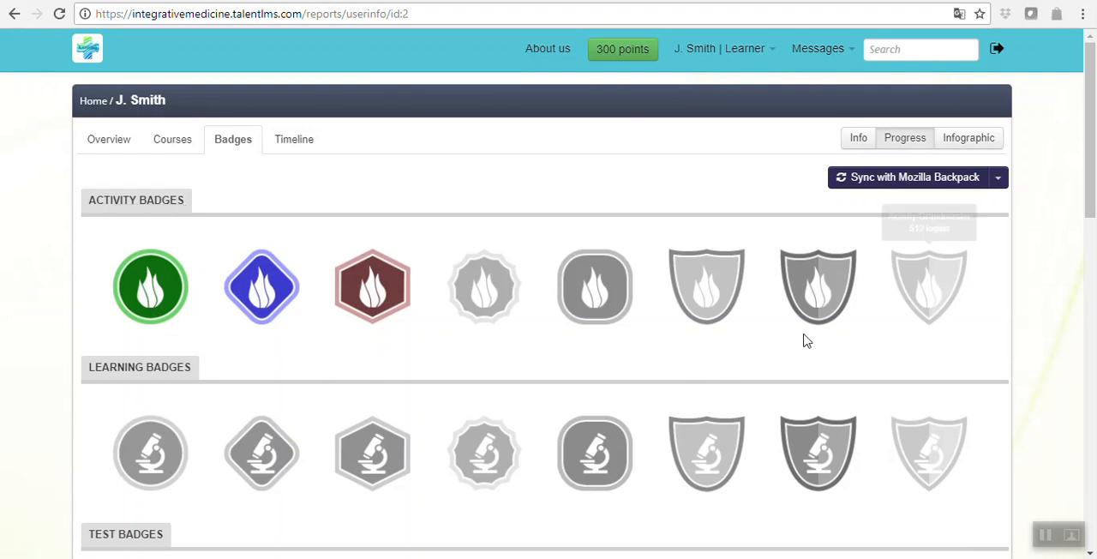
{"action": "mouse_move", "coordinate": [172, 139]}
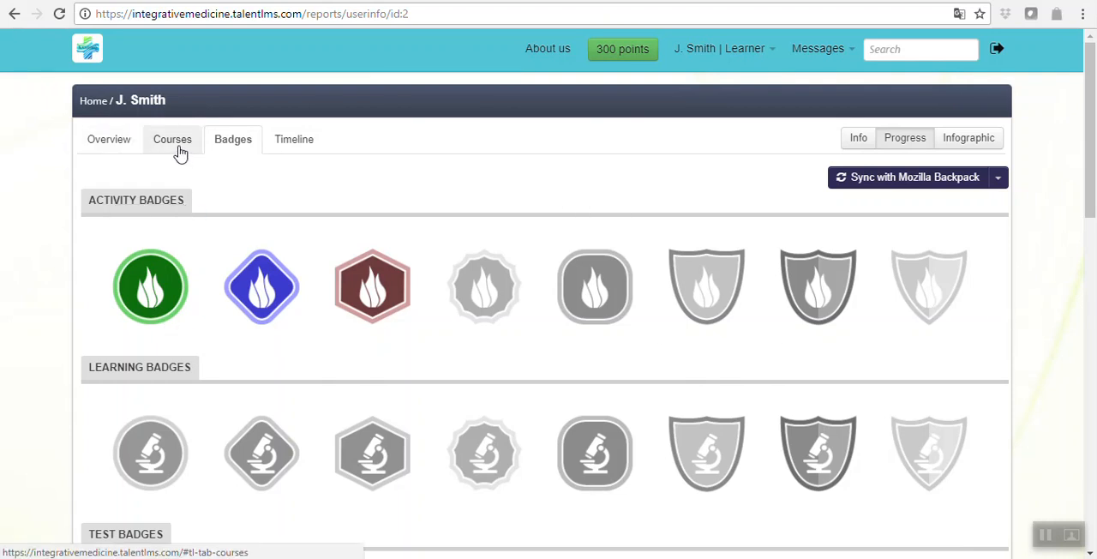
{"action": "left_click", "coordinate": [171, 139]}
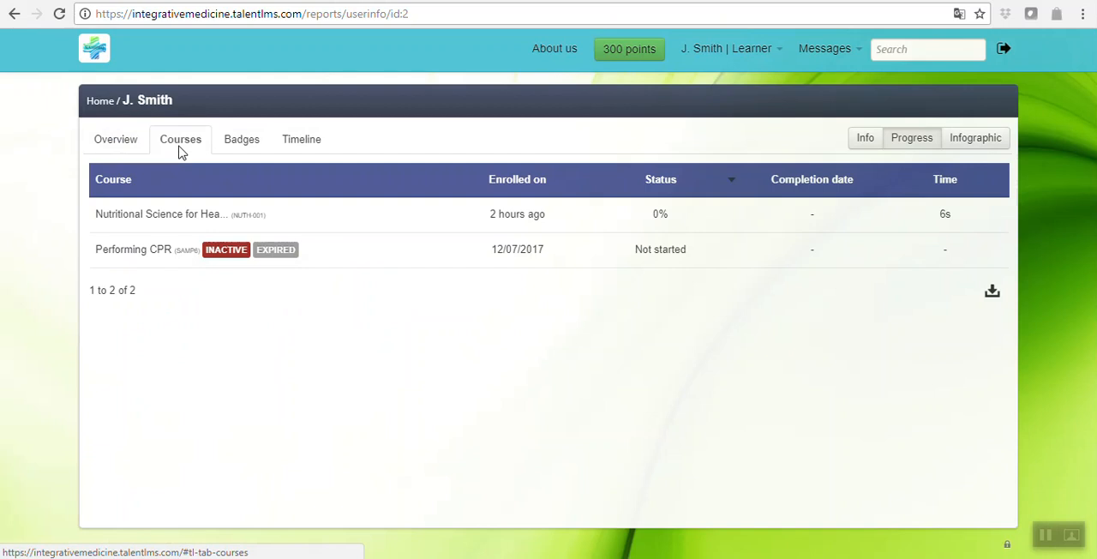
{"action": "mouse_move", "coordinate": [283, 248]}
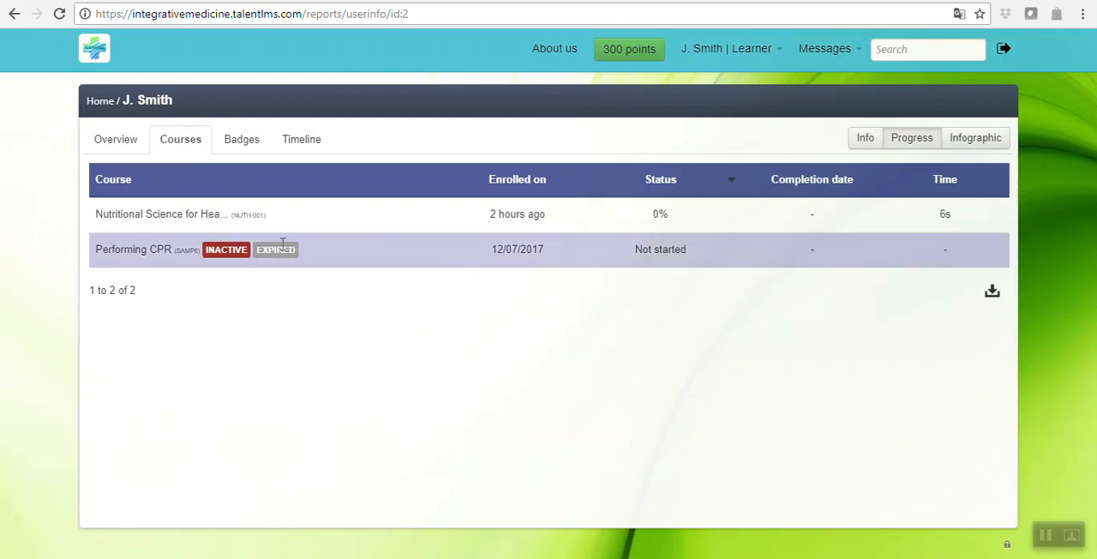
Step: Return to the report Overview showing 2 courses, 300 points and 3 badges
{"action": "left_click", "coordinate": [110, 138]}
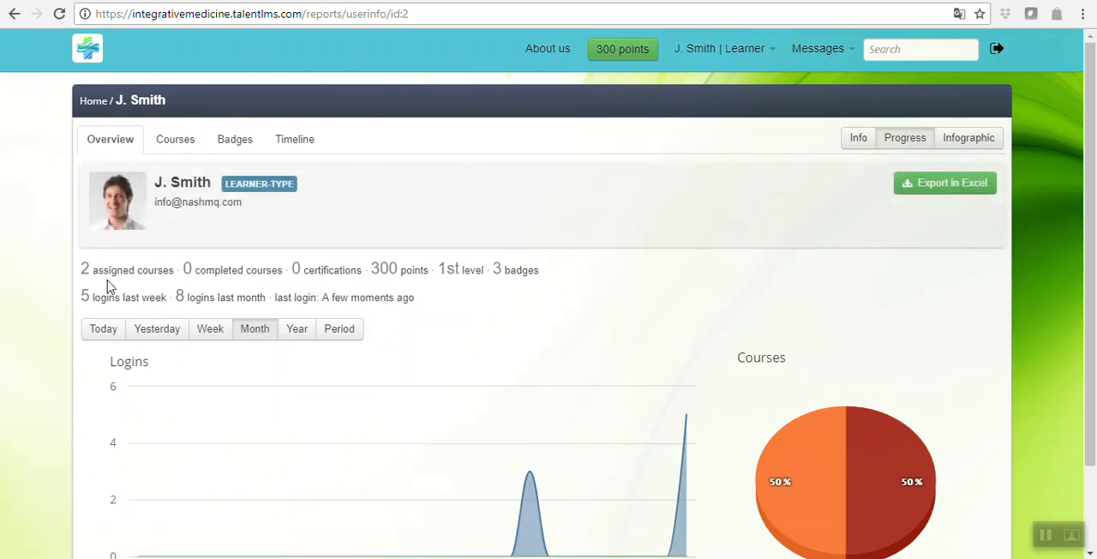
{"action": "mouse_move", "coordinate": [120, 198]}
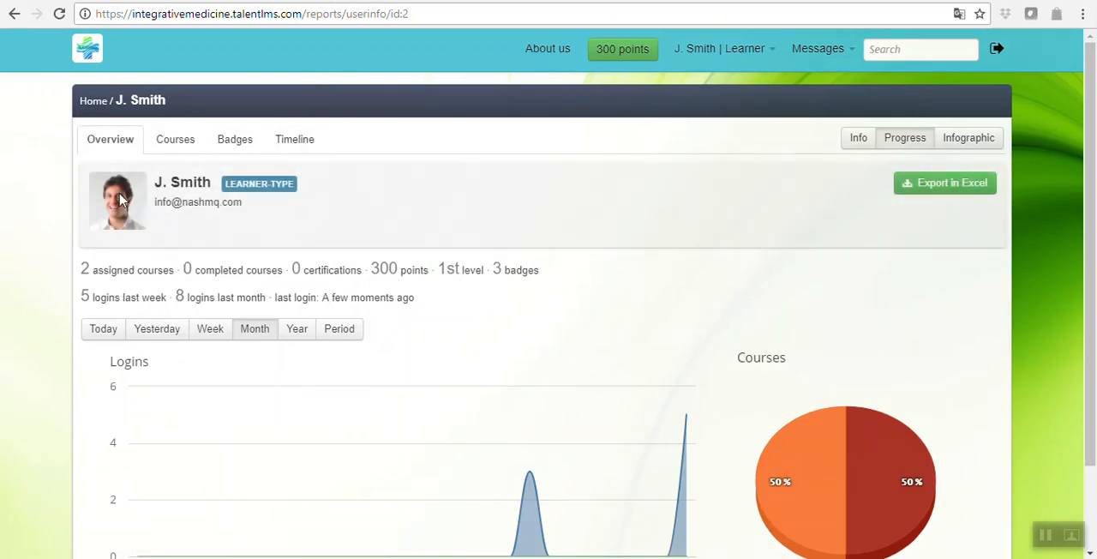
{"action": "mouse_move", "coordinate": [117, 185]}
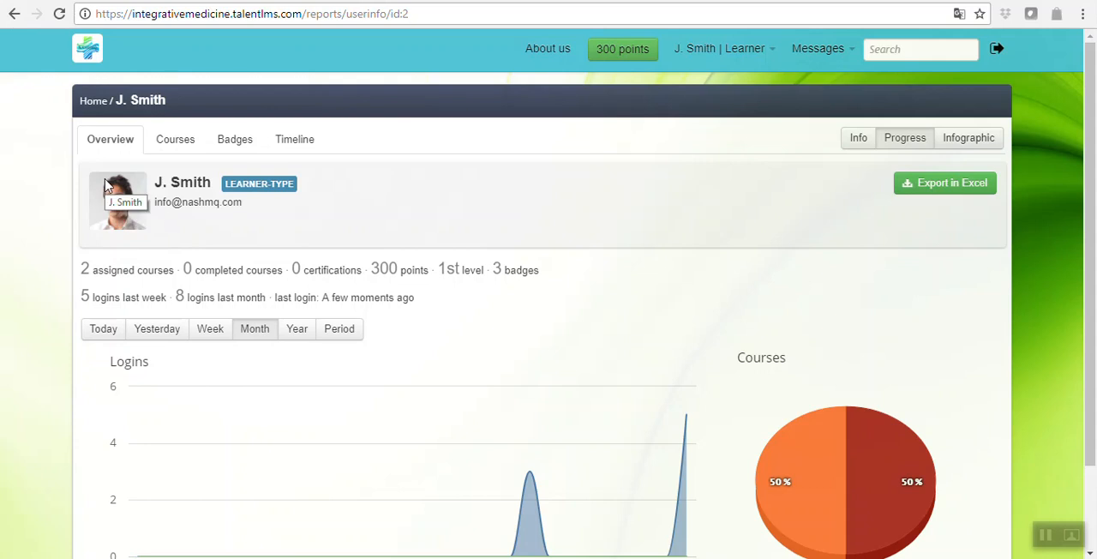
{"action": "mouse_move", "coordinate": [188, 317]}
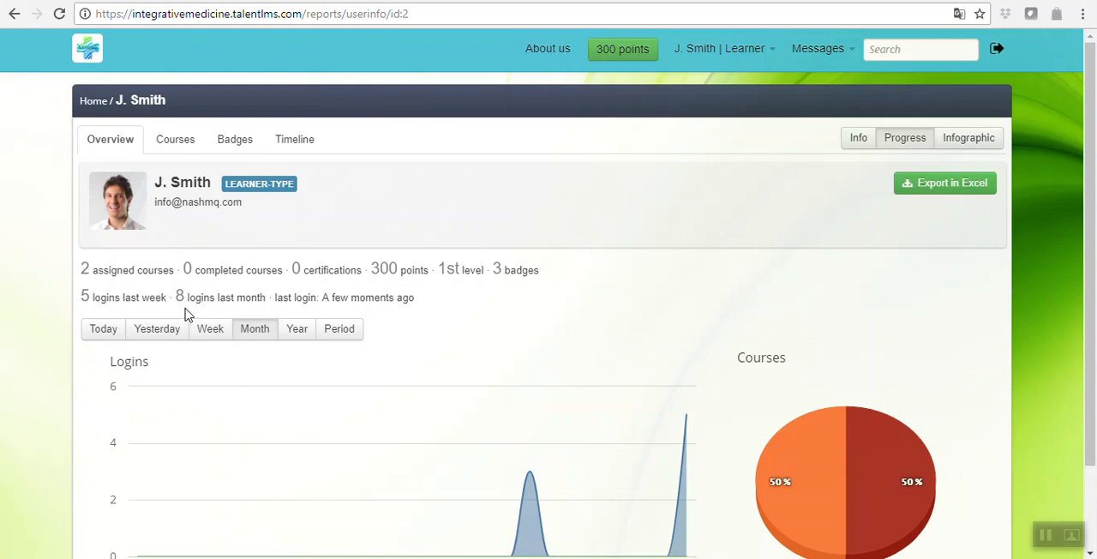
{"action": "mouse_move", "coordinate": [362, 161]}
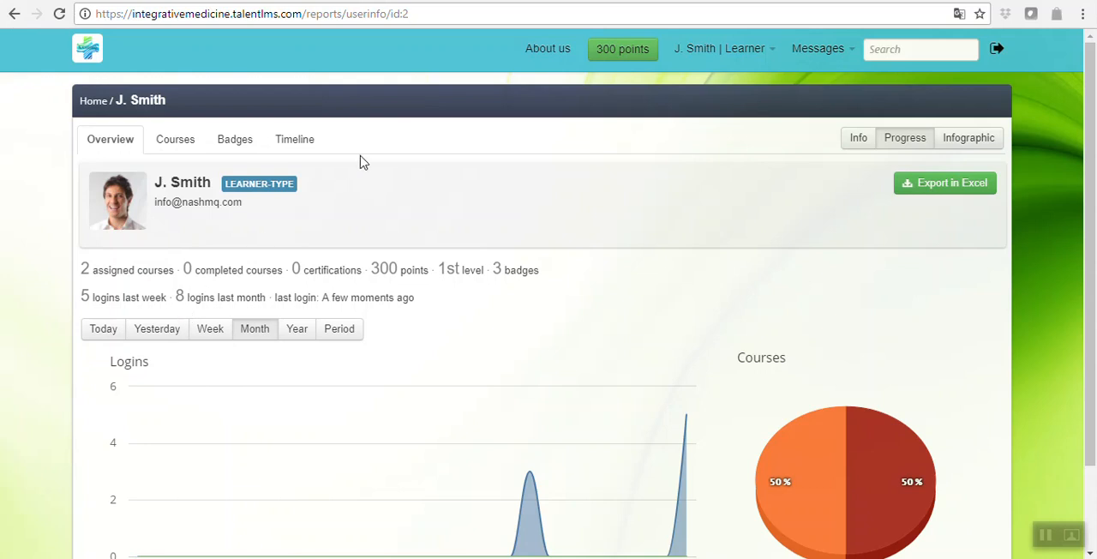
Step: Open My info from the user menu and inspect the bio and password fields
{"action": "left_click", "coordinate": [724, 48]}
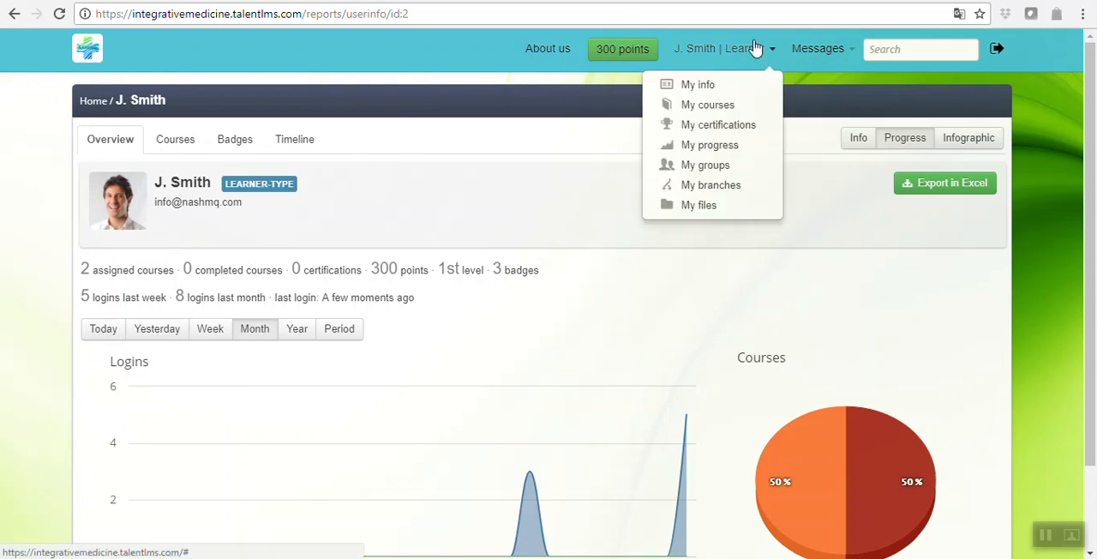
{"action": "left_click", "coordinate": [698, 84]}
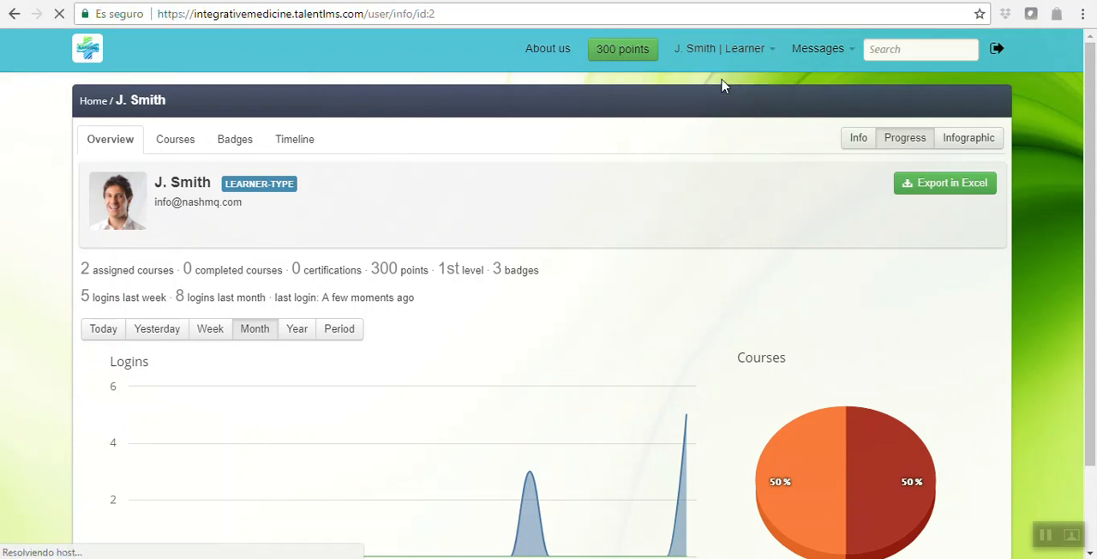
{"action": "left_click", "coordinate": [857, 137]}
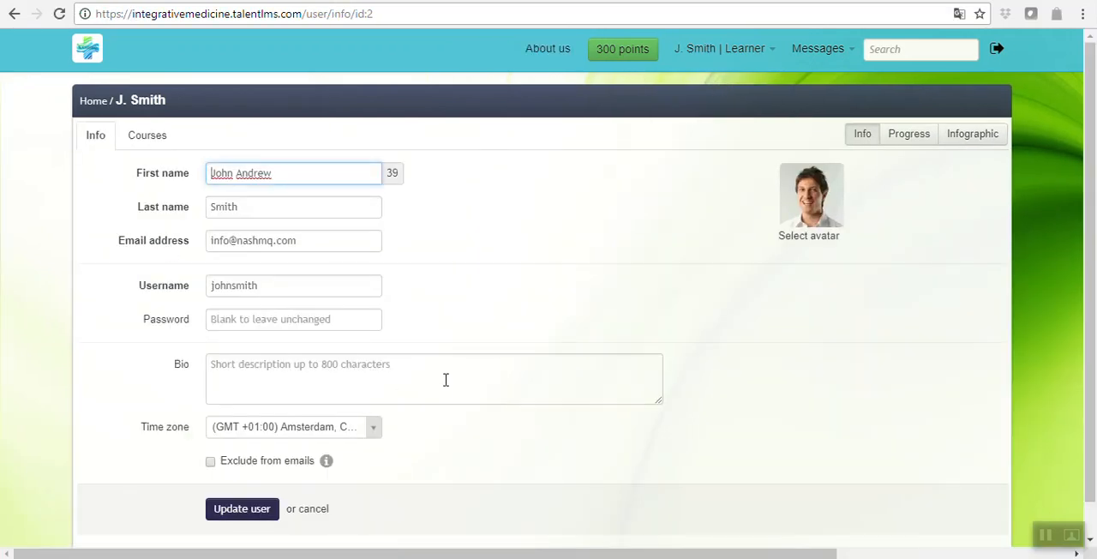
{"action": "left_click", "coordinate": [420, 379]}
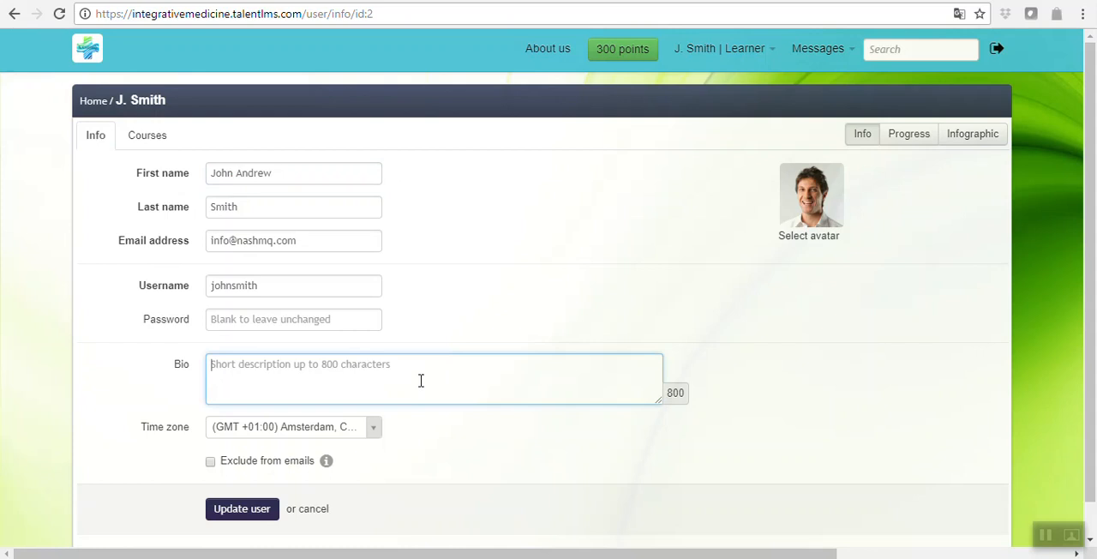
{"action": "left_click", "coordinate": [293, 319]}
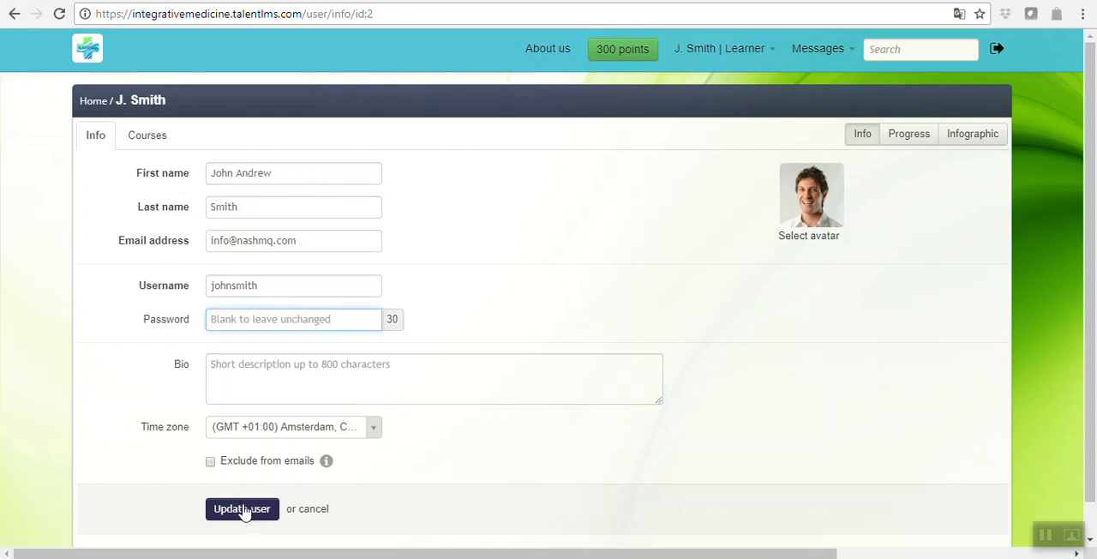
{"action": "mouse_move", "coordinate": [373, 437]}
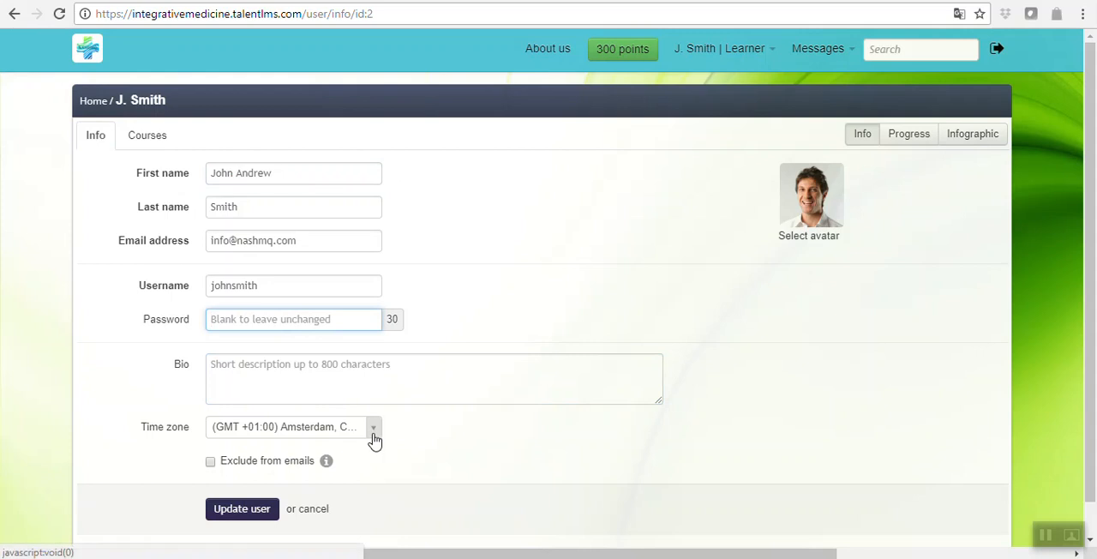
{"action": "mouse_move", "coordinate": [307, 166]}
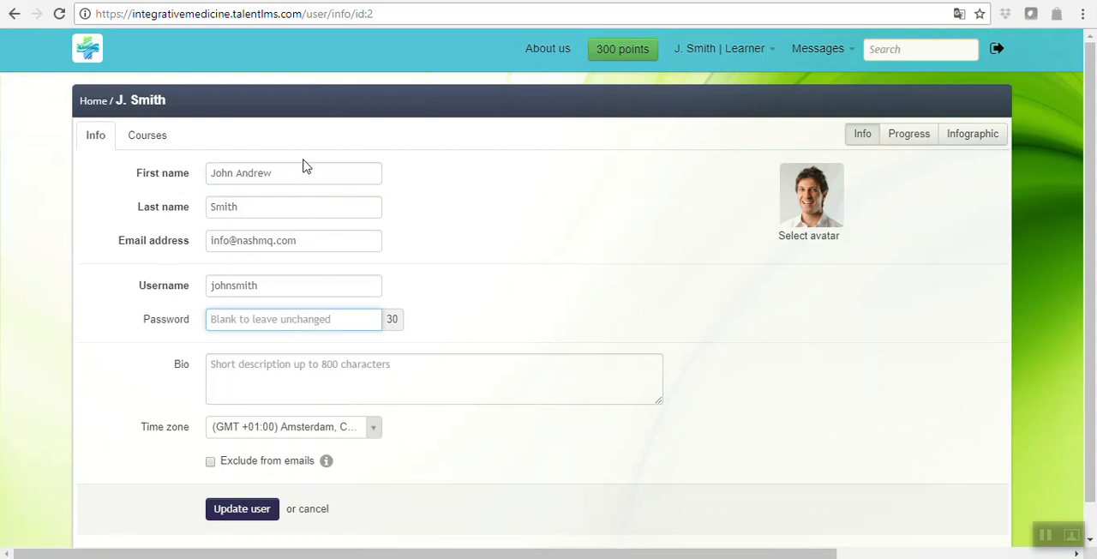
{"action": "mouse_move", "coordinate": [301, 421]}
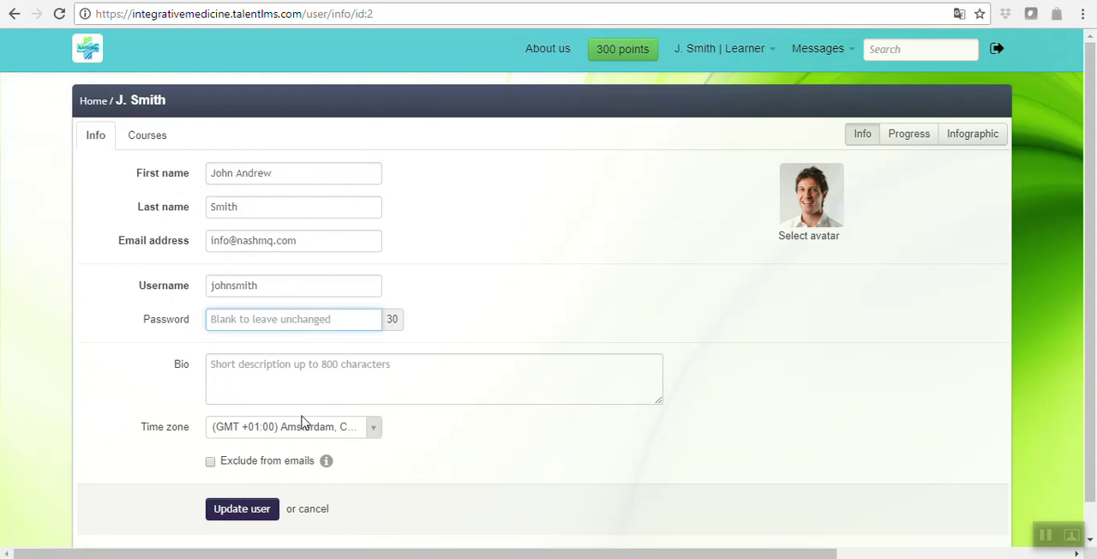
{"action": "mouse_move", "coordinate": [276, 305]}
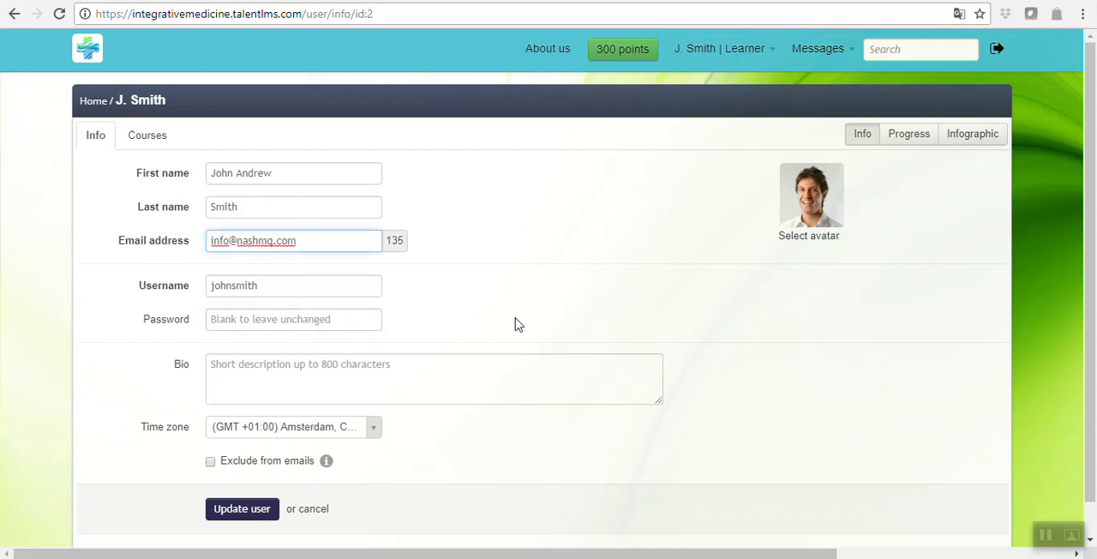
{"action": "mouse_move", "coordinate": [908, 134]}
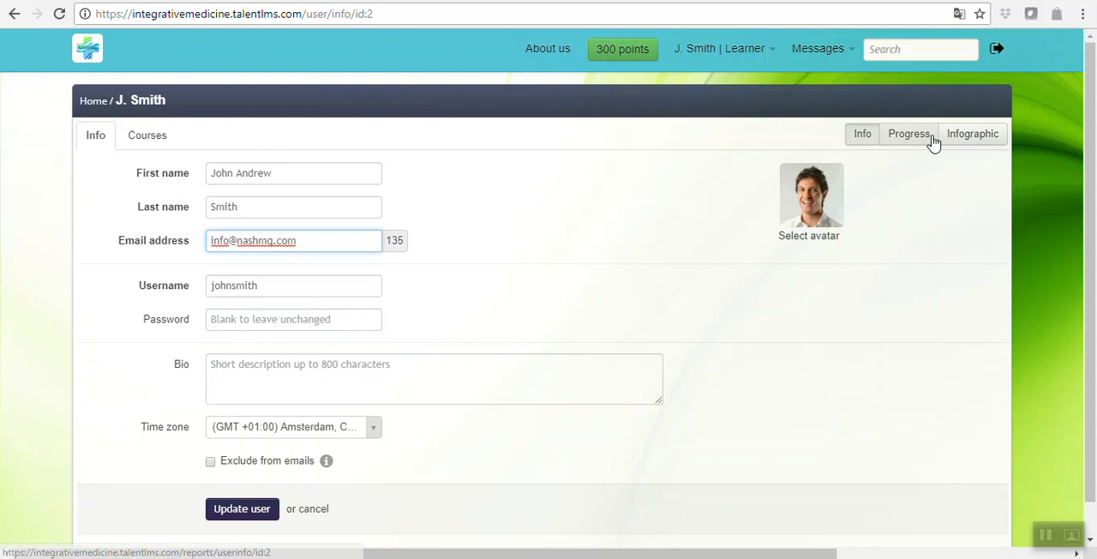
Step: Load the training infographic and scroll through its courses, points, badges and level summary
{"action": "left_click", "coordinate": [973, 133]}
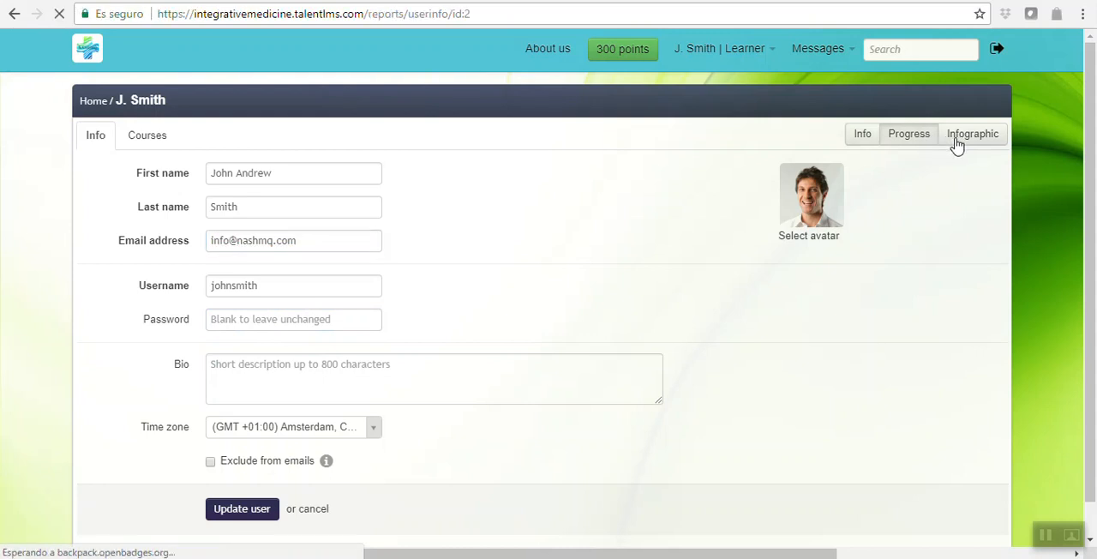
{"action": "left_click", "coordinate": [974, 134]}
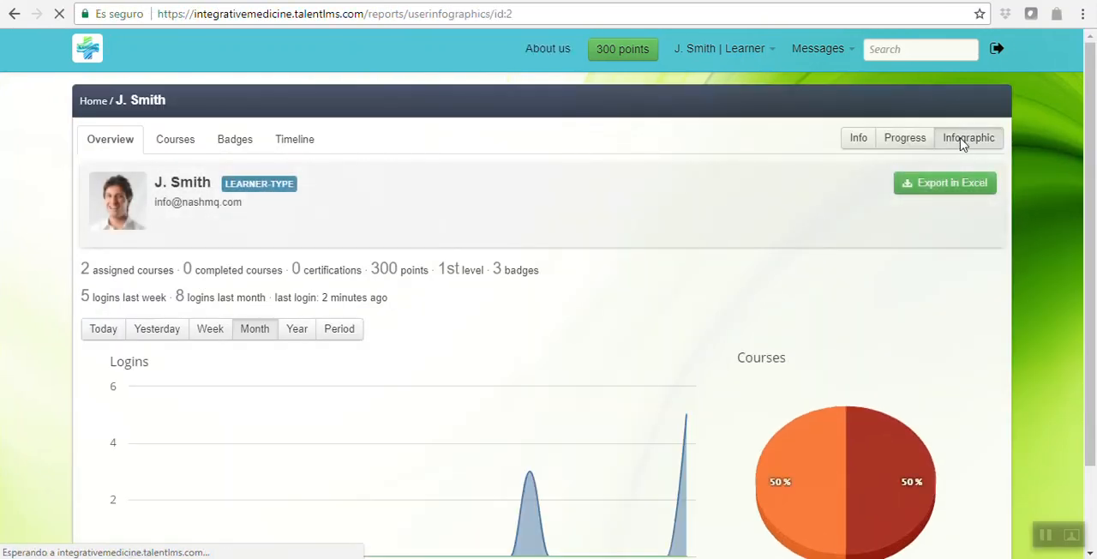
{"action": "left_click", "coordinate": [968, 137]}
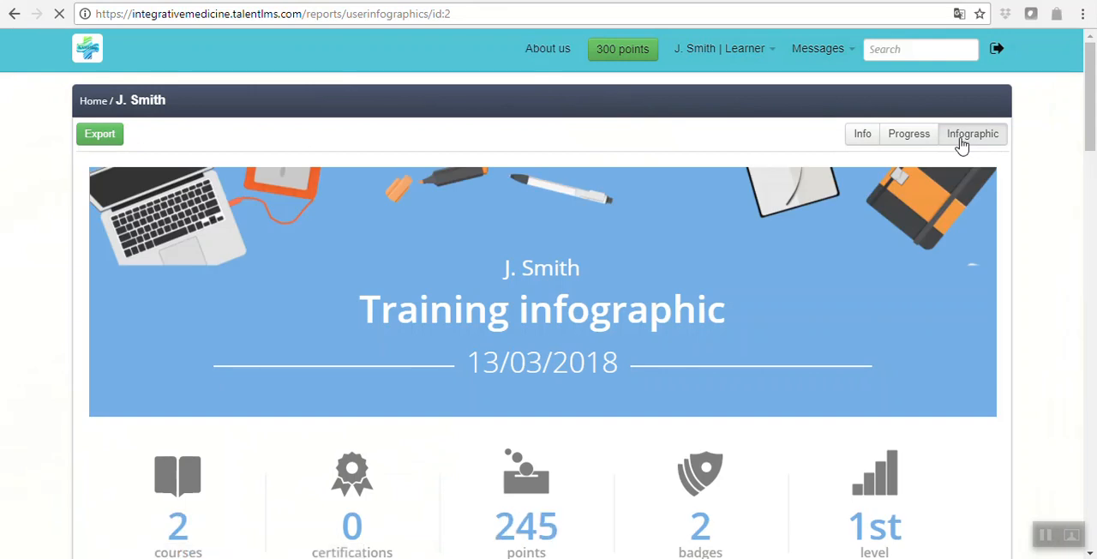
{"action": "scroll", "scroll_direction": "down", "scroll_amount": 3}
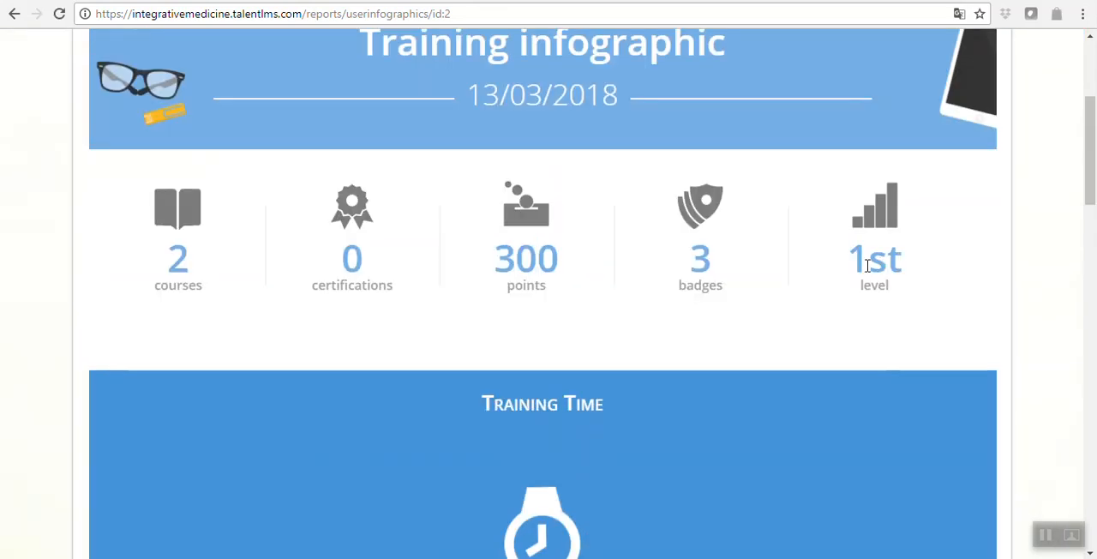
{"action": "mouse_move", "coordinate": [247, 264]}
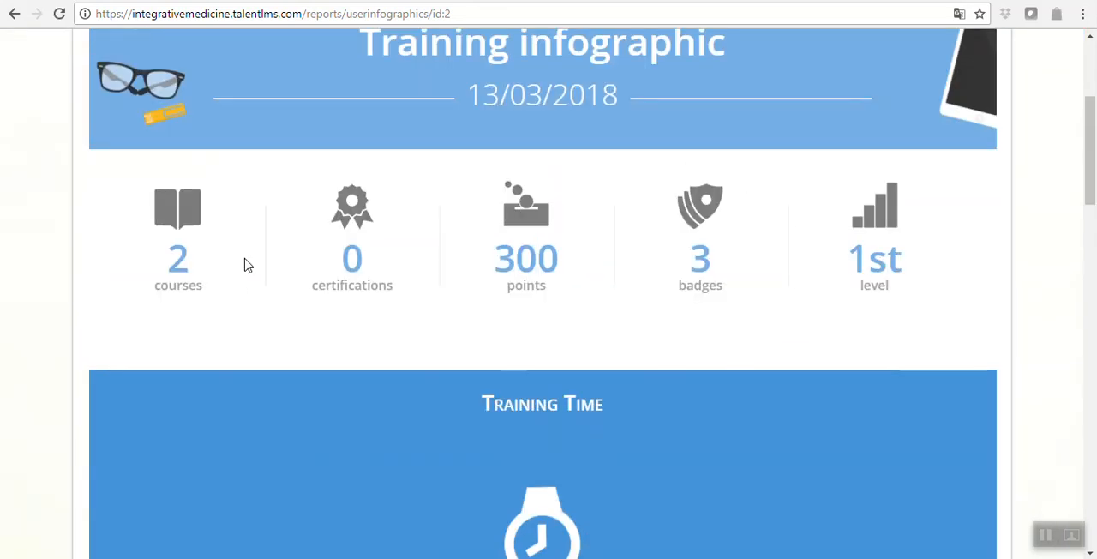
{"action": "mouse_move", "coordinate": [381, 476]}
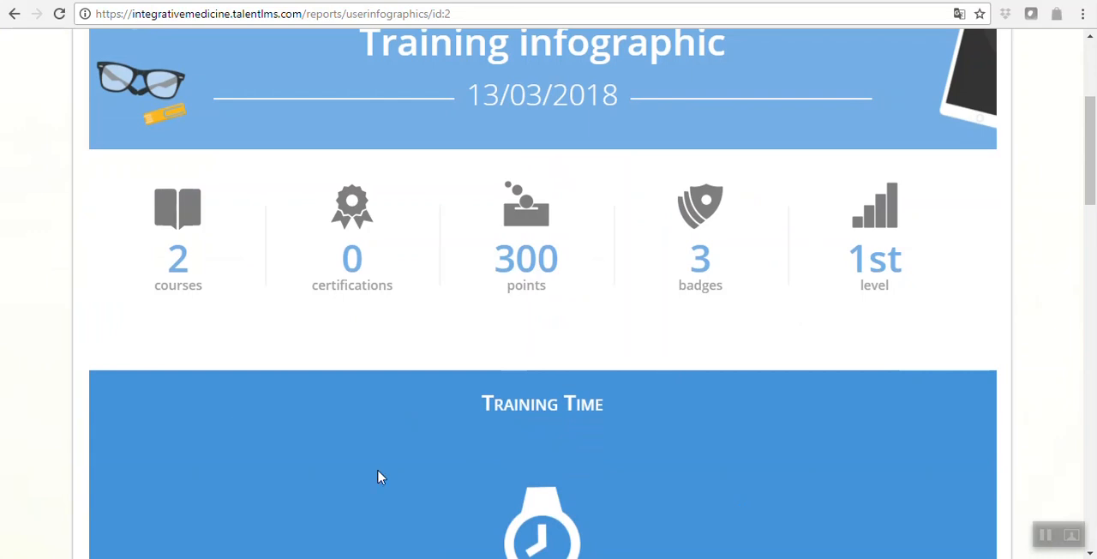
{"action": "mouse_move", "coordinate": [414, 409]}
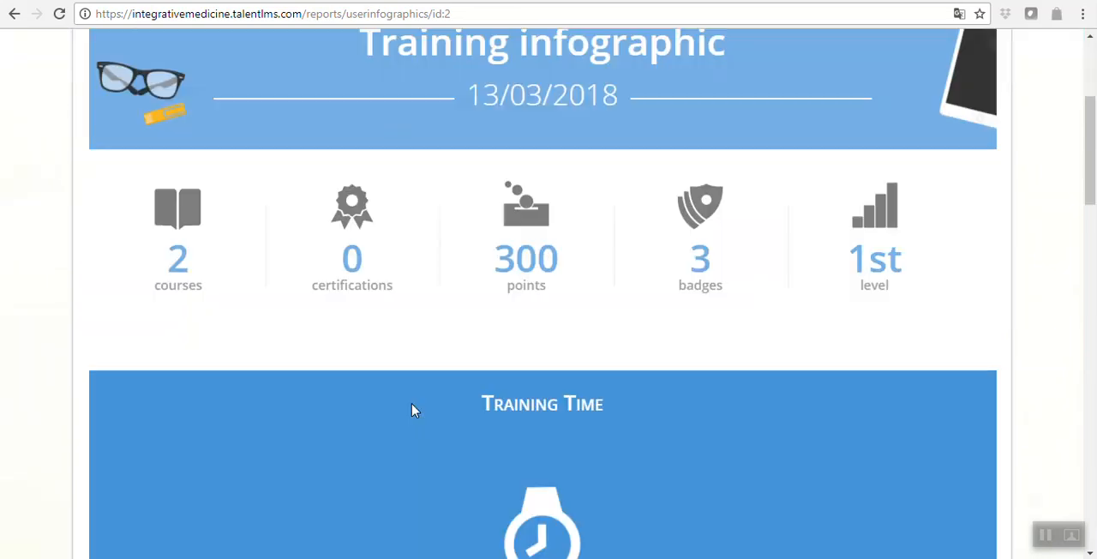
{"action": "scroll", "scroll_direction": "down", "scroll_amount": 3}
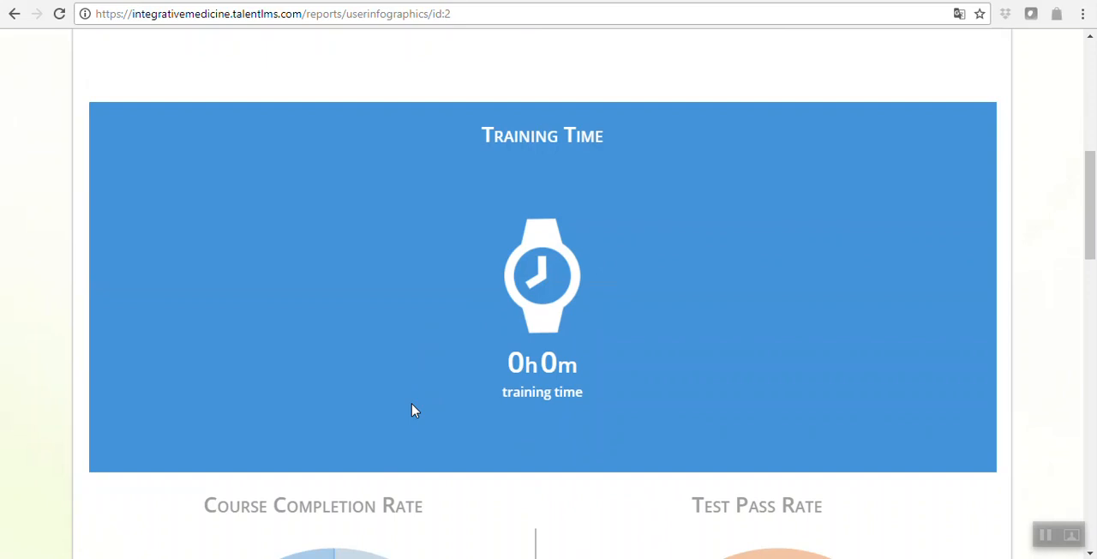
{"action": "scroll", "scroll_direction": "up", "scroll_amount": 3}
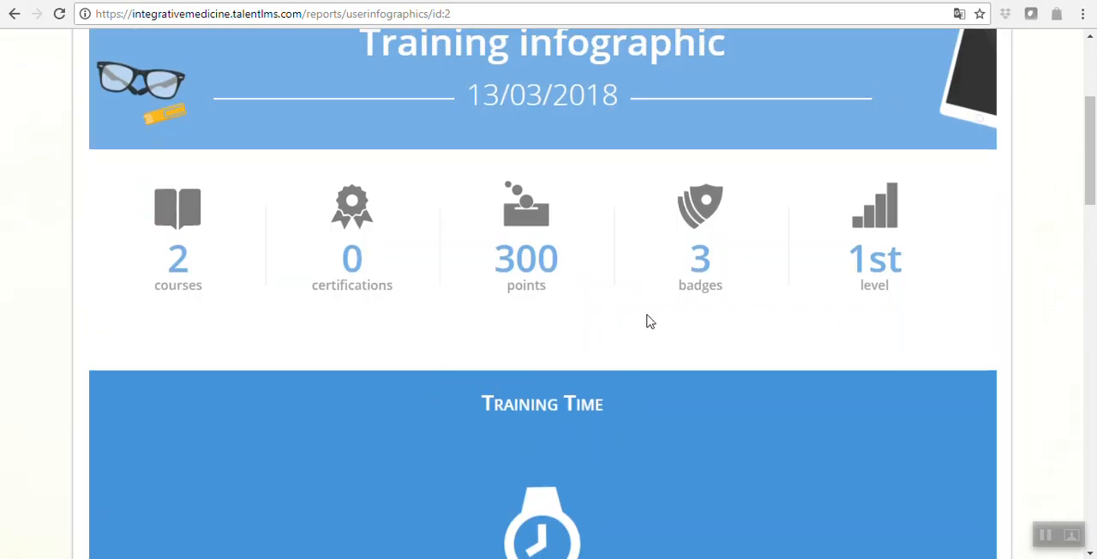
{"action": "scroll", "scroll_direction": "up", "scroll_amount": 3}
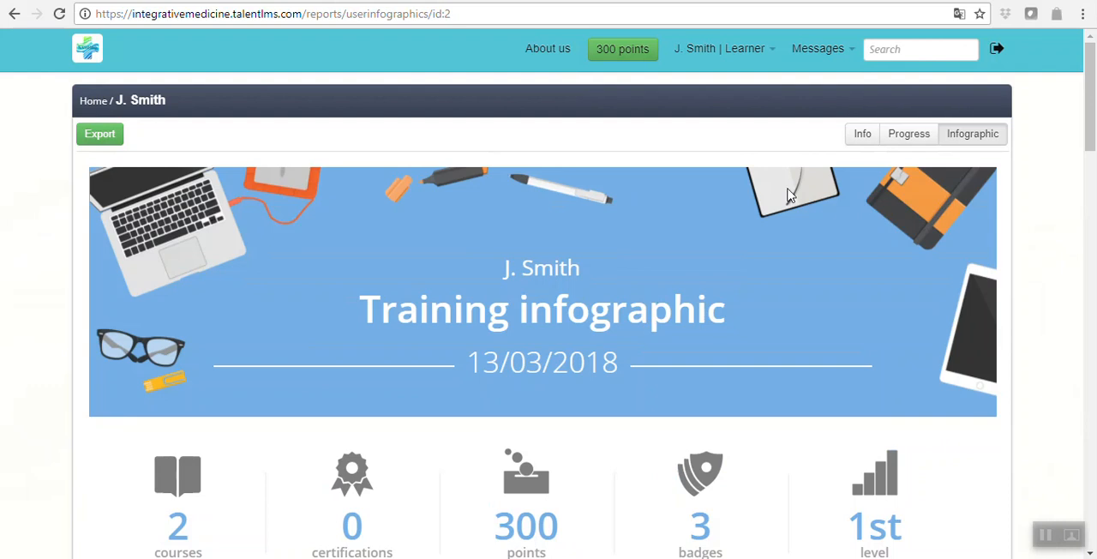
Step: Return from the user menu to the learner's Home dashboard
{"action": "left_click", "coordinate": [723, 48]}
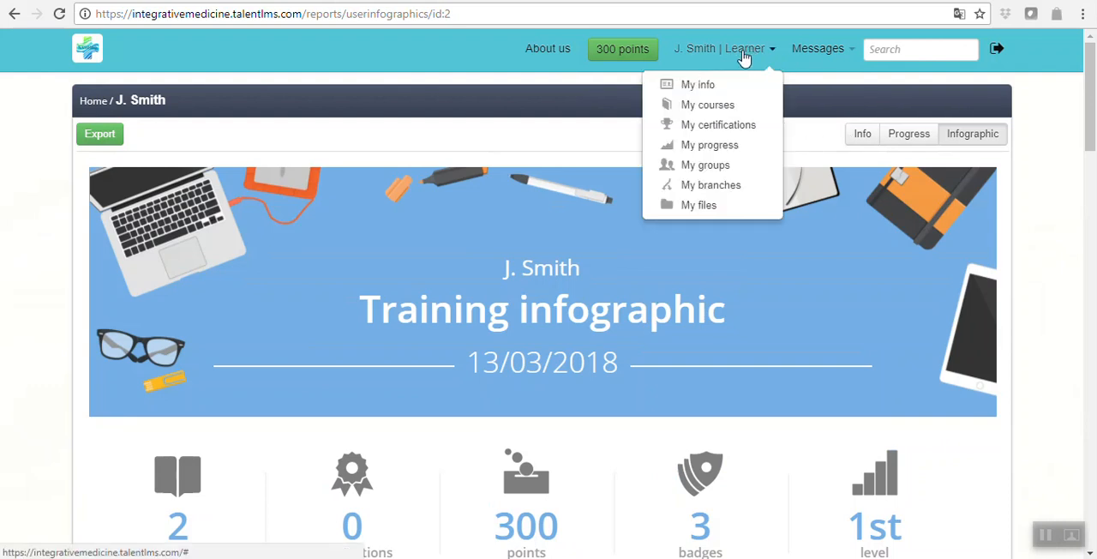
{"action": "left_click", "coordinate": [87, 48]}
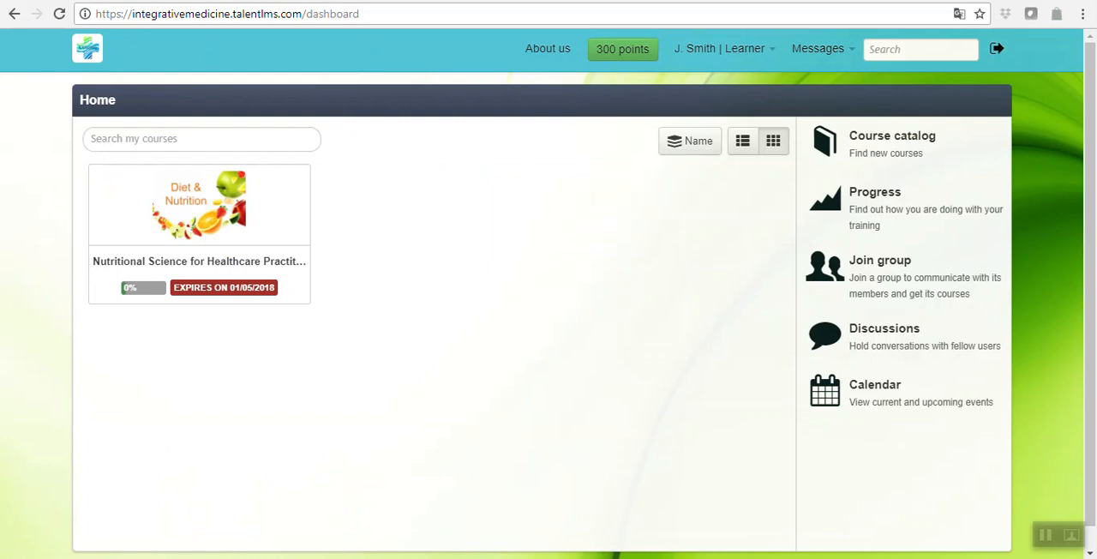
{"action": "mouse_move", "coordinate": [115, 384]}
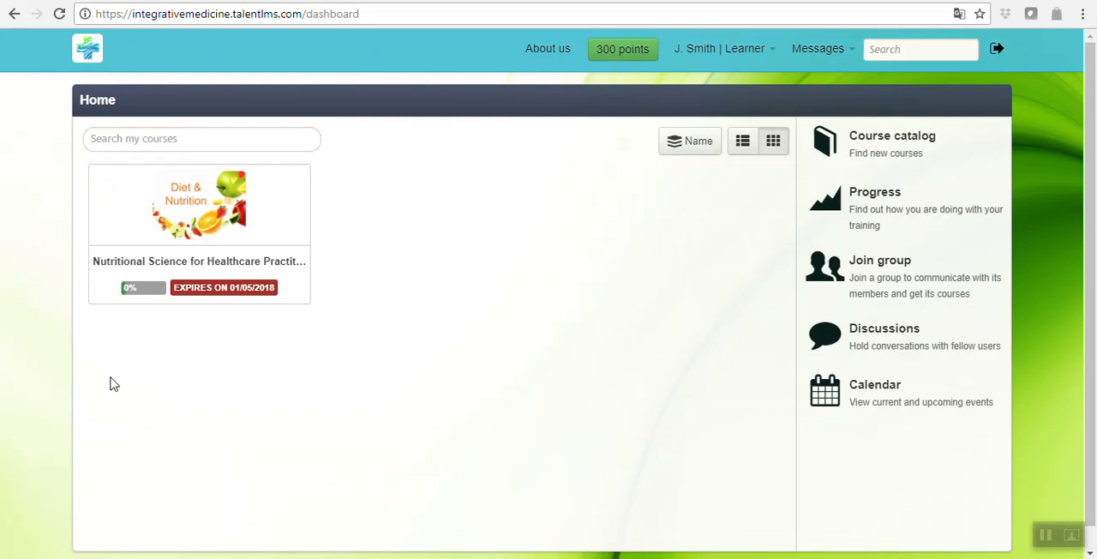
{"action": "mouse_move", "coordinate": [775, 255]}
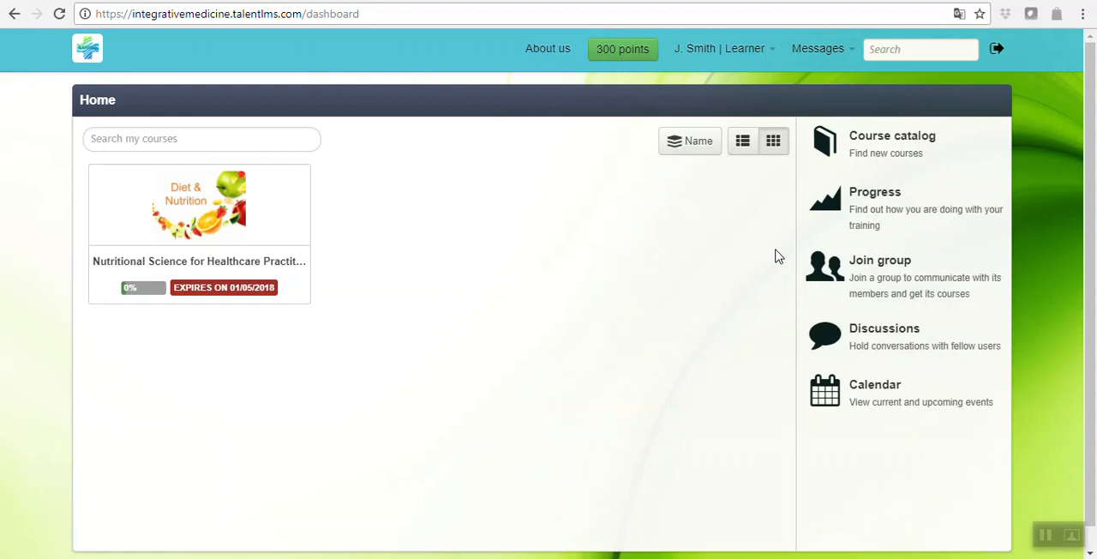
{"action": "mouse_move", "coordinate": [912, 266]}
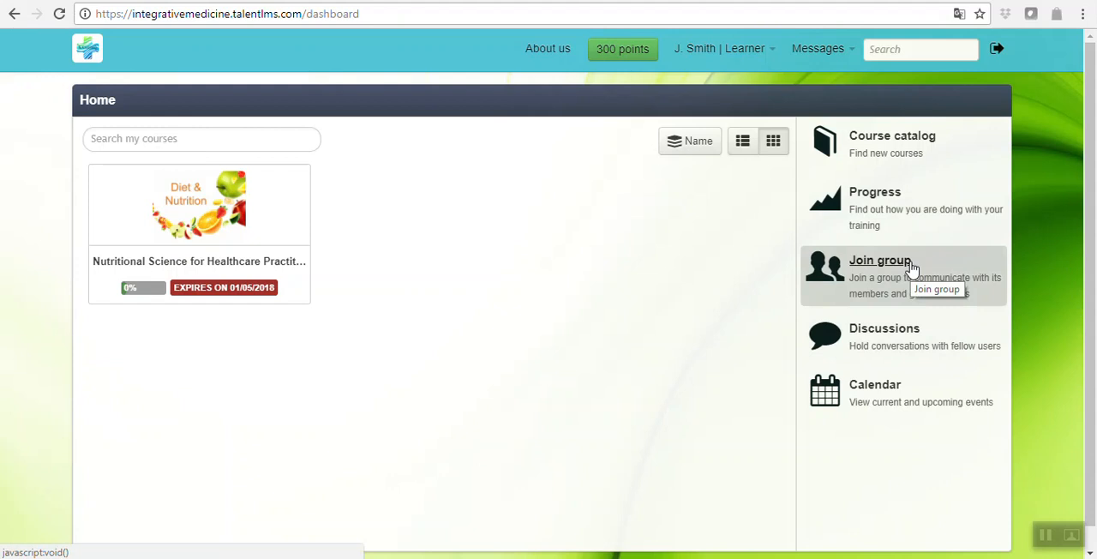
{"action": "mouse_move", "coordinate": [899, 334]}
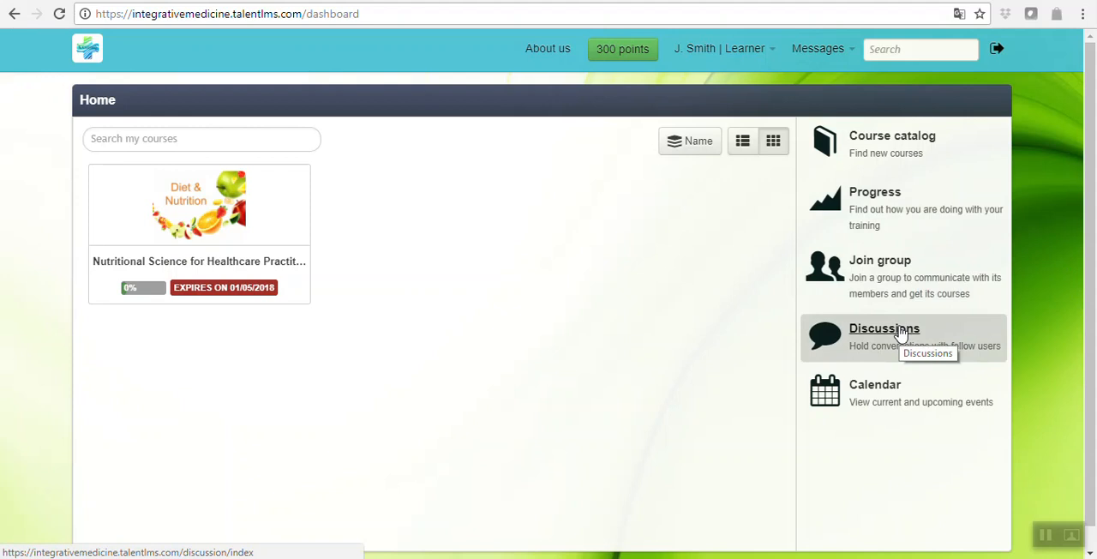
{"action": "mouse_move", "coordinate": [757, 333]}
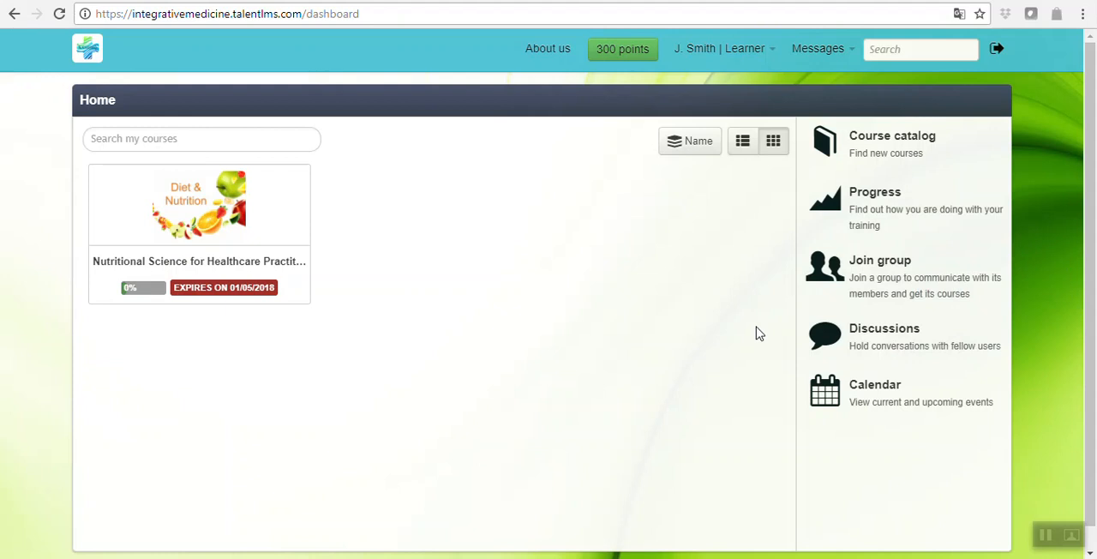
{"action": "mouse_move", "coordinate": [864, 420]}
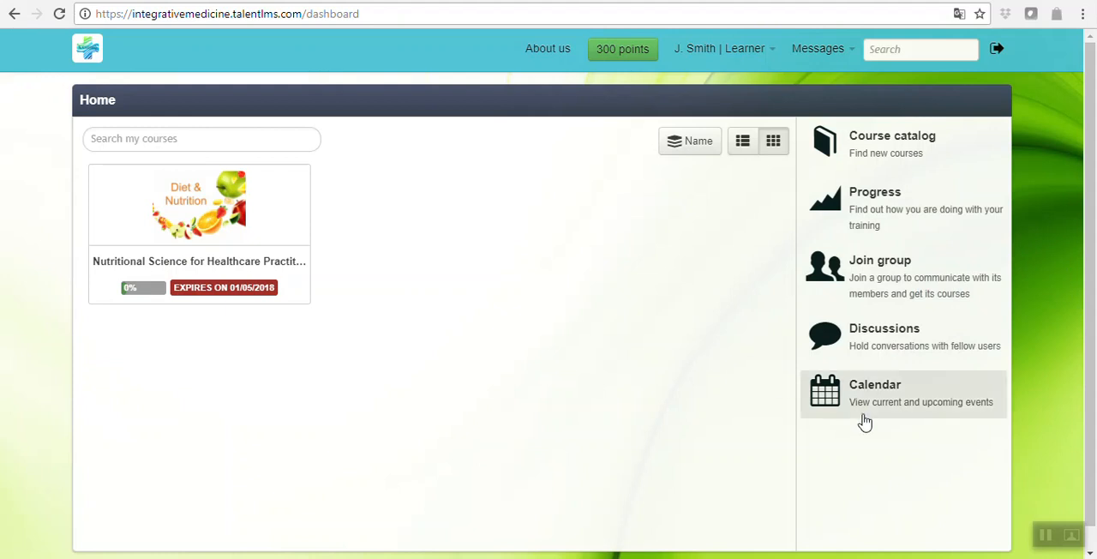
Step: View the events calendar from the sidebar and browse the March 2018 month layout
{"action": "left_click", "coordinate": [874, 383]}
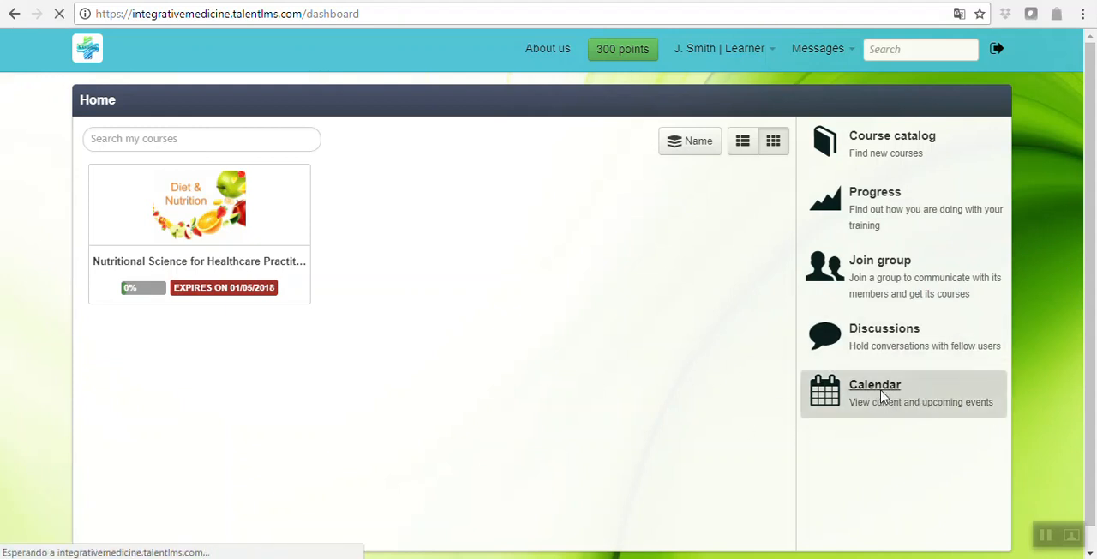
{"action": "left_click", "coordinate": [873, 384]}
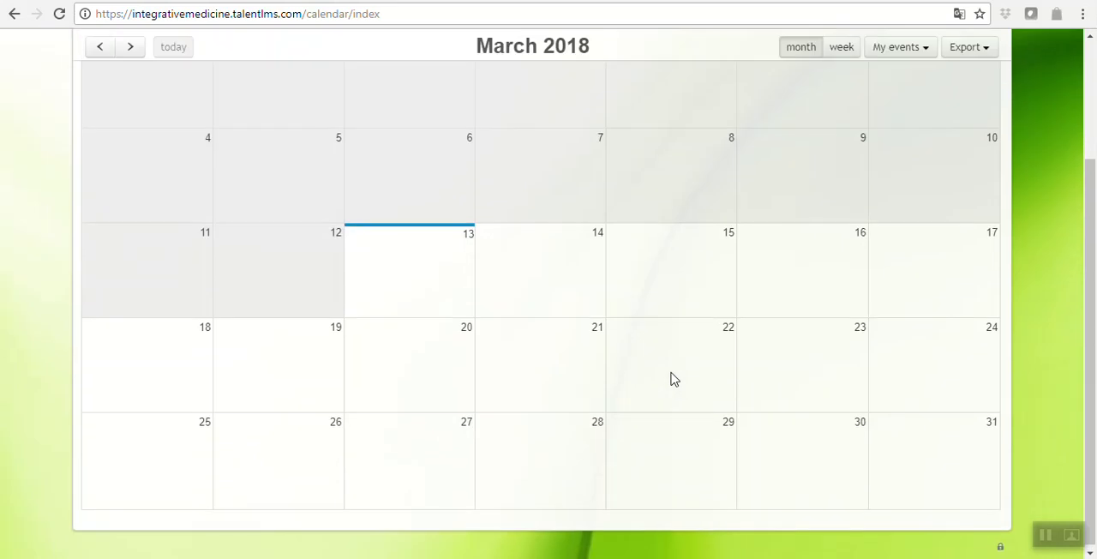
{"action": "scroll", "scroll_direction": "up", "scroll_amount": 3}
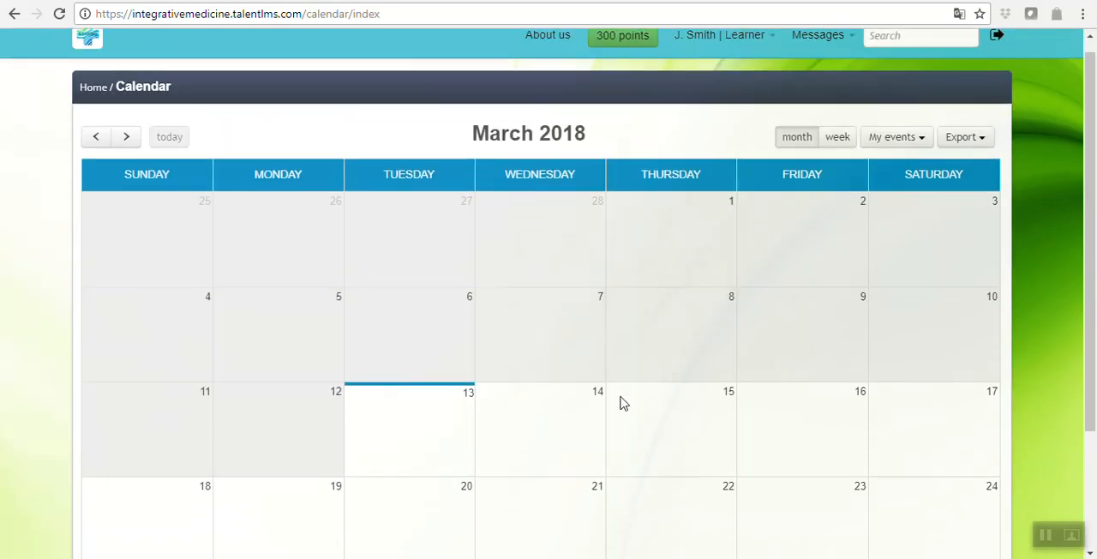
{"action": "scroll", "scroll_direction": "down", "scroll_amount": 3}
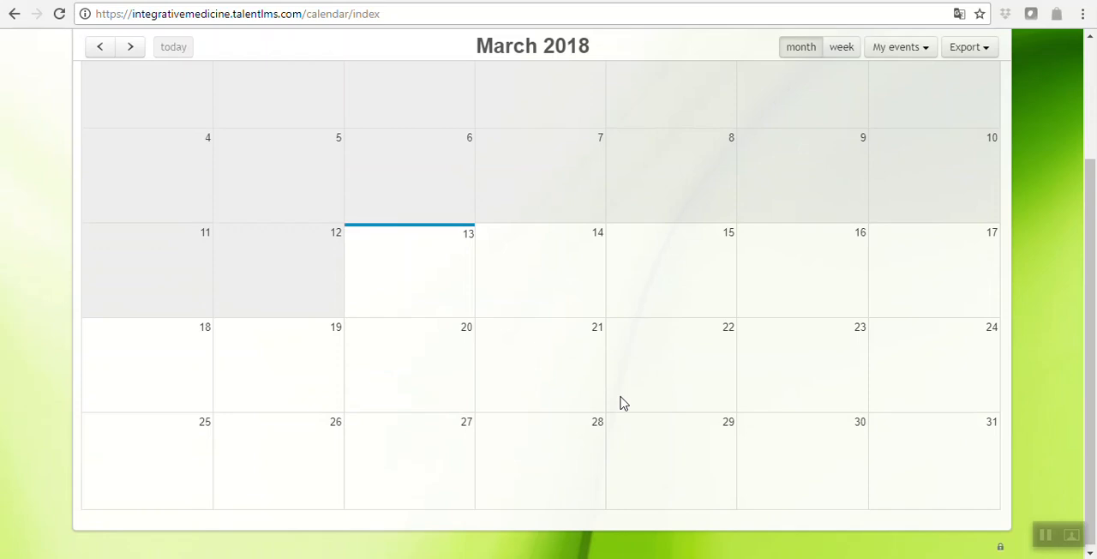
{"action": "scroll", "scroll_direction": "up", "scroll_amount": 3}
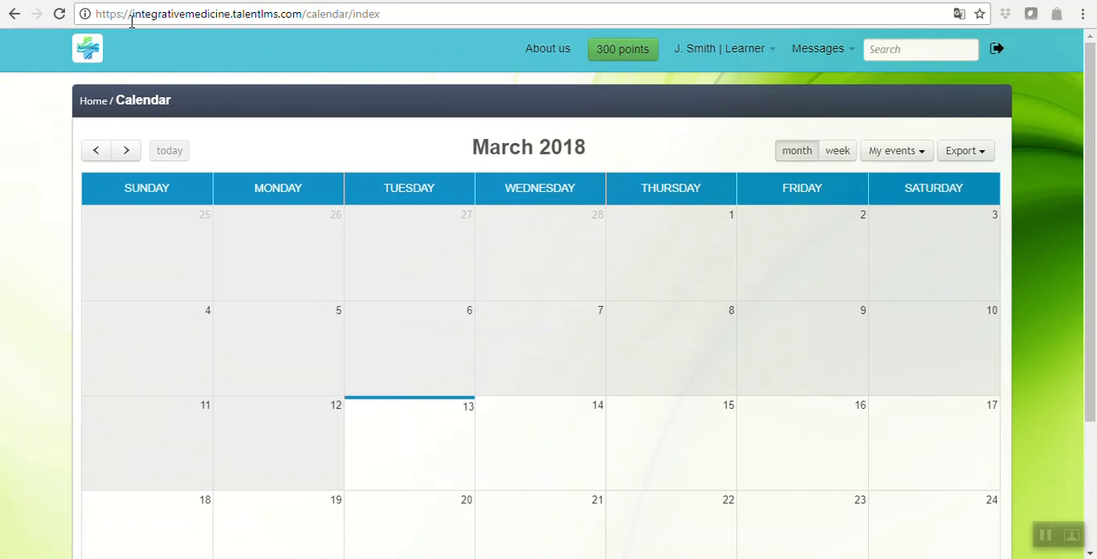
Step: Return to the Home dashboard and enter the Nutritional Science for Healthcare Practitioners course
{"action": "left_click", "coordinate": [86, 48]}
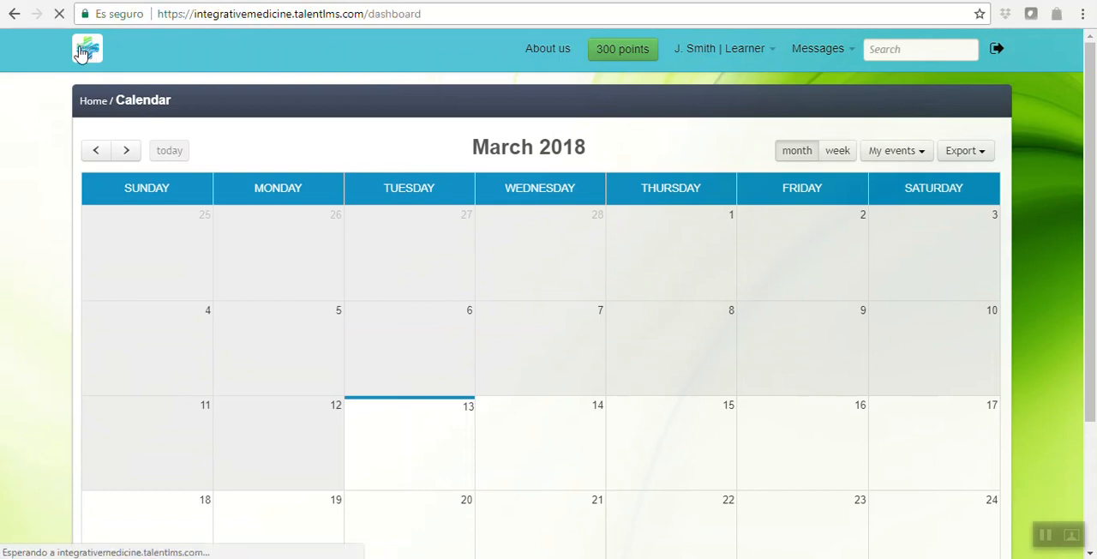
{"action": "left_click", "coordinate": [86, 48]}
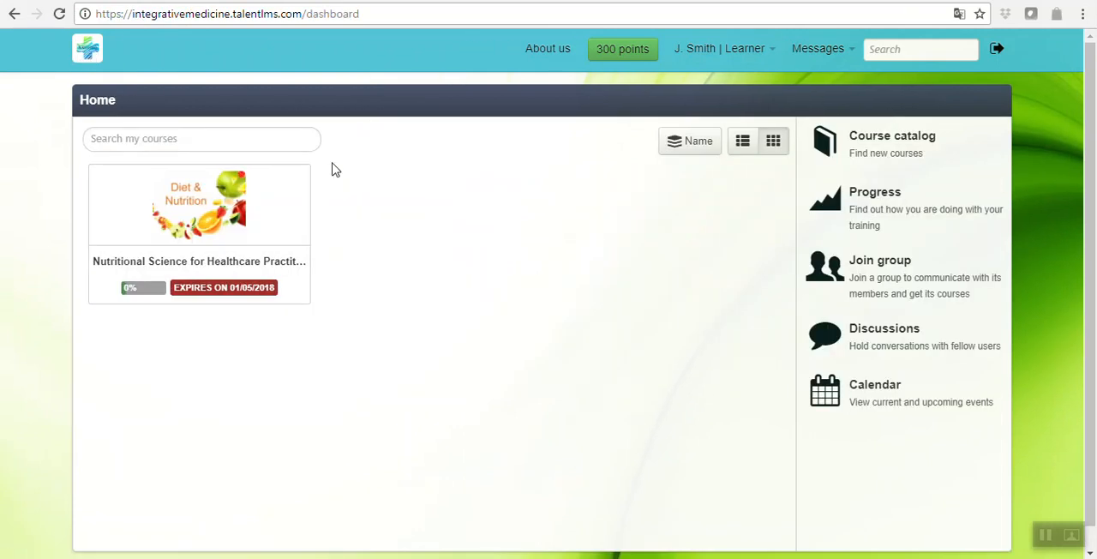
{"action": "mouse_move", "coordinate": [198, 206]}
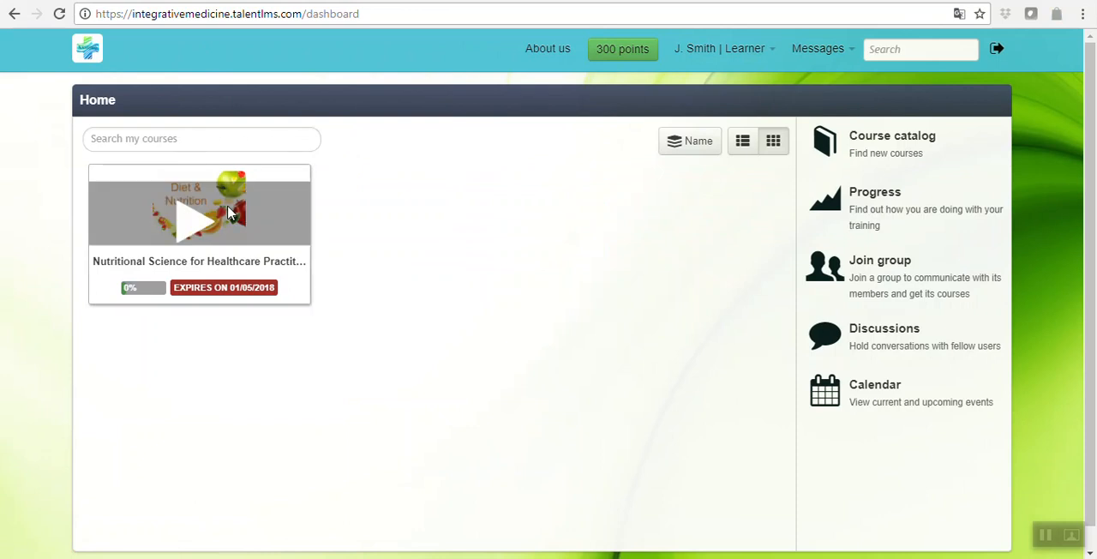
{"action": "left_click", "coordinate": [199, 202]}
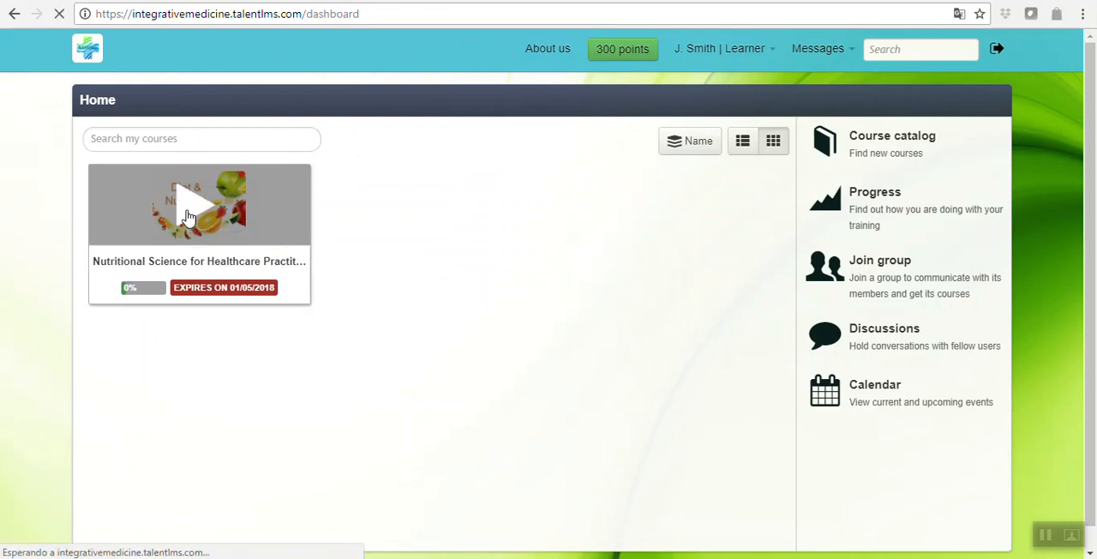
{"action": "left_click", "coordinate": [199, 204]}
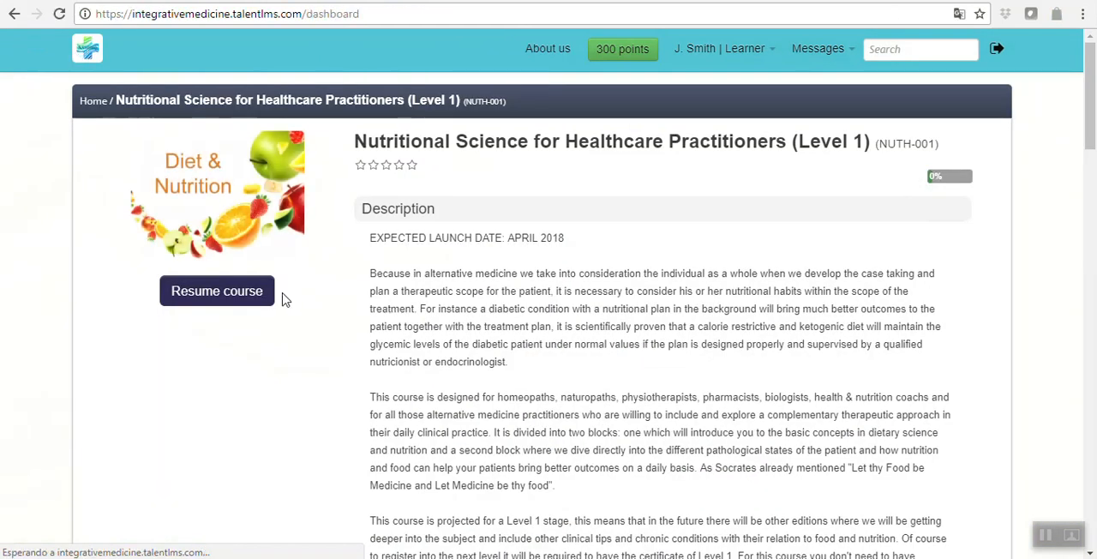
{"action": "left_click", "coordinate": [92, 99]}
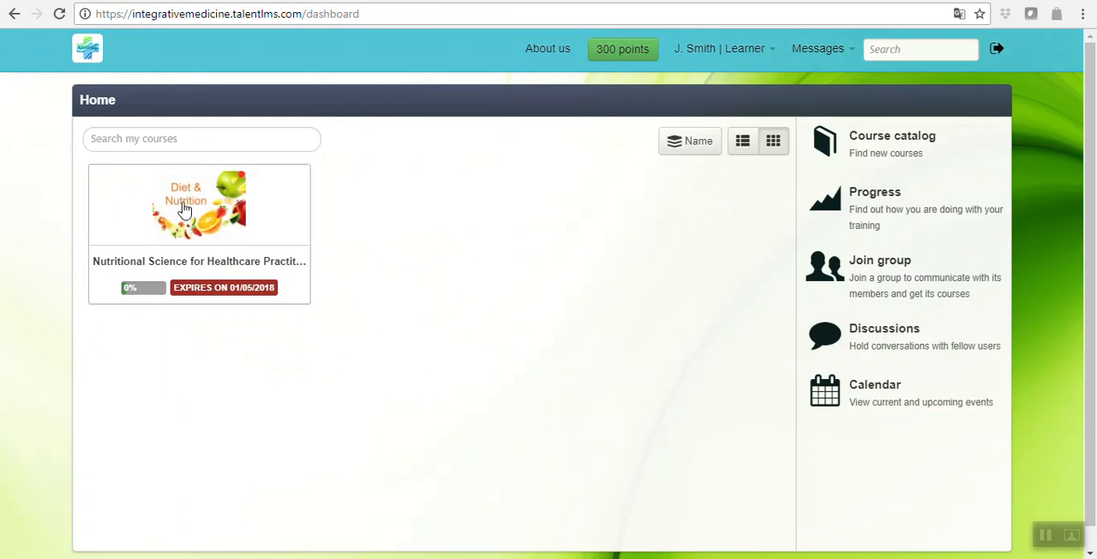
{"action": "mouse_move", "coordinate": [486, 223]}
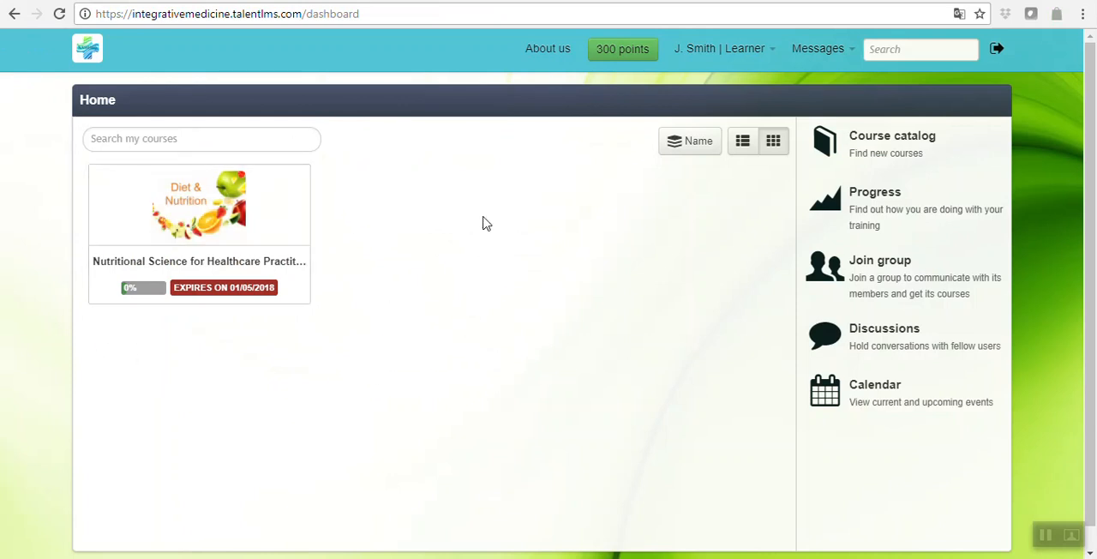
{"action": "mouse_move", "coordinate": [343, 117]}
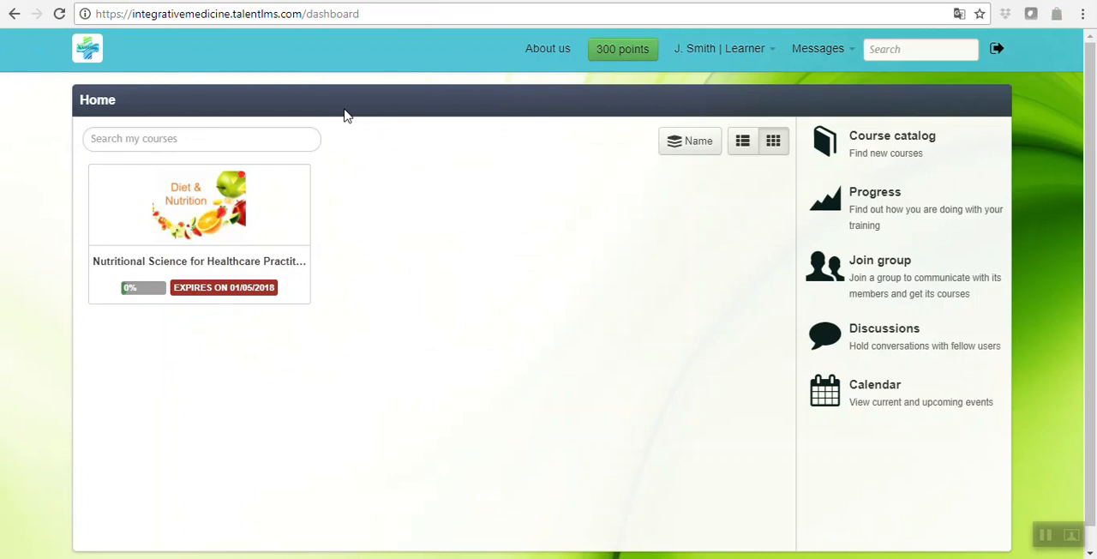
{"action": "mouse_move", "coordinate": [312, 264]}
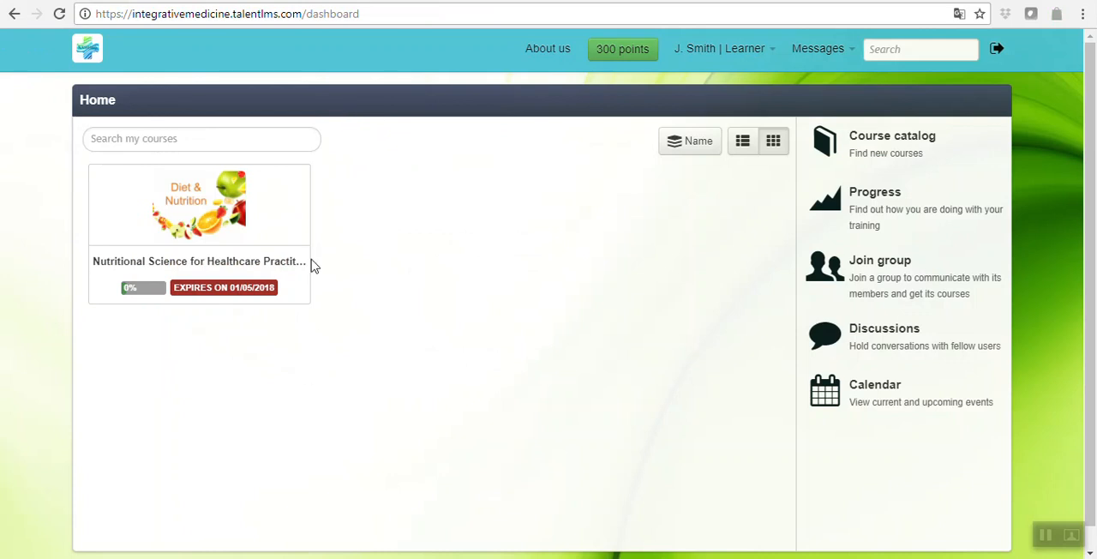
{"action": "mouse_move", "coordinate": [232, 192]}
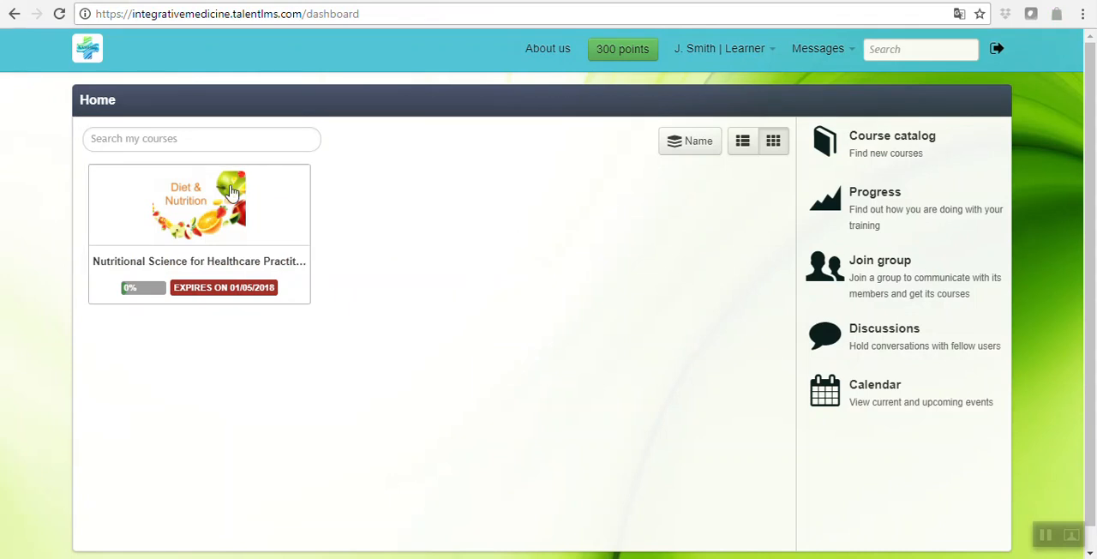
{"action": "mouse_move", "coordinate": [178, 298]}
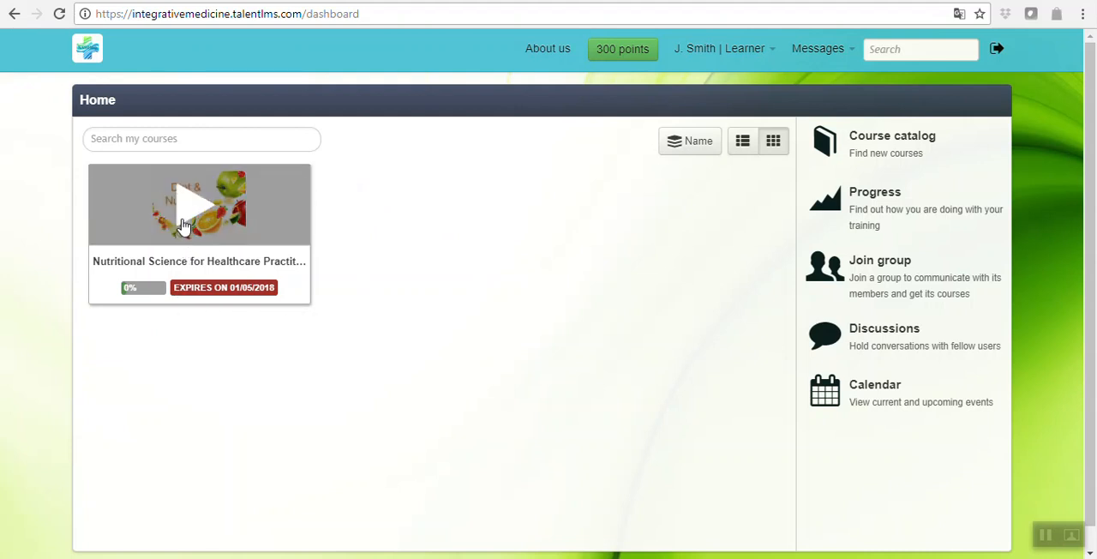
{"action": "left_click", "coordinate": [198, 202]}
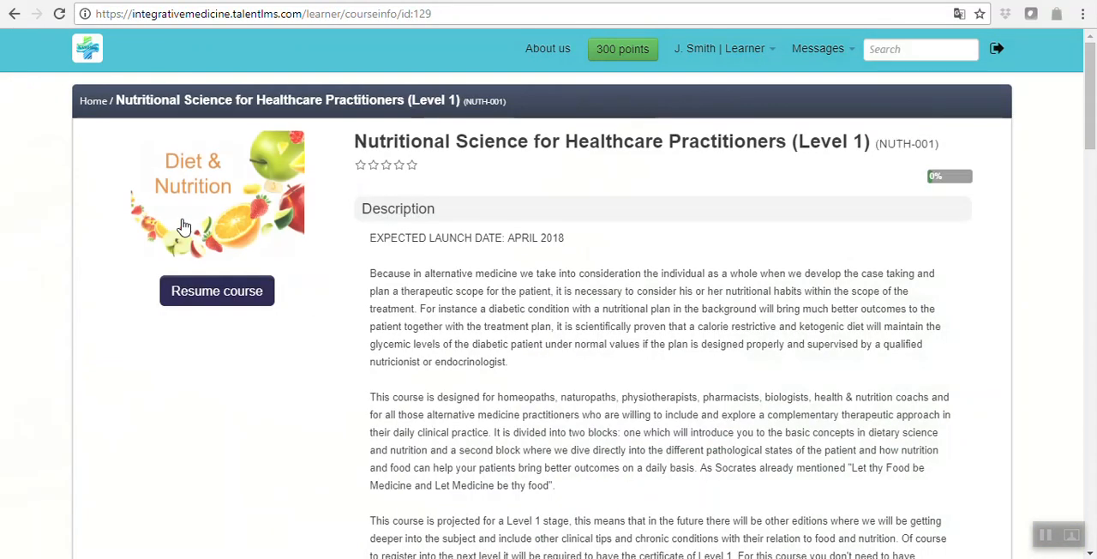
{"action": "mouse_move", "coordinate": [490, 325]}
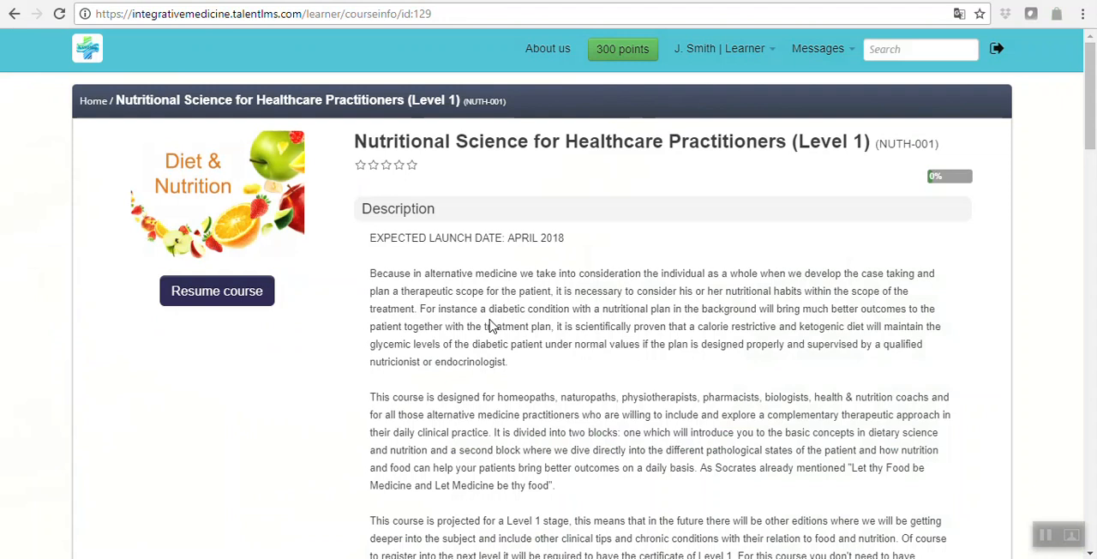
Step: Browse the course Content section listing the introduction, units, lectures and tests
{"action": "scroll", "scroll_direction": "down", "scroll_amount": 3}
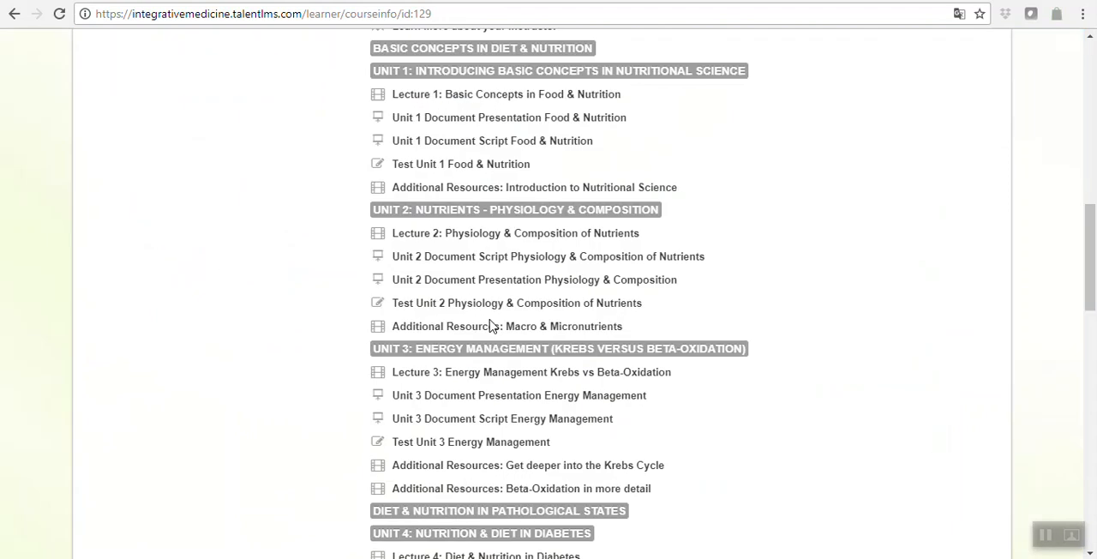
{"action": "scroll", "scroll_direction": "up", "scroll_amount": 3}
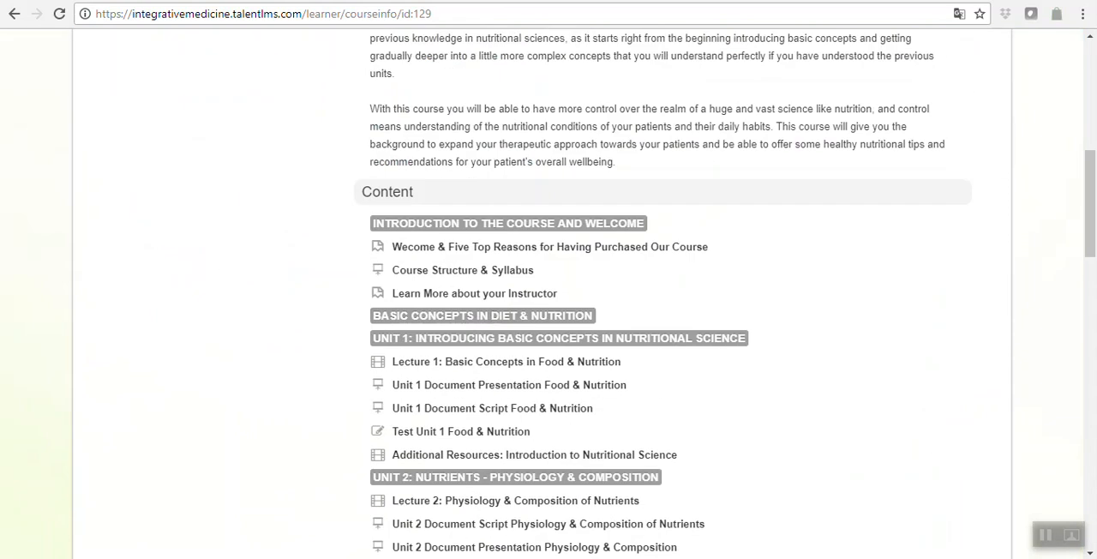
{"action": "scroll", "scroll_direction": "down", "scroll_amount": 3}
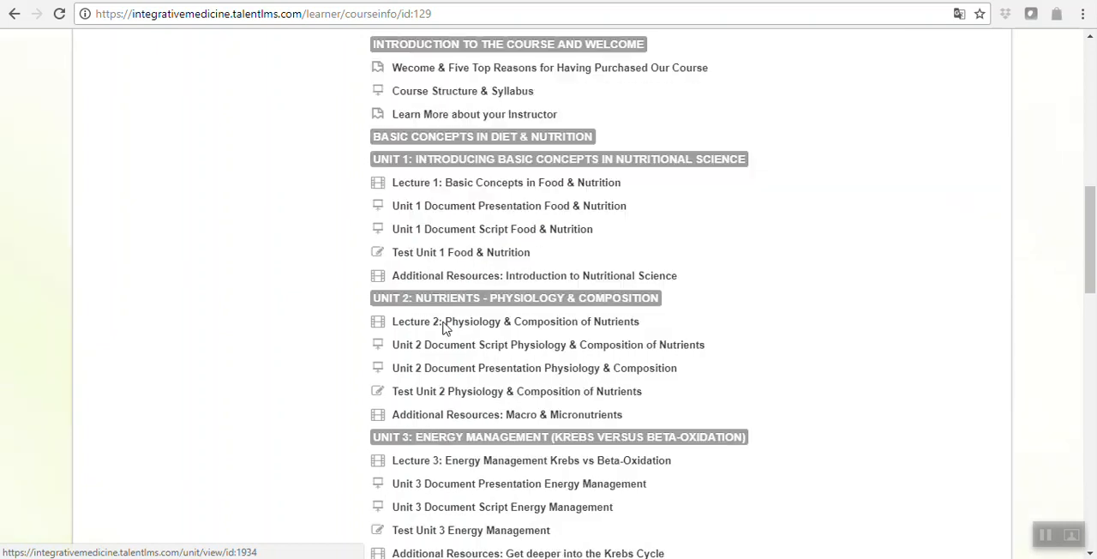
{"action": "scroll", "scroll_direction": "down", "scroll_amount": 3}
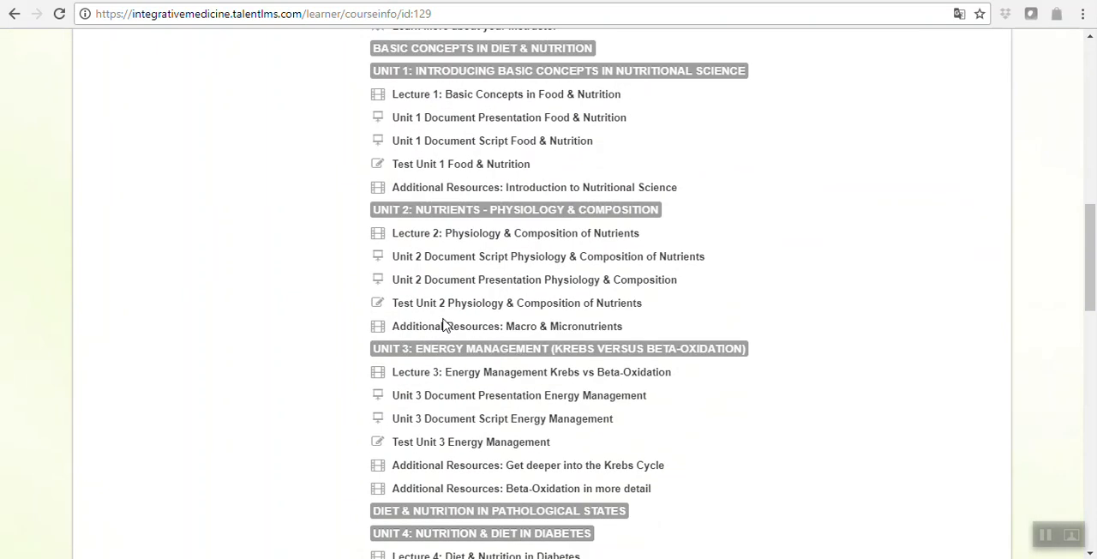
{"action": "mouse_move", "coordinate": [448, 317]}
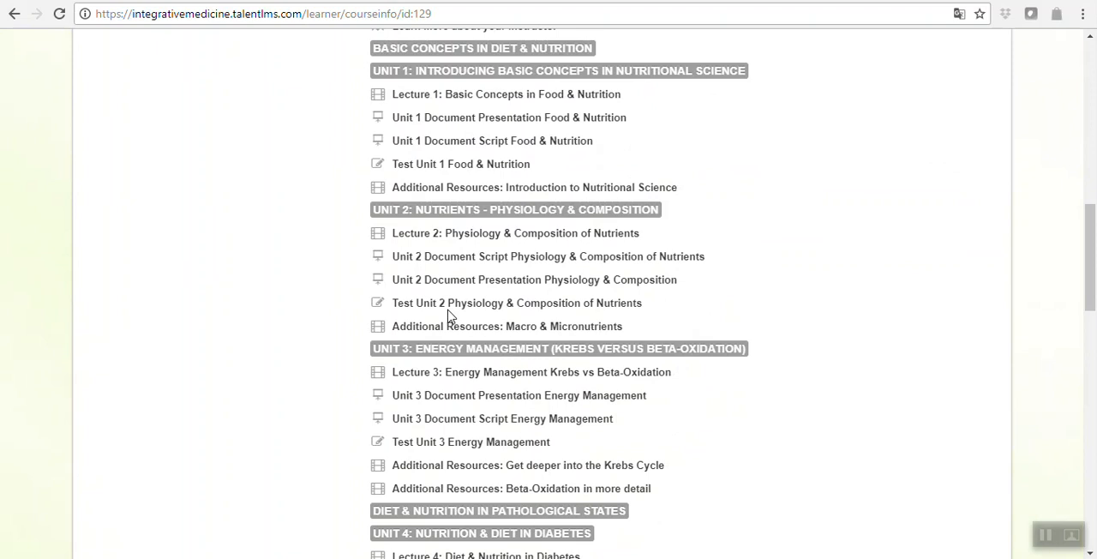
{"action": "mouse_move", "coordinate": [509, 117]}
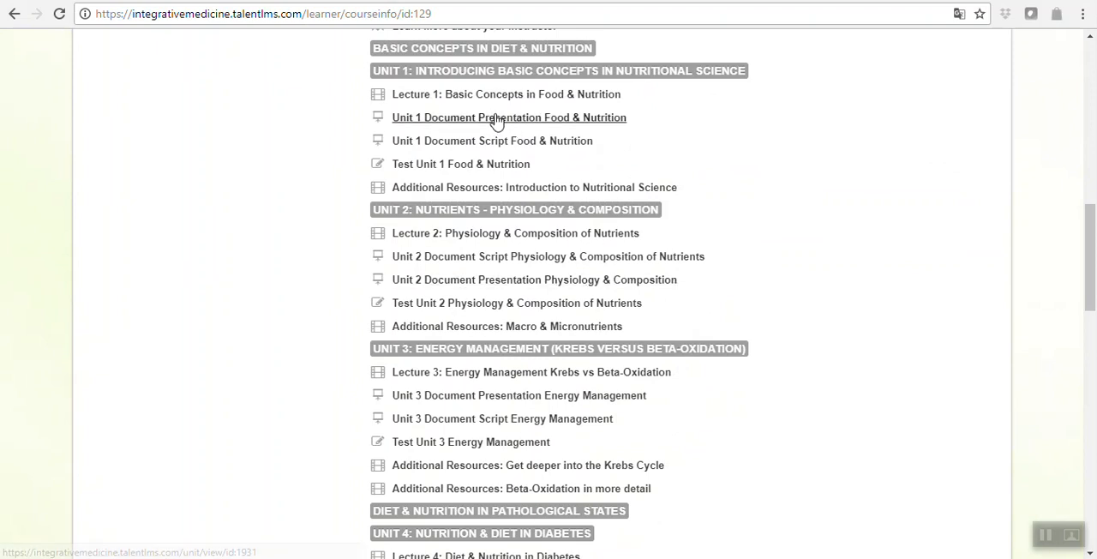
{"action": "scroll", "scroll_direction": "up", "scroll_amount": 3}
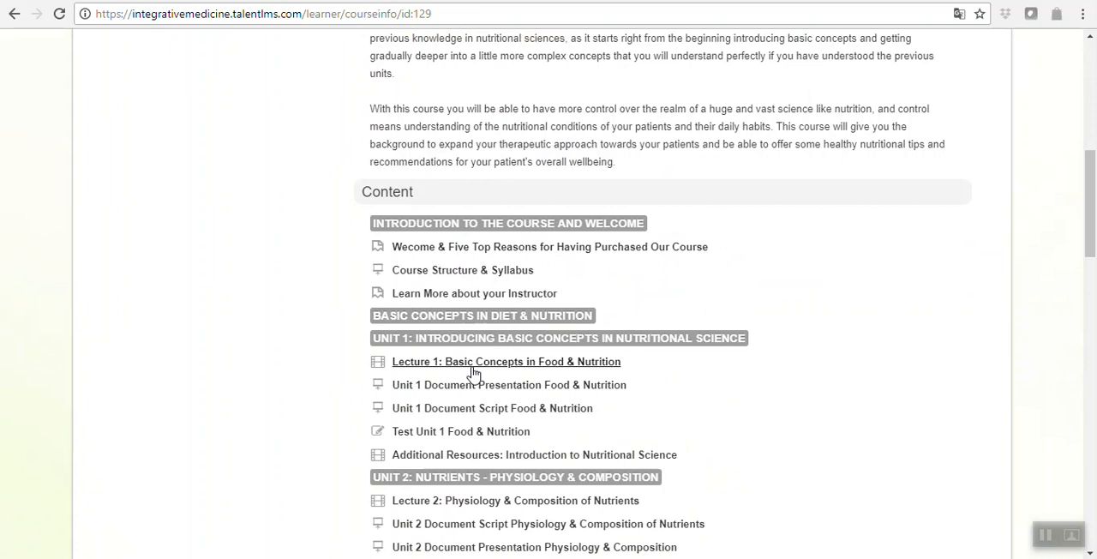
{"action": "mouse_move", "coordinate": [466, 297]}
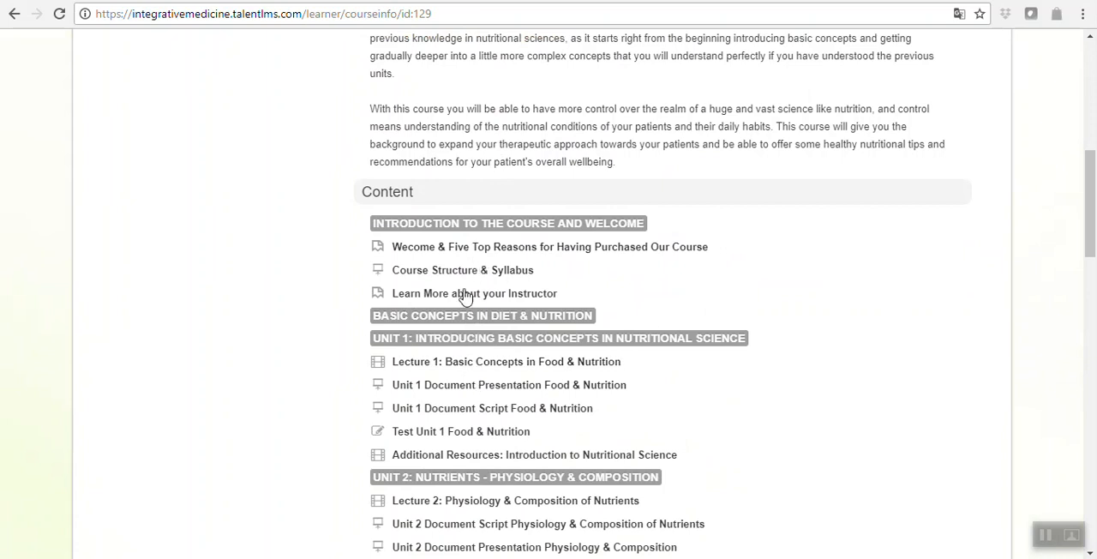
{"action": "mouse_move", "coordinate": [500, 271]}
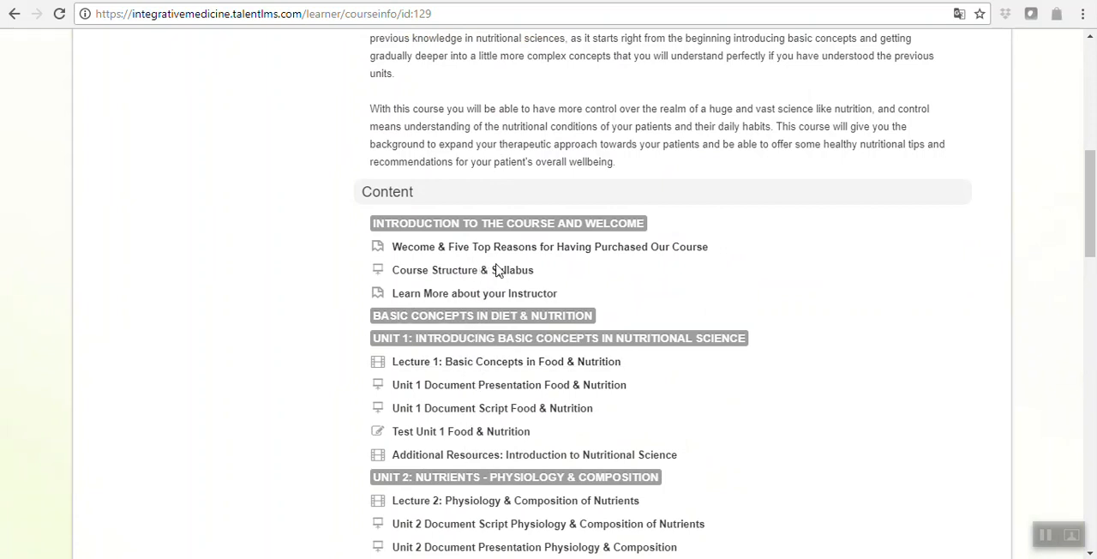
{"action": "scroll", "scroll_direction": "up", "scroll_amount": 3}
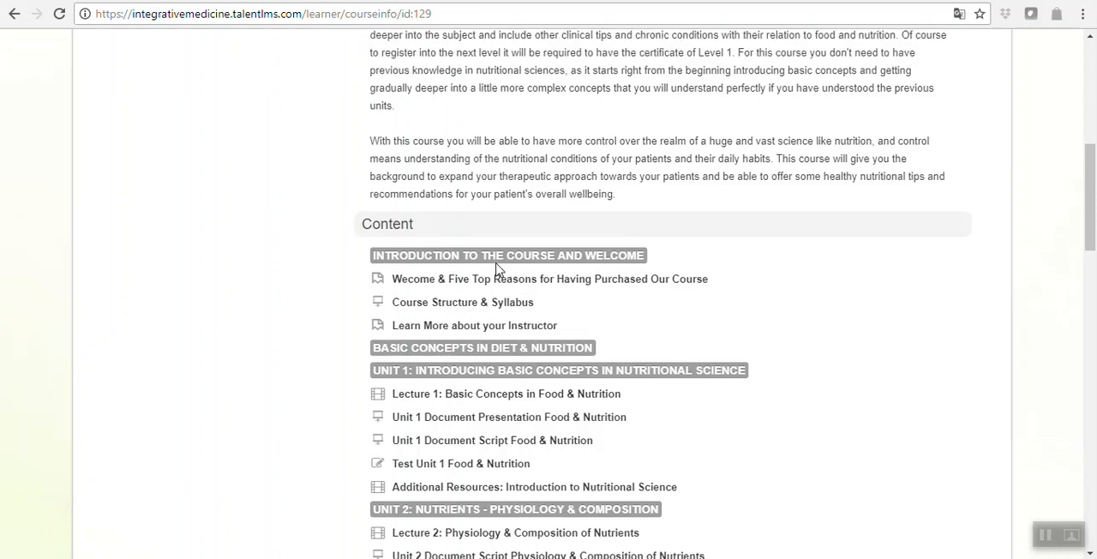
Step: View the Welcome & Five Top Reasons unit and read through it
{"action": "left_click", "coordinate": [548, 278]}
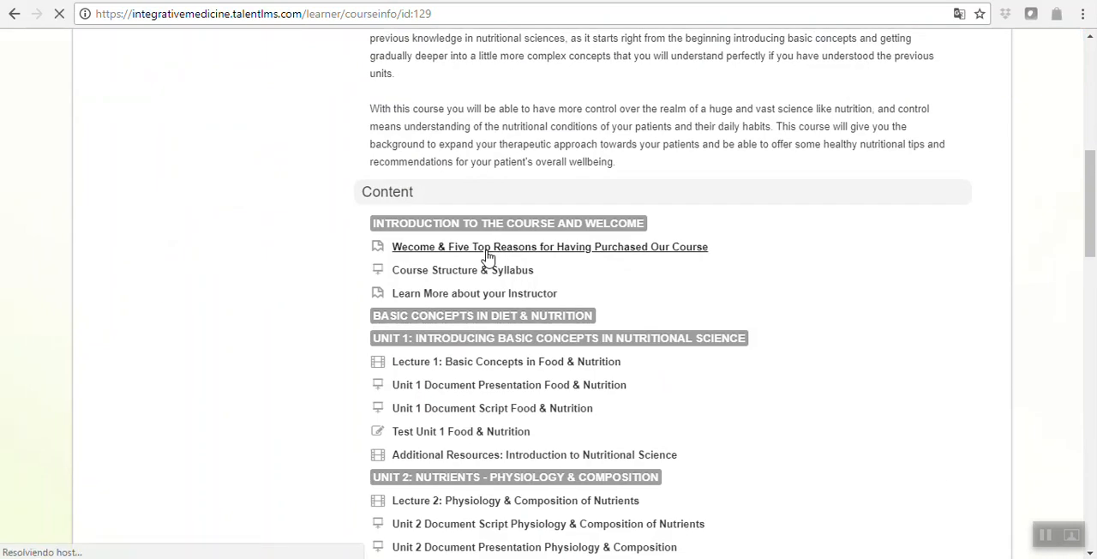
{"action": "left_click", "coordinate": [548, 247]}
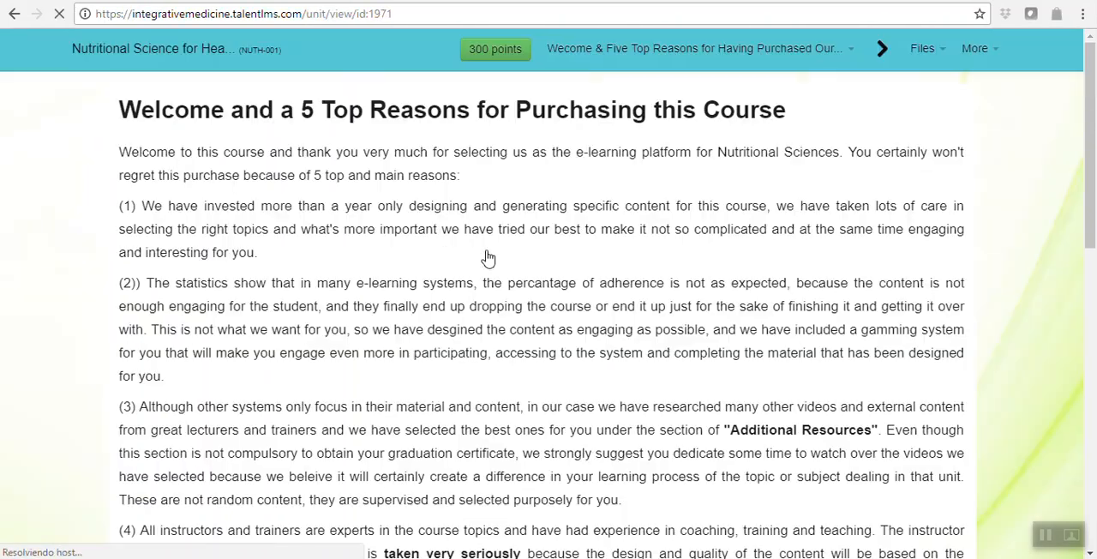
{"action": "scroll", "scroll_direction": "down", "scroll_amount": 3}
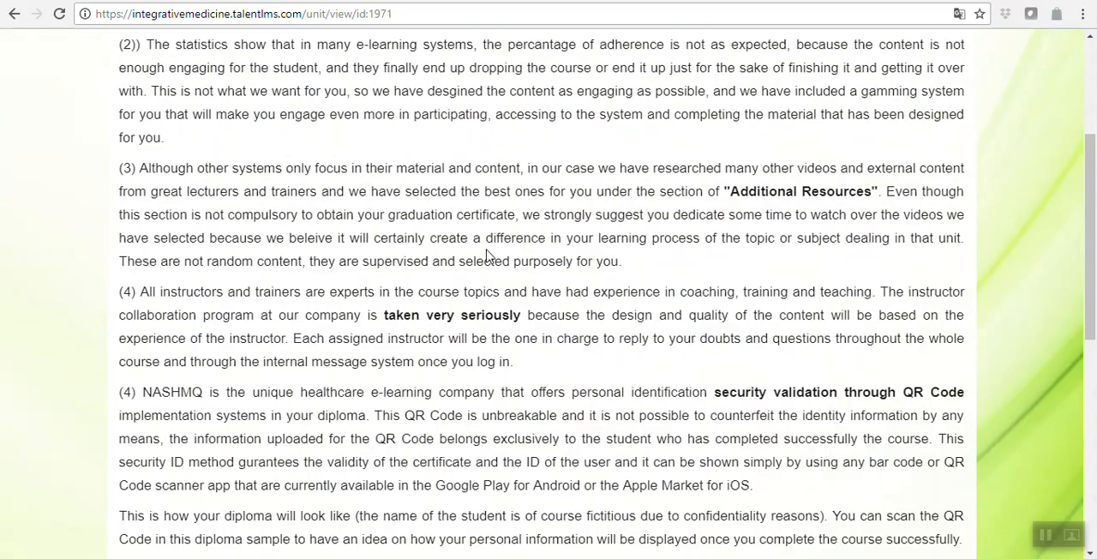
{"action": "scroll", "scroll_direction": "up", "scroll_amount": 3}
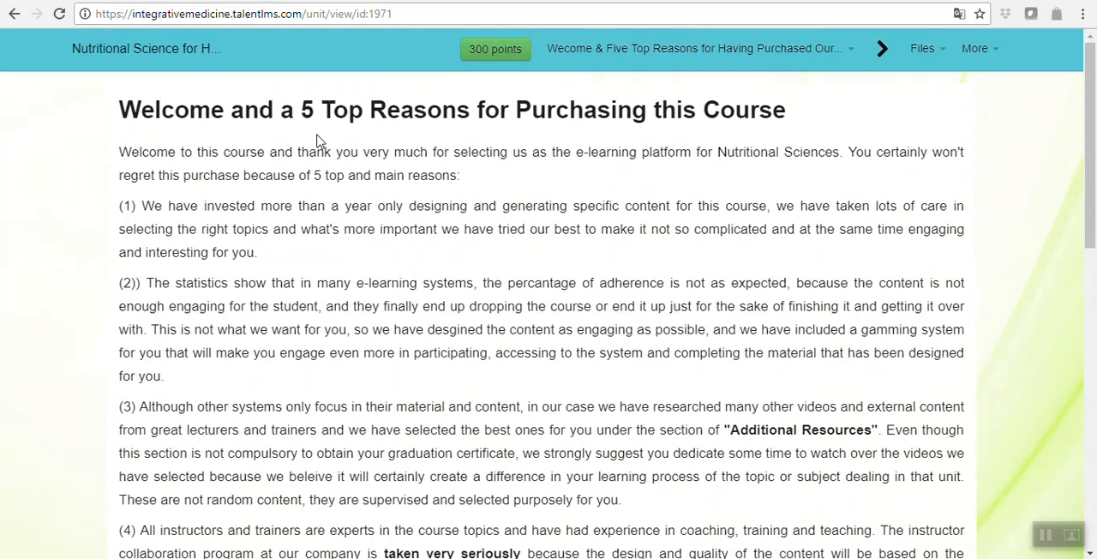
{"action": "mouse_move", "coordinate": [644, 175]}
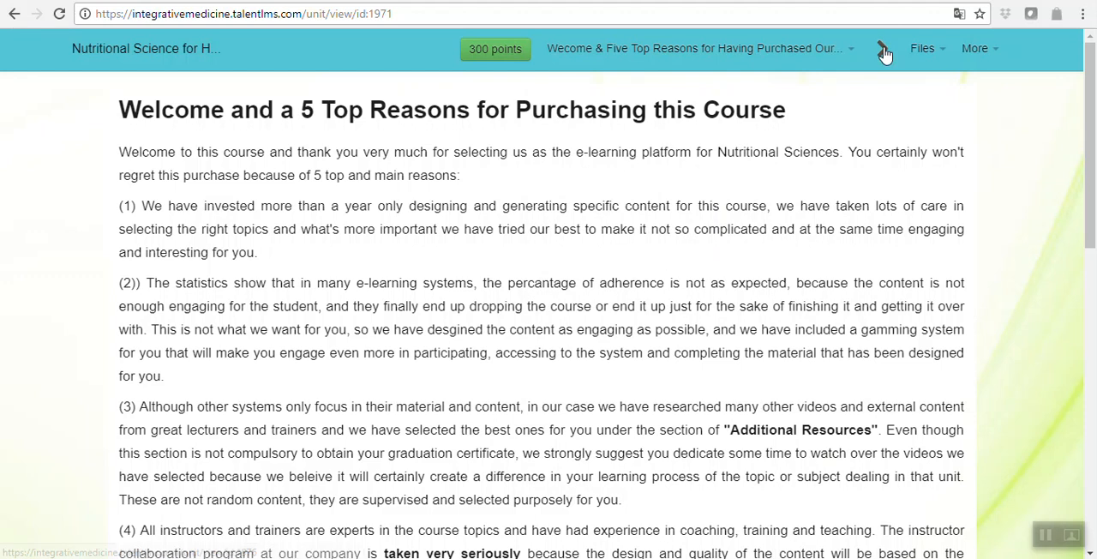
Step: Advance through the next units past the course structure & syllabus unit
{"action": "left_click", "coordinate": [883, 48]}
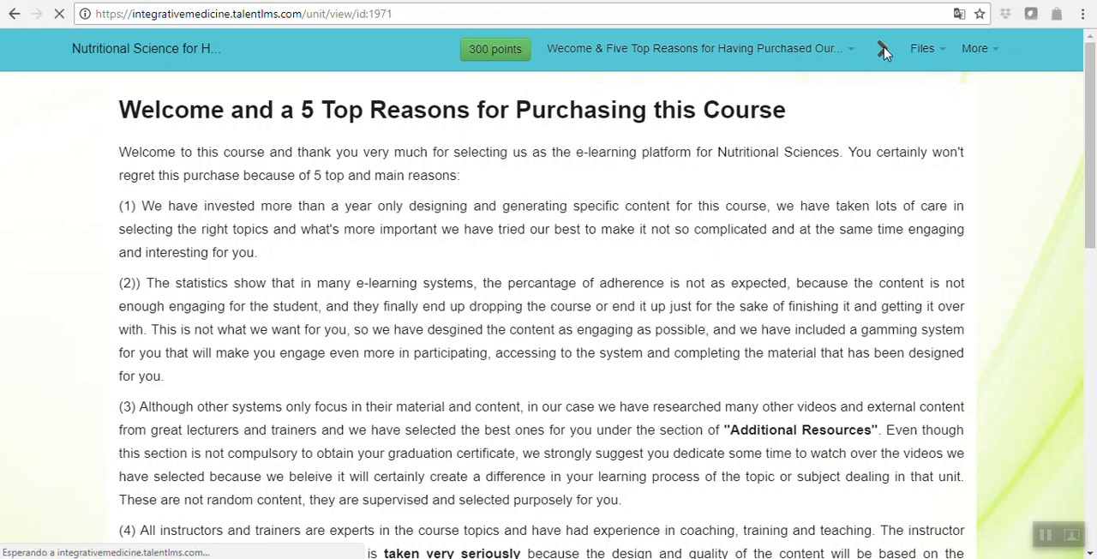
{"action": "left_click", "coordinate": [880, 48]}
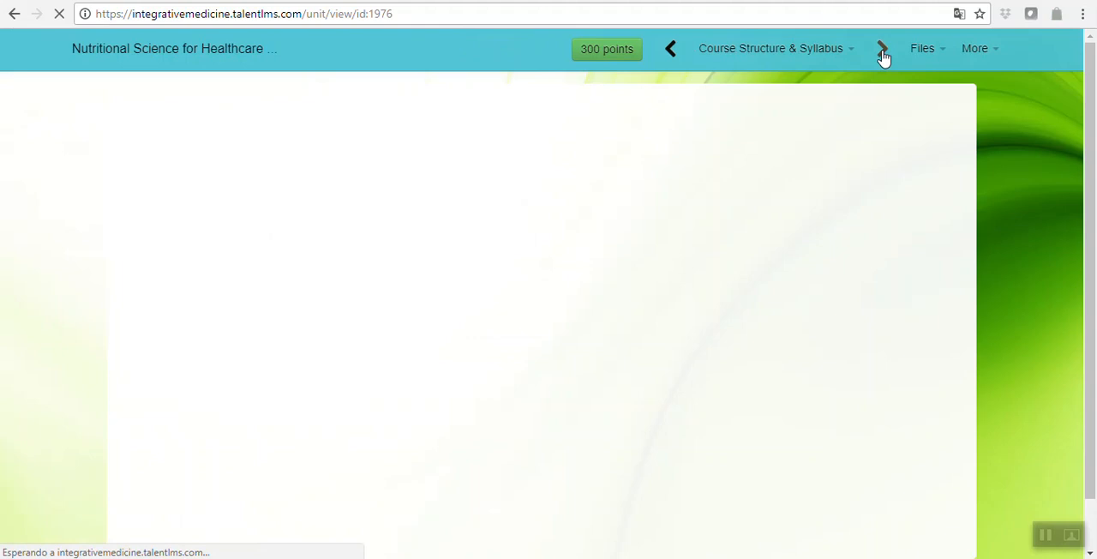
{"action": "left_click", "coordinate": [881, 48]}
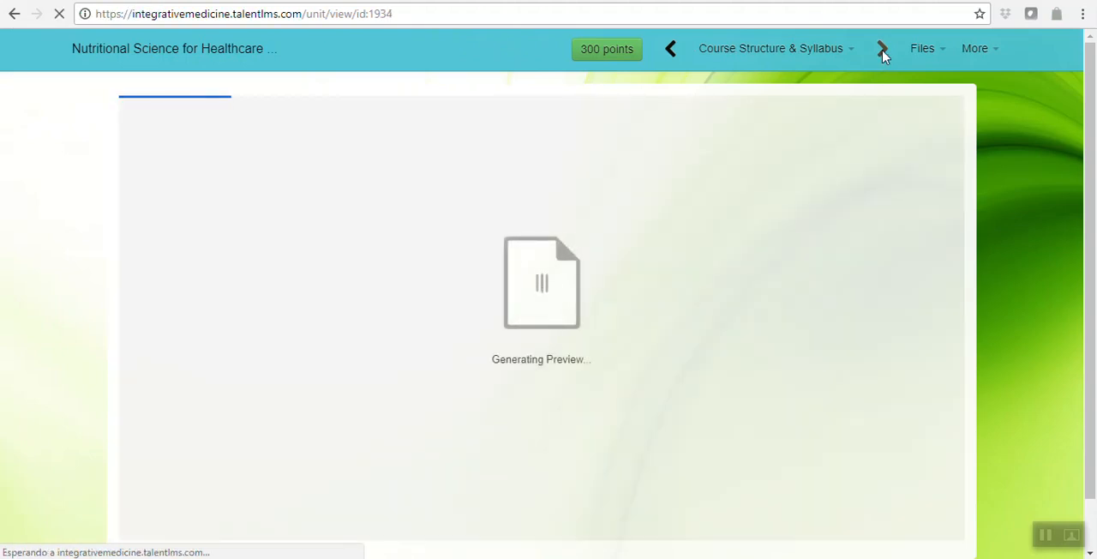
Step: Reach Lecture 1: Basic Concepts in Food & Nutrition and read it, then show the course Files list
{"action": "left_click", "coordinate": [881, 48]}
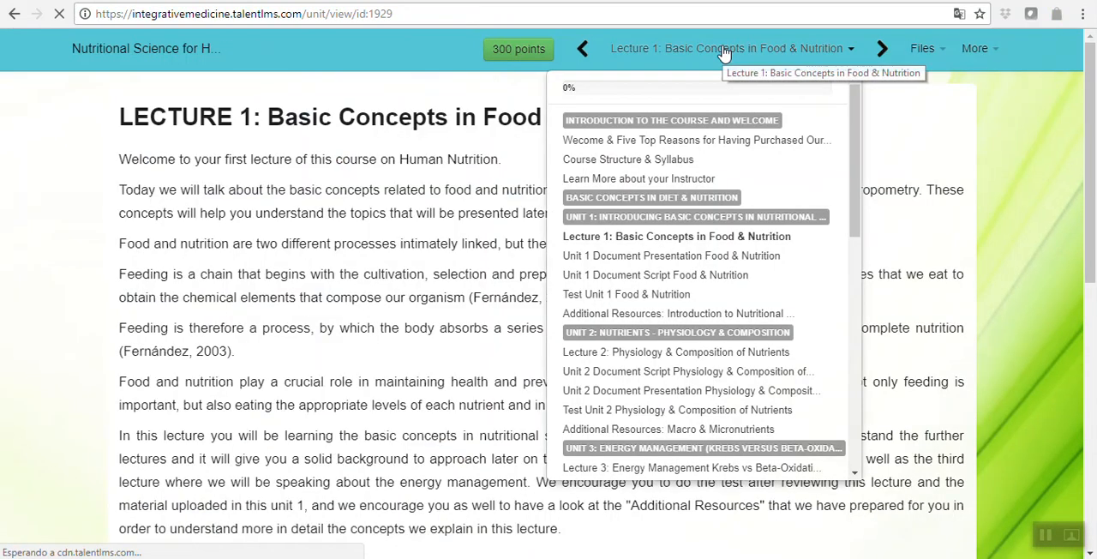
{"action": "mouse_move", "coordinate": [857, 101]}
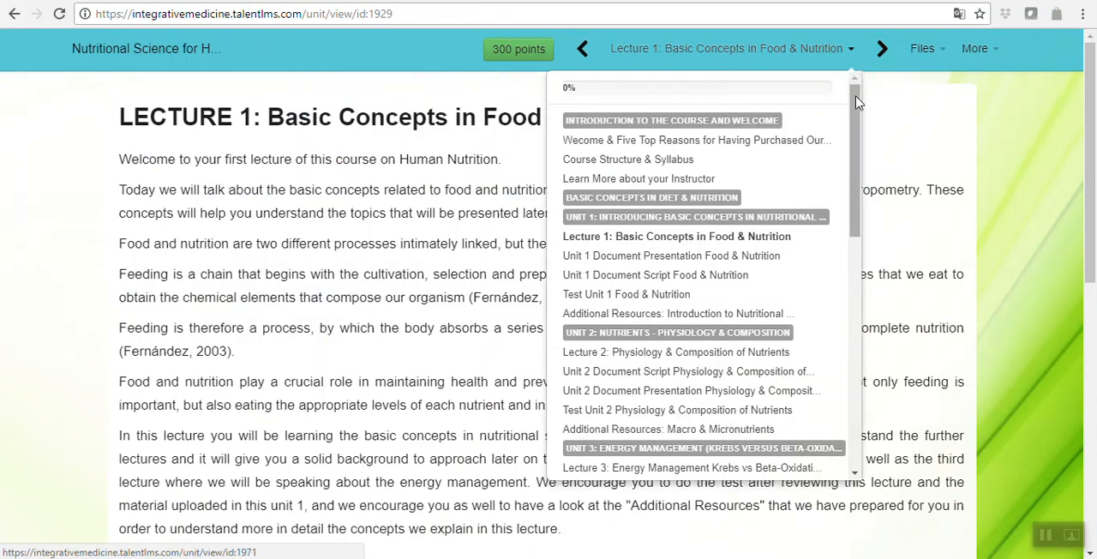
{"action": "scroll", "scroll_direction": "down", "scroll_amount": 3}
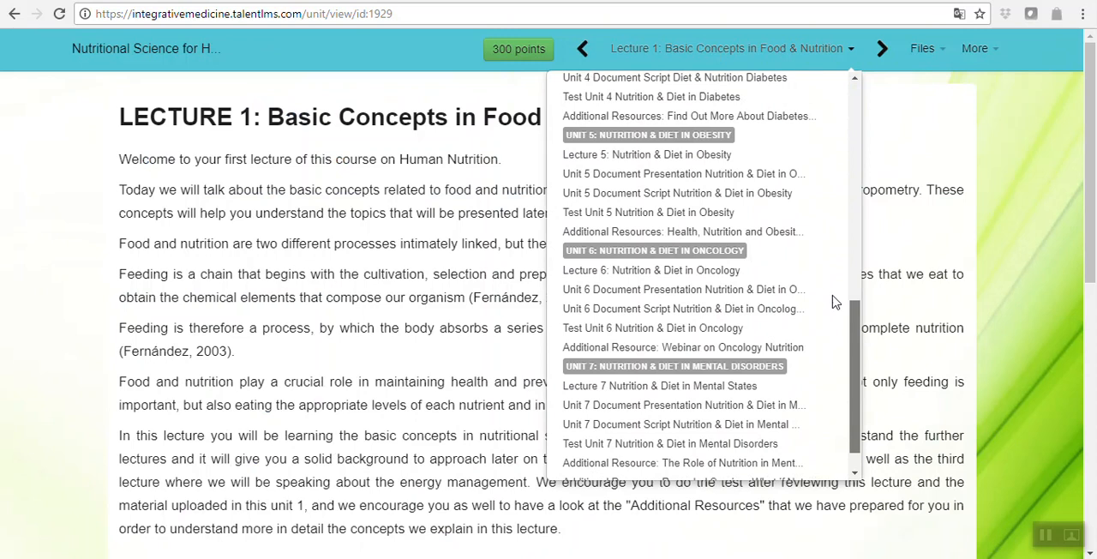
{"action": "scroll", "scroll_direction": "up", "scroll_amount": 3}
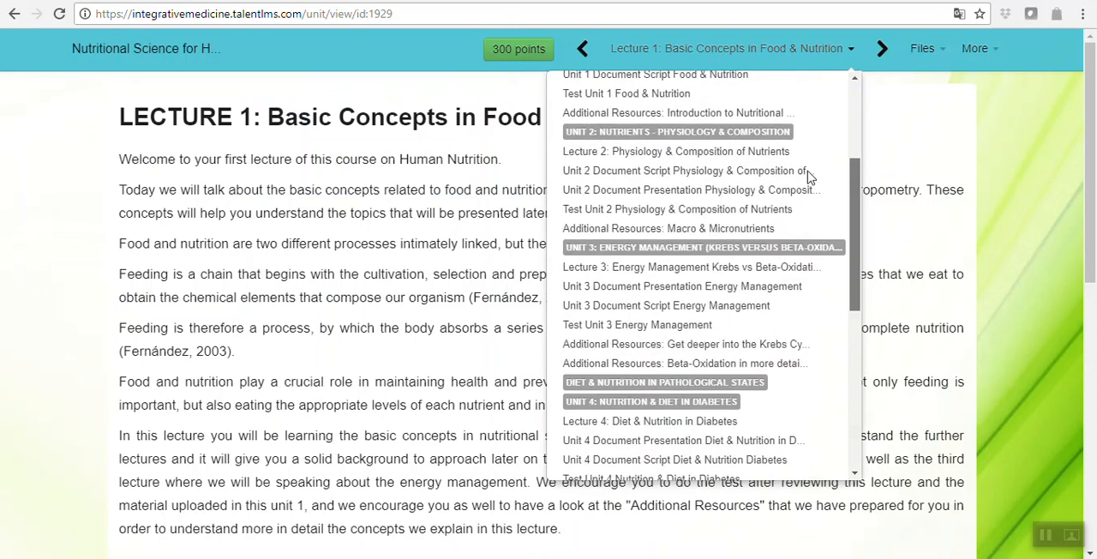
{"action": "scroll", "scroll_direction": "down", "scroll_amount": 3}
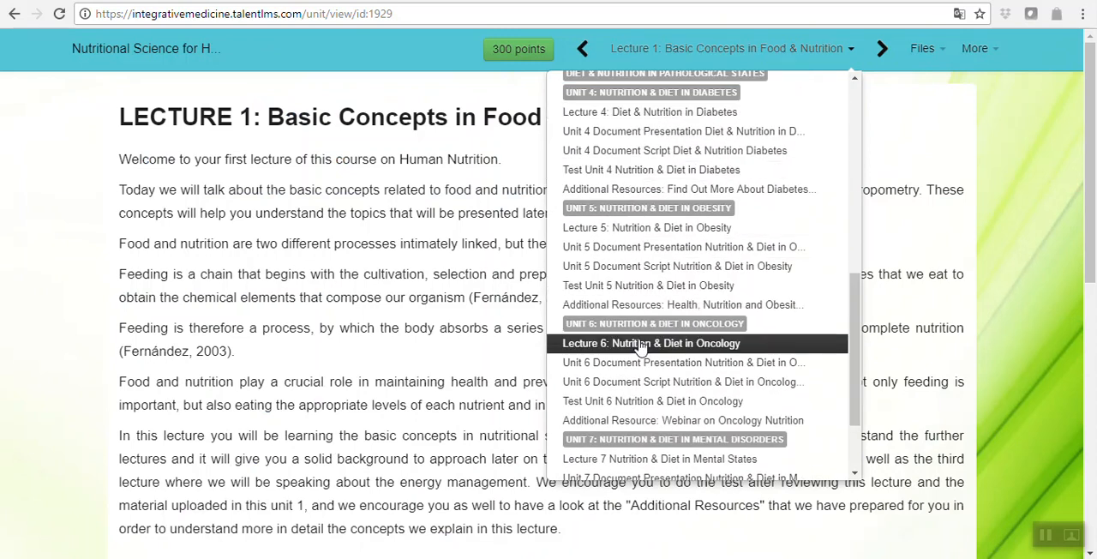
{"action": "scroll", "scroll_direction": "up", "scroll_amount": 3}
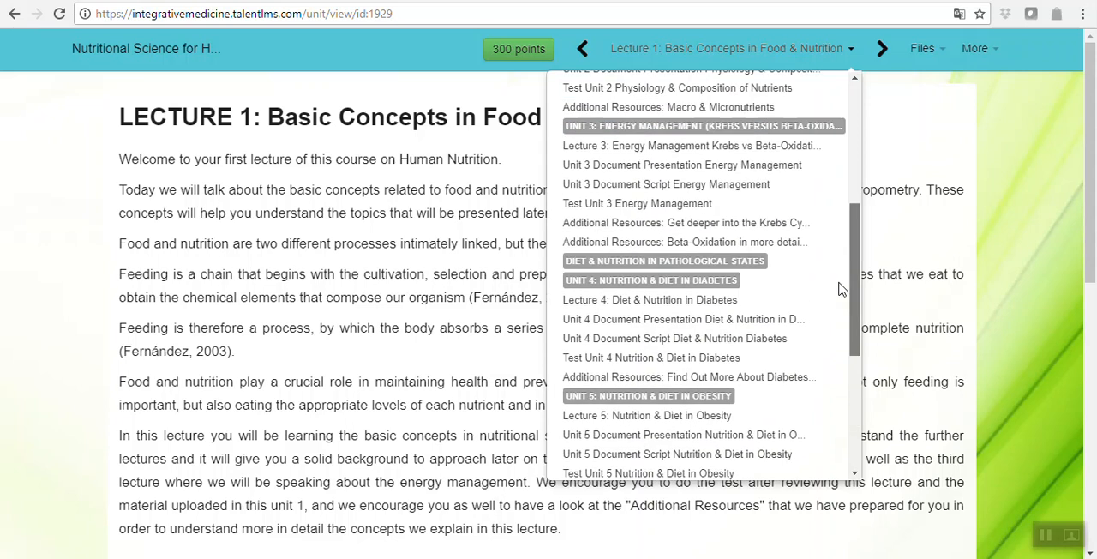
{"action": "scroll", "scroll_direction": "up", "scroll_amount": 3}
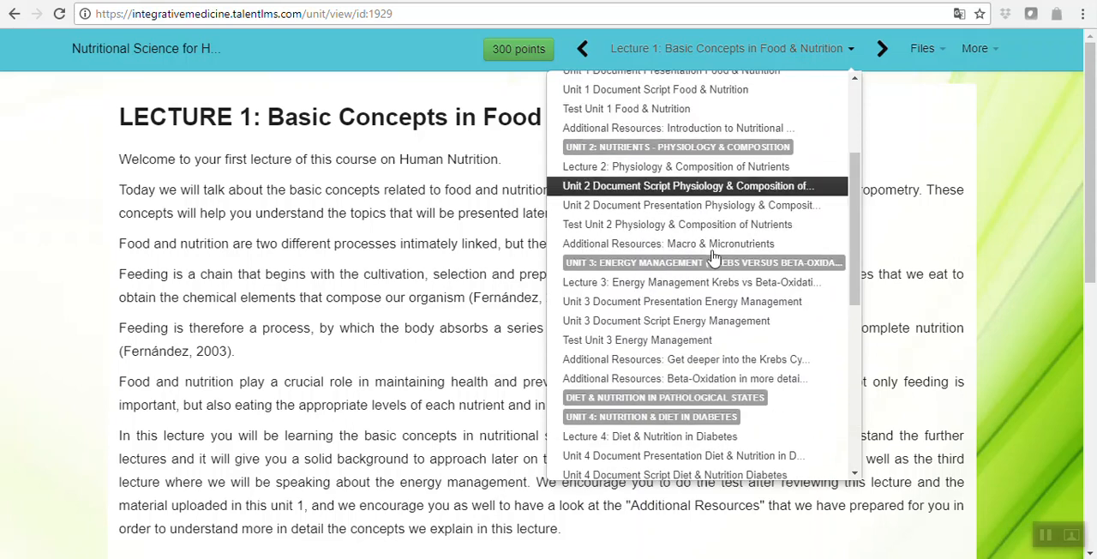
{"action": "scroll", "scroll_direction": "up", "scroll_amount": 3}
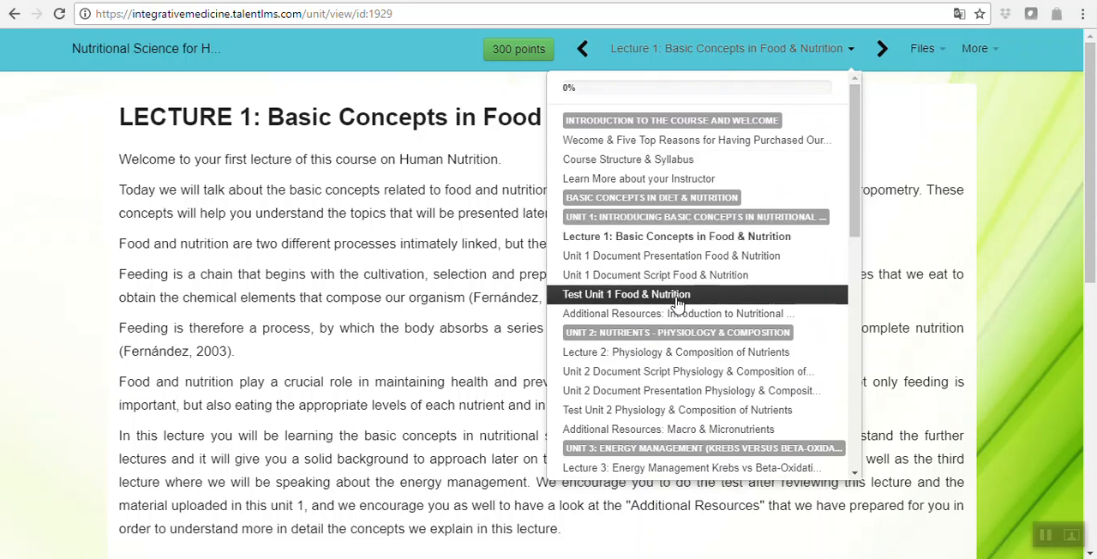
{"action": "mouse_move", "coordinate": [677, 312]}
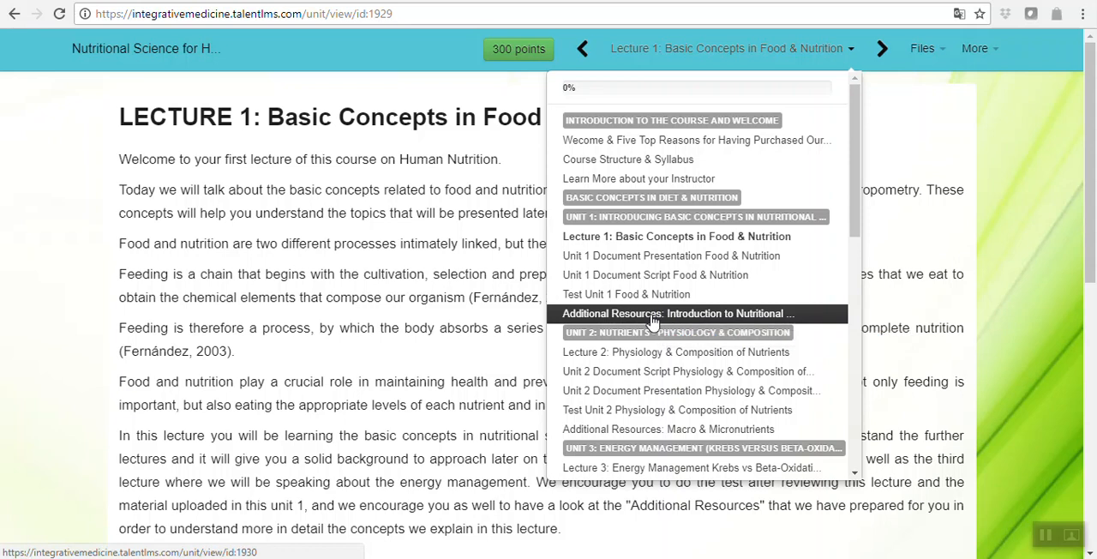
{"action": "left_click", "coordinate": [922, 48]}
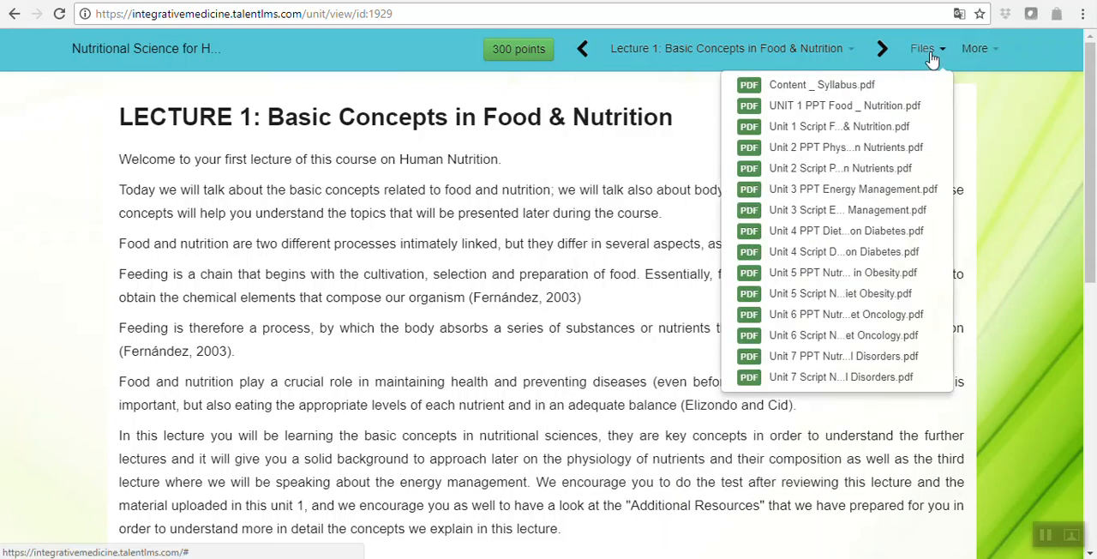
{"action": "mouse_move", "coordinate": [844, 250]}
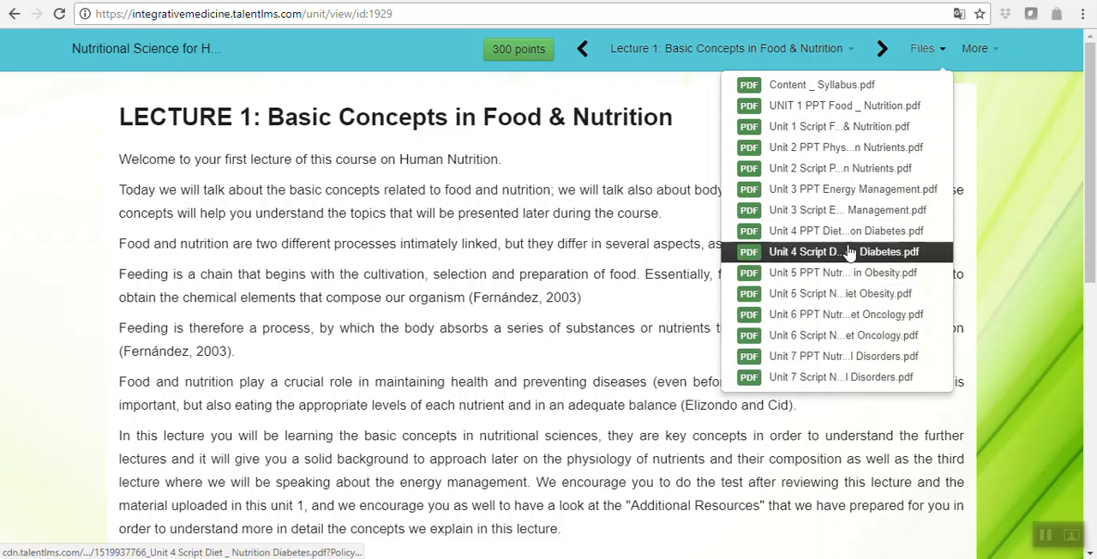
{"action": "mouse_move", "coordinate": [845, 229]}
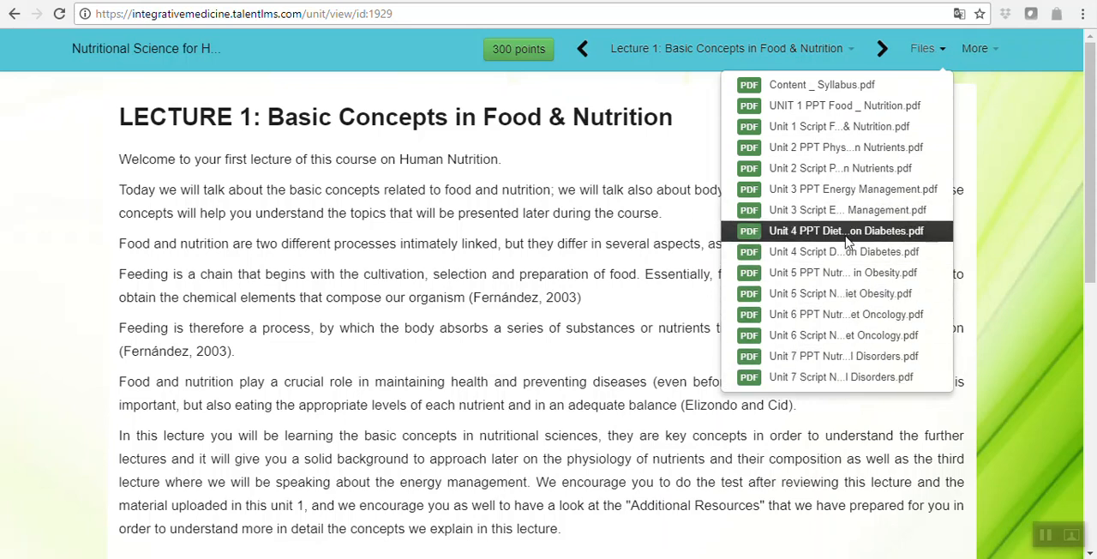
Step: View the Unit 4 PPT Diet & Nutrition in Diabetes PDF and browse its slides
{"action": "left_click", "coordinate": [846, 229]}
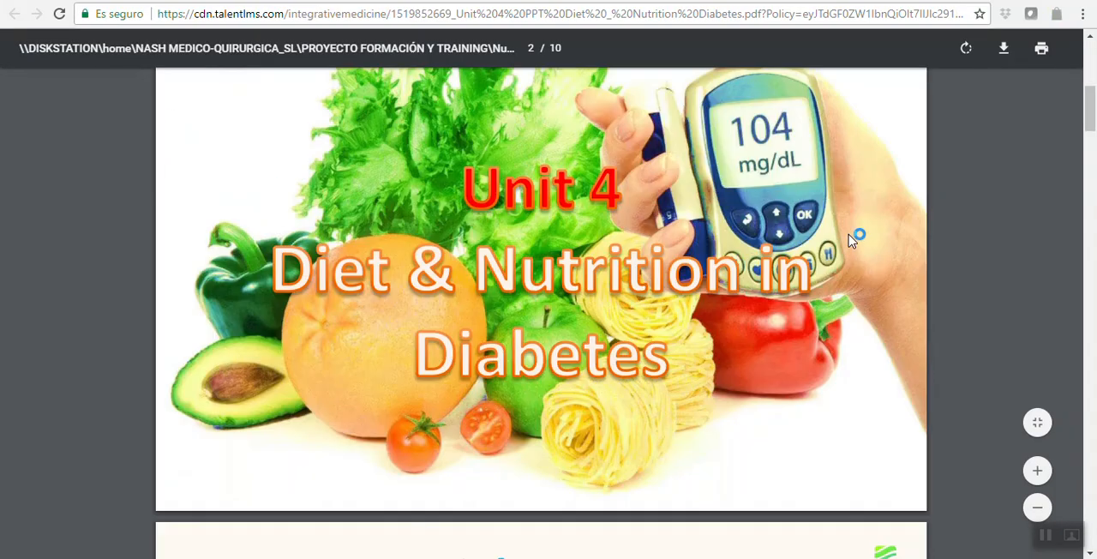
{"action": "scroll", "scroll_direction": "down", "scroll_amount": 3}
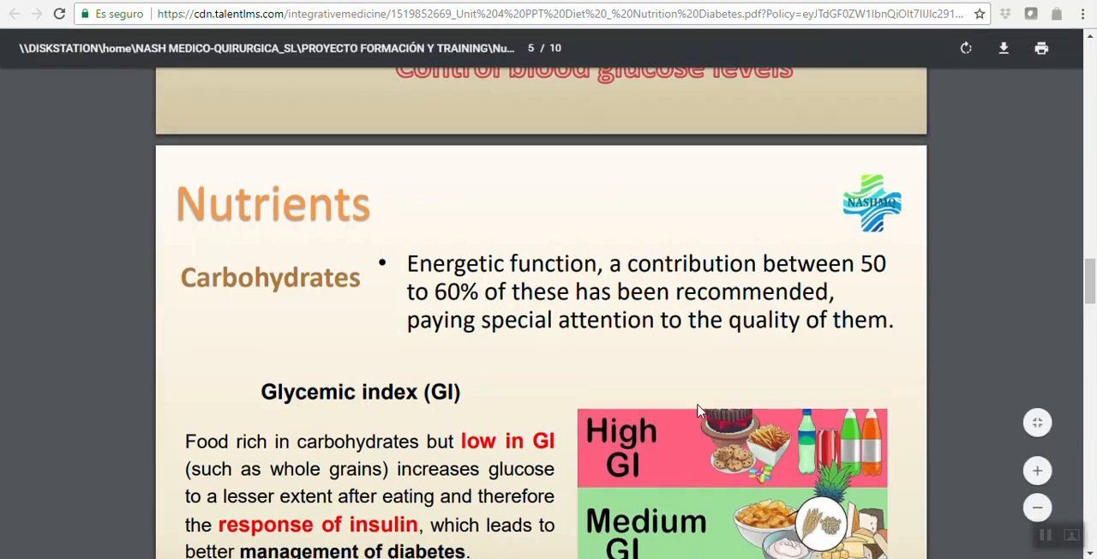
{"action": "scroll", "scroll_direction": "up", "scroll_amount": 3}
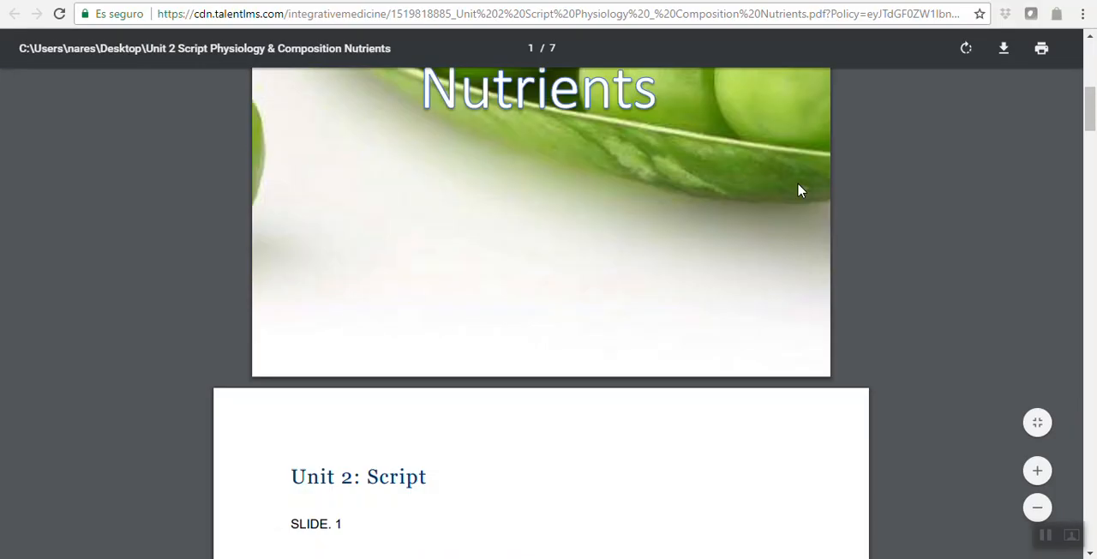
Step: Read through the Unit 2 Script Physiology & Composition Nutrients PDF and go back to Lecture 1
{"action": "scroll", "scroll_direction": "up", "scroll_amount": 3}
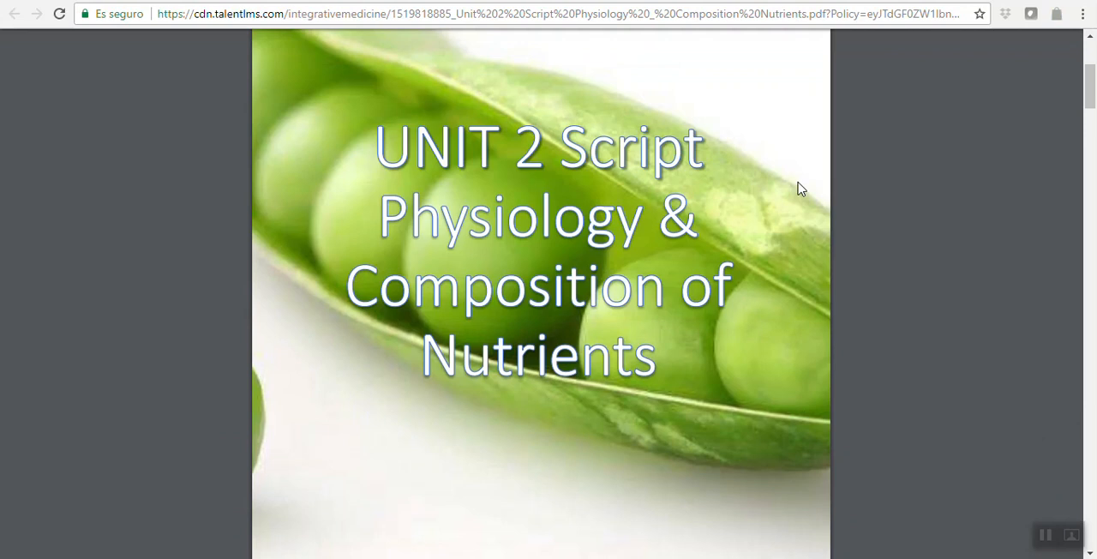
{"action": "scroll", "scroll_direction": "down", "scroll_amount": 3}
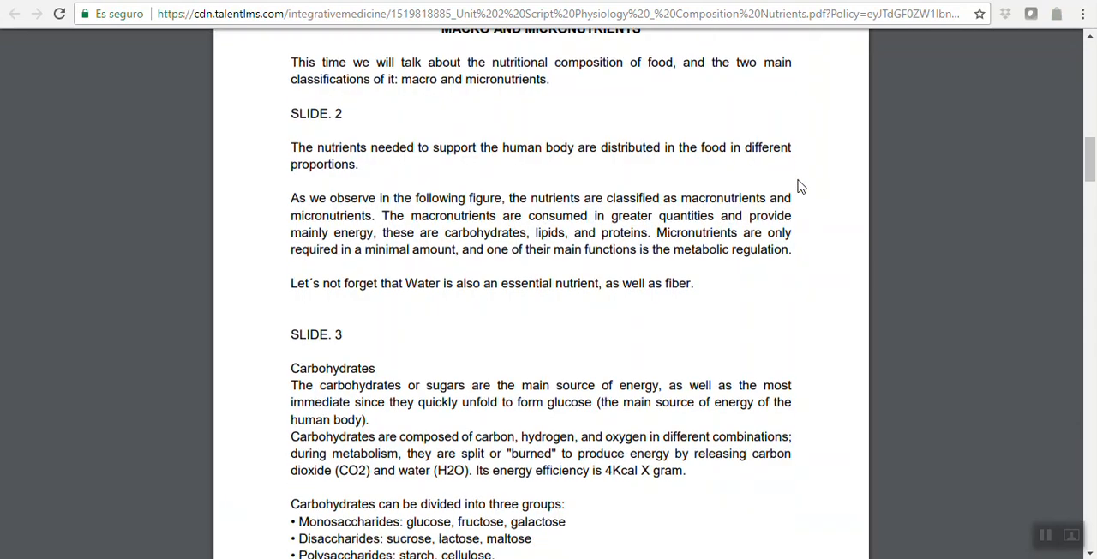
{"action": "scroll", "scroll_direction": "down", "scroll_amount": 3}
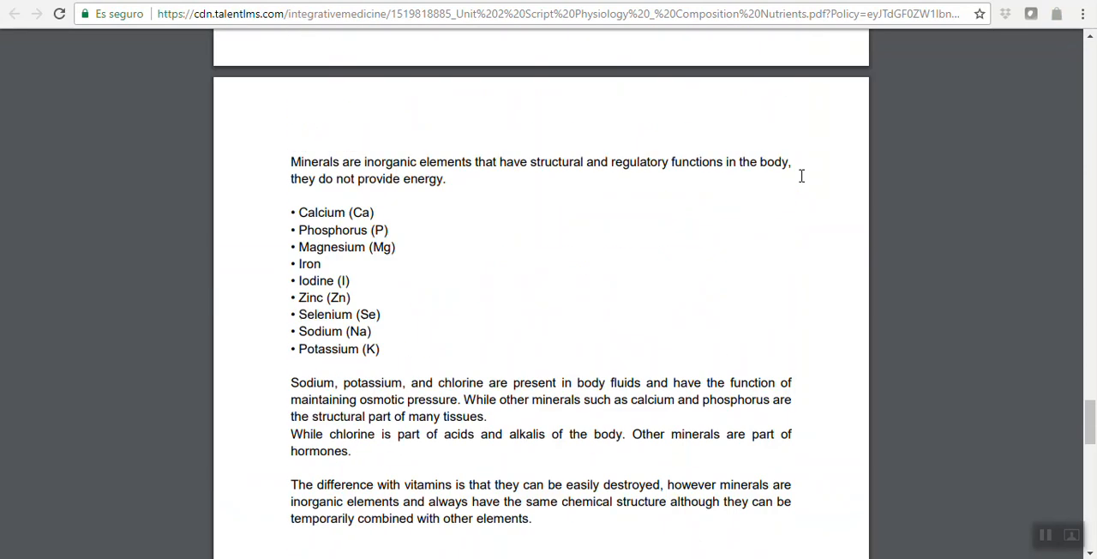
{"action": "scroll", "scroll_direction": "up", "scroll_amount": 3}
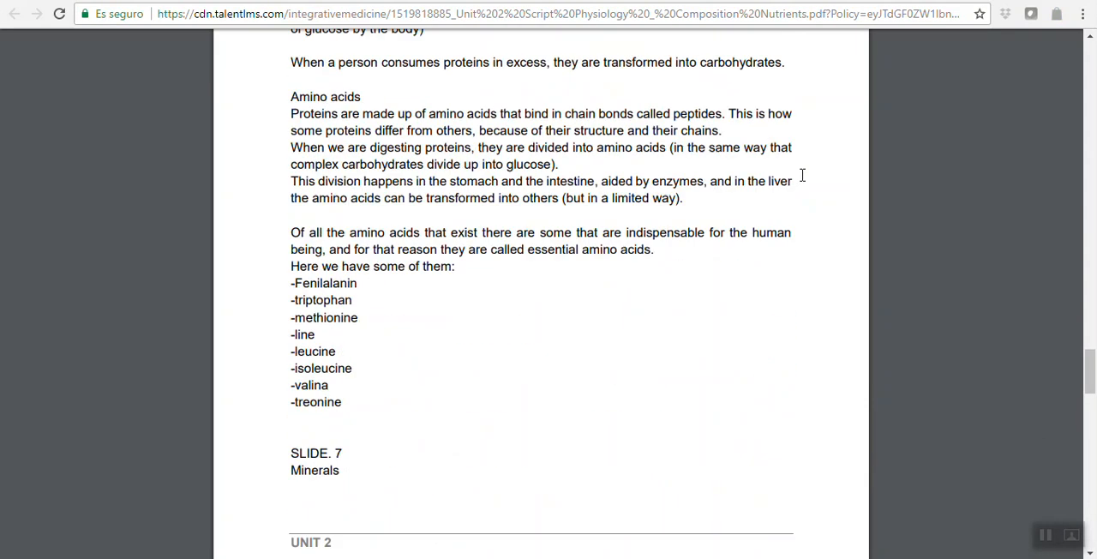
{"action": "scroll", "scroll_direction": "up", "scroll_amount": 3}
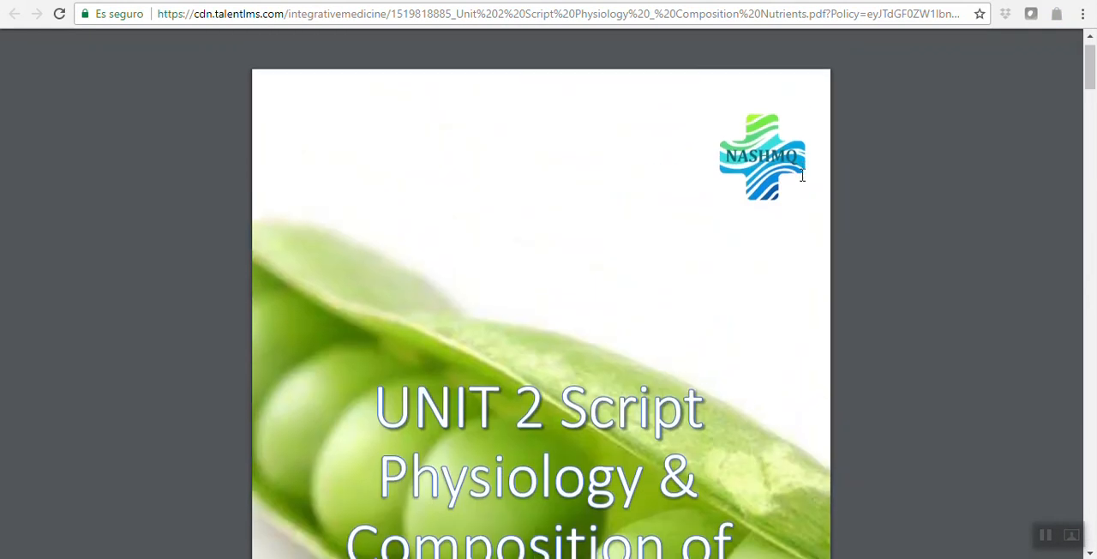
{"action": "scroll", "scroll_direction": "down", "scroll_amount": 3}
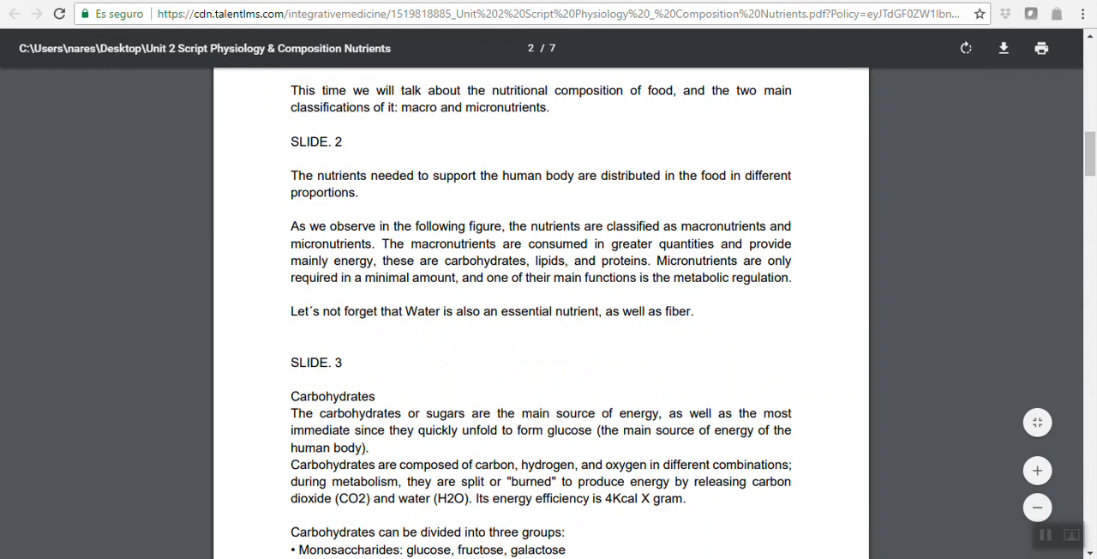
{"action": "left_click", "coordinate": [13, 13]}
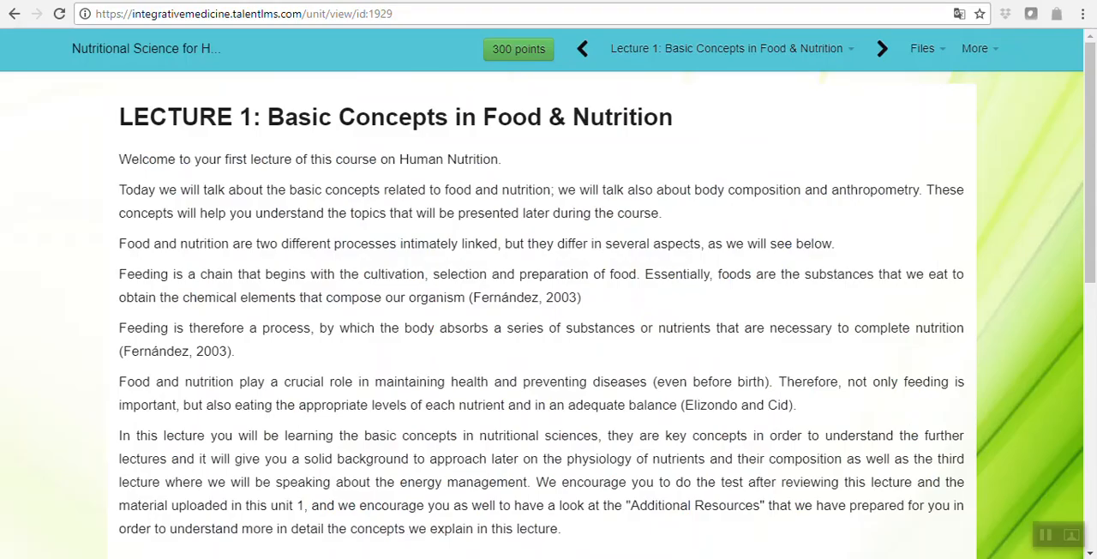
Step: Return to the course overview, check the profile menu, then go to the Messages inbox
{"action": "left_click", "coordinate": [922, 48]}
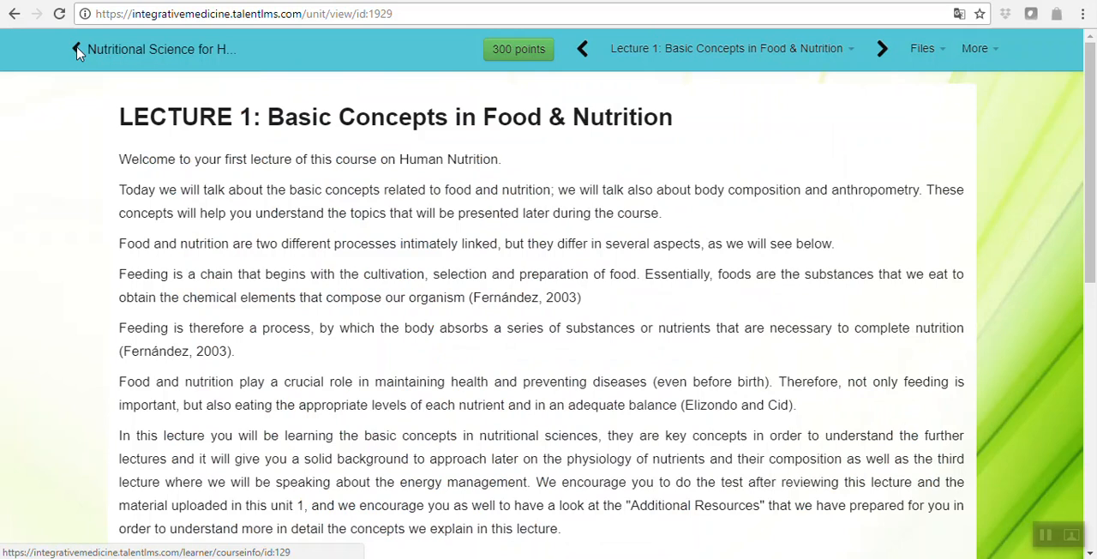
{"action": "left_click", "coordinate": [76, 48]}
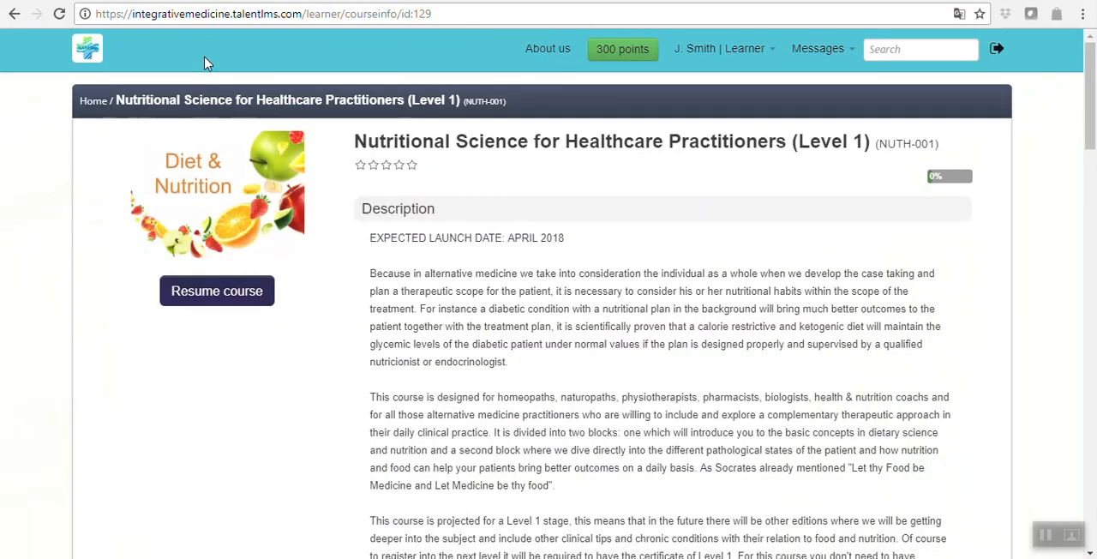
{"action": "left_click", "coordinate": [724, 48]}
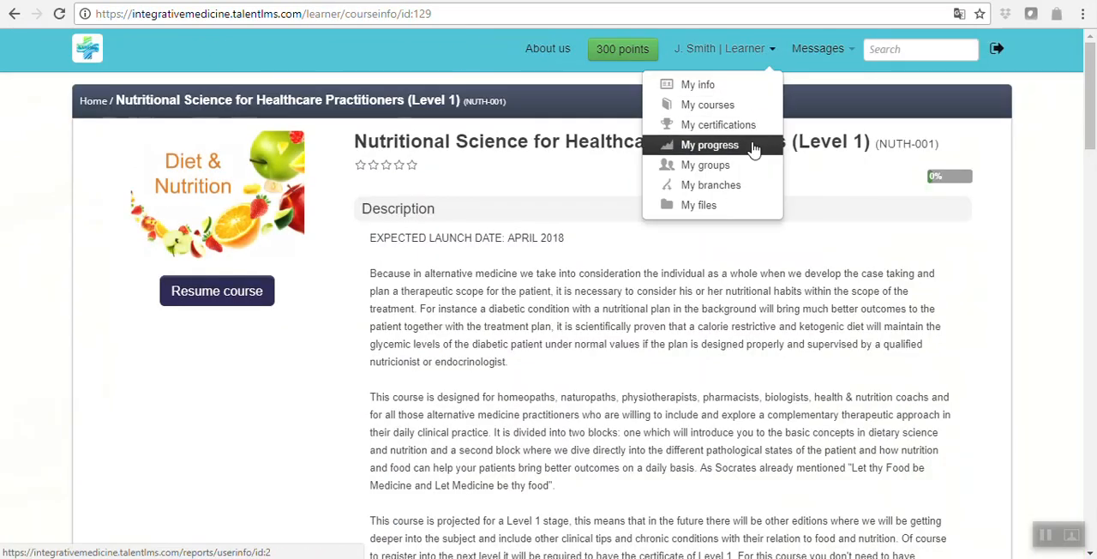
{"action": "mouse_move", "coordinate": [718, 123]}
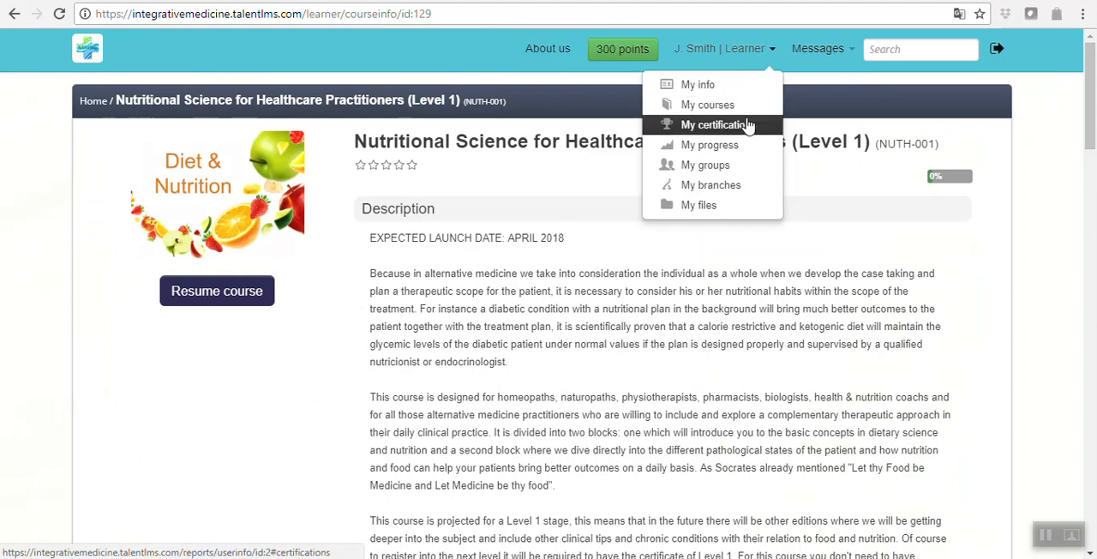
{"action": "mouse_move", "coordinate": [710, 144]}
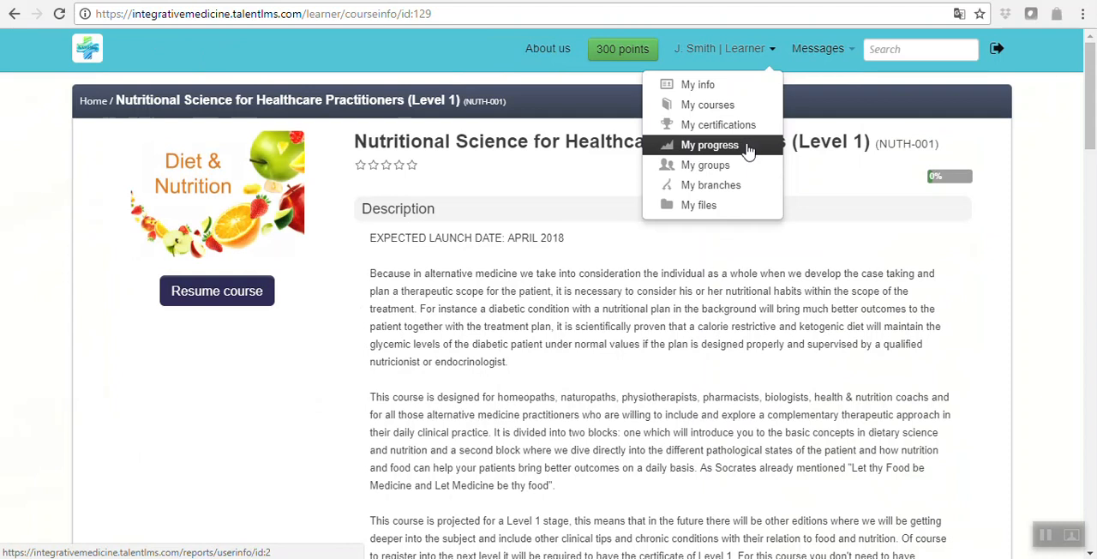
{"action": "mouse_move", "coordinate": [699, 206]}
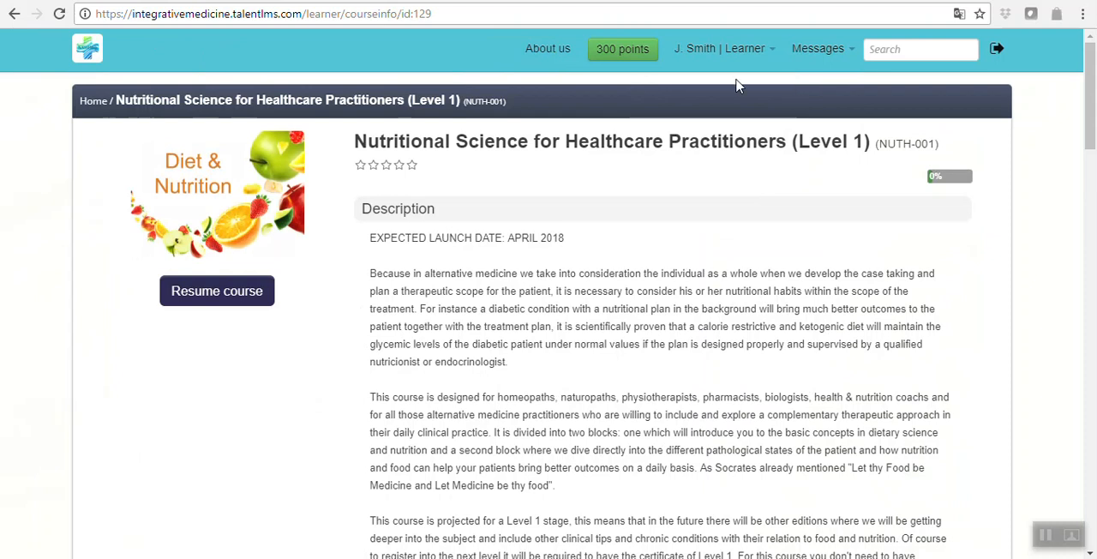
{"action": "left_click", "coordinate": [816, 48]}
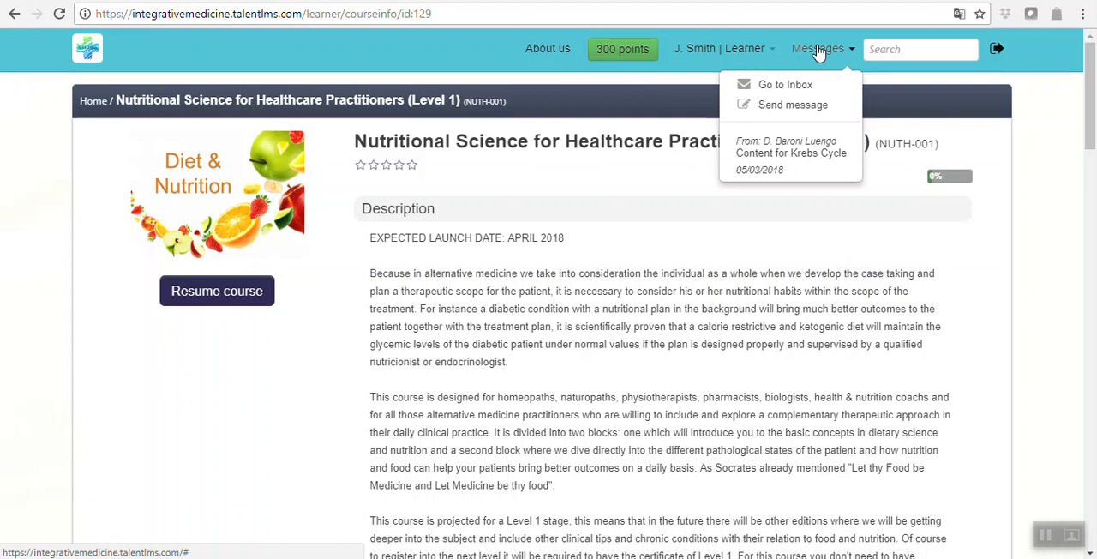
{"action": "mouse_move", "coordinate": [815, 50]}
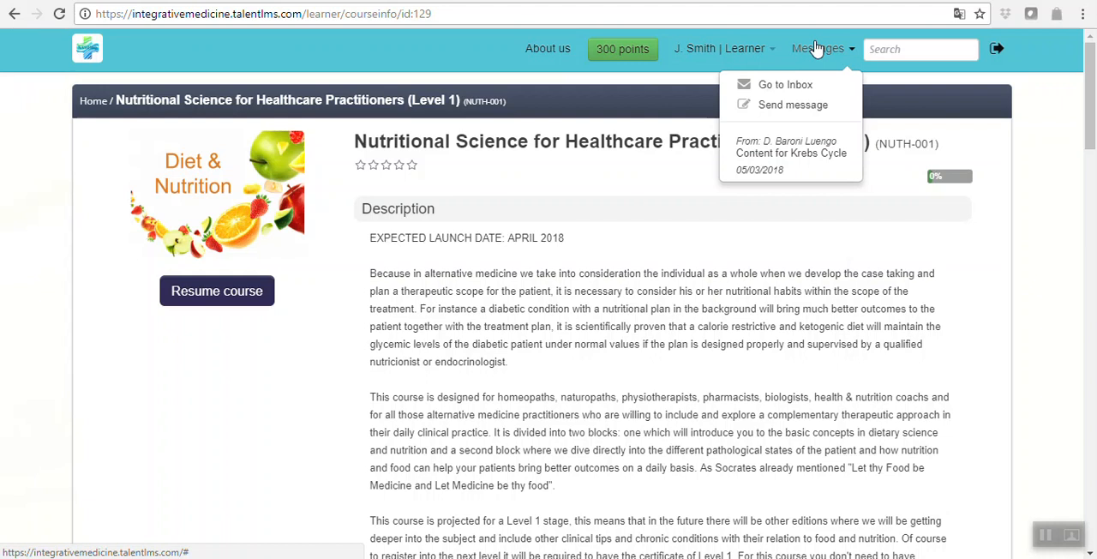
{"action": "left_click", "coordinate": [784, 84]}
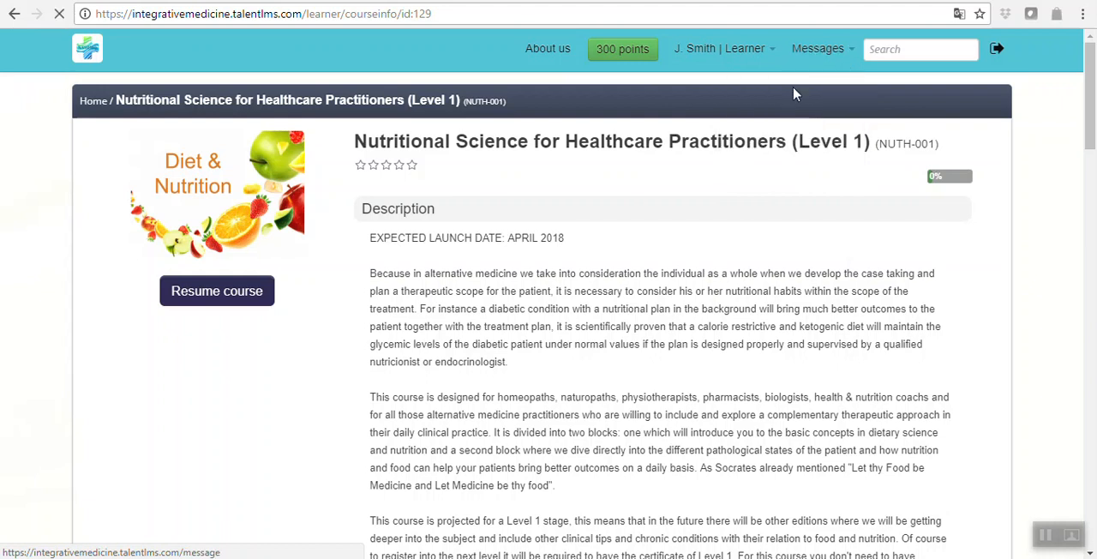
Step: Start a new message from the Inbox and browse the Recipients options
{"action": "left_click", "coordinate": [816, 48]}
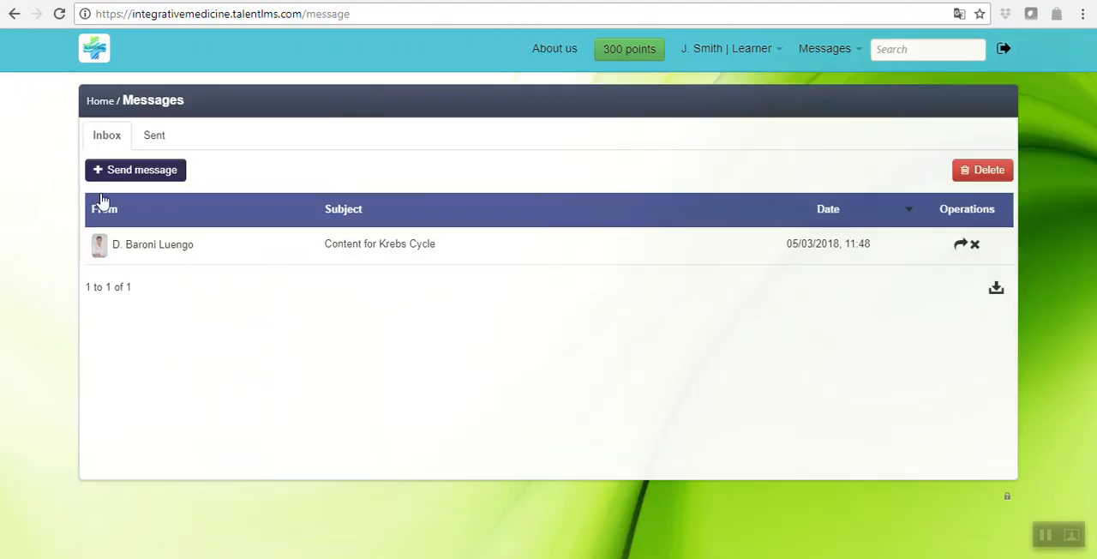
{"action": "left_click", "coordinate": [134, 170]}
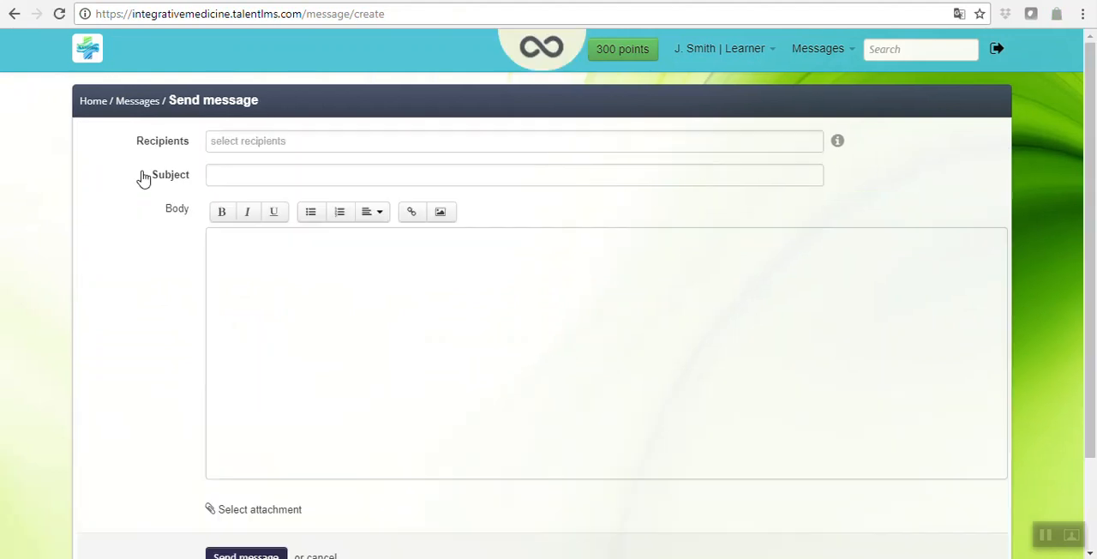
{"action": "left_click", "coordinate": [514, 140]}
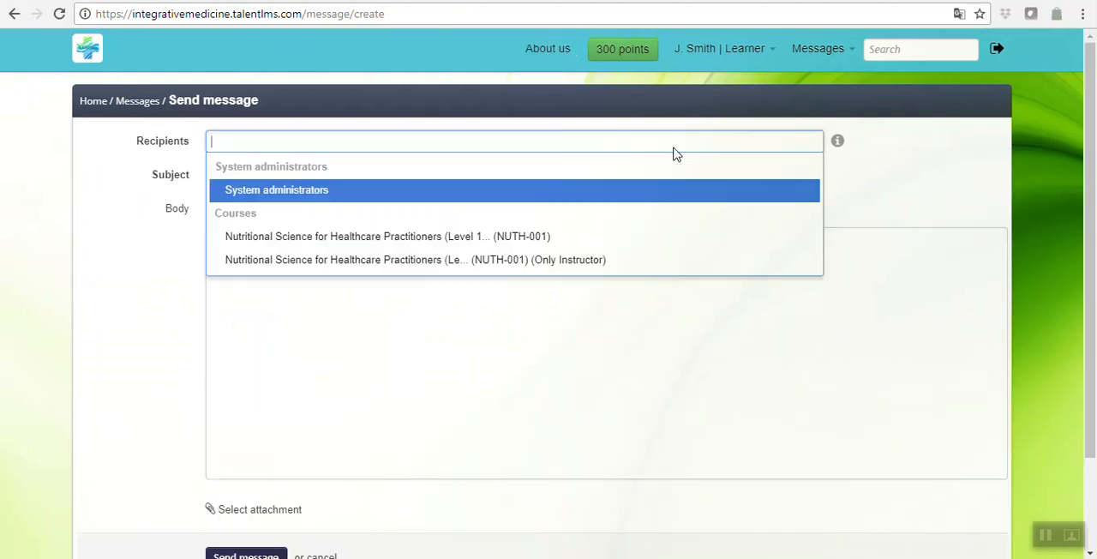
{"action": "mouse_move", "coordinate": [626, 188]}
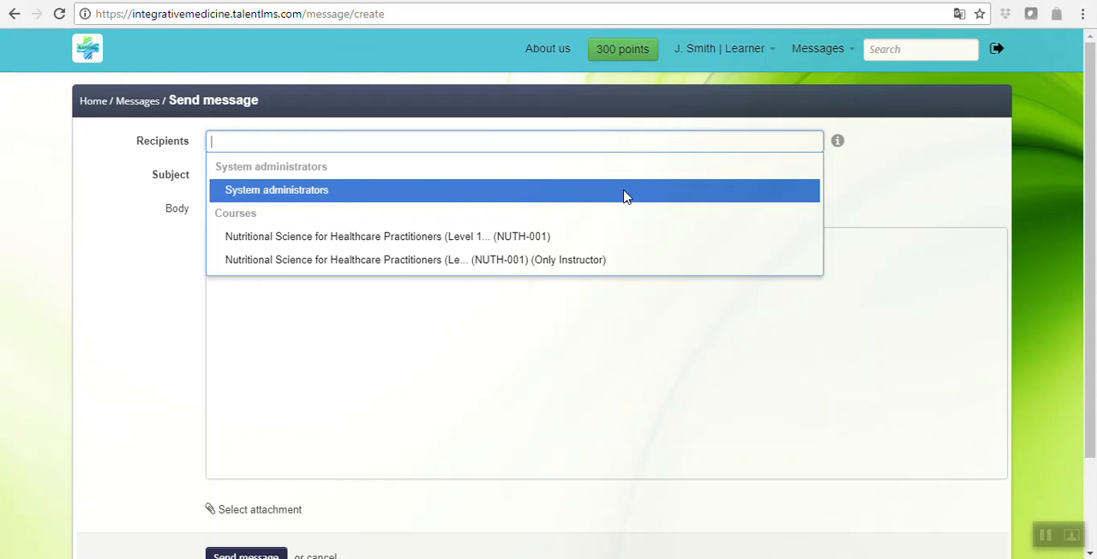
{"action": "mouse_move", "coordinate": [603, 240]}
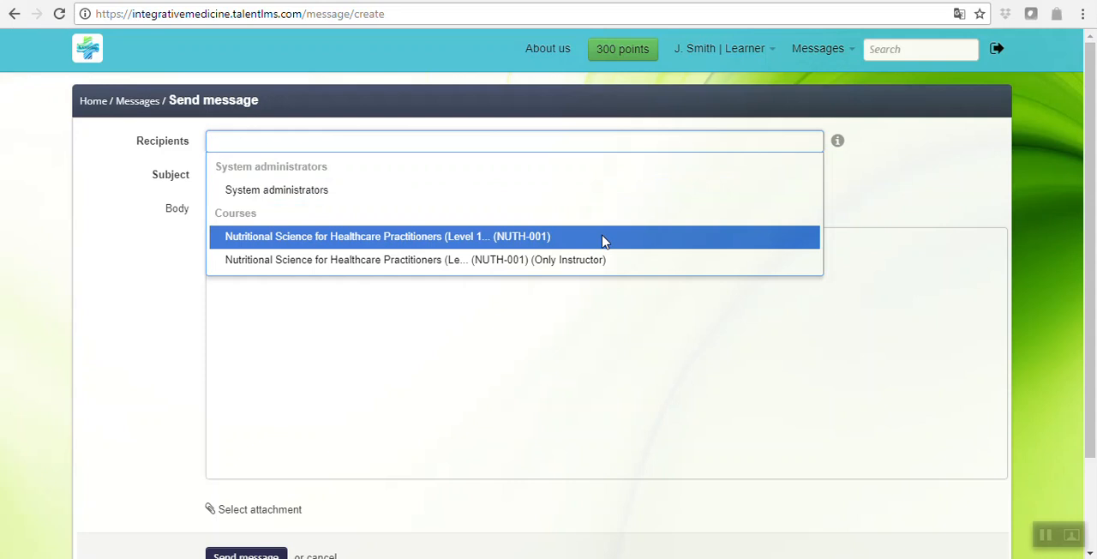
{"action": "mouse_move", "coordinate": [603, 261]}
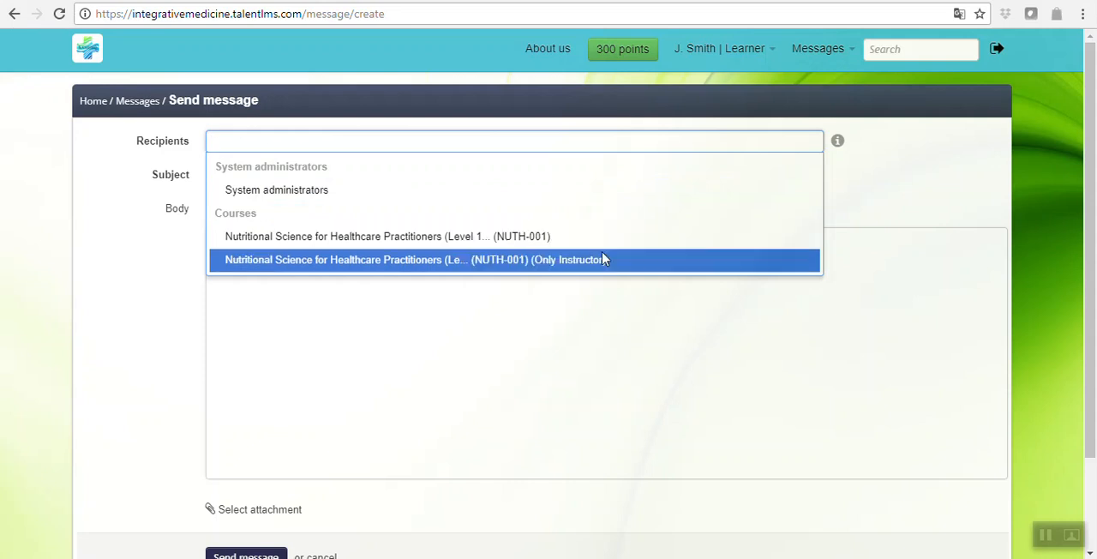
{"action": "mouse_move", "coordinate": [603, 268]}
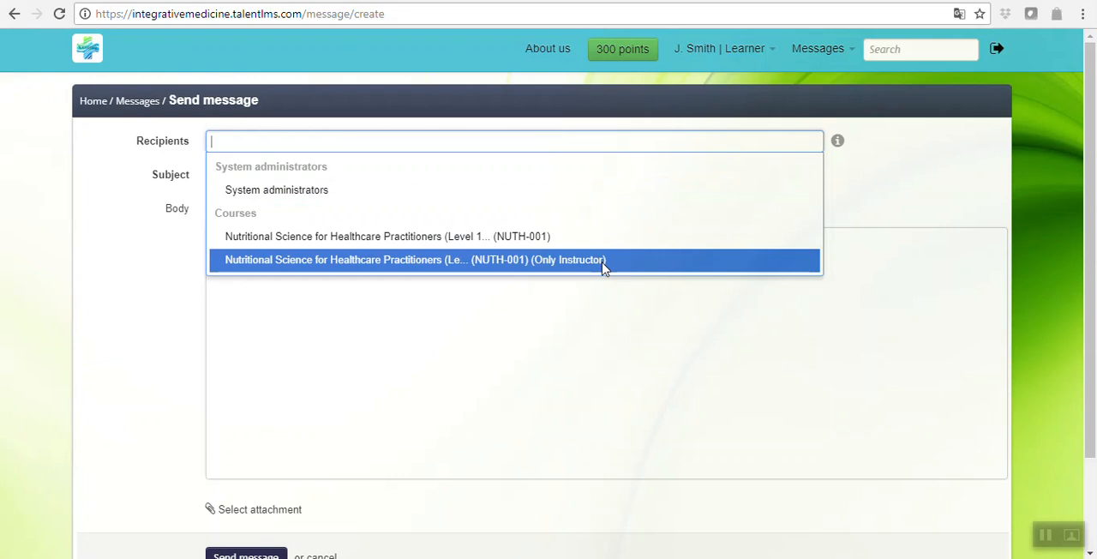
{"action": "mouse_move", "coordinate": [634, 259]}
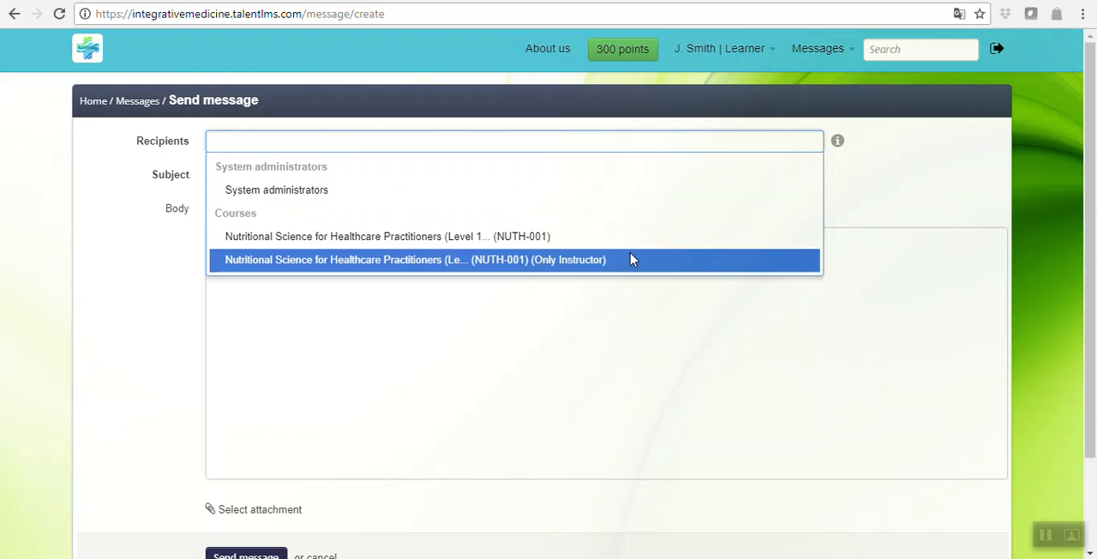
{"action": "mouse_move", "coordinate": [625, 264]}
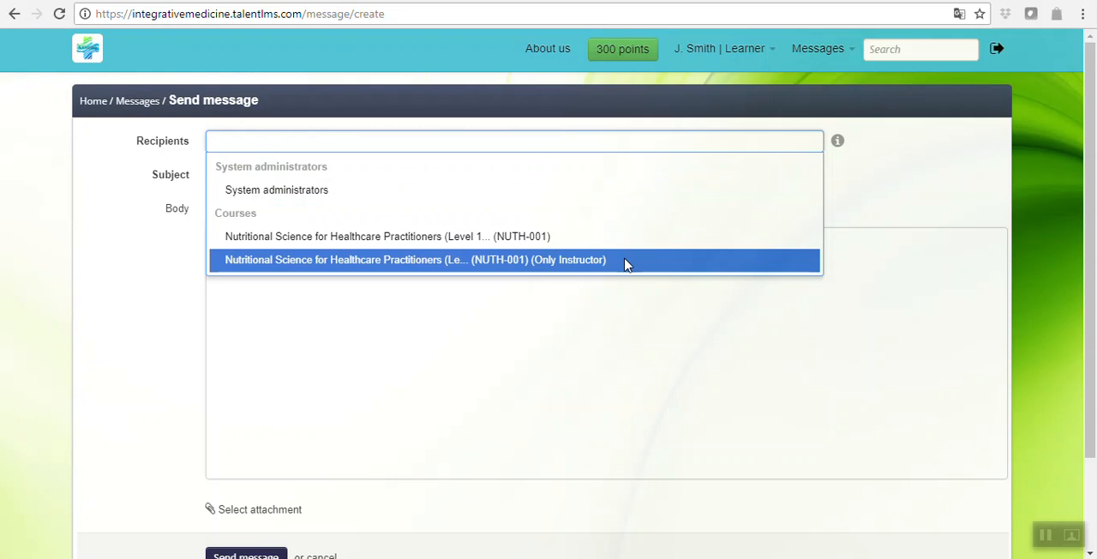
{"action": "mouse_move", "coordinate": [600, 351]}
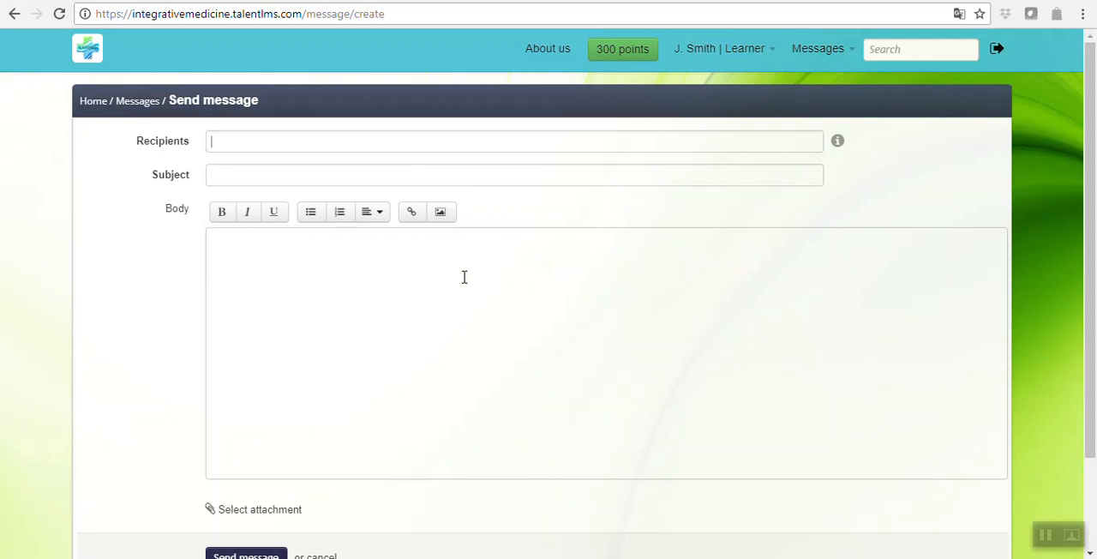
{"action": "scroll", "scroll_direction": "down", "scroll_amount": 3}
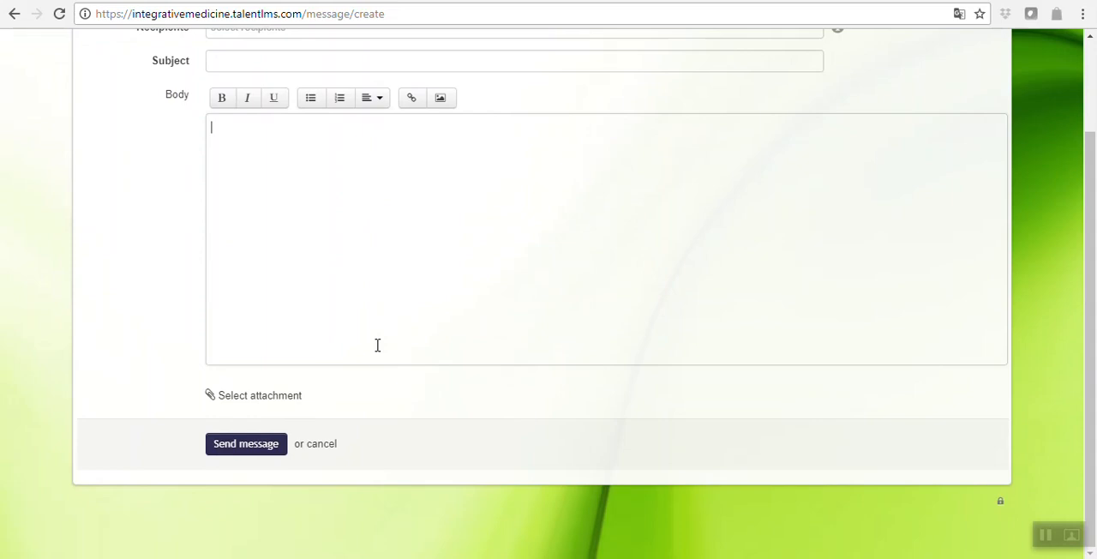
{"action": "mouse_move", "coordinate": [720, 243]}
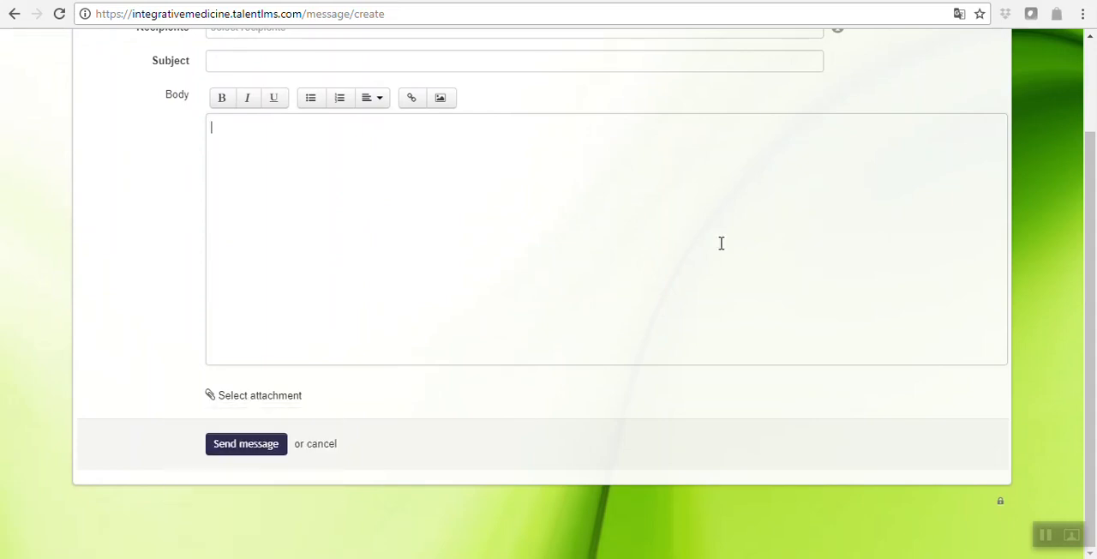
Step: Check the profile menu and return to the Home dashboard, leaving the message unsent
{"action": "left_click", "coordinate": [719, 48]}
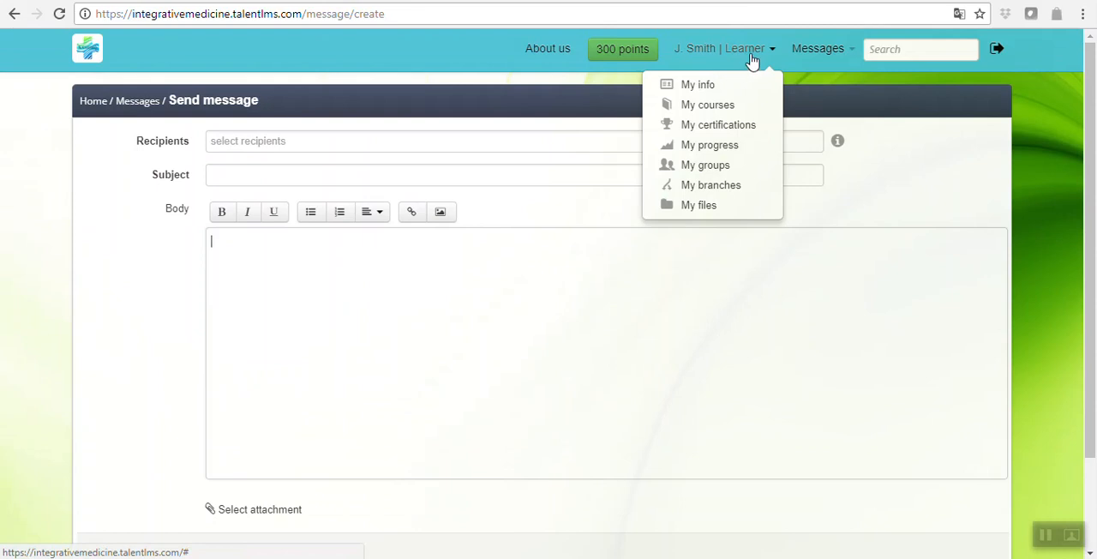
{"action": "mouse_move", "coordinate": [761, 54]}
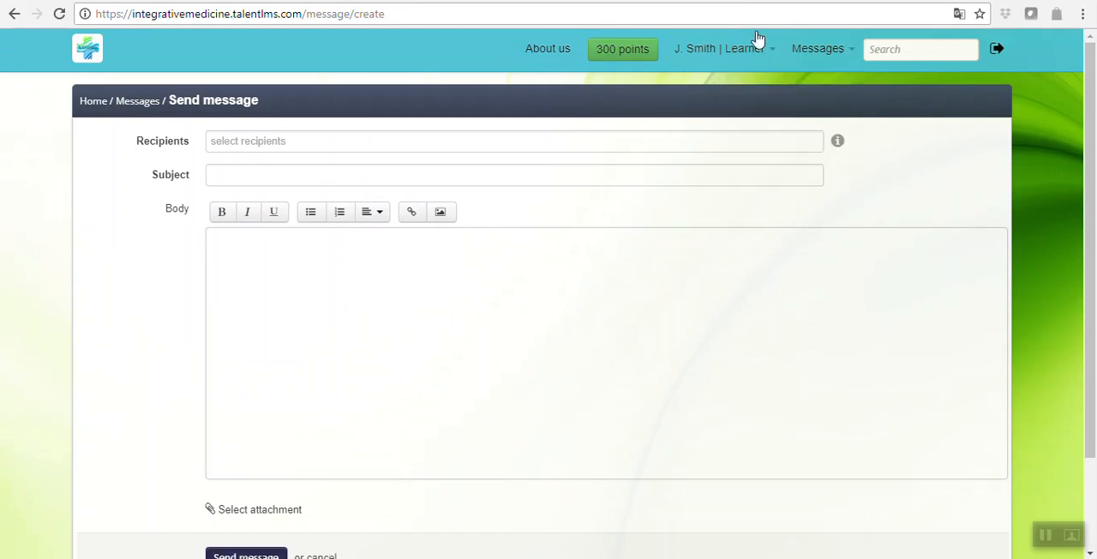
{"action": "left_click", "coordinate": [723, 48]}
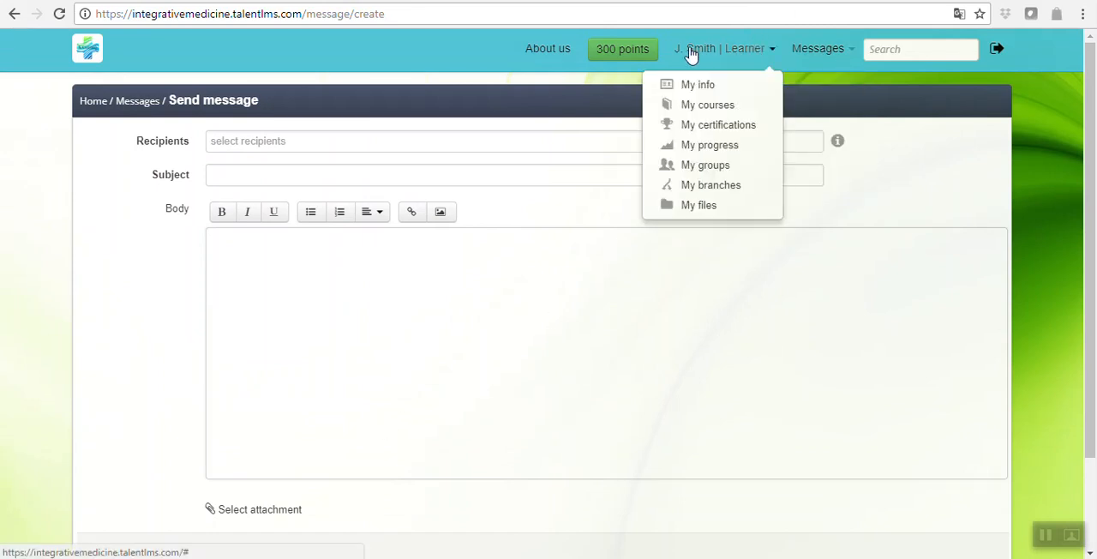
{"action": "left_click", "coordinate": [87, 48]}
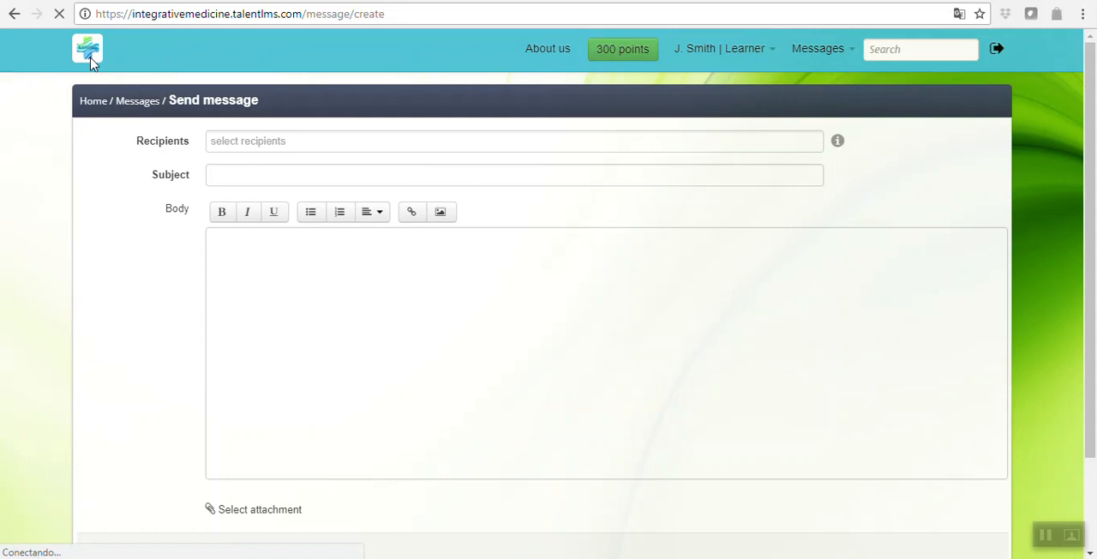
Step: From the Home dashboard, peek at the Messages menu and reopen the Nutritional Science course card
{"action": "left_click", "coordinate": [89, 53]}
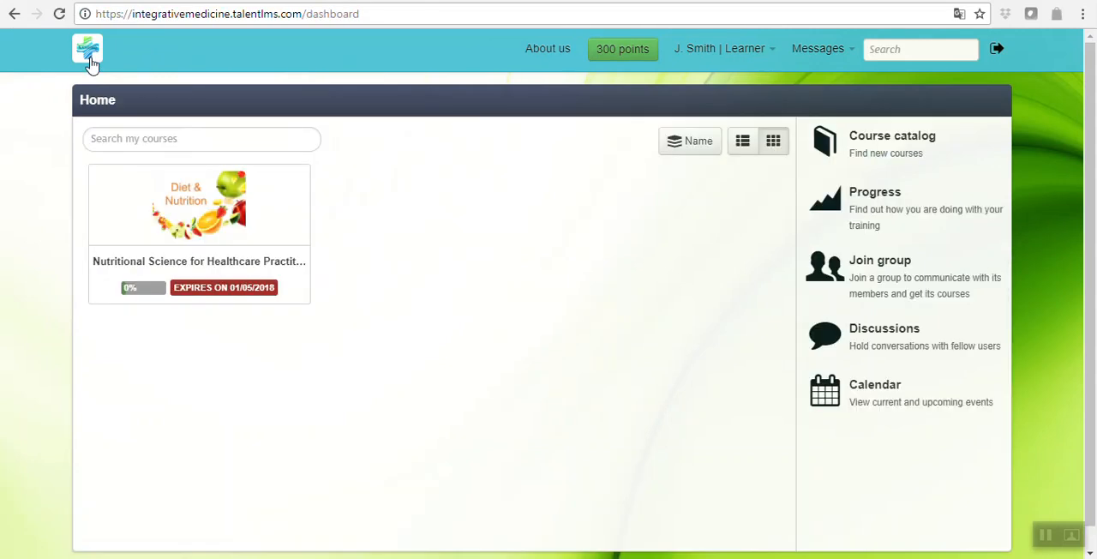
{"action": "mouse_move", "coordinate": [538, 278]}
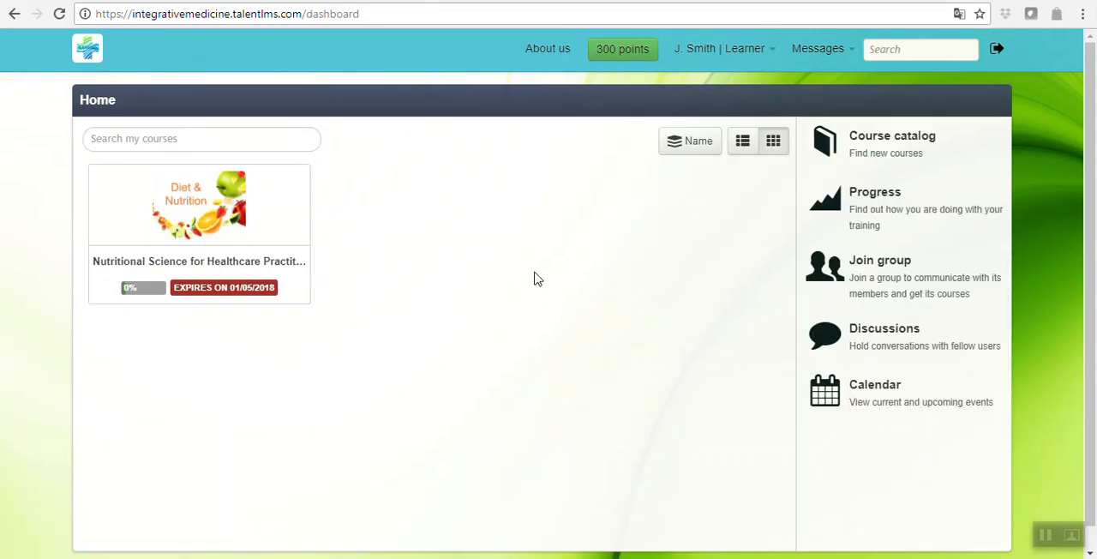
{"action": "left_click", "coordinate": [817, 48]}
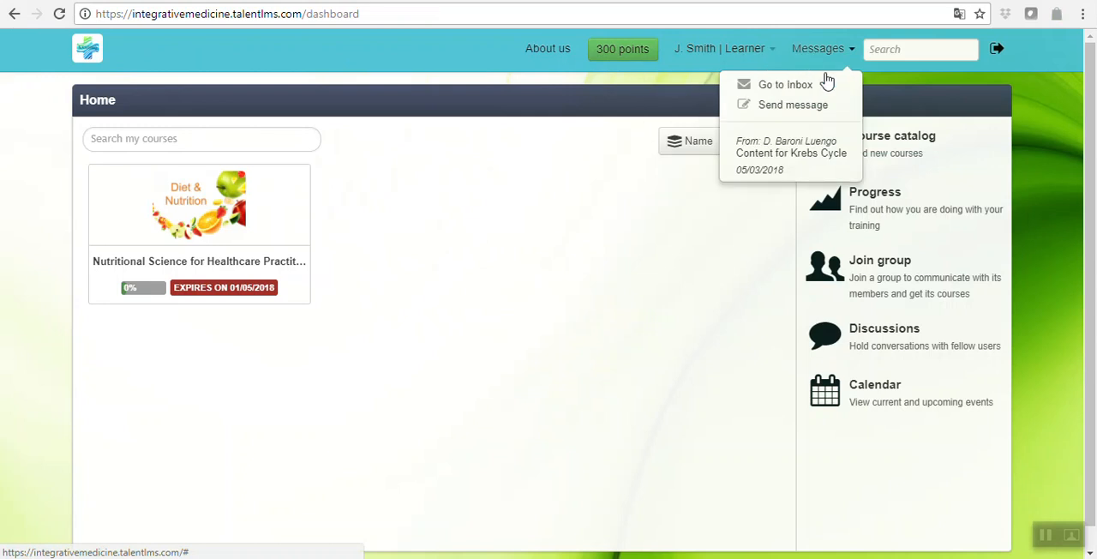
{"action": "left_click", "coordinate": [629, 318]}
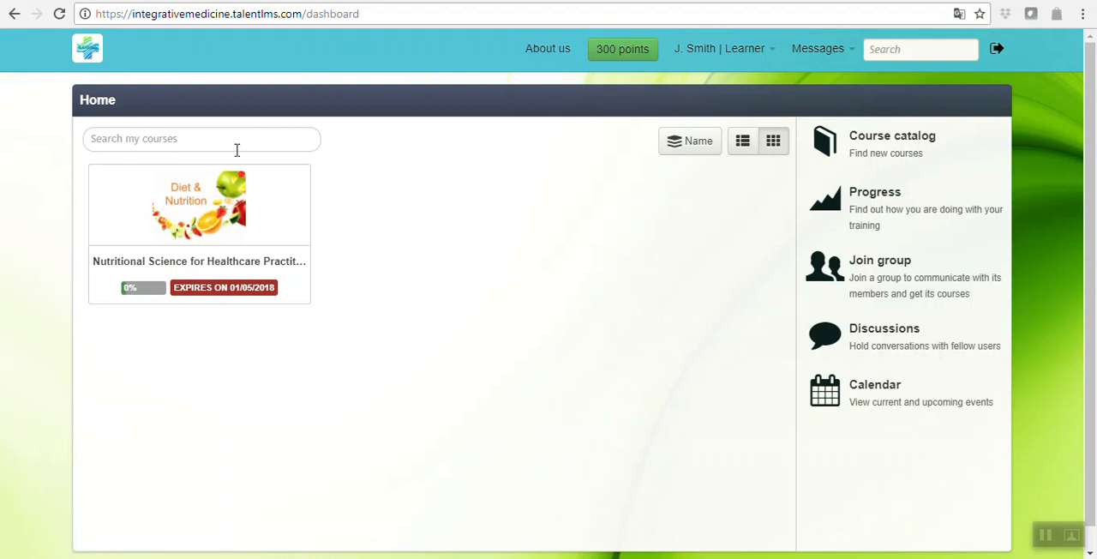
{"action": "left_click", "coordinate": [199, 204]}
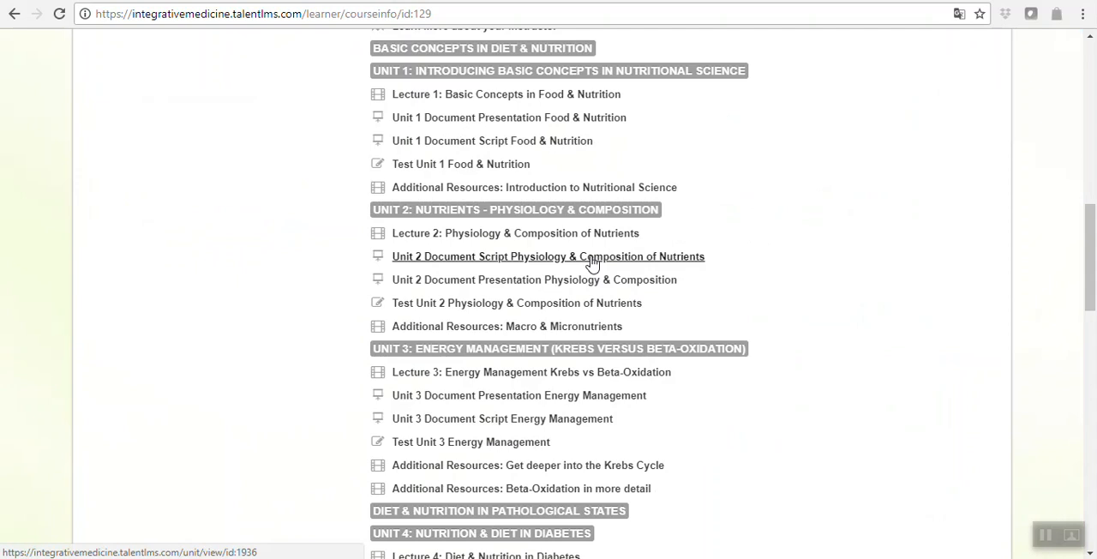
{"action": "mouse_move", "coordinate": [495, 186]}
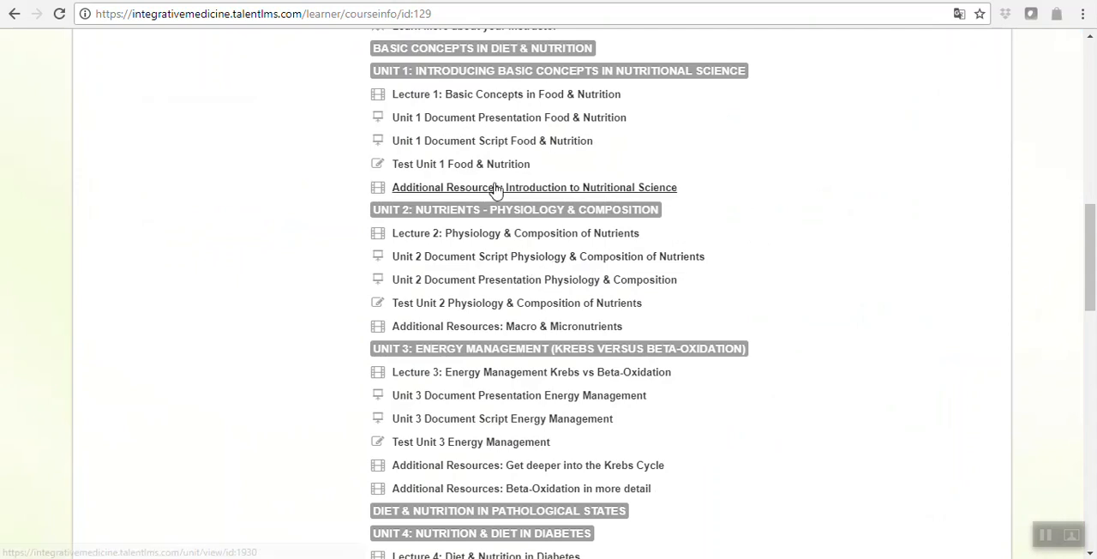
{"action": "mouse_move", "coordinate": [1008, 198]}
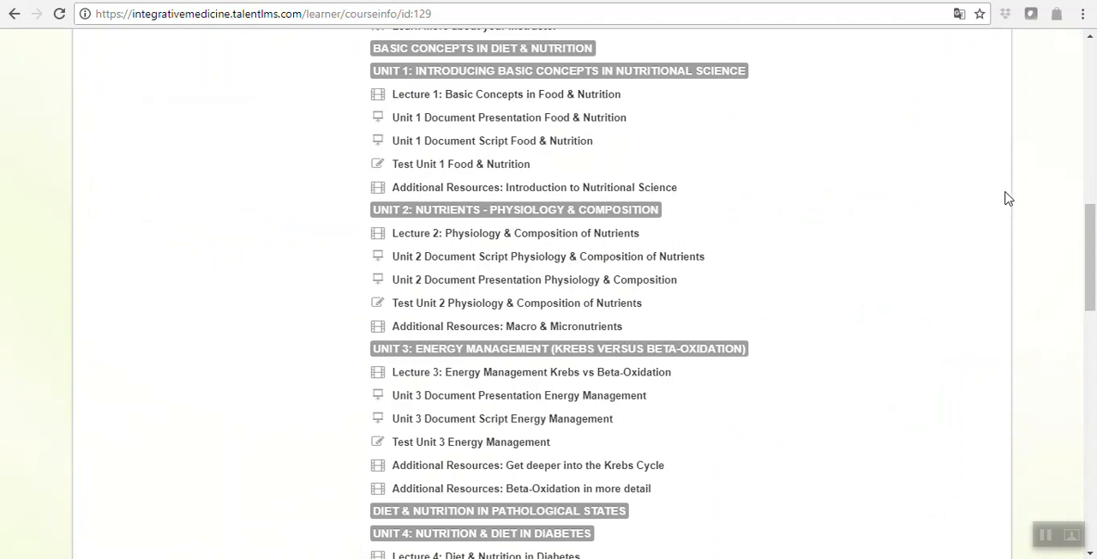
{"action": "mouse_move", "coordinate": [604, 201]}
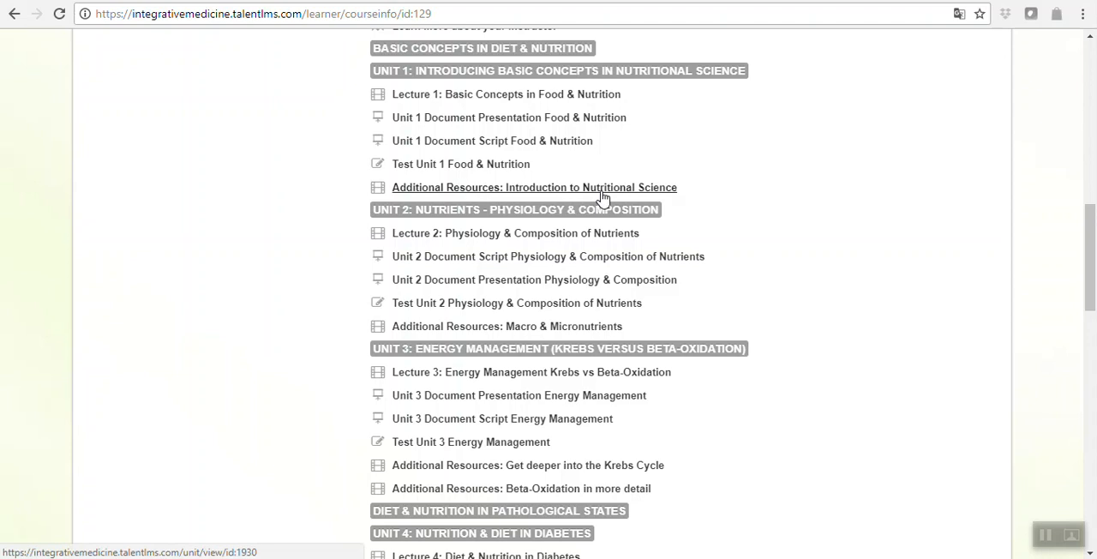
{"action": "mouse_move", "coordinate": [910, 252]}
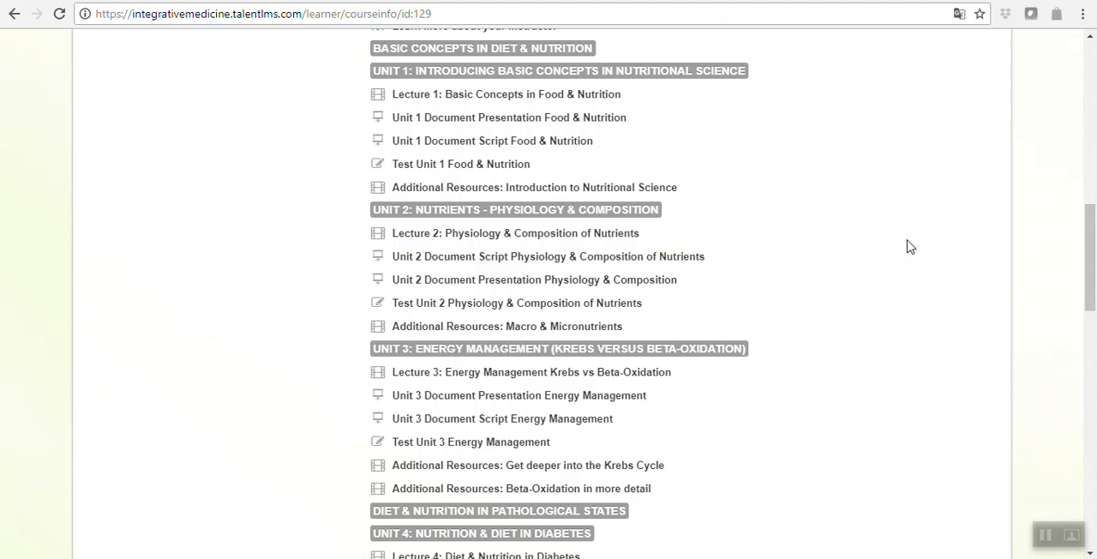
{"action": "mouse_move", "coordinate": [916, 245]}
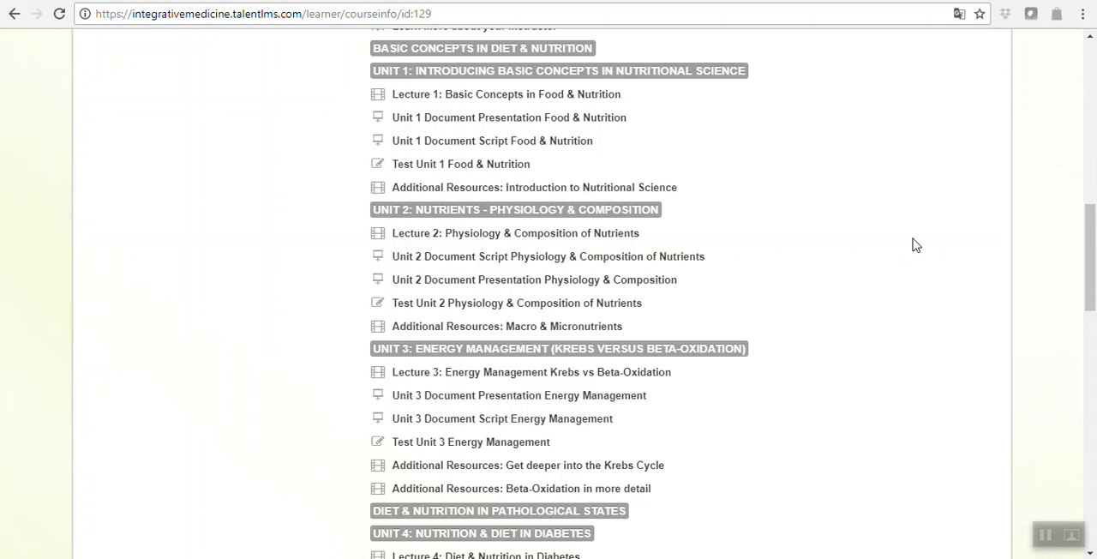
{"action": "mouse_move", "coordinate": [958, 312]}
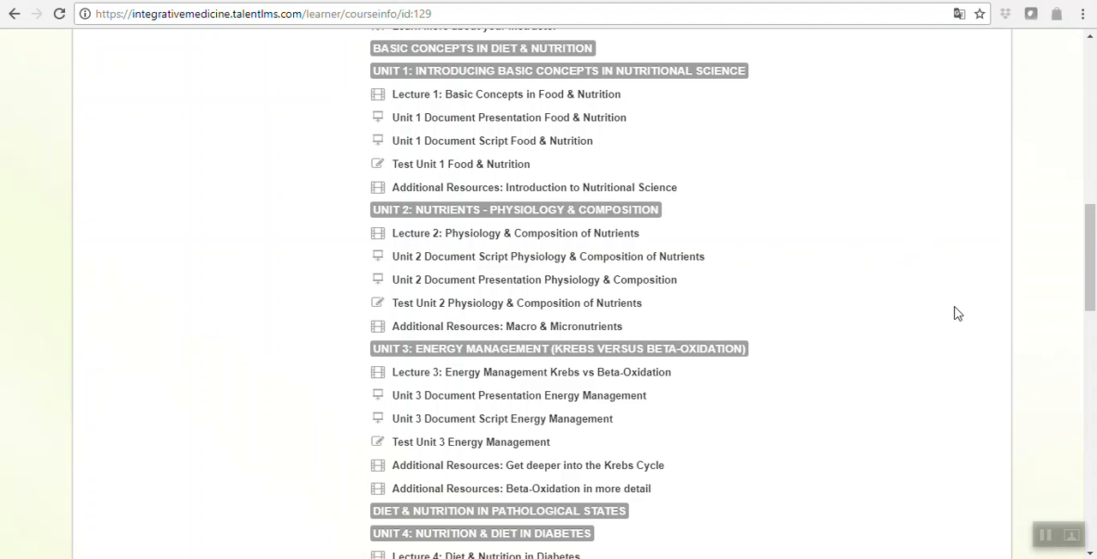
{"action": "scroll", "scroll_direction": "down", "scroll_amount": 3}
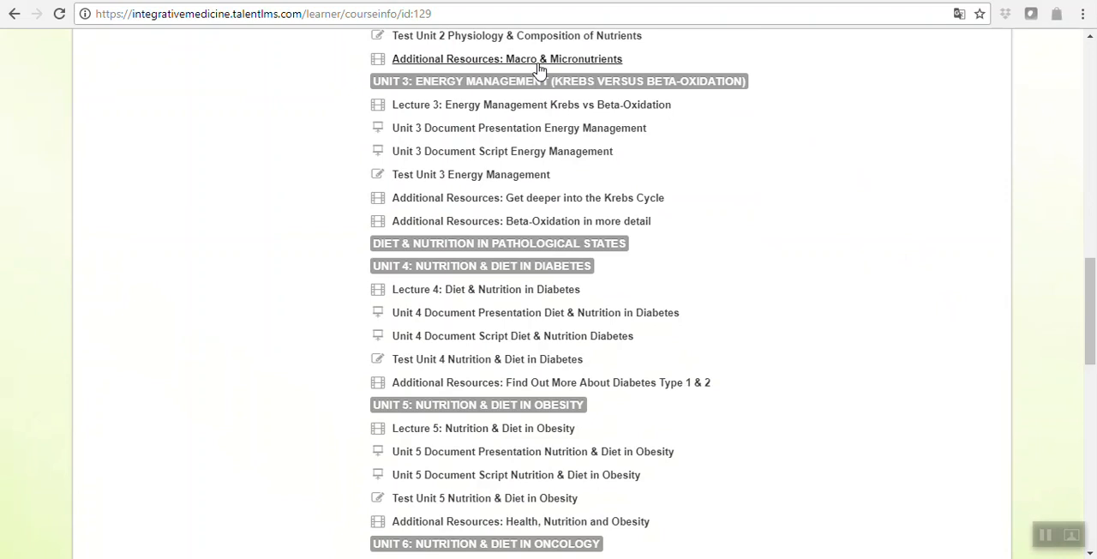
{"action": "mouse_move", "coordinate": [540, 110]}
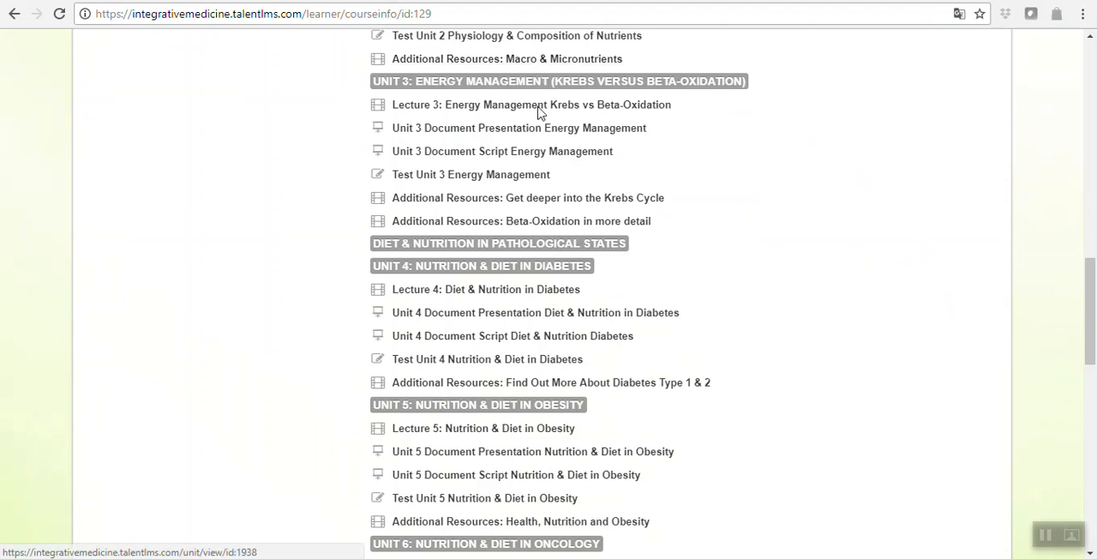
{"action": "mouse_move", "coordinate": [678, 237]}
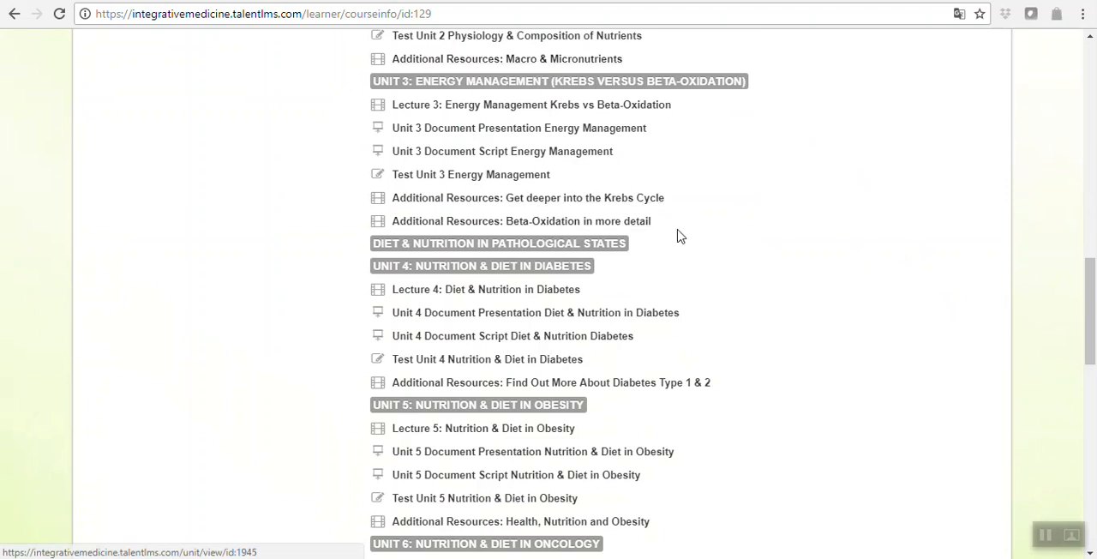
{"action": "mouse_move", "coordinate": [471, 58]}
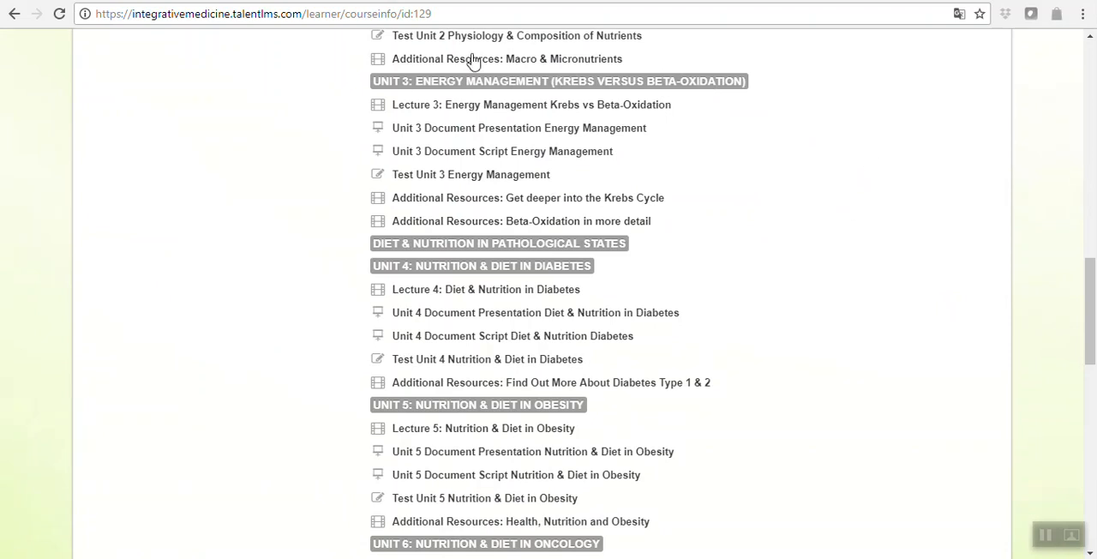
{"action": "scroll", "scroll_direction": "up", "scroll_amount": 3}
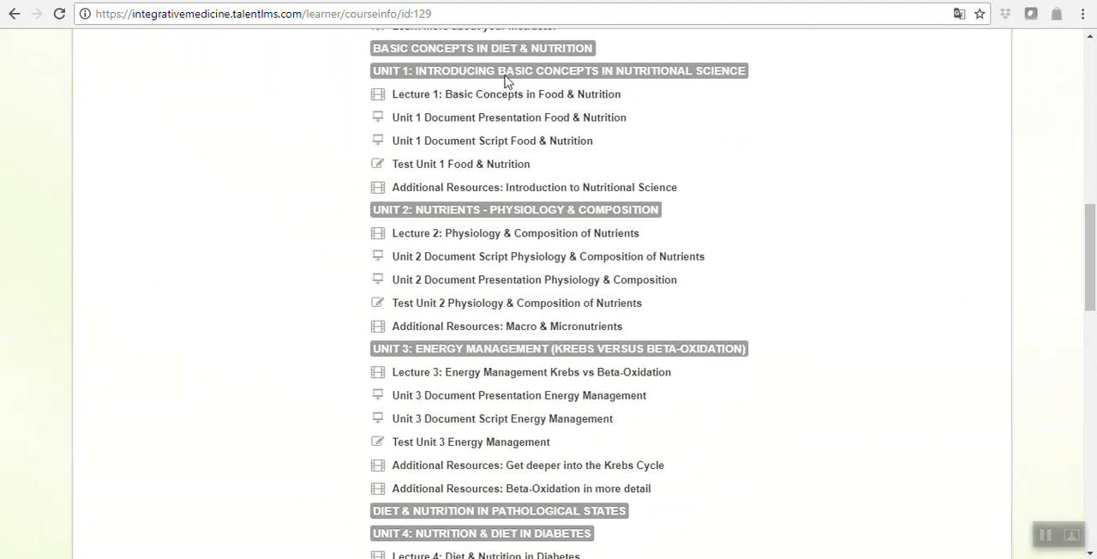
{"action": "scroll", "scroll_direction": "down", "scroll_amount": 3}
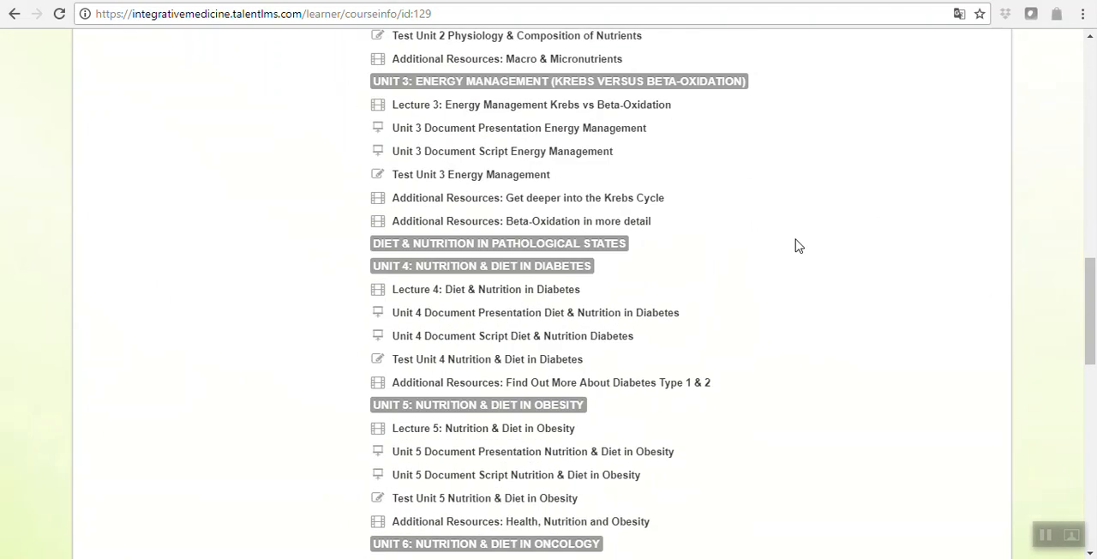
{"action": "mouse_move", "coordinate": [415, 85]}
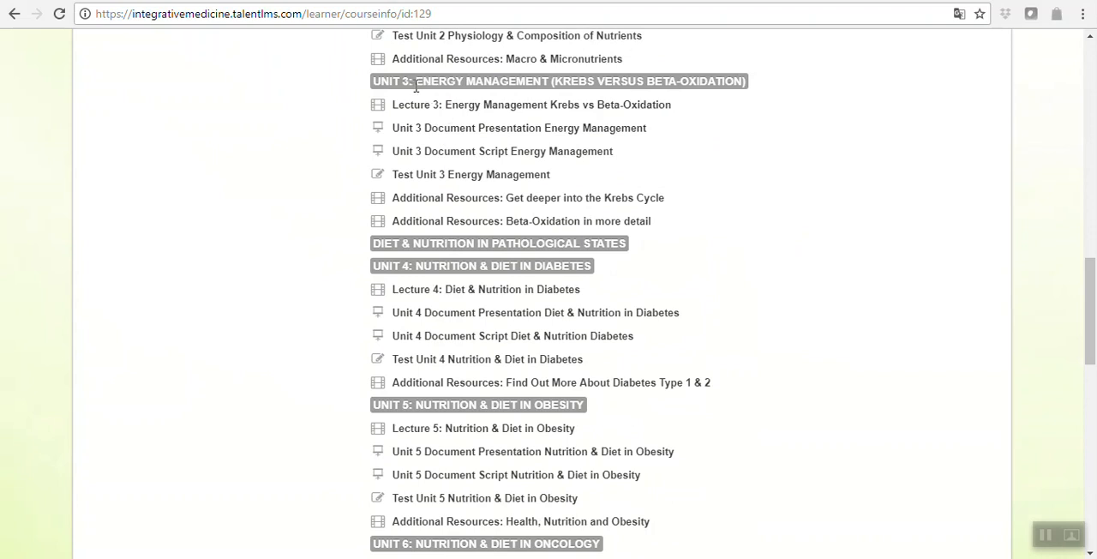
{"action": "mouse_move", "coordinate": [692, 76]}
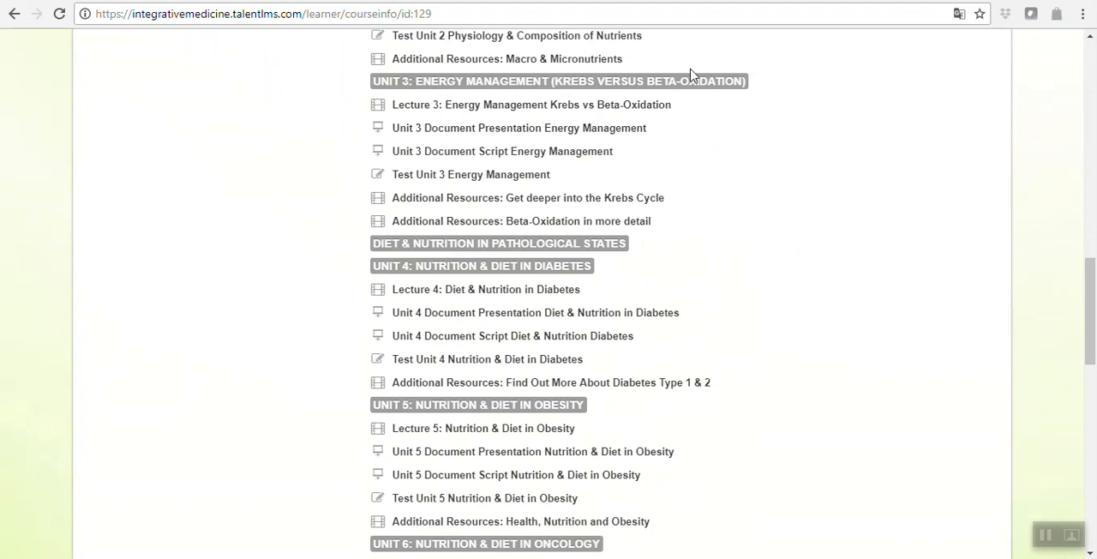
{"action": "mouse_move", "coordinate": [744, 111]}
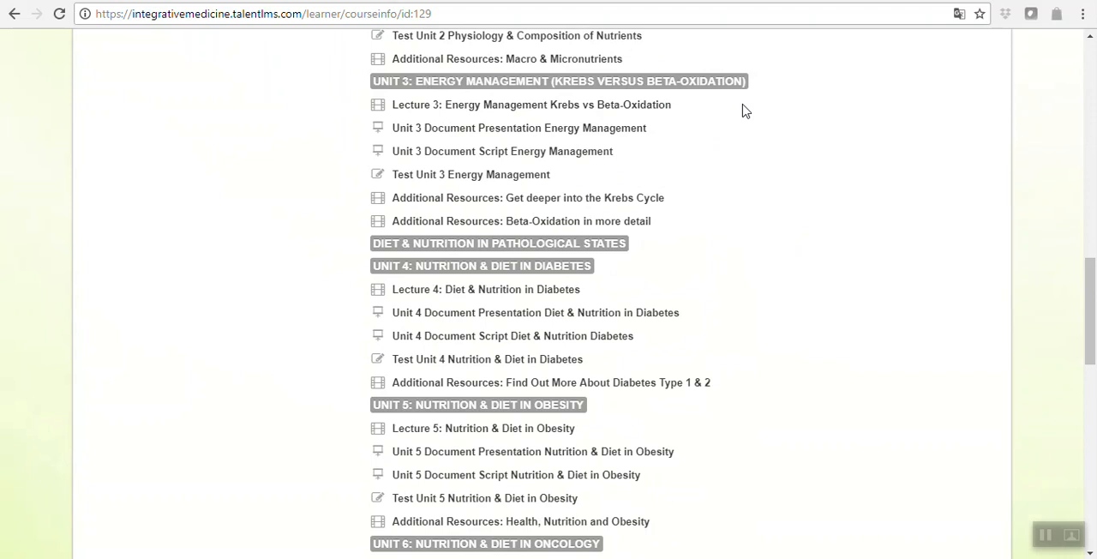
{"action": "mouse_move", "coordinate": [360, 86]}
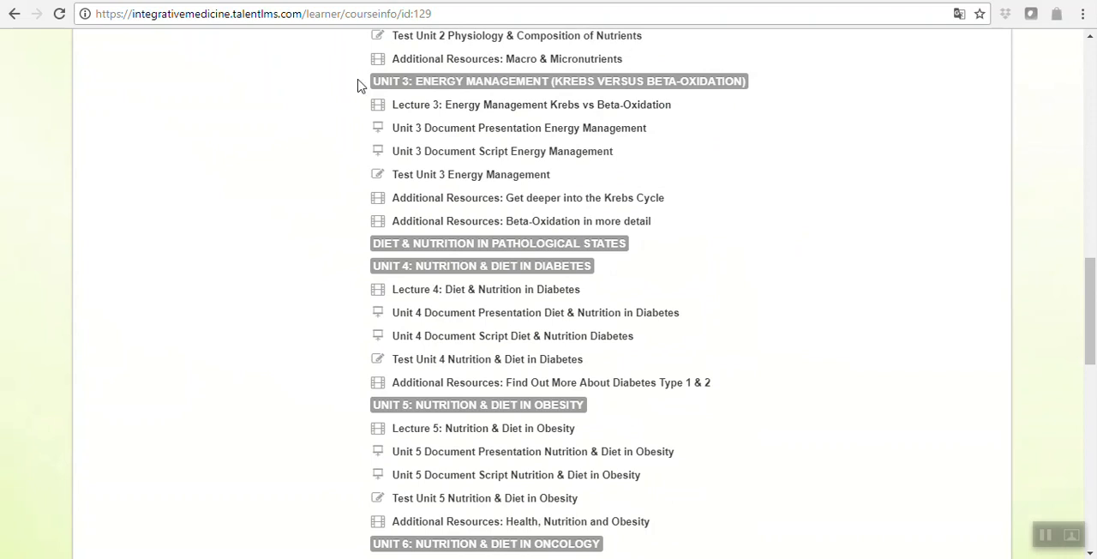
{"action": "mouse_move", "coordinate": [829, 155]}
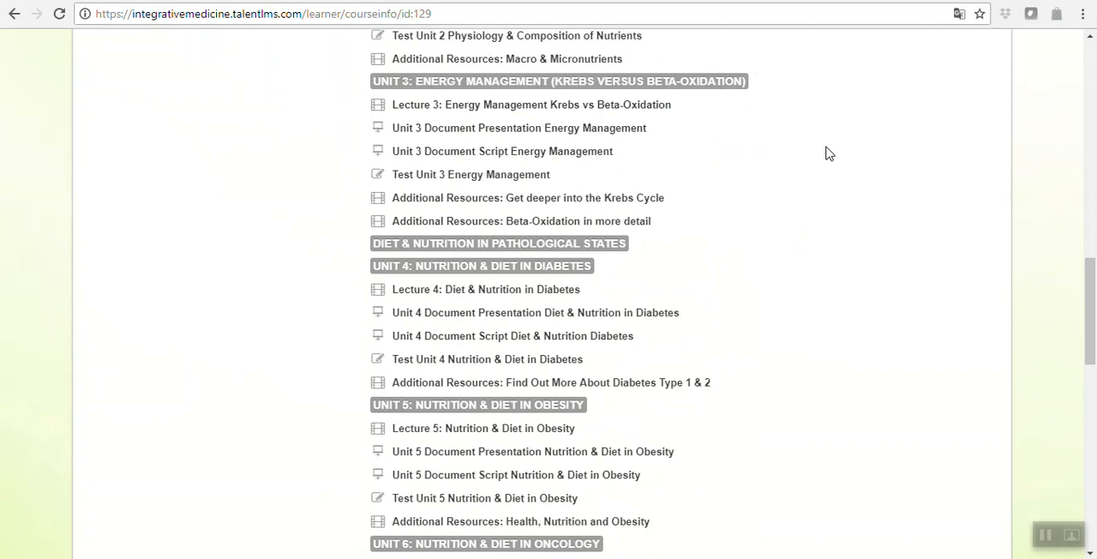
{"action": "mouse_move", "coordinate": [564, 209]}
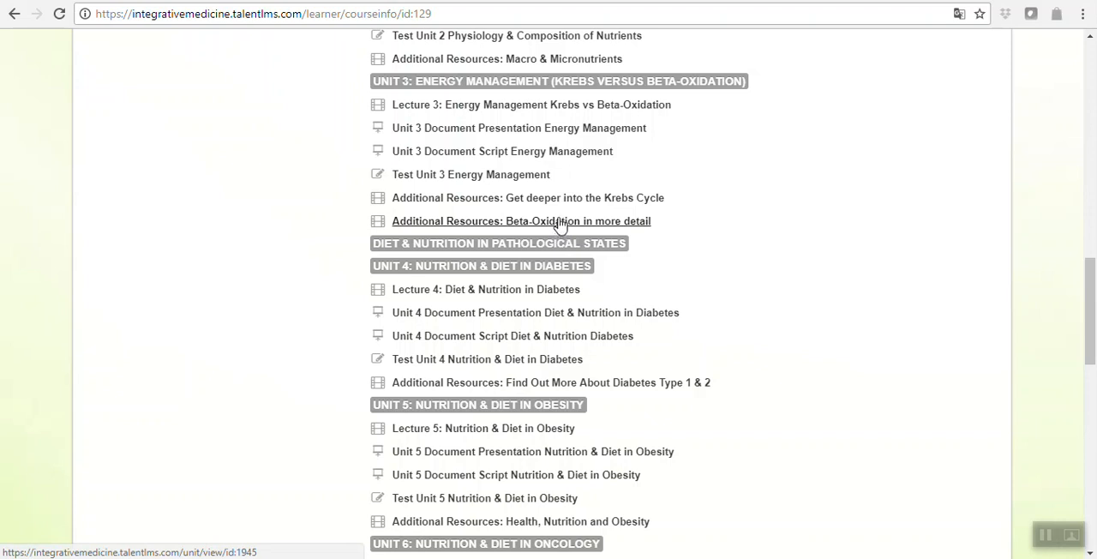
{"action": "mouse_move", "coordinate": [566, 199]}
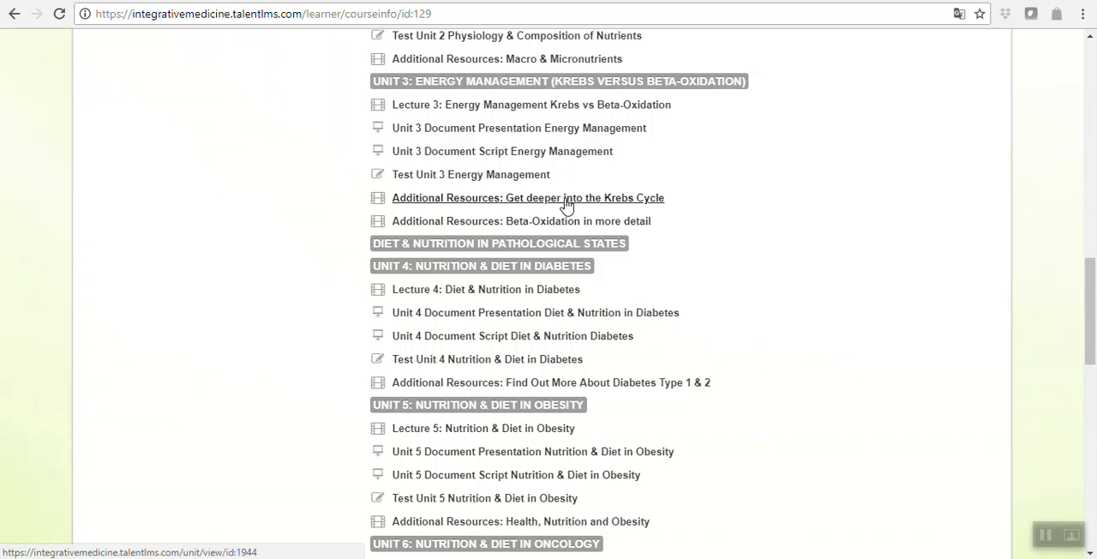
{"action": "mouse_move", "coordinate": [562, 105]}
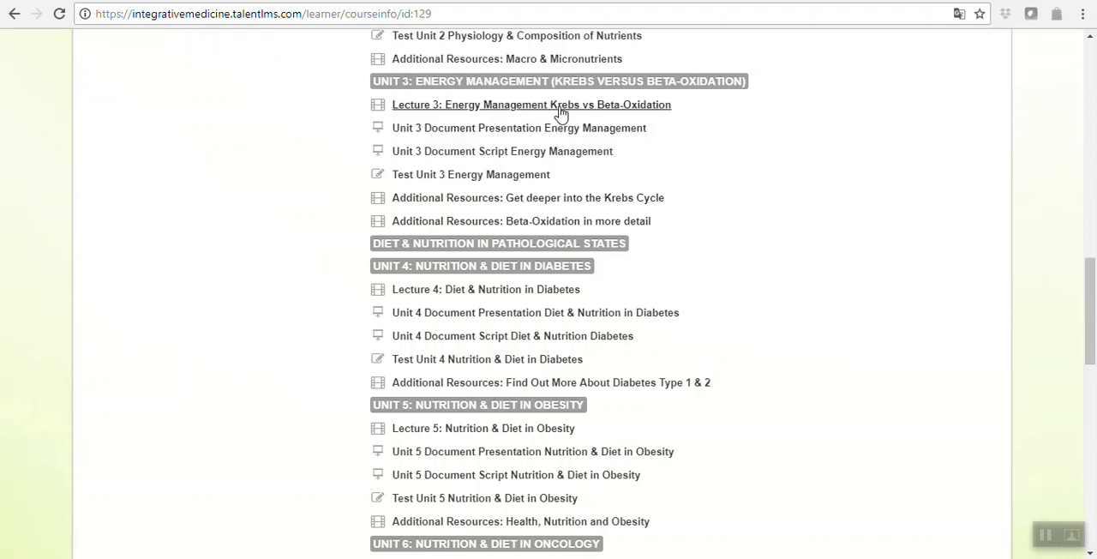
{"action": "mouse_move", "coordinate": [531, 105]}
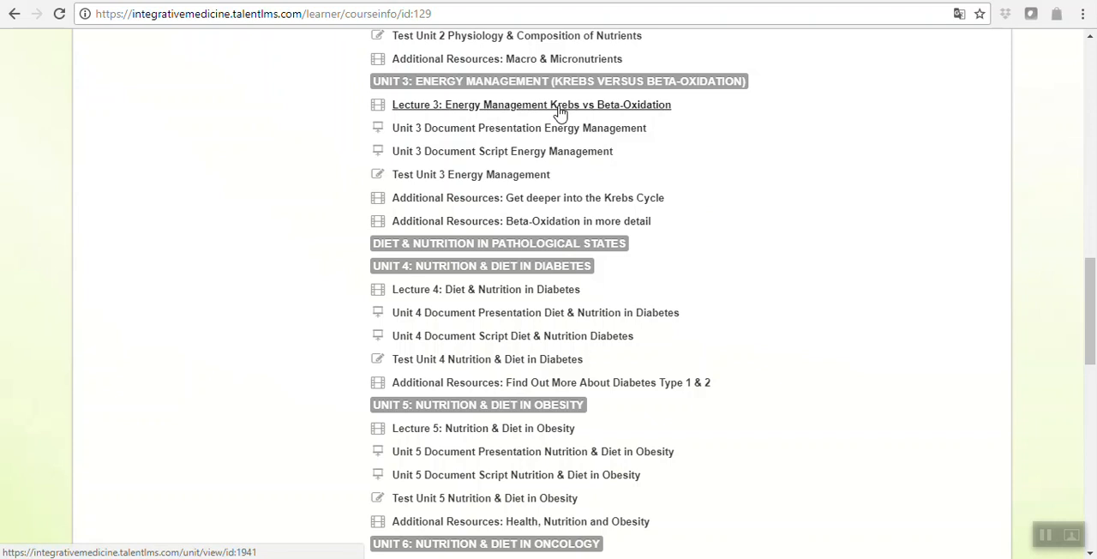
{"action": "mouse_move", "coordinate": [562, 124]}
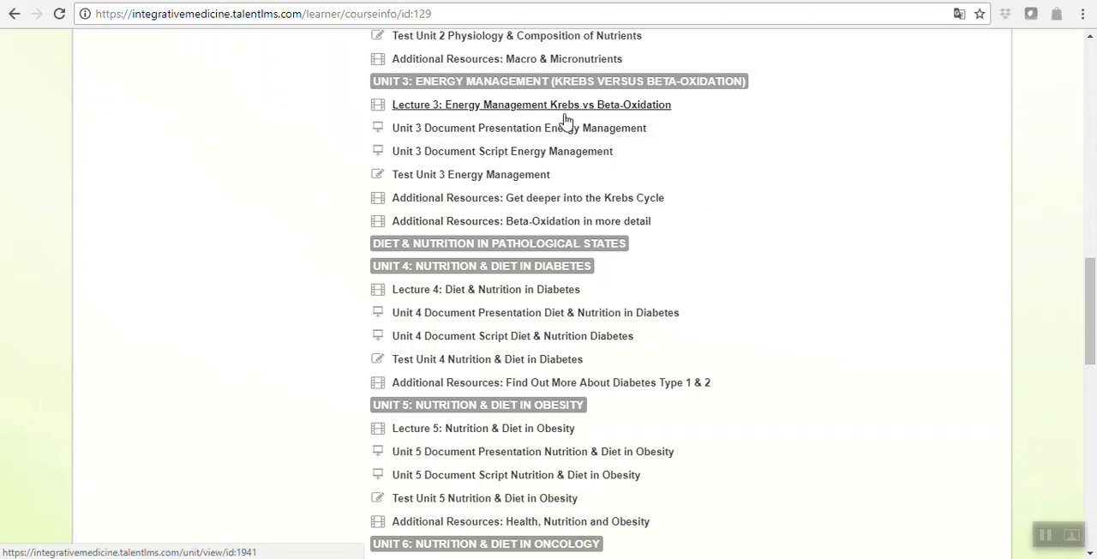
{"action": "mouse_move", "coordinate": [802, 267]}
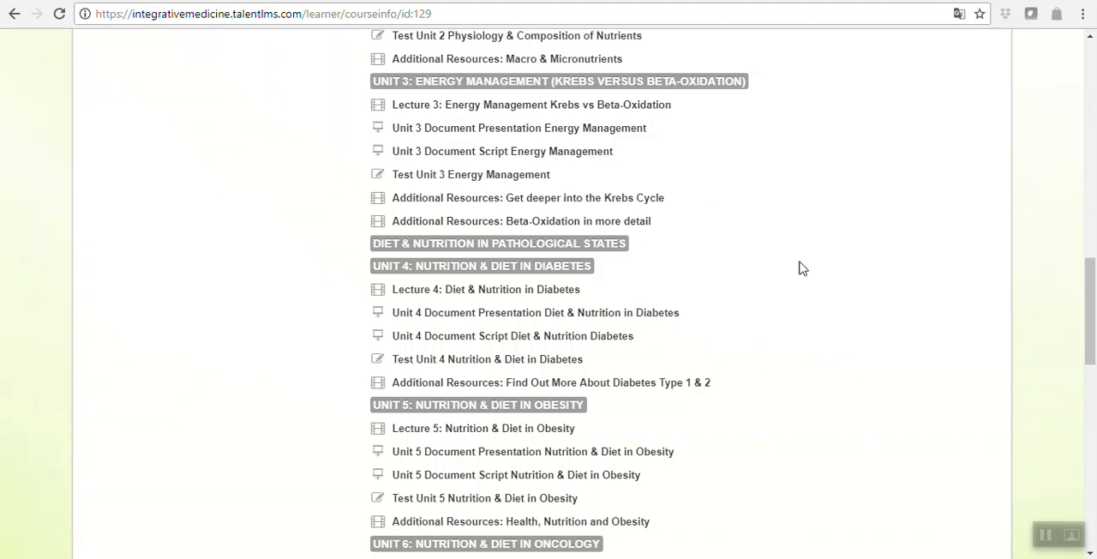
Step: Browse the course page past Units 5–7 to the survey and the Files section of PDFs
{"action": "scroll", "scroll_direction": "down", "scroll_amount": 3}
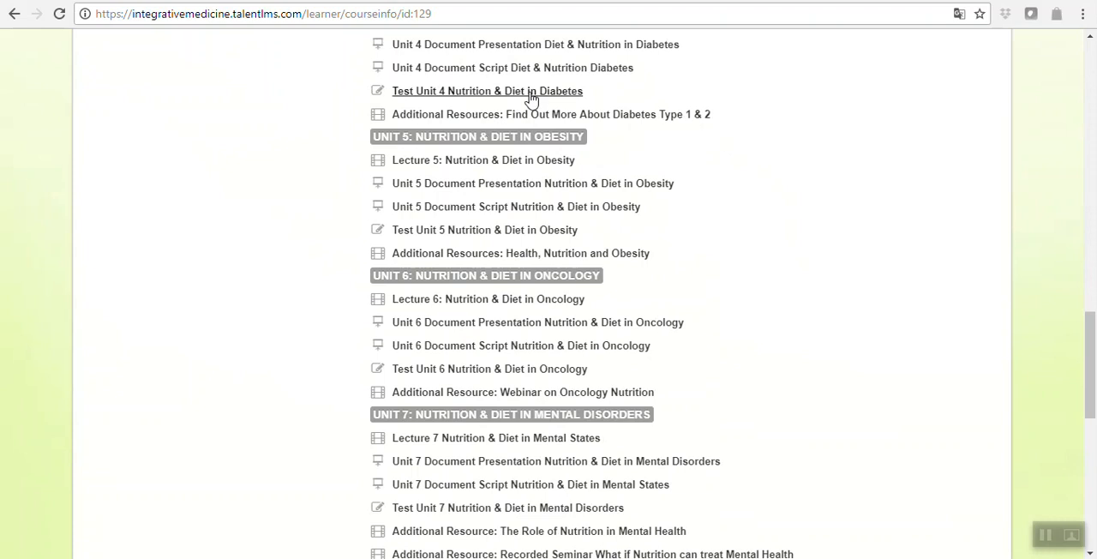
{"action": "mouse_move", "coordinate": [806, 358]}
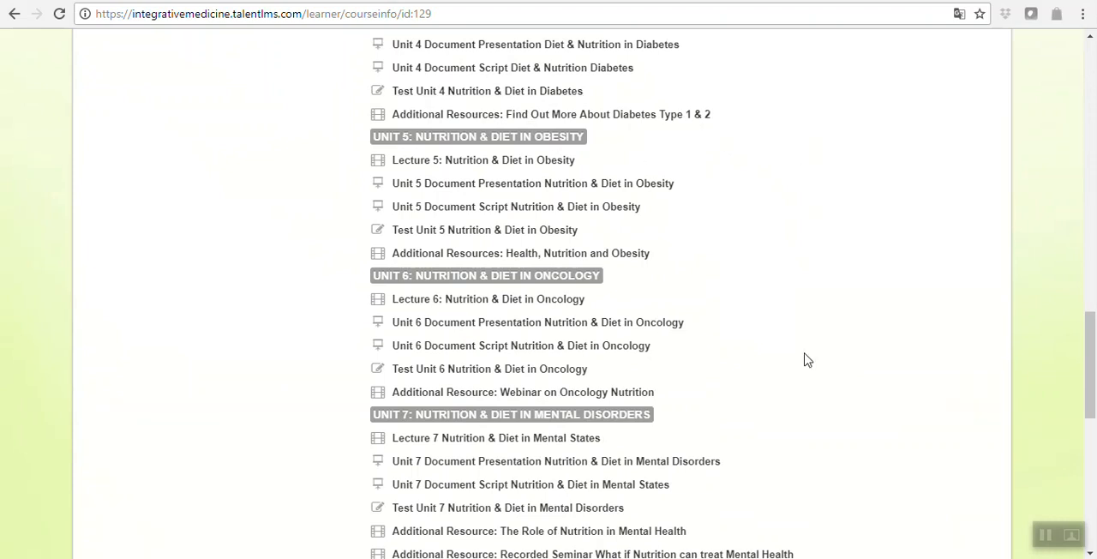
{"action": "mouse_move", "coordinate": [723, 305]}
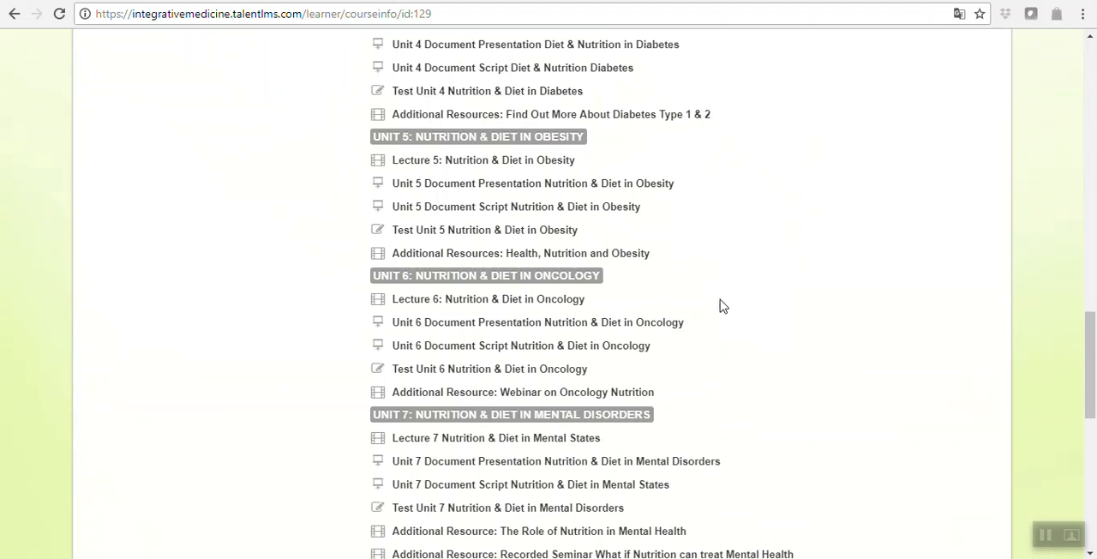
{"action": "mouse_move", "coordinate": [741, 312]}
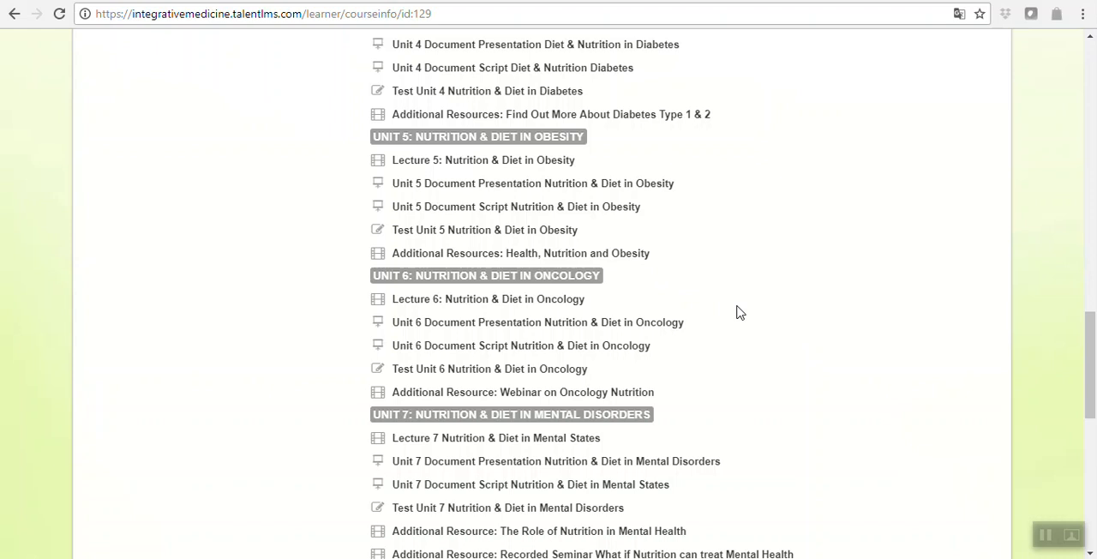
{"action": "scroll", "scroll_direction": "down", "scroll_amount": 3}
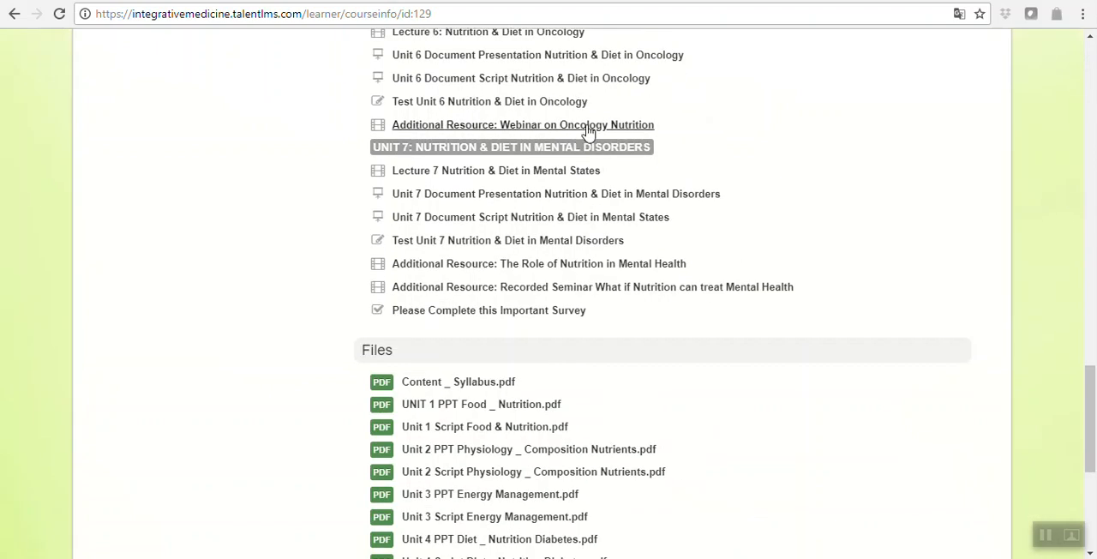
{"action": "mouse_move", "coordinate": [1035, 377]}
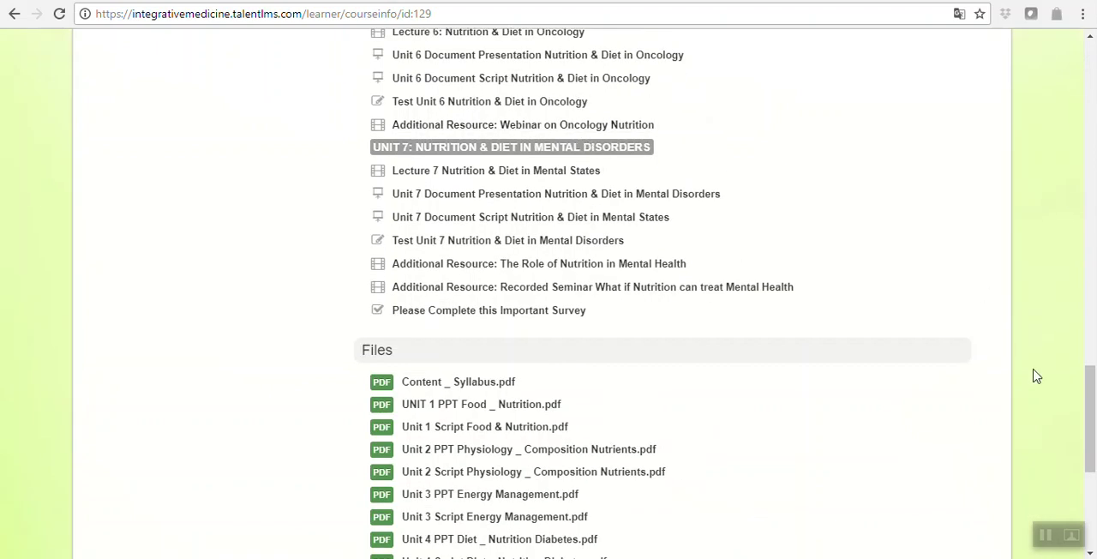
{"action": "scroll", "scroll_direction": "up", "scroll_amount": 3}
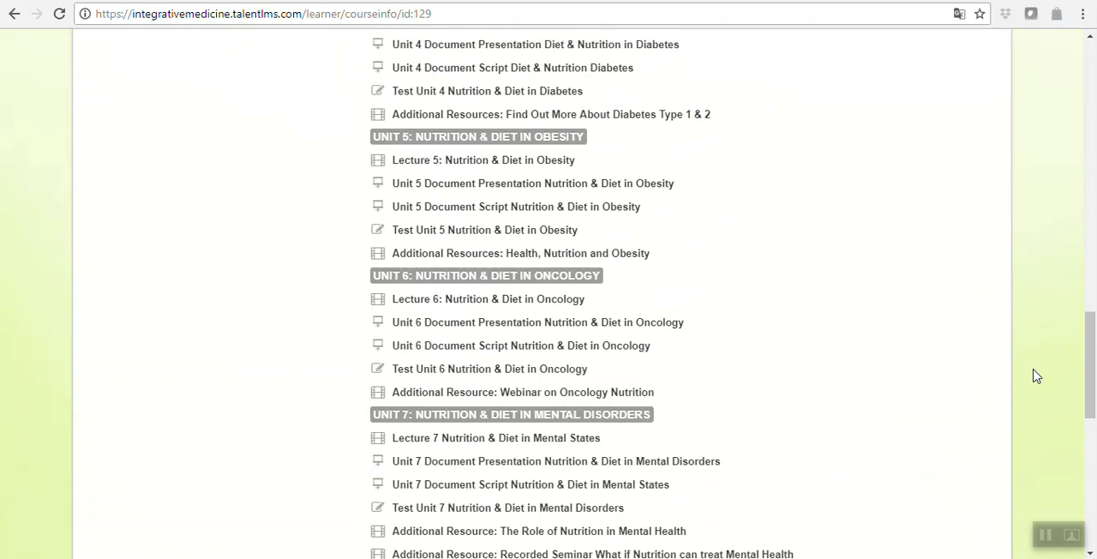
{"action": "mouse_move", "coordinate": [886, 353]}
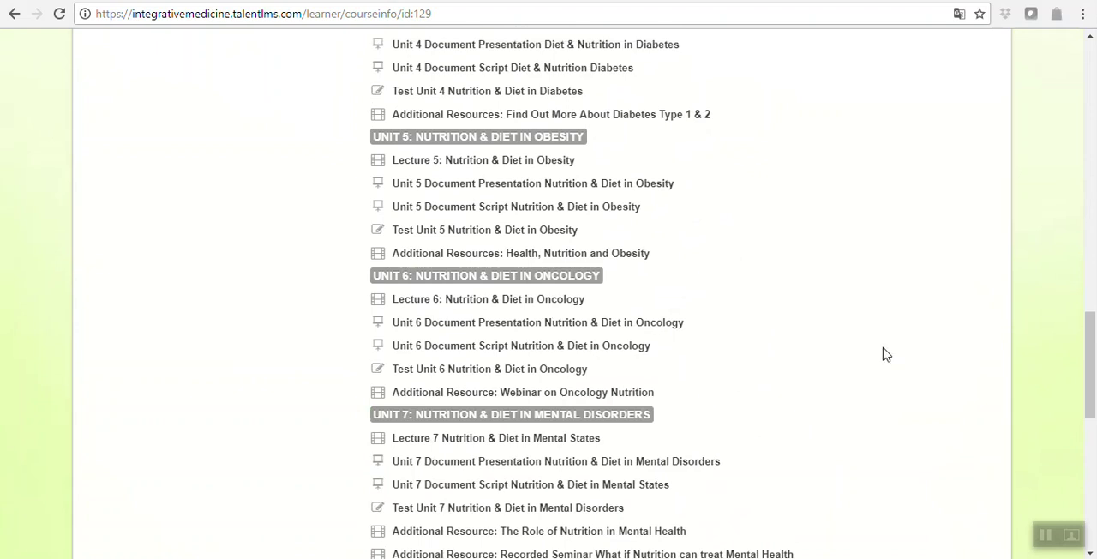
{"action": "mouse_move", "coordinate": [939, 336]}
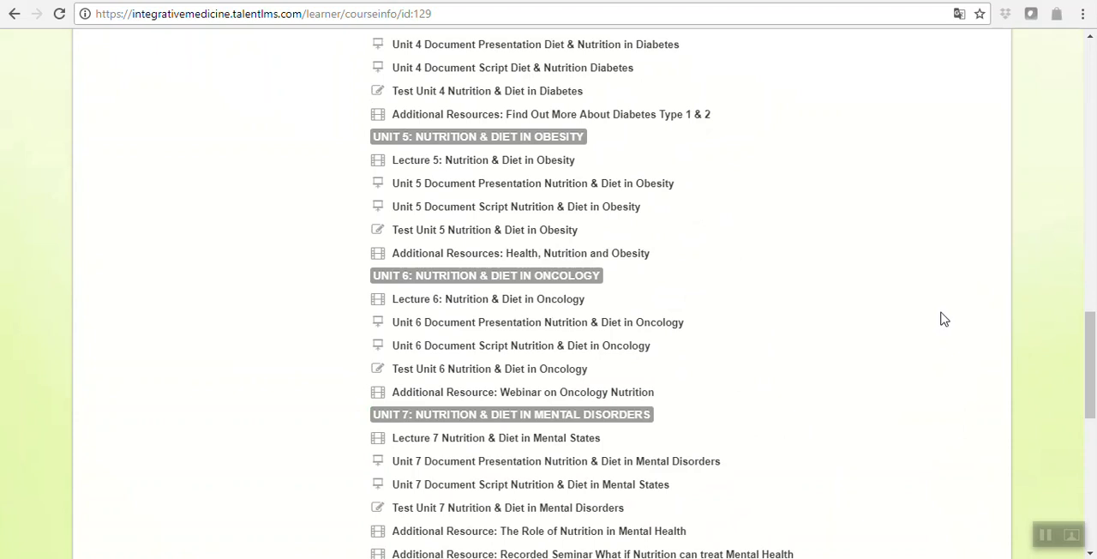
{"action": "scroll", "scroll_direction": "down", "scroll_amount": 3}
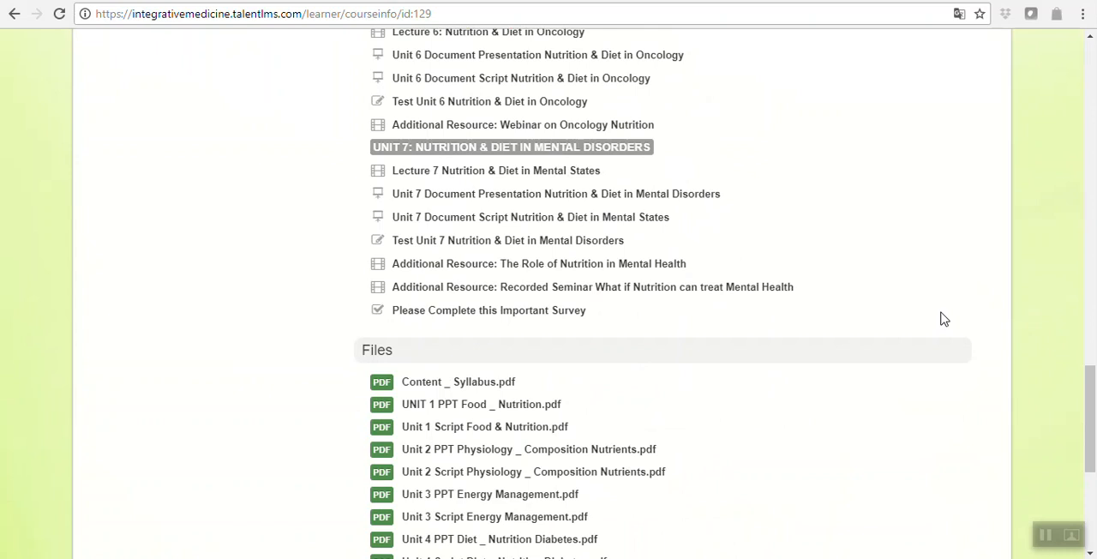
{"action": "mouse_move", "coordinate": [946, 312]}
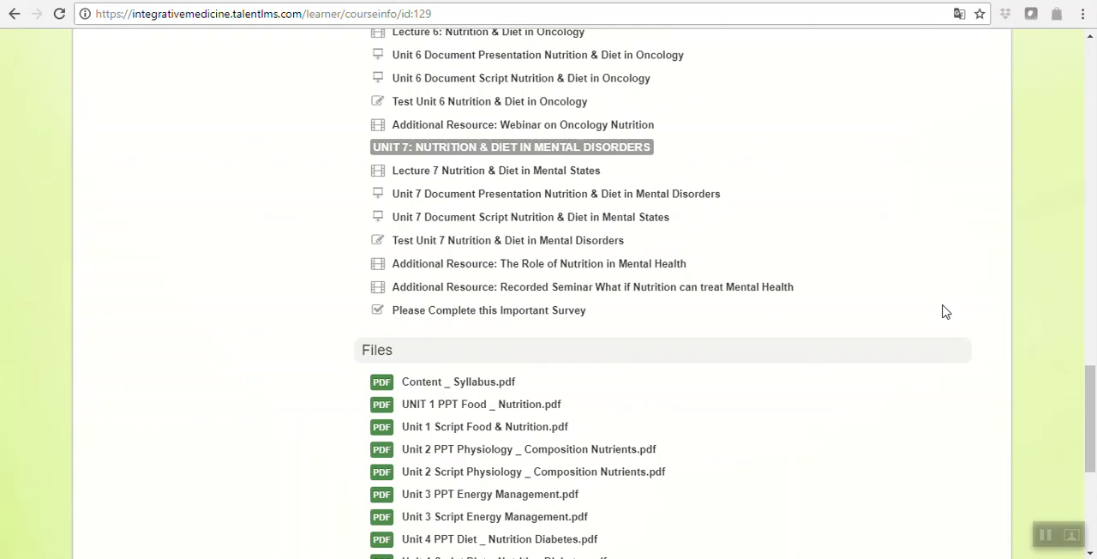
{"action": "mouse_move", "coordinate": [353, 209]}
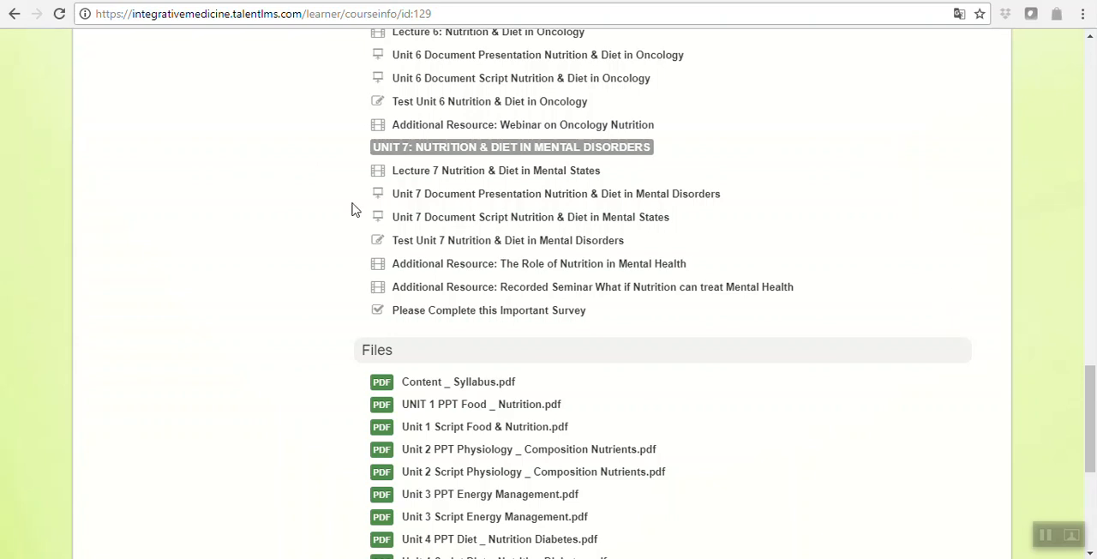
{"action": "mouse_move", "coordinate": [836, 214]}
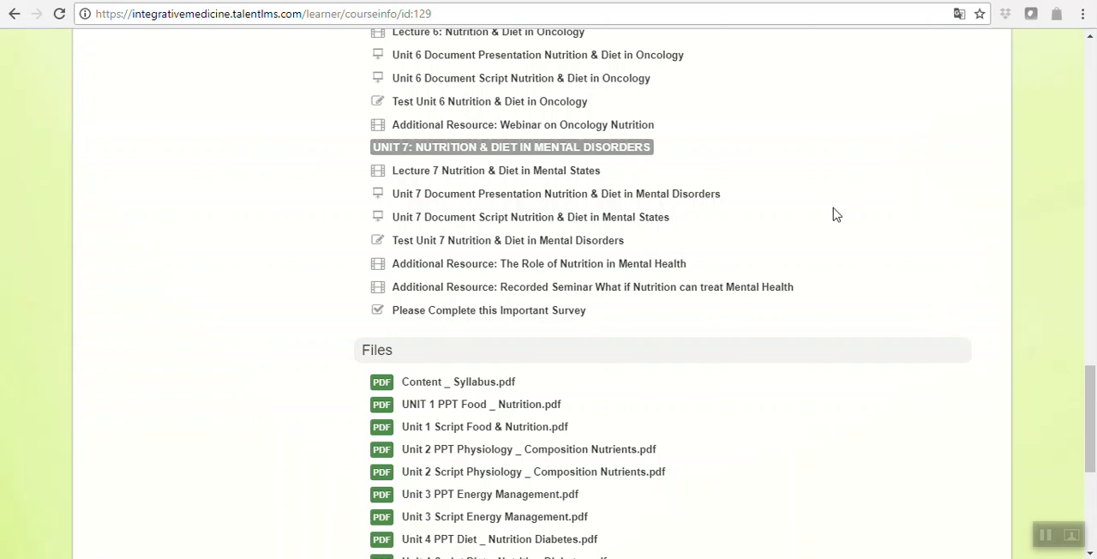
Step: Scroll the course page past Units 5–7 to the survey link and Files section
{"action": "scroll", "scroll_direction": "up", "scroll_amount": 3}
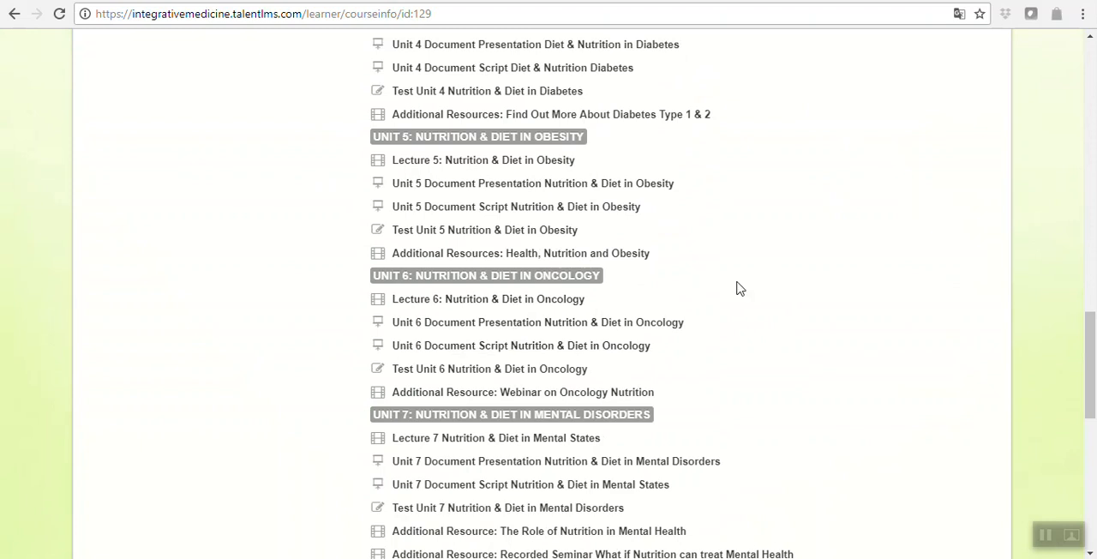
{"action": "mouse_move", "coordinate": [812, 271]}
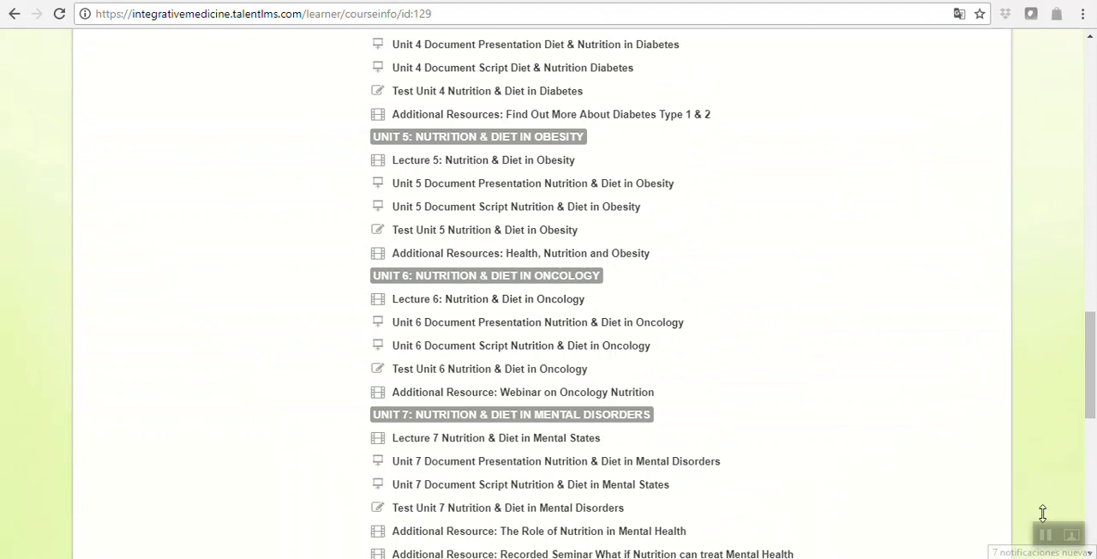
{"action": "scroll", "scroll_direction": "down", "scroll_amount": 3}
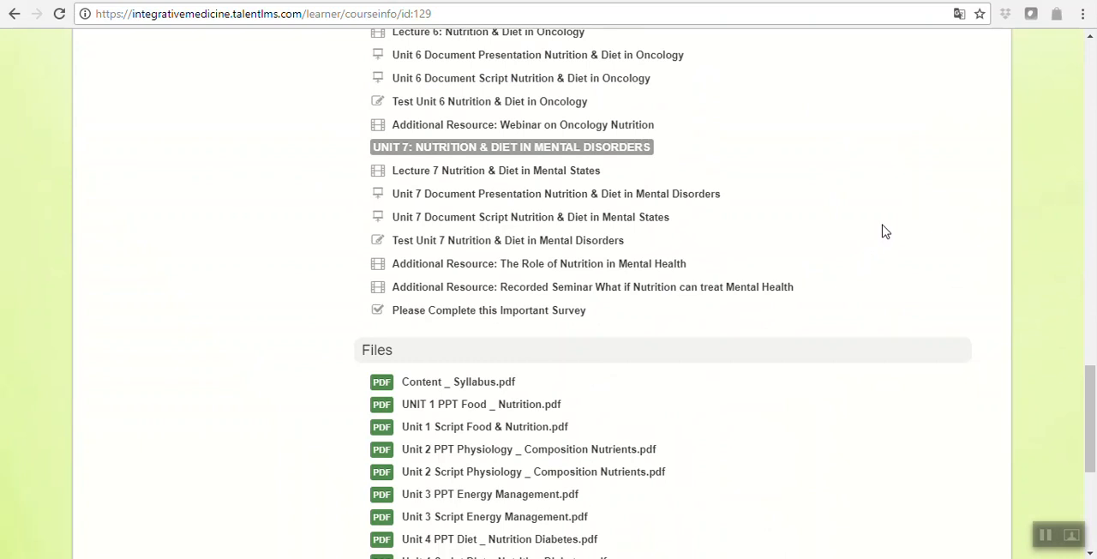
{"action": "mouse_move", "coordinate": [514, 286]}
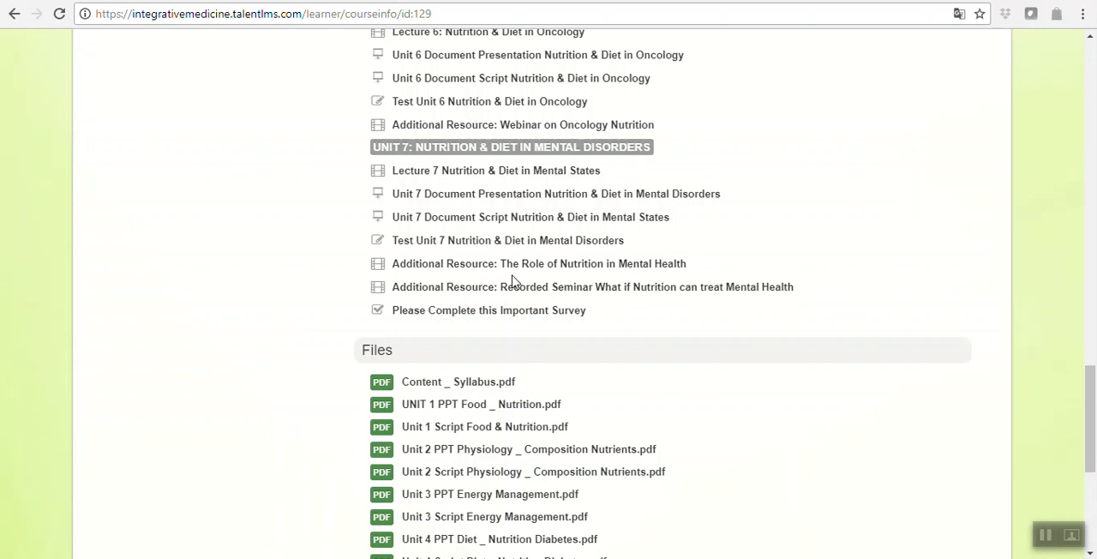
{"action": "mouse_move", "coordinate": [720, 312]}
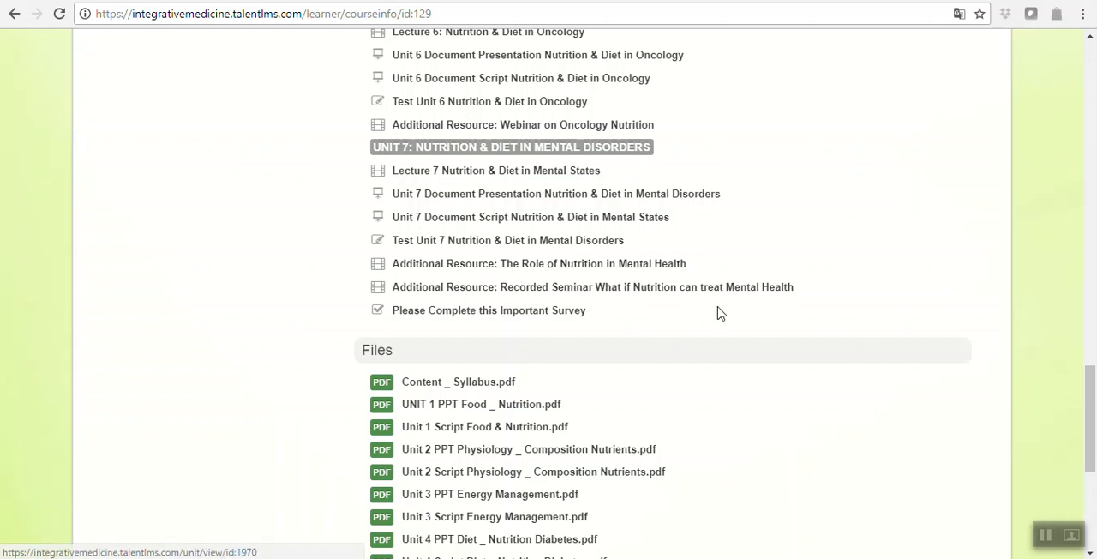
{"action": "mouse_move", "coordinate": [860, 295]}
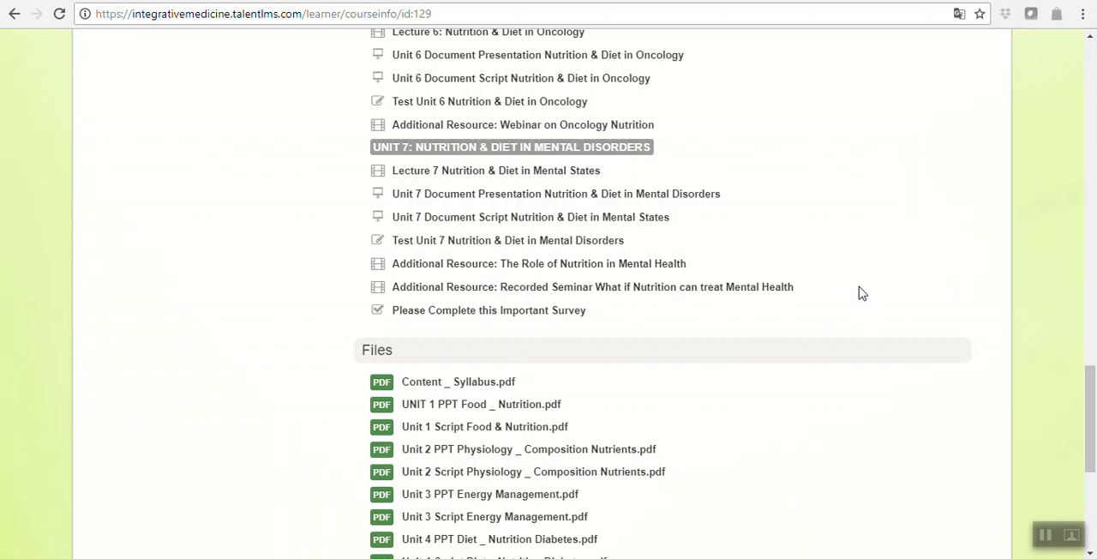
{"action": "mouse_move", "coordinate": [845, 267]}
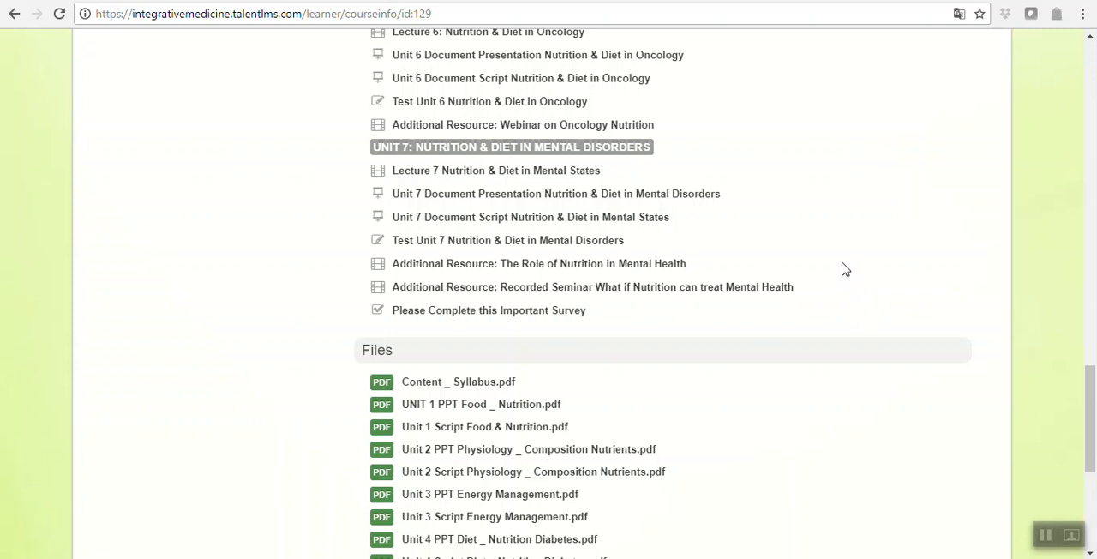
{"action": "mouse_move", "coordinate": [836, 248]}
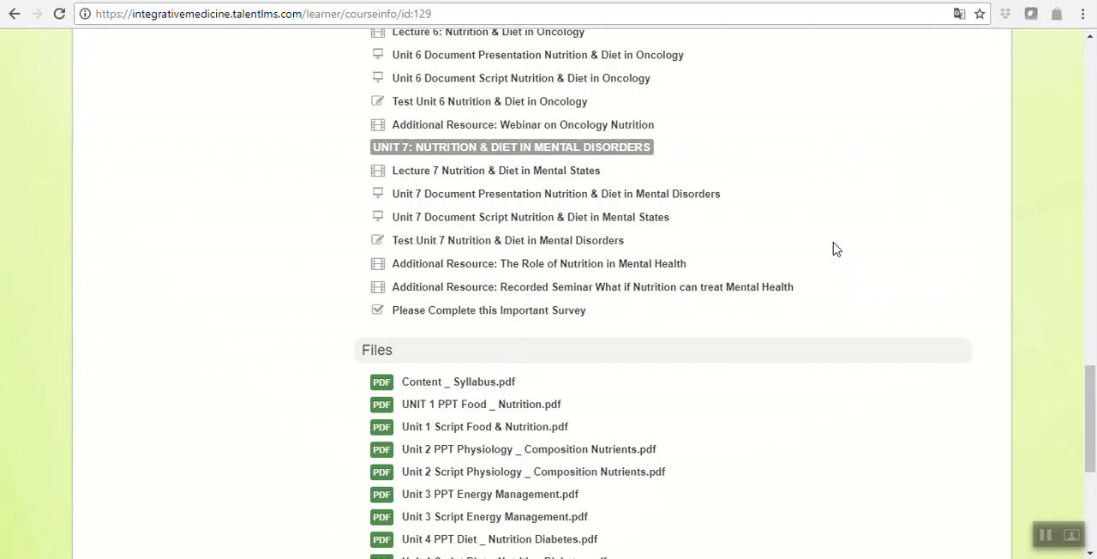
{"action": "mouse_move", "coordinate": [440, 288]}
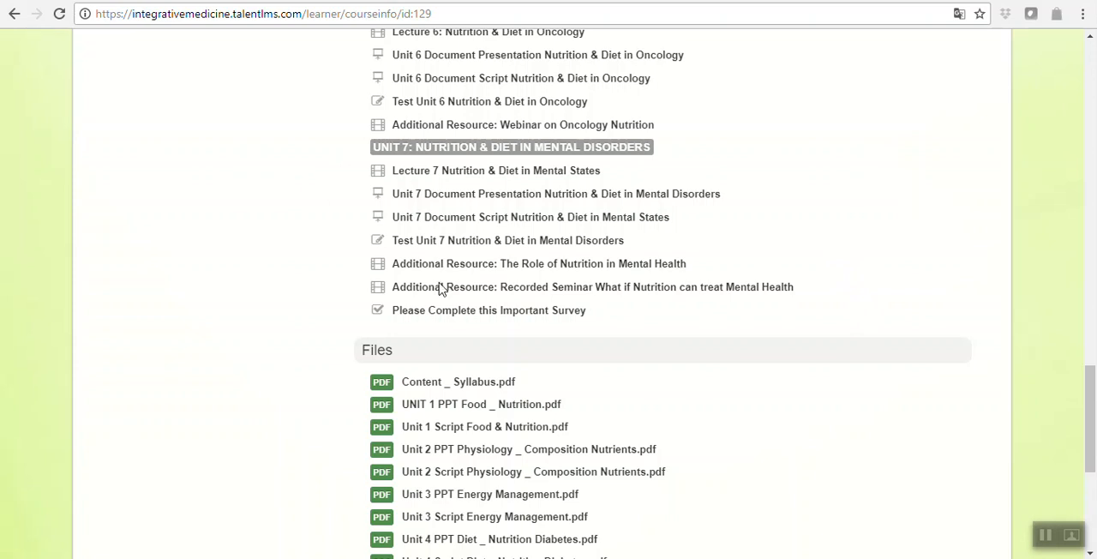
{"action": "mouse_move", "coordinate": [455, 308]}
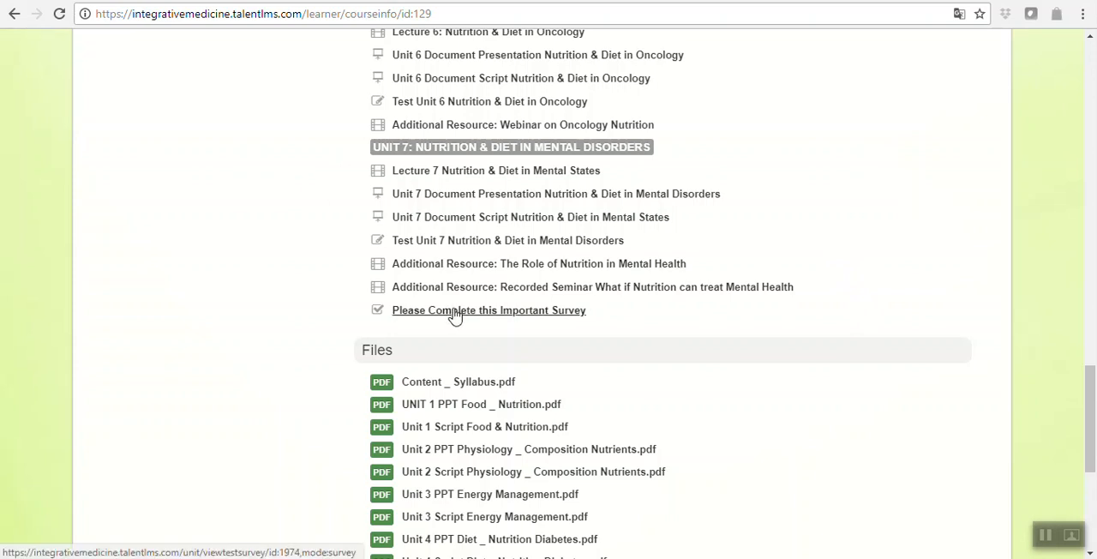
{"action": "mouse_move", "coordinate": [637, 306]}
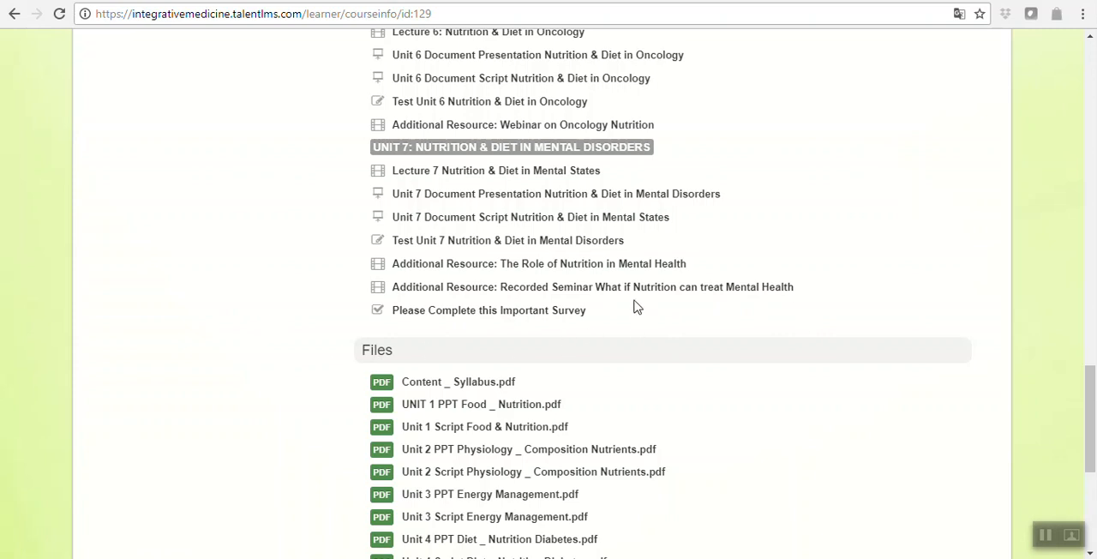
{"action": "mouse_move", "coordinate": [397, 315]}
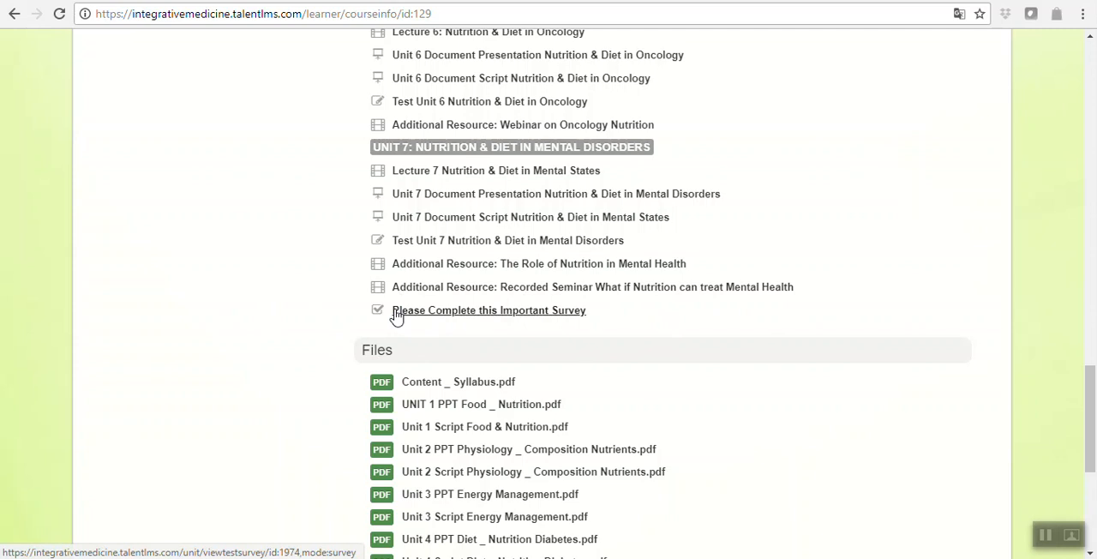
{"action": "mouse_move", "coordinate": [437, 264]}
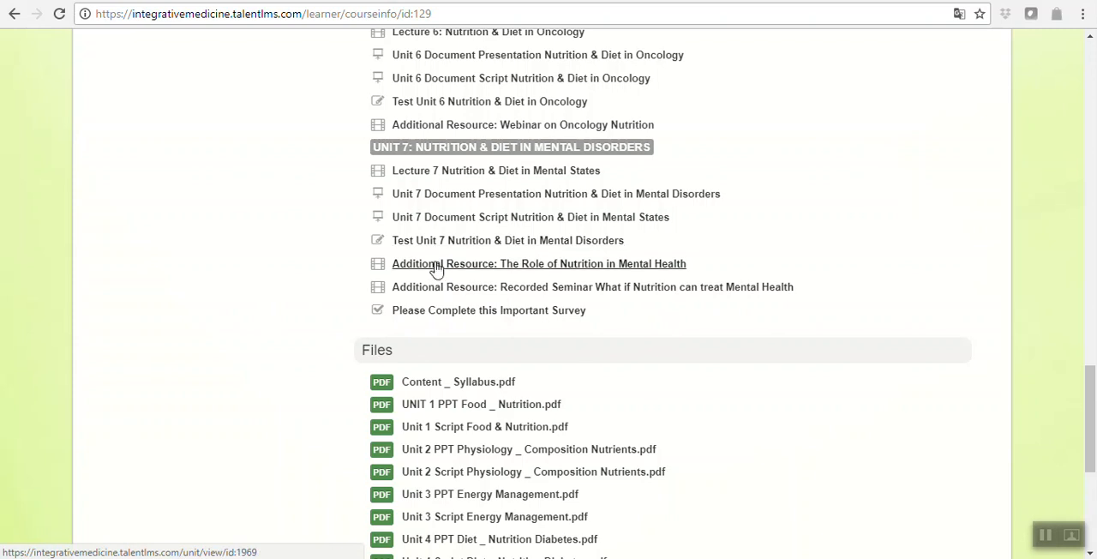
Step: Launch Test Unit 1 Food & Nutrition from the syllabus, reaching question 1 of 10
{"action": "scroll", "scroll_direction": "up", "scroll_amount": 3}
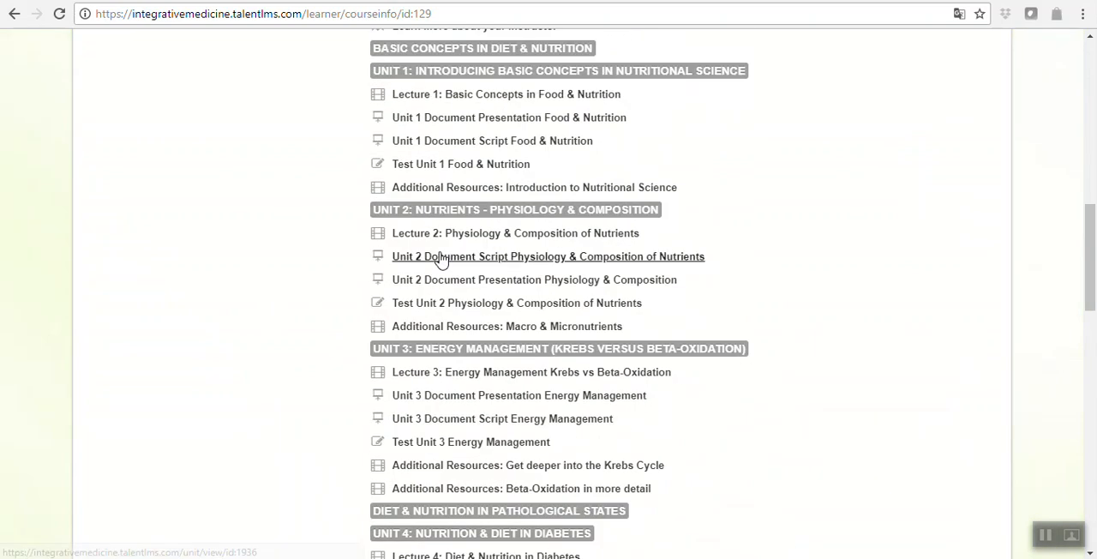
{"action": "mouse_move", "coordinate": [425, 168]}
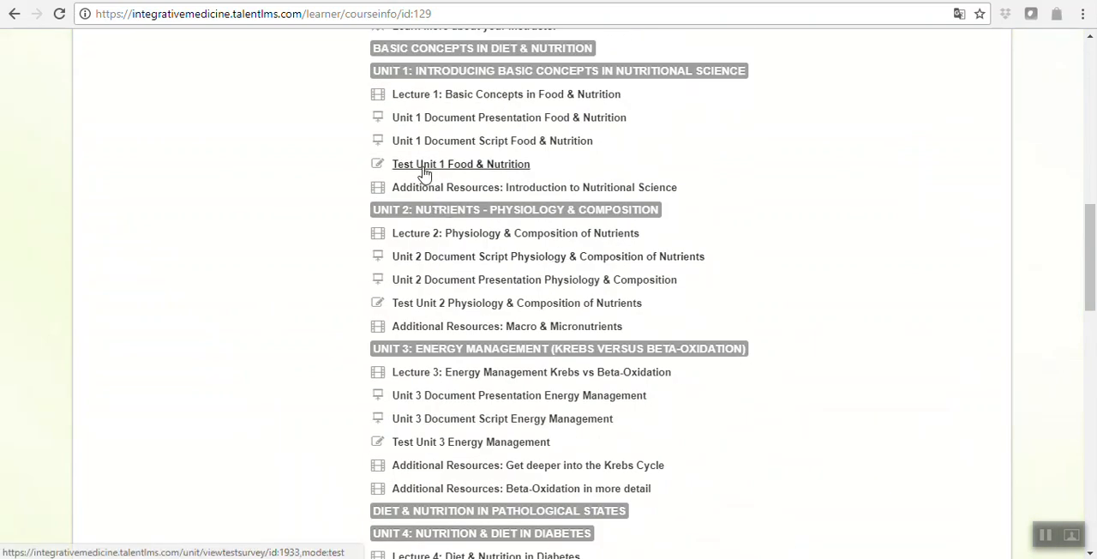
{"action": "left_click", "coordinate": [459, 163]}
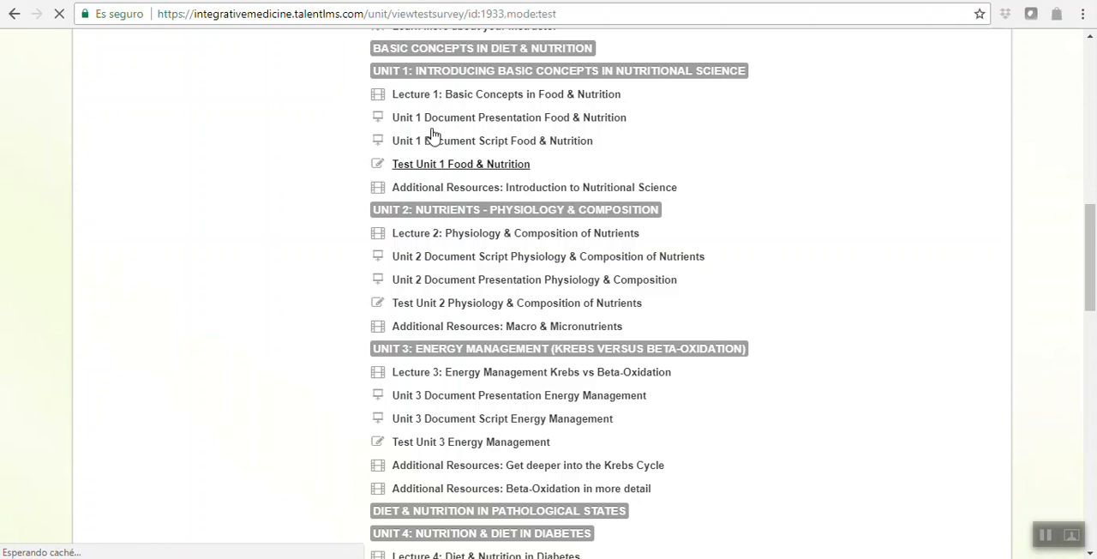
{"action": "left_click", "coordinate": [461, 163]}
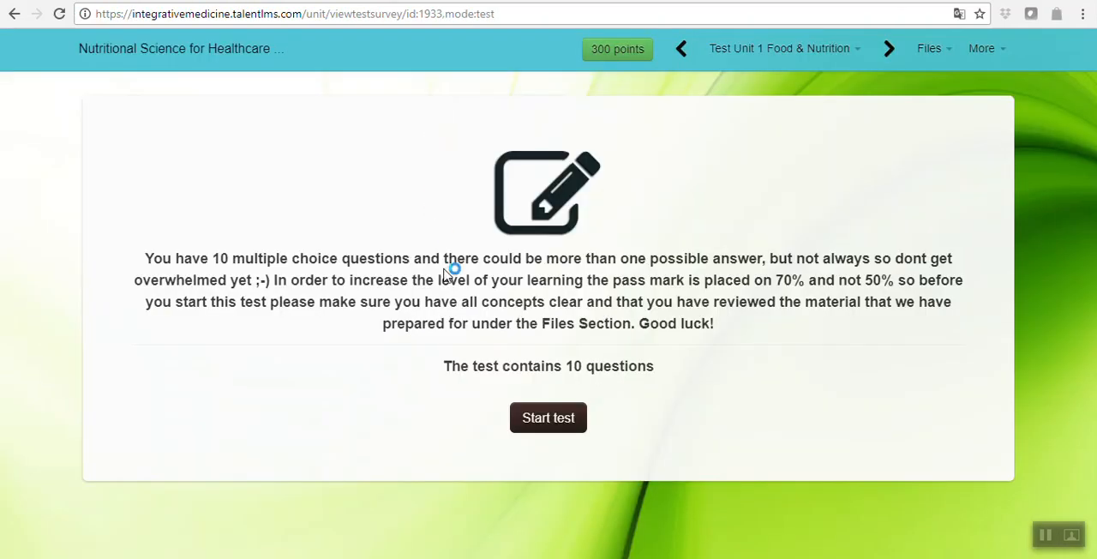
{"action": "mouse_move", "coordinate": [586, 418]}
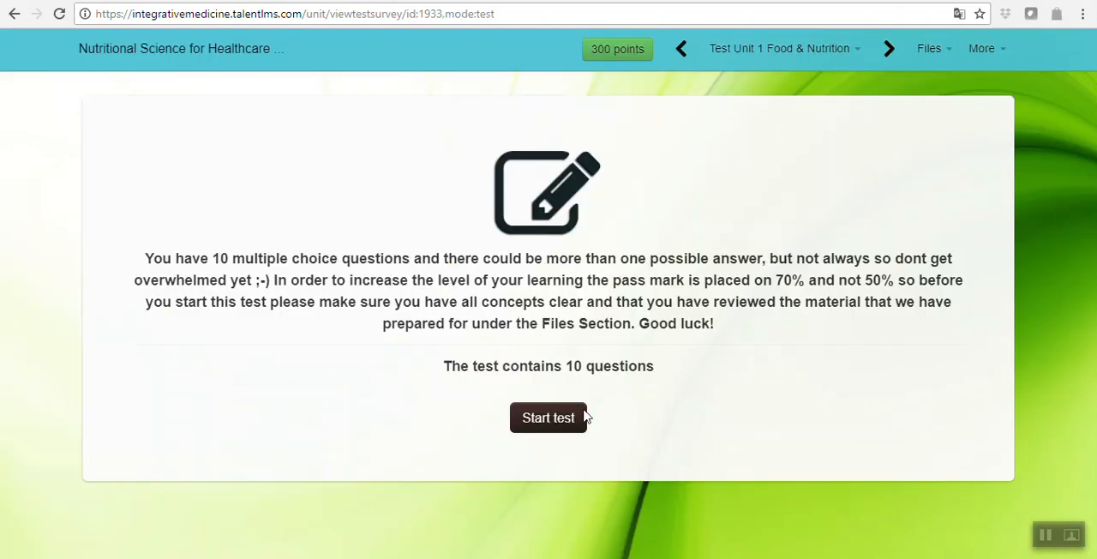
{"action": "left_click", "coordinate": [549, 418]}
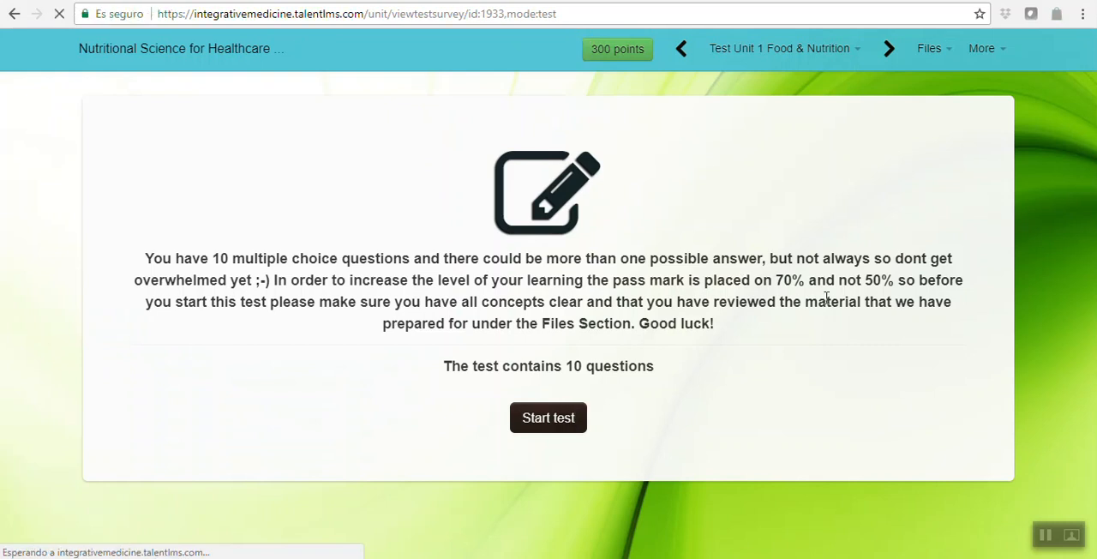
{"action": "left_click", "coordinate": [549, 418]}
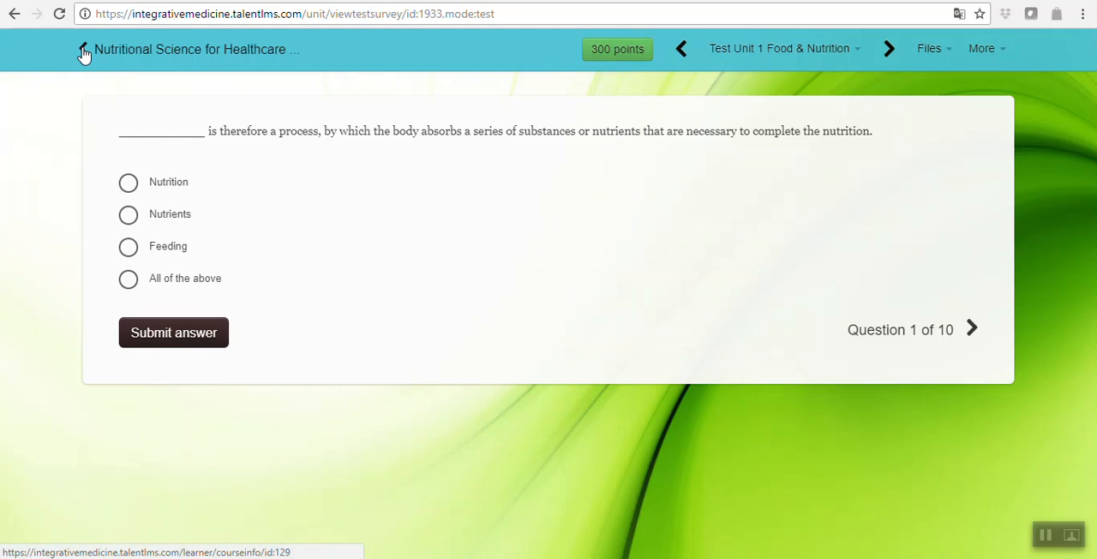
Step: Return to the course syllabus, reopen the Unit 1 test, then go to the Home dashboard
{"action": "left_click", "coordinate": [82, 48]}
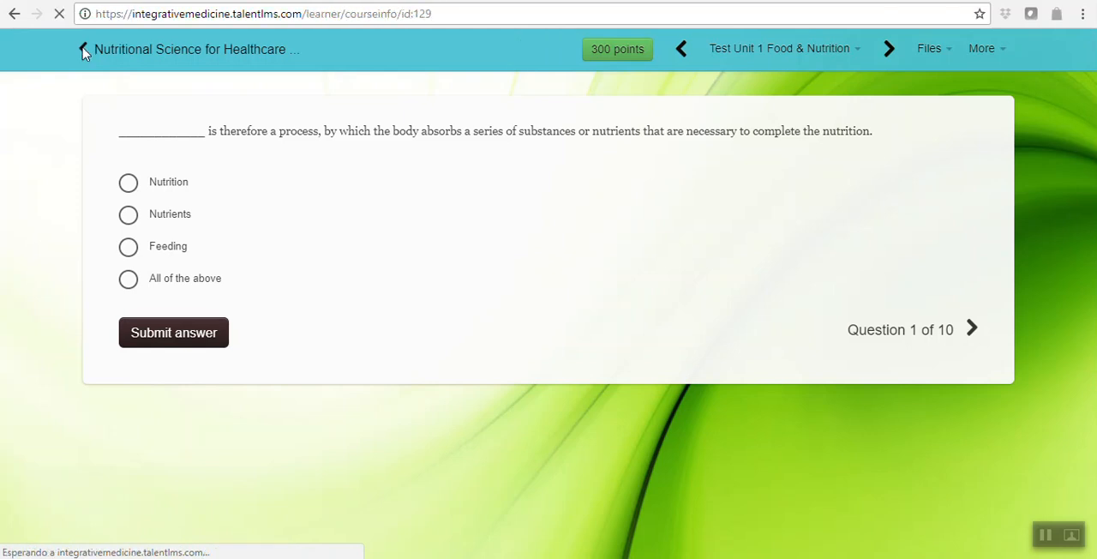
{"action": "left_click", "coordinate": [83, 48]}
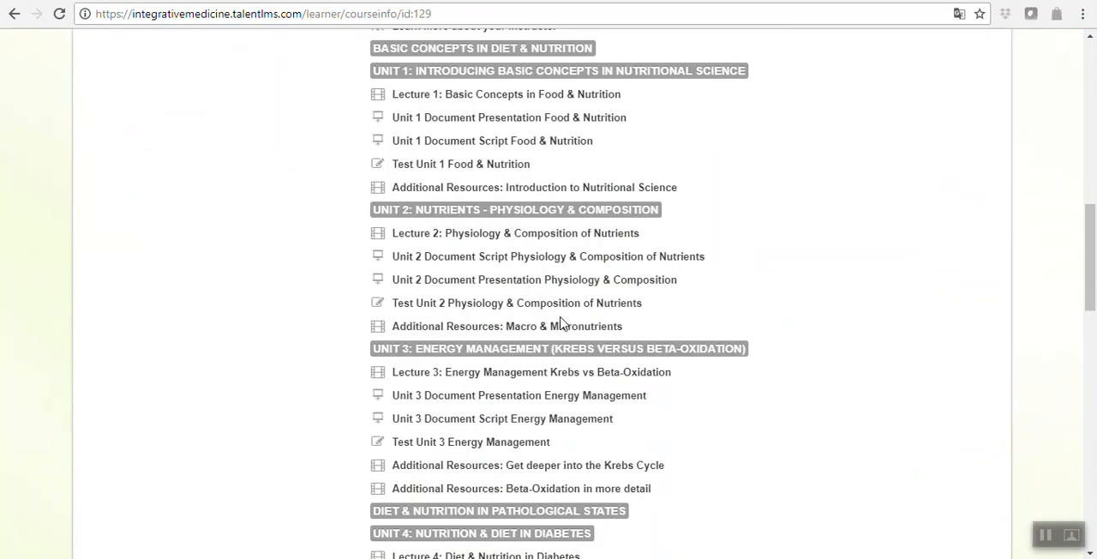
{"action": "scroll", "scroll_direction": "up", "scroll_amount": 3}
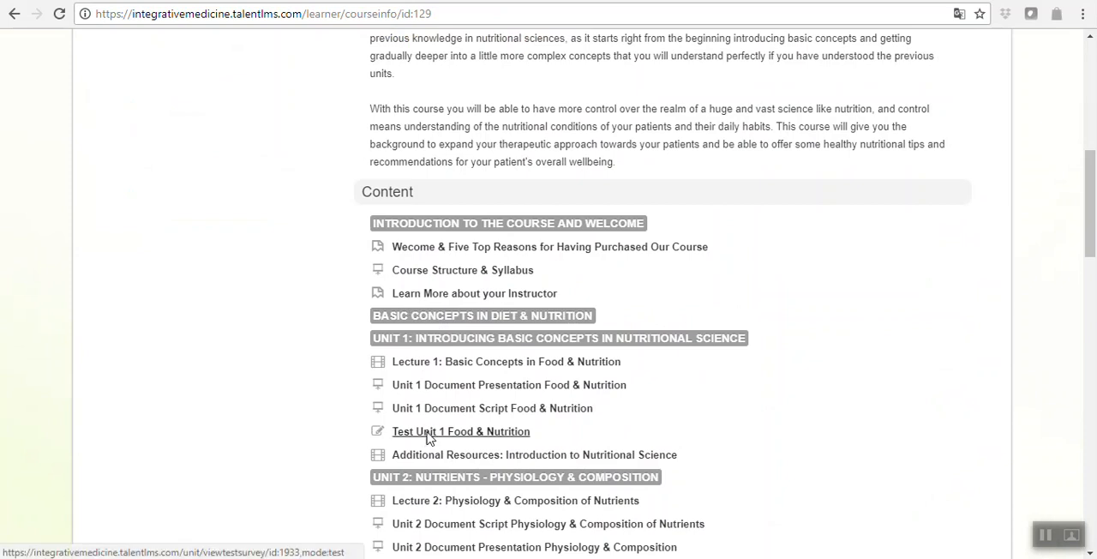
{"action": "left_click", "coordinate": [459, 431]}
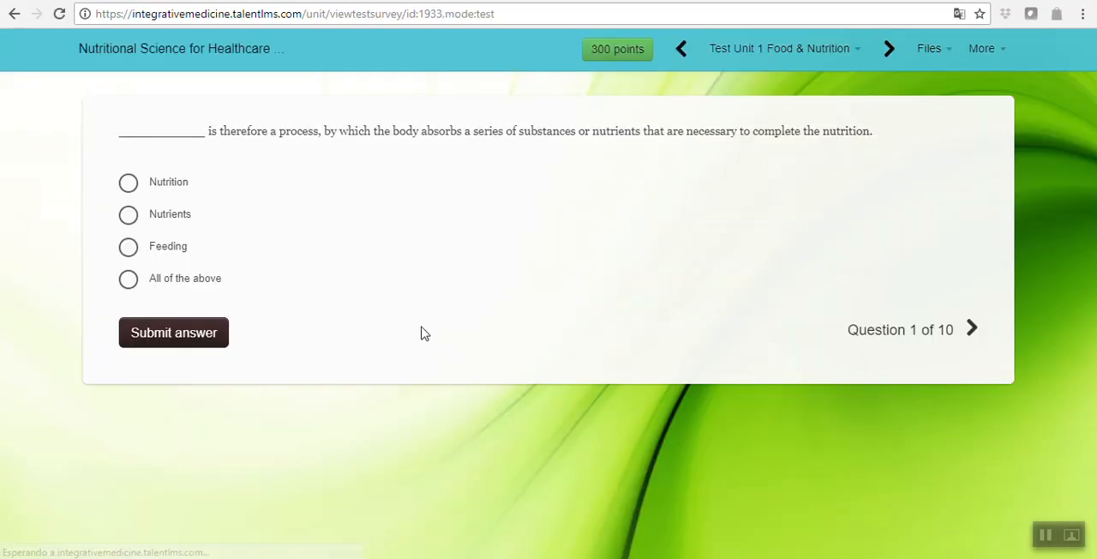
{"action": "left_click", "coordinate": [680, 48]}
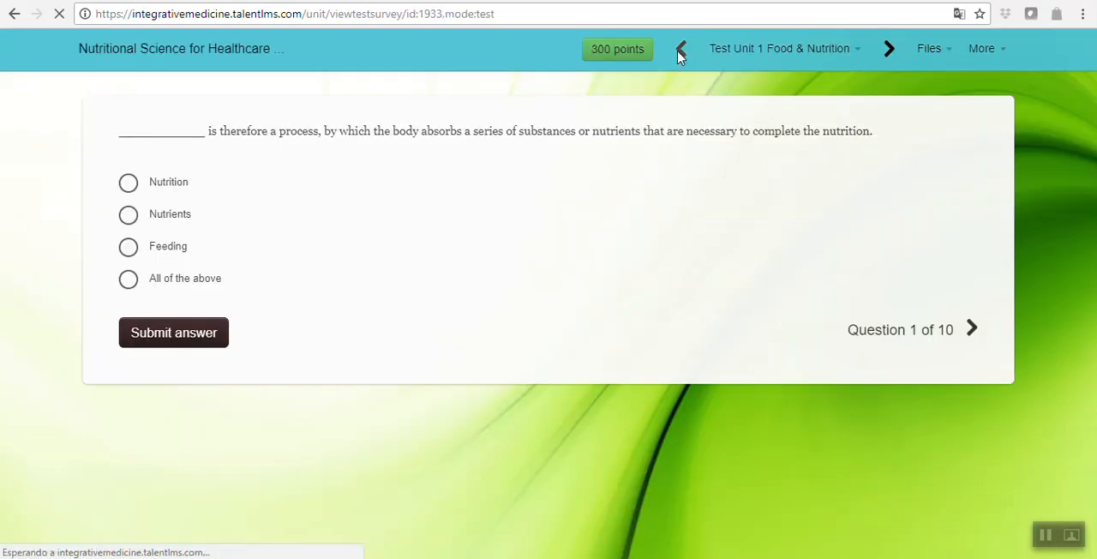
{"action": "left_click", "coordinate": [679, 48]}
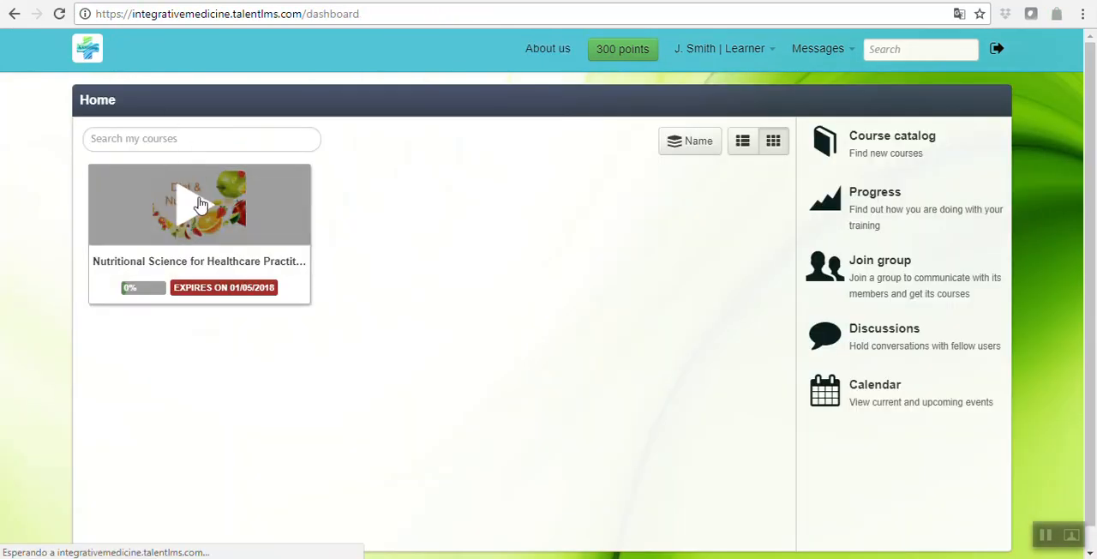
Step: From the dashboard, enter the Nutritional Science course and its Unit 2 Physiology & Composition test
{"action": "left_click", "coordinate": [199, 204]}
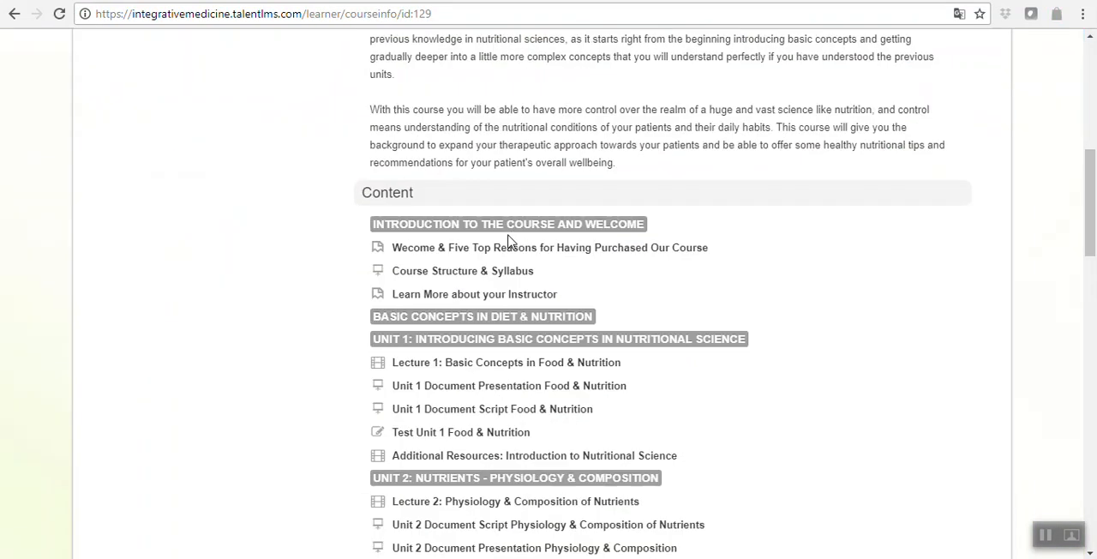
{"action": "scroll", "scroll_direction": "down", "scroll_amount": 3}
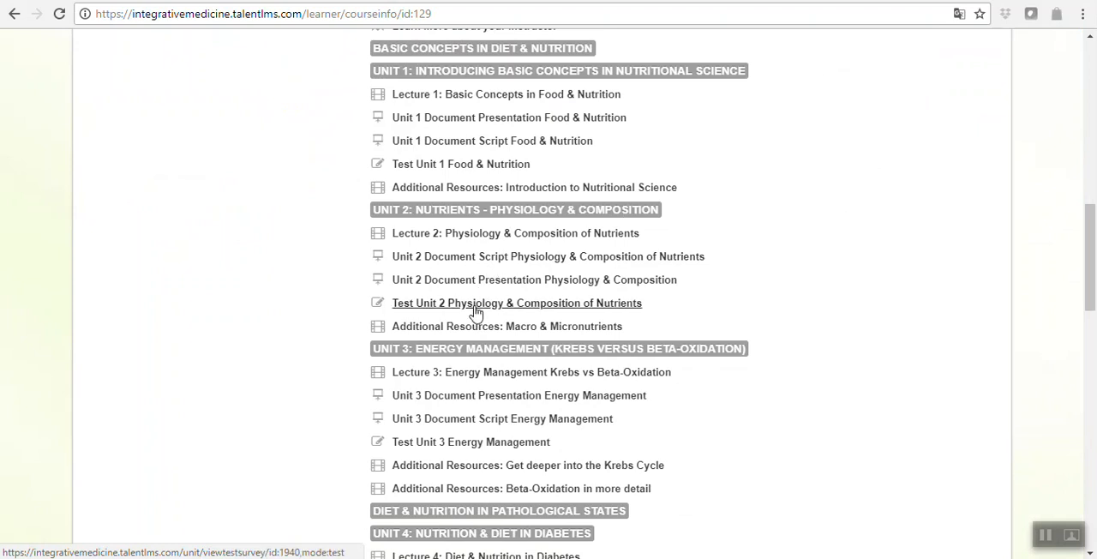
{"action": "left_click", "coordinate": [516, 301]}
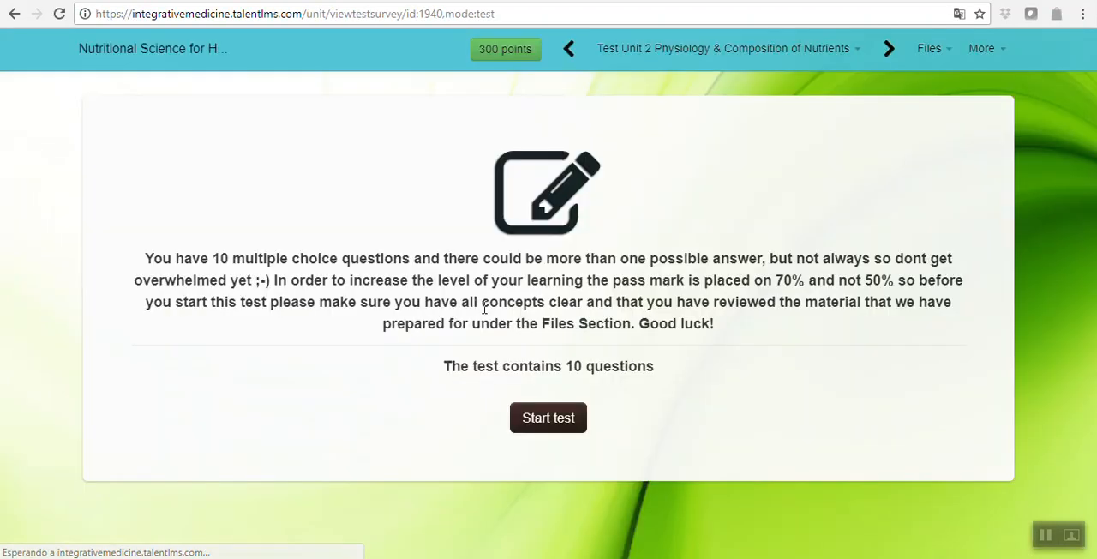
Step: Highlight the instructions and the '70% and not 50%' pass mark, then start the Unit 2 test
{"action": "left_click_drag", "start_coordinate": [144, 257], "coordinate": [951, 302]}
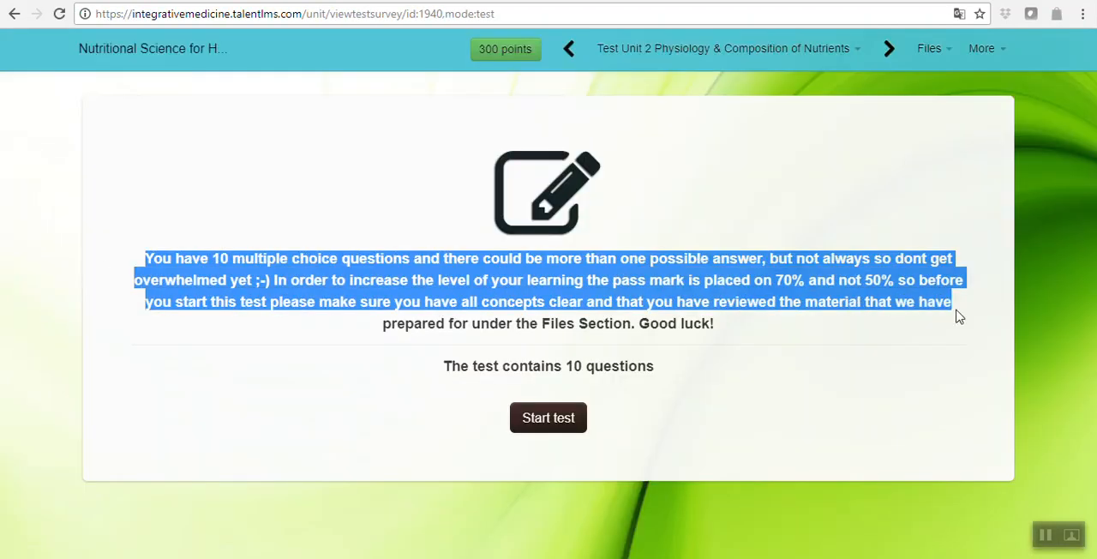
{"action": "left_click", "coordinate": [848, 353]}
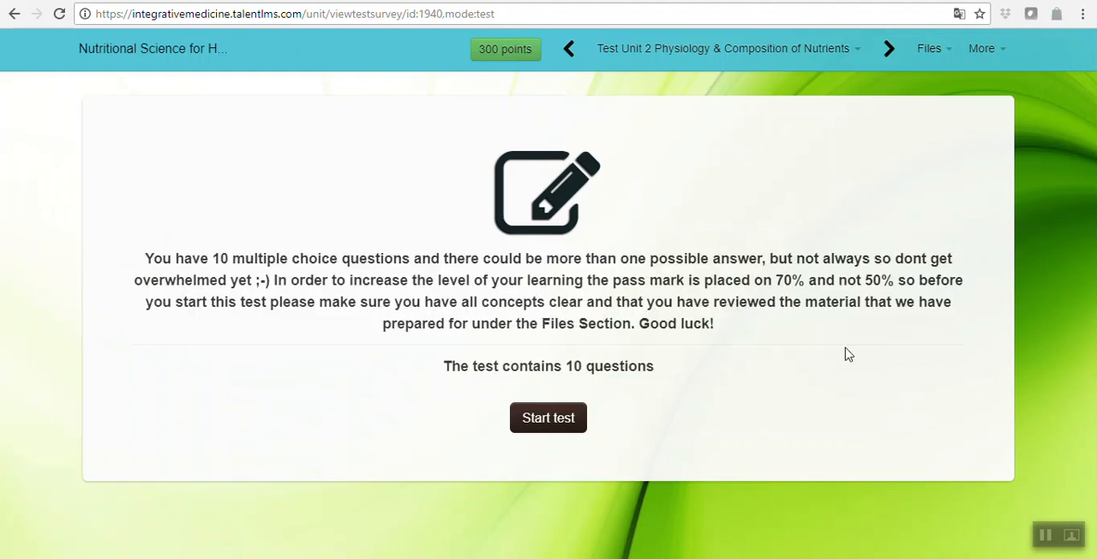
{"action": "mouse_move", "coordinate": [768, 281]}
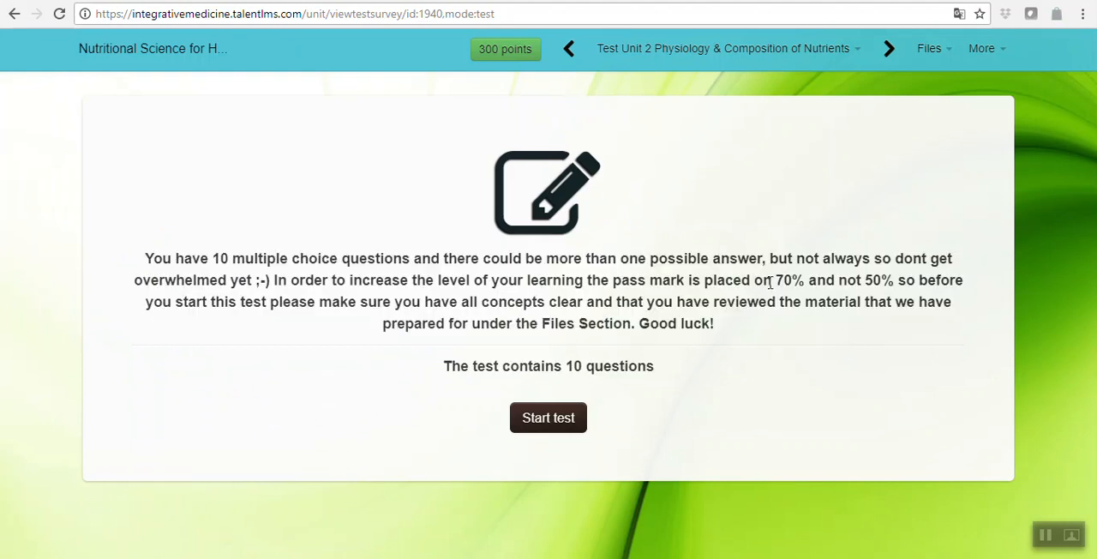
{"action": "left_click_drag", "start_coordinate": [773, 280], "coordinate": [893, 279]}
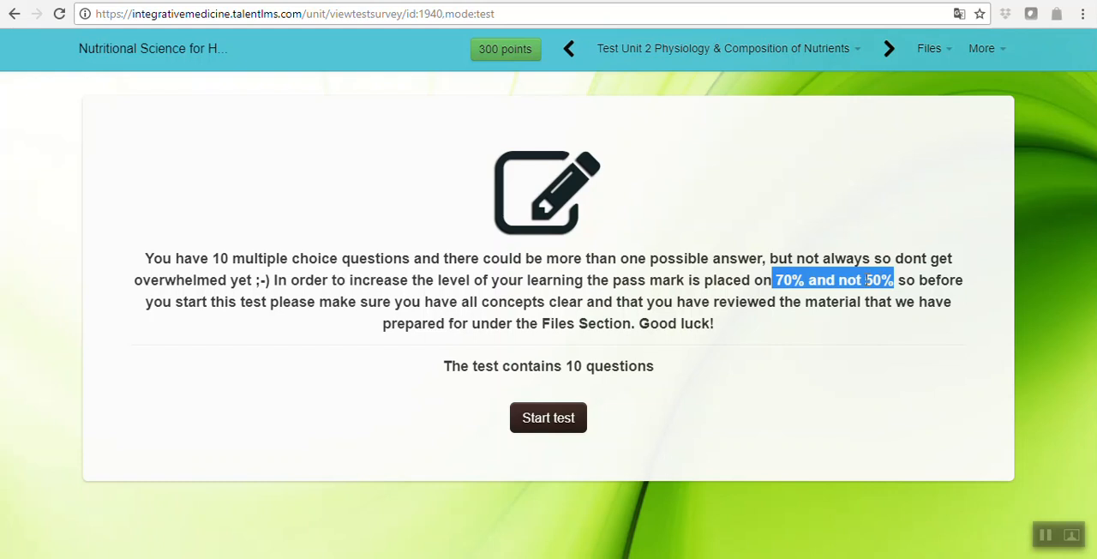
{"action": "left_click", "coordinate": [778, 279]}
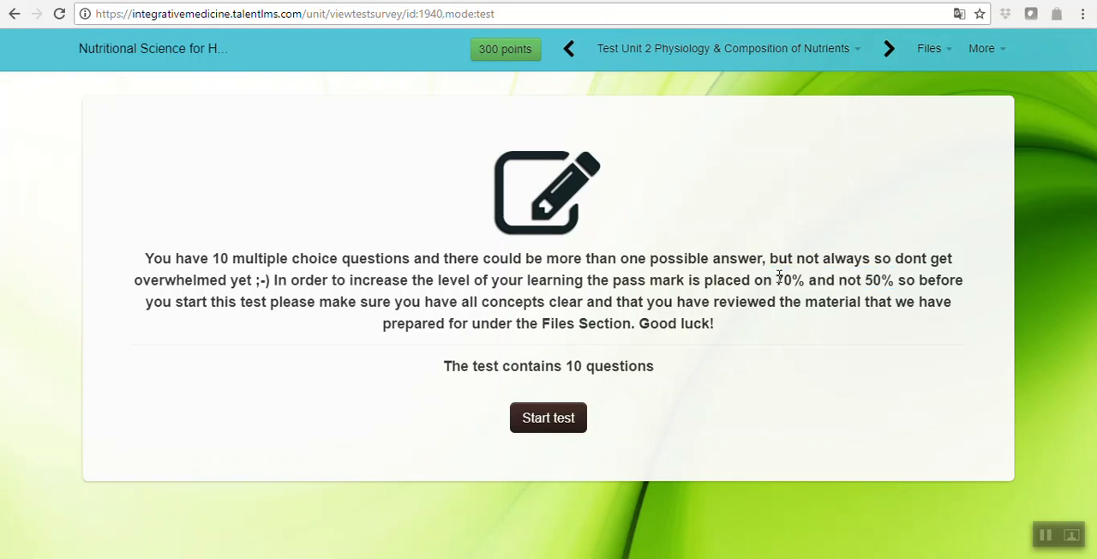
{"action": "mouse_move", "coordinate": [350, 196]}
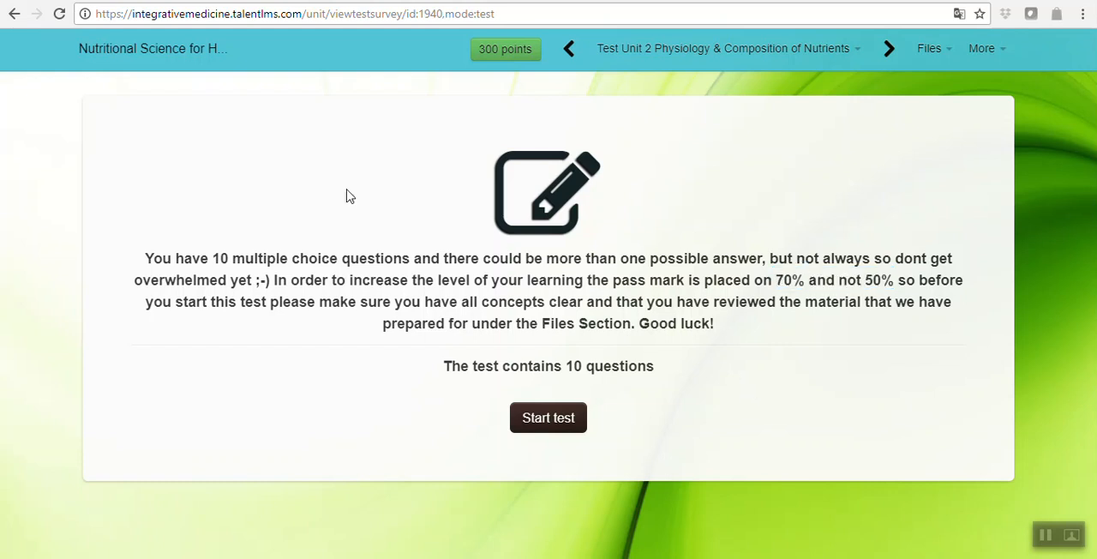
{"action": "mouse_move", "coordinate": [695, 292]}
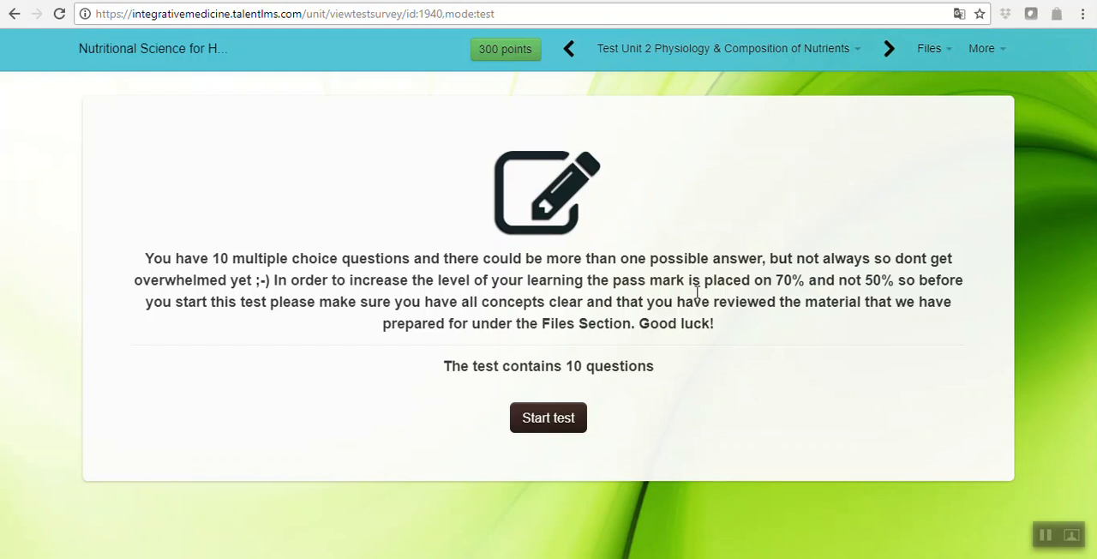
{"action": "left_click", "coordinate": [548, 418]}
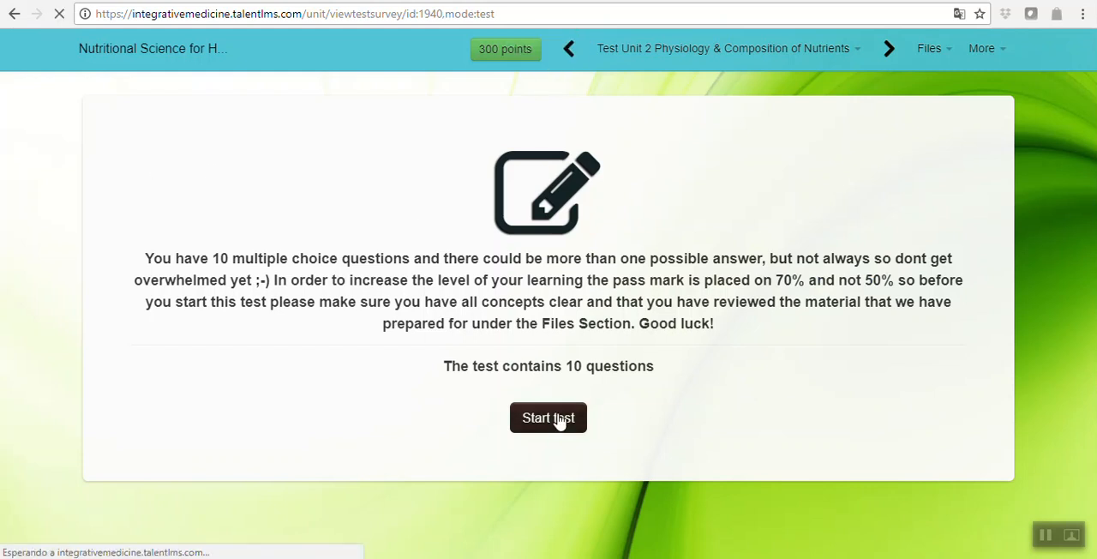
Step: Page through Unit 2 test questions 1 to 9 unanswered, stepping back once to question 2
{"action": "left_click", "coordinate": [548, 418]}
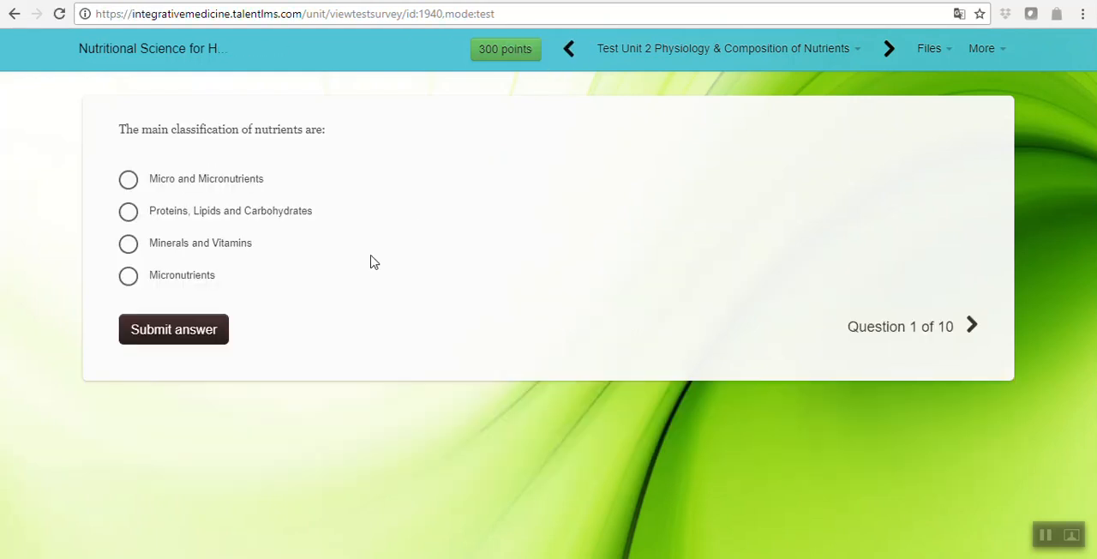
{"action": "mouse_move", "coordinate": [349, 223]}
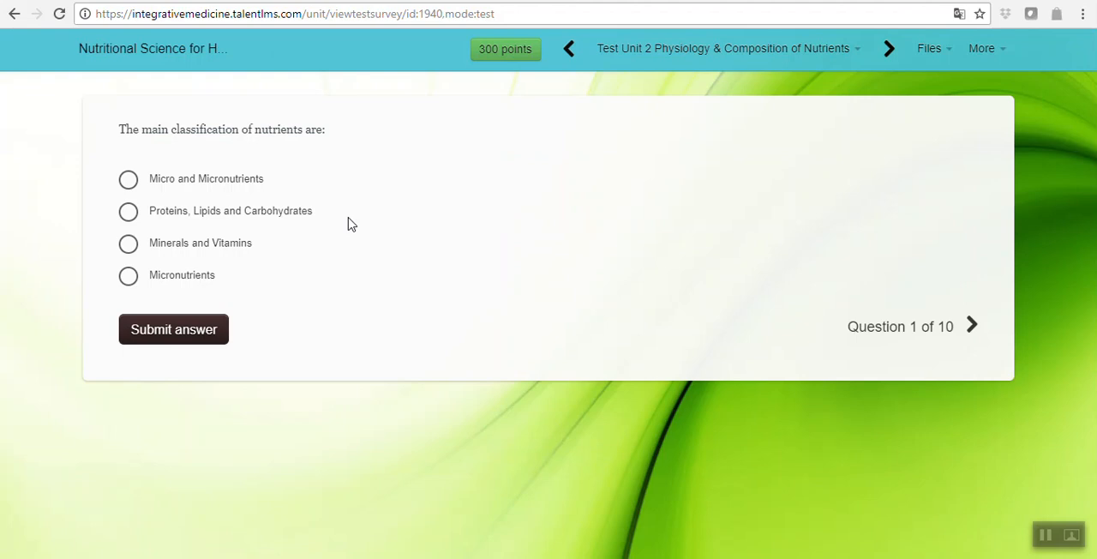
{"action": "mouse_move", "coordinate": [973, 329]}
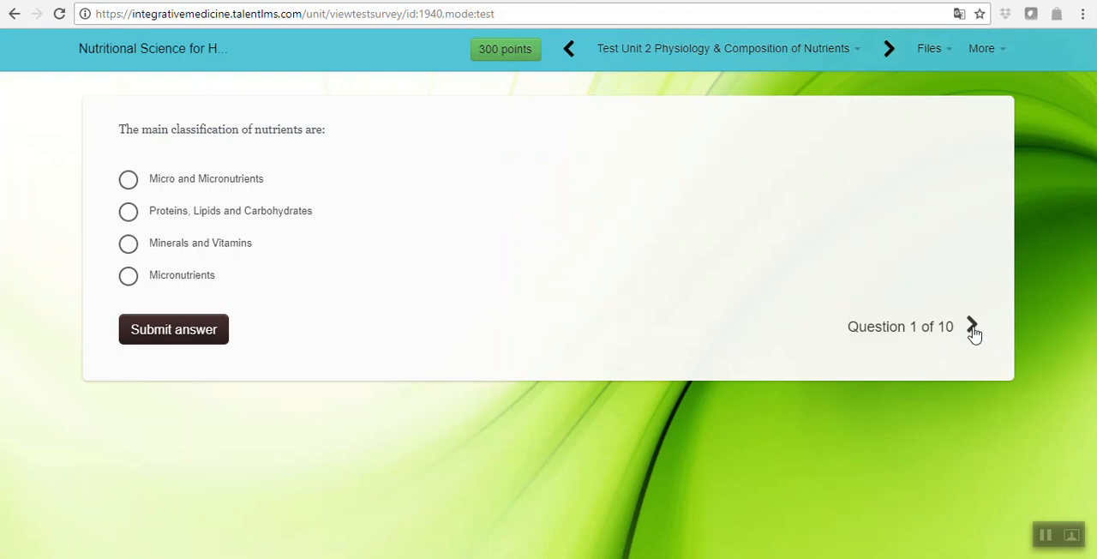
{"action": "mouse_move", "coordinate": [974, 329]}
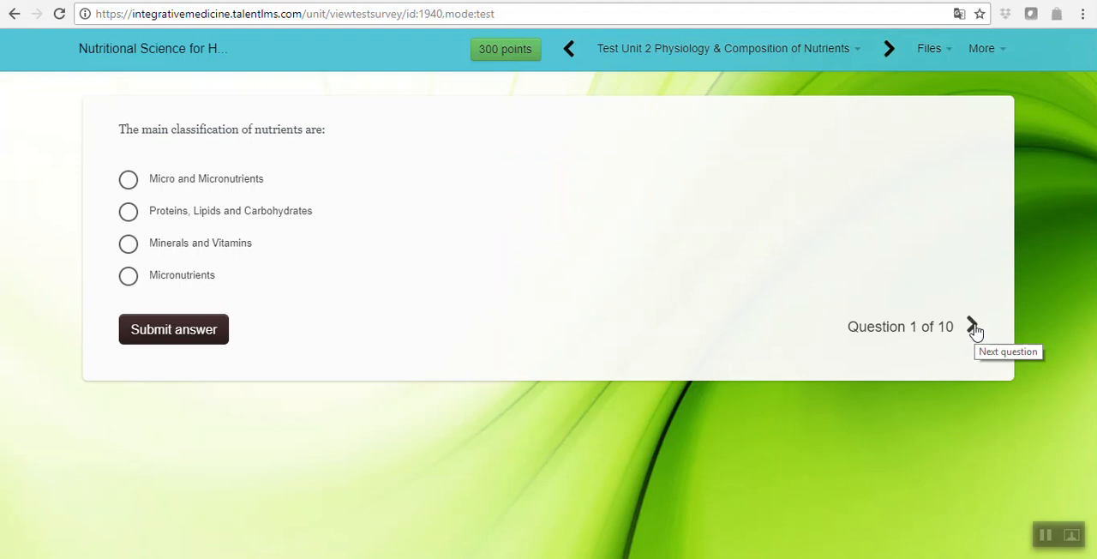
{"action": "left_click", "coordinate": [974, 325]}
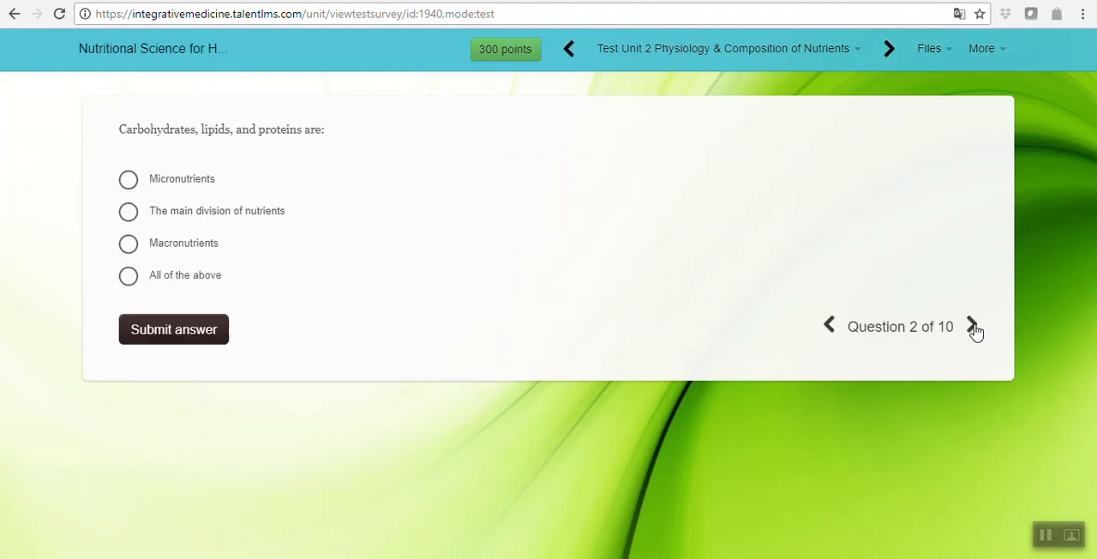
{"action": "left_click", "coordinate": [972, 326]}
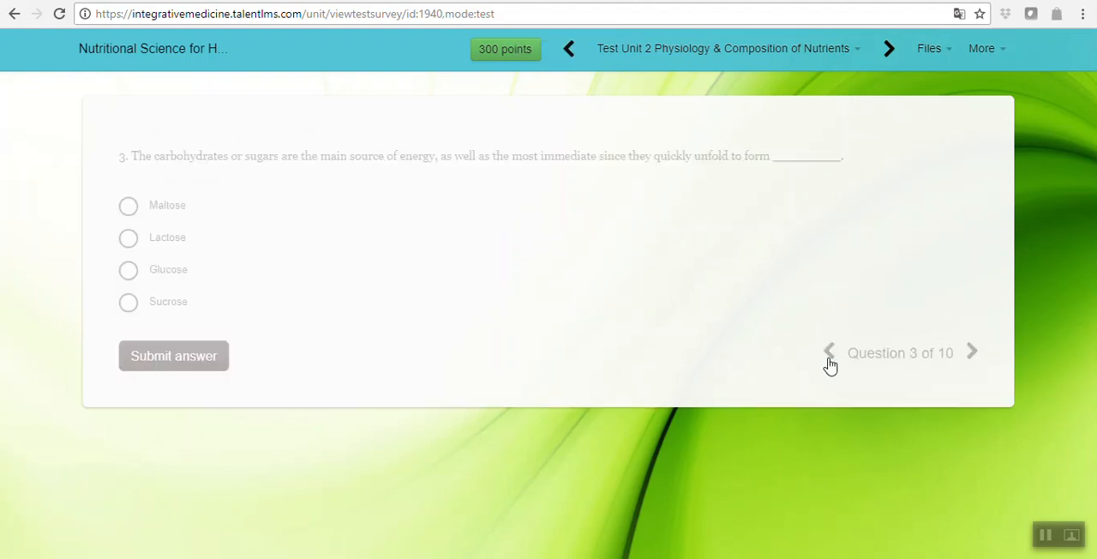
{"action": "left_click", "coordinate": [830, 353]}
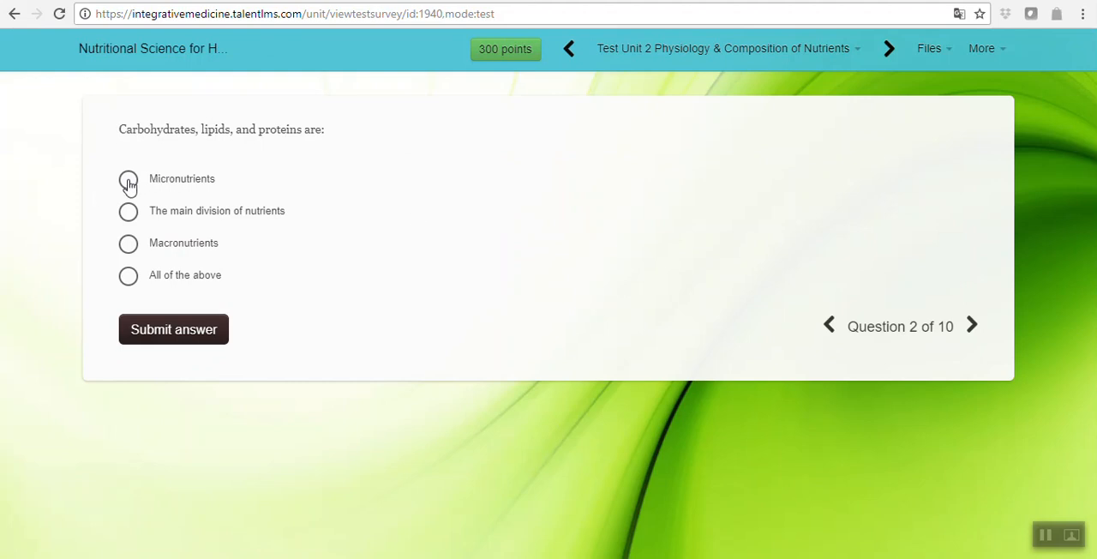
{"action": "mouse_move", "coordinate": [973, 326]}
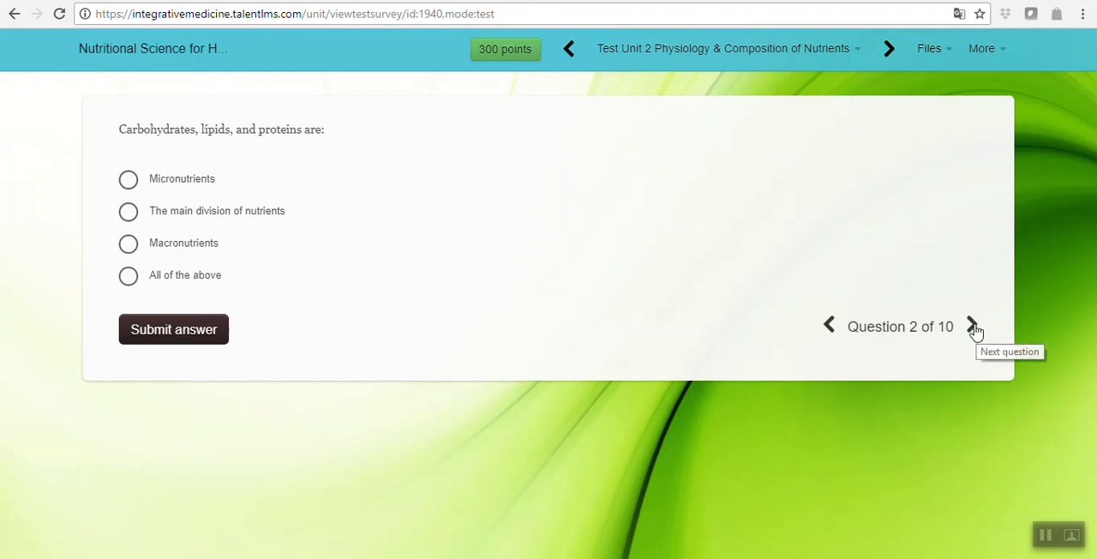
{"action": "left_click", "coordinate": [973, 325]}
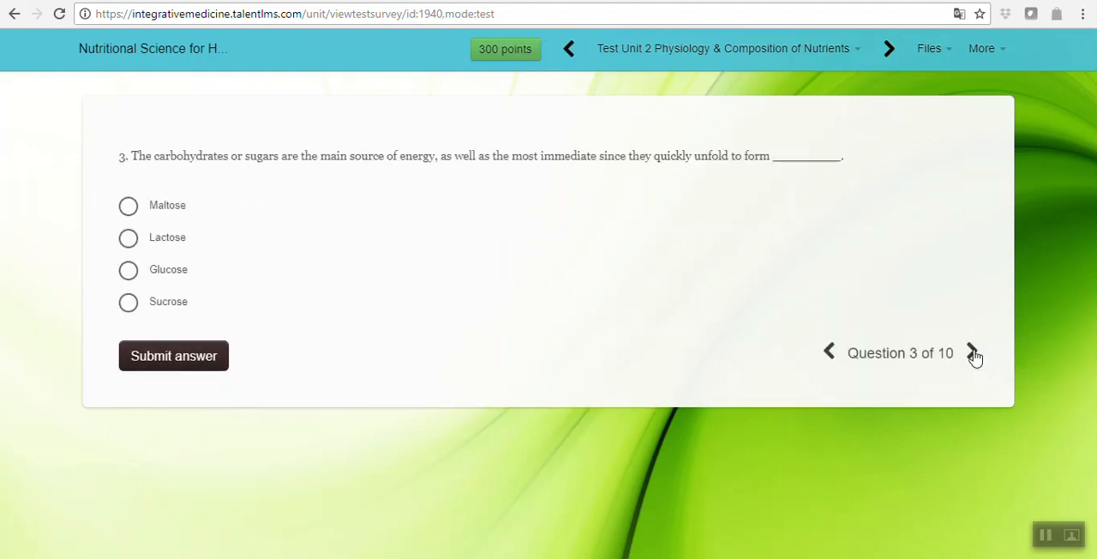
{"action": "left_click", "coordinate": [974, 353]}
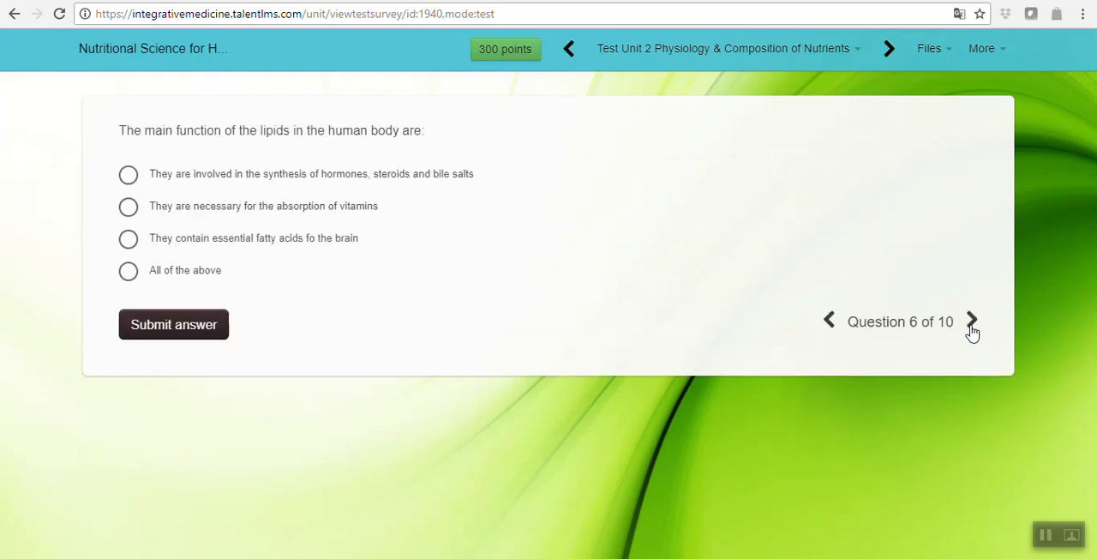
{"action": "left_click", "coordinate": [970, 322]}
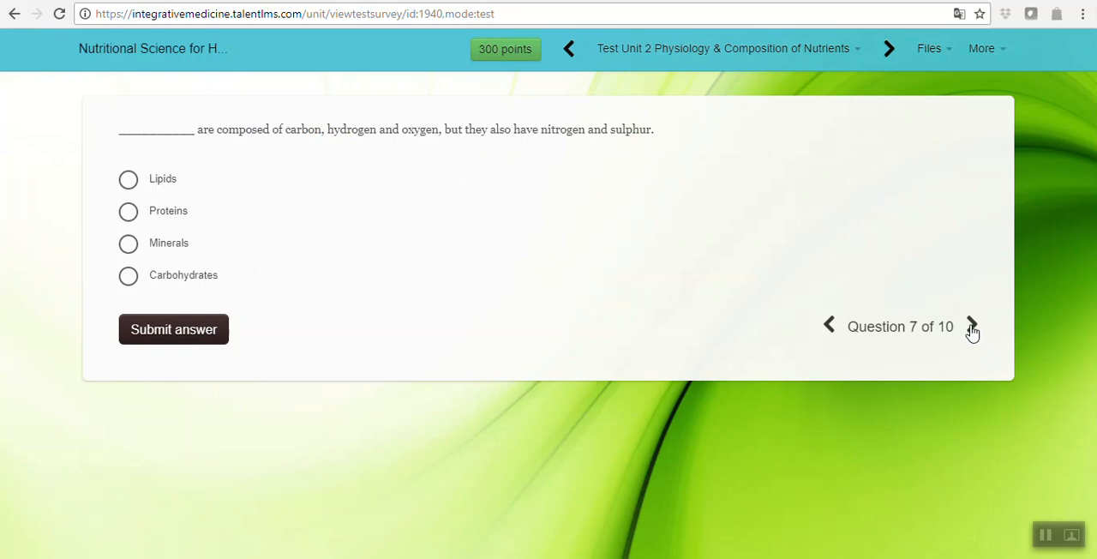
{"action": "left_click", "coordinate": [972, 329]}
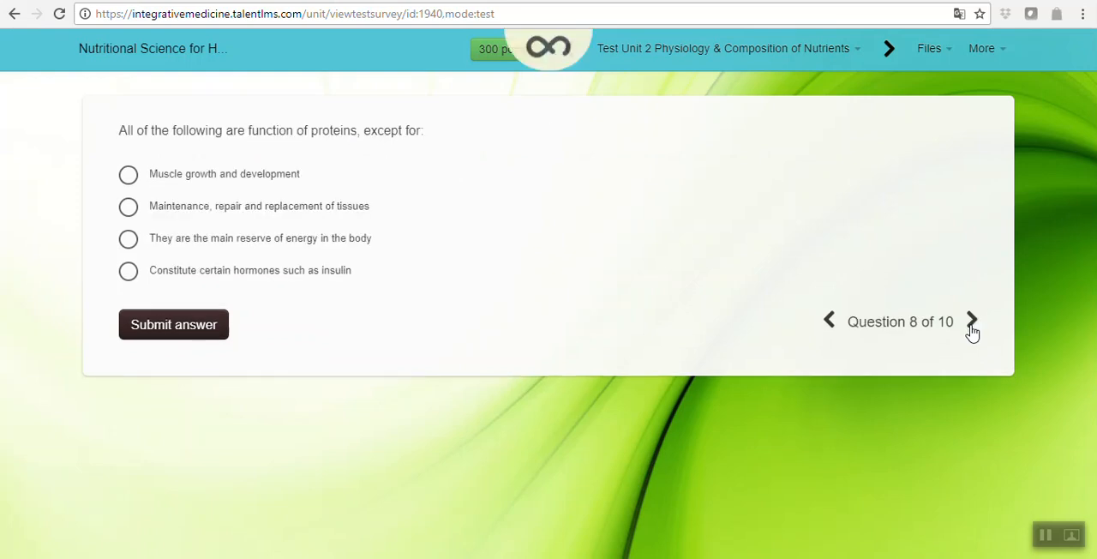
{"action": "left_click", "coordinate": [972, 322]}
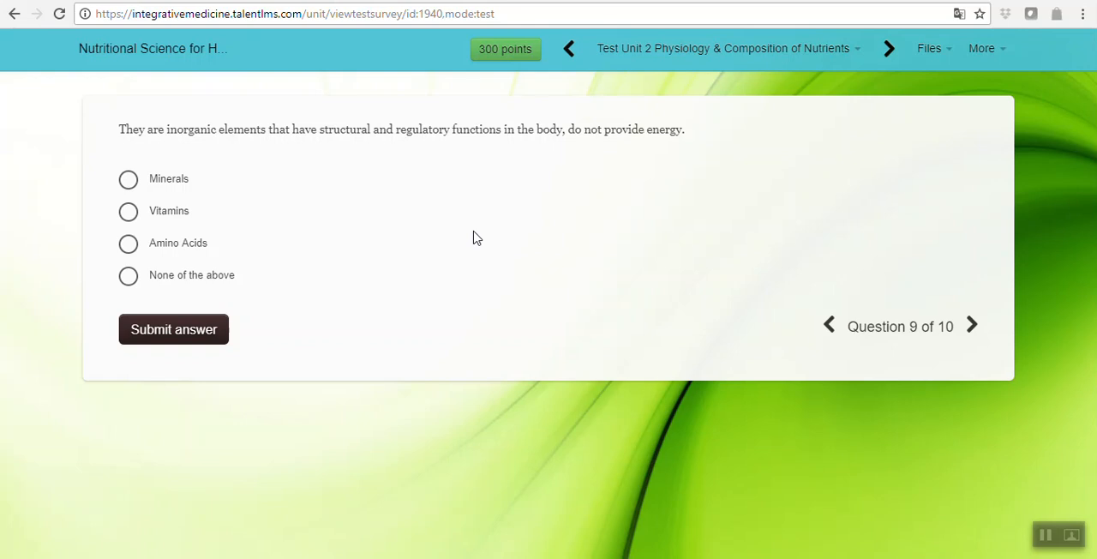
{"action": "mouse_move", "coordinate": [473, 233]}
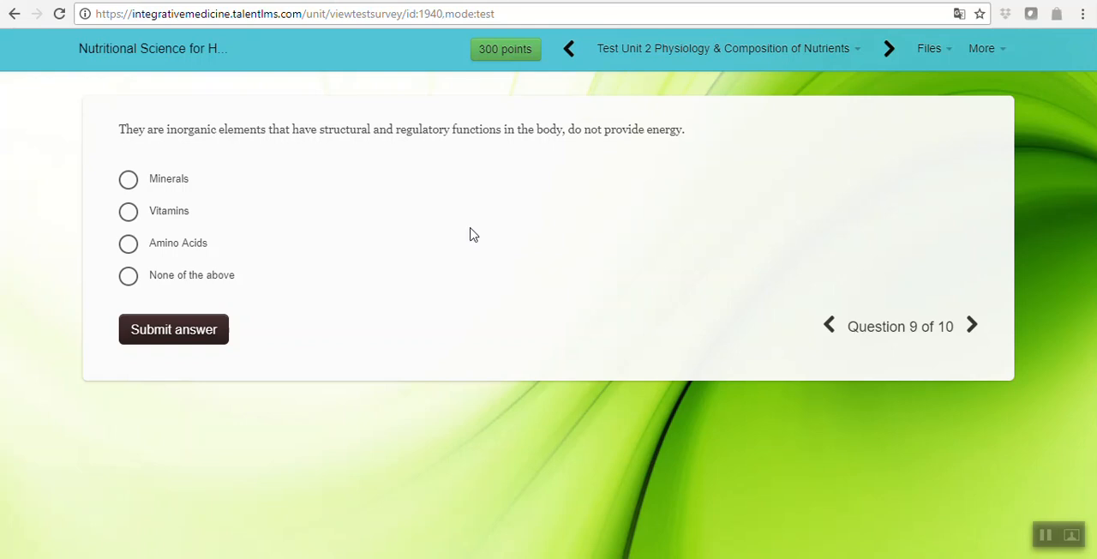
{"action": "mouse_move", "coordinate": [89, 163]}
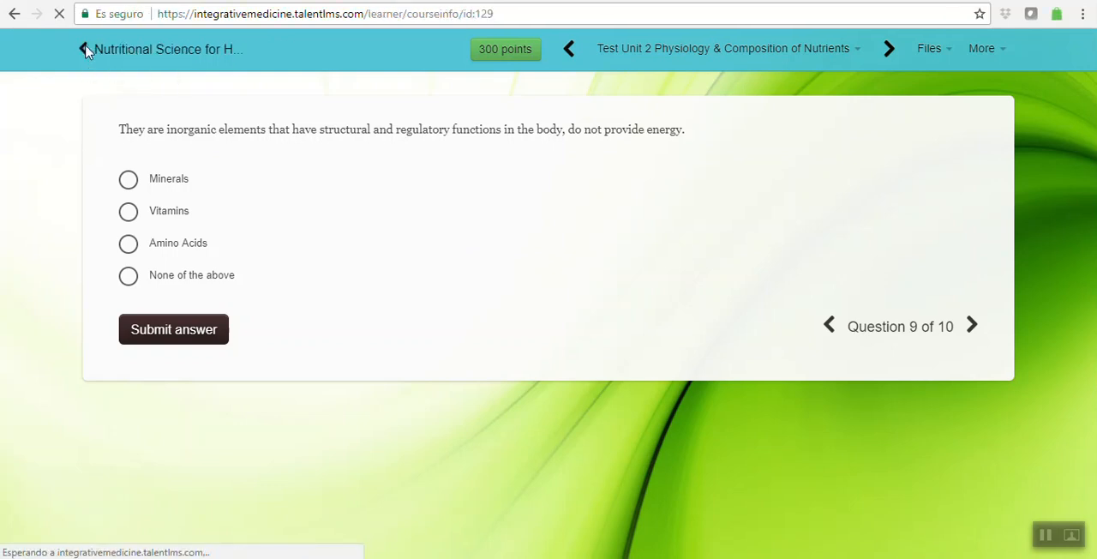
Step: Exit the Unit 2 test and return to the Home dashboard showing the course card at 0%
{"action": "left_click", "coordinate": [82, 48]}
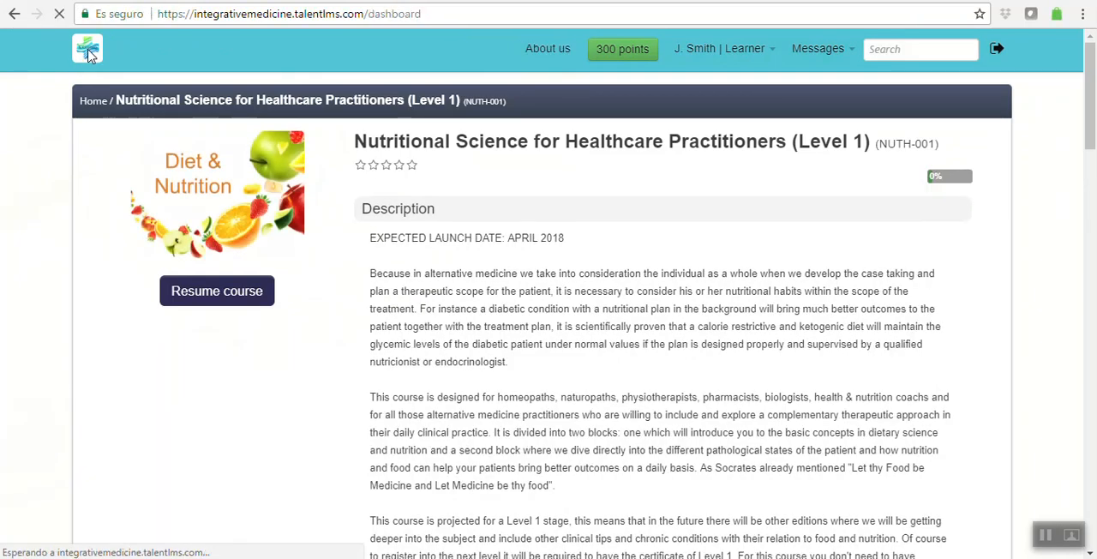
{"action": "left_click", "coordinate": [88, 48]}
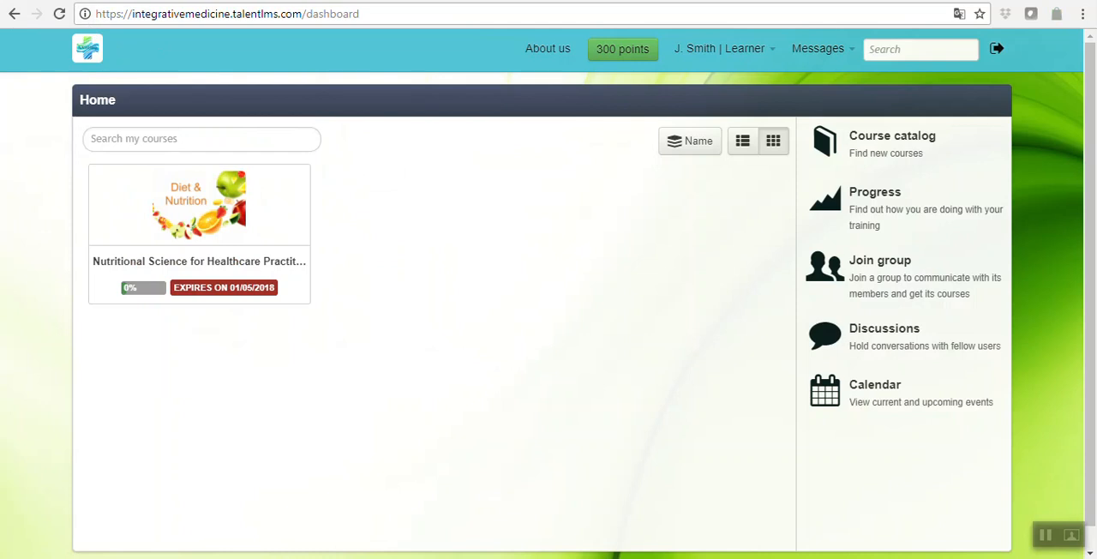
{"action": "mouse_move", "coordinate": [528, 252]}
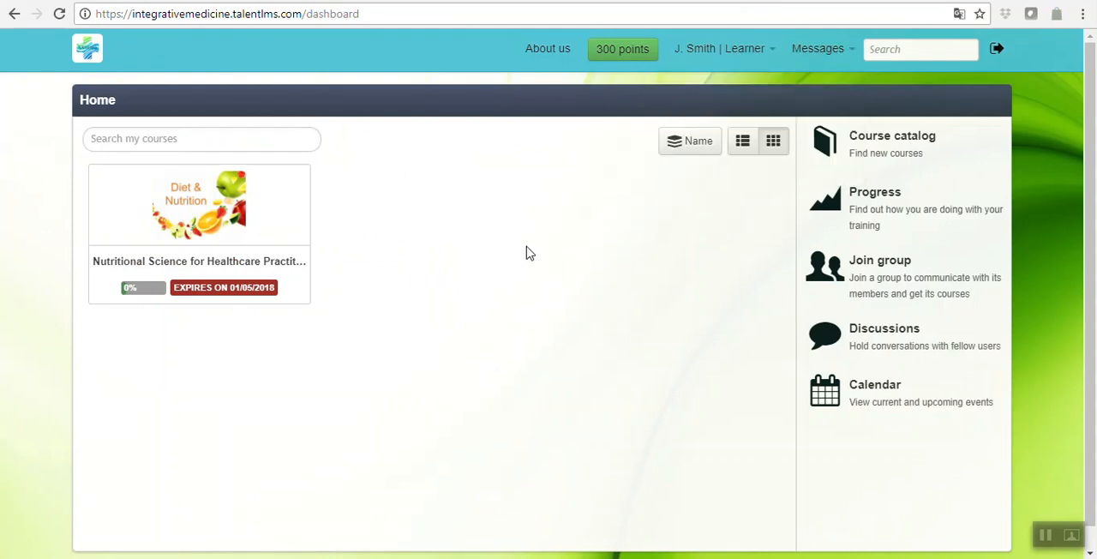
{"action": "mouse_move", "coordinate": [821, 61]}
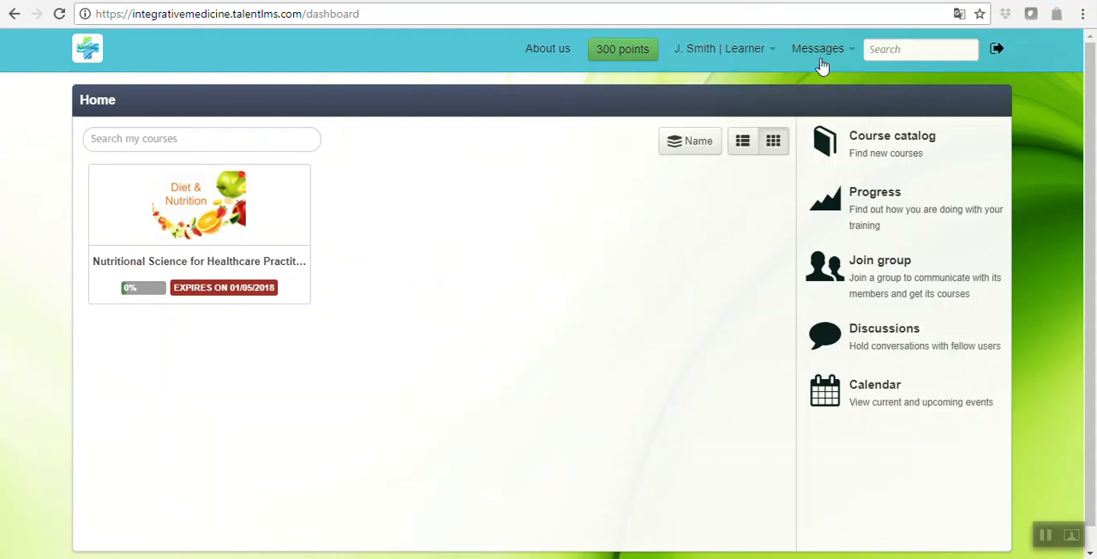
{"action": "mouse_move", "coordinate": [644, 205]}
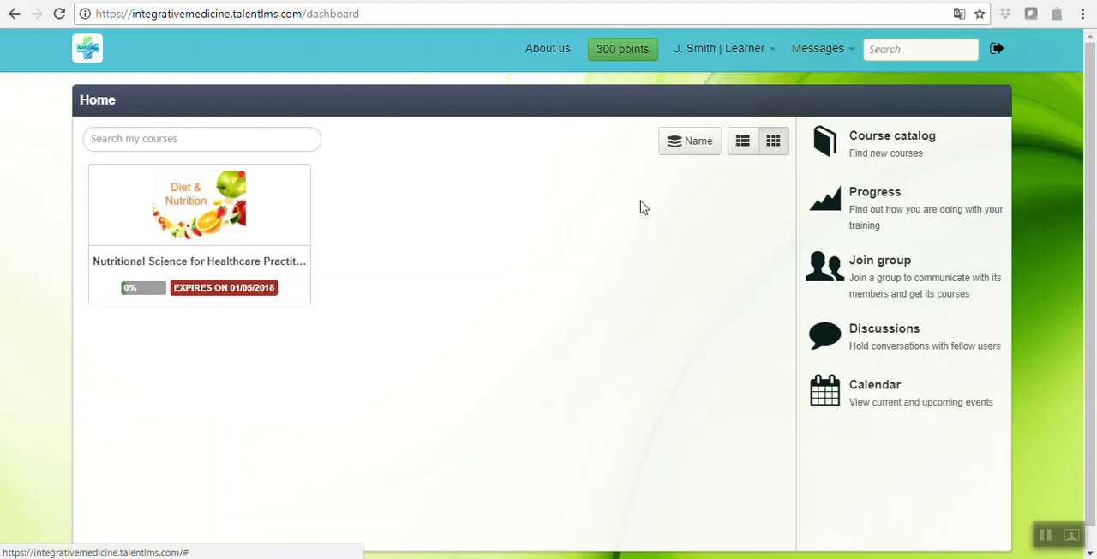
{"action": "mouse_move", "coordinate": [555, 247]}
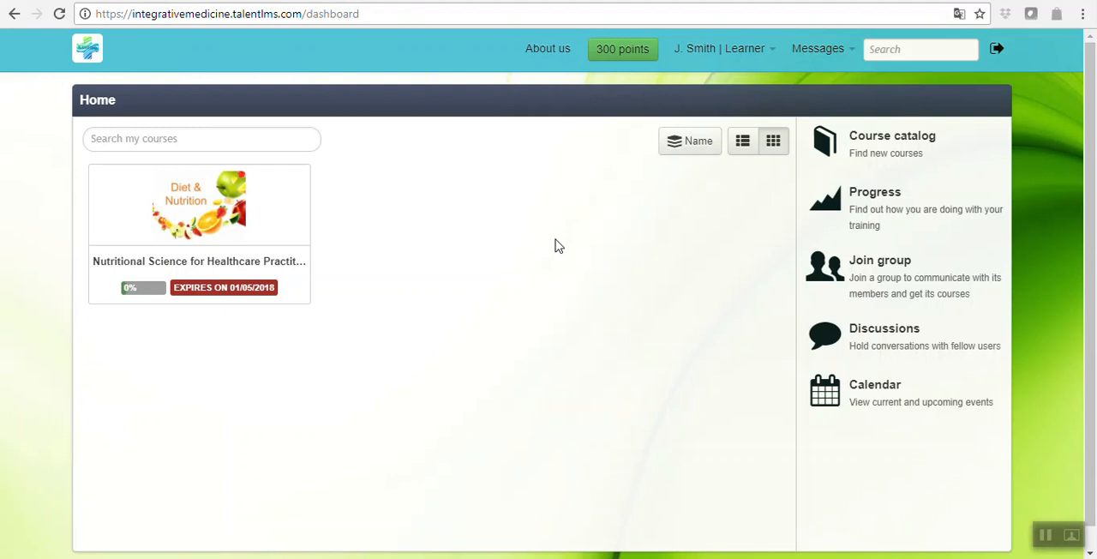
{"action": "mouse_move", "coordinate": [398, 309]}
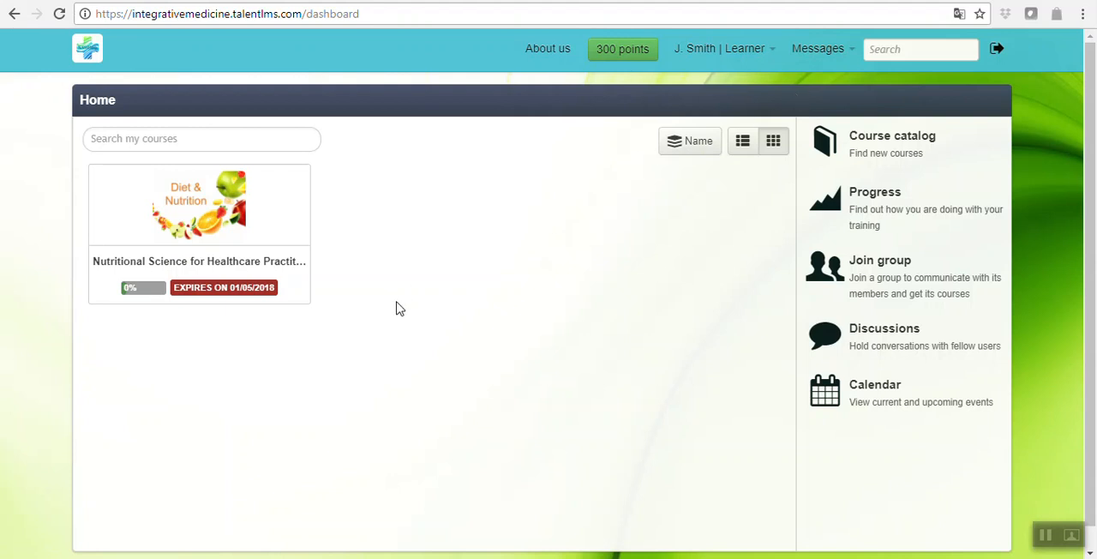